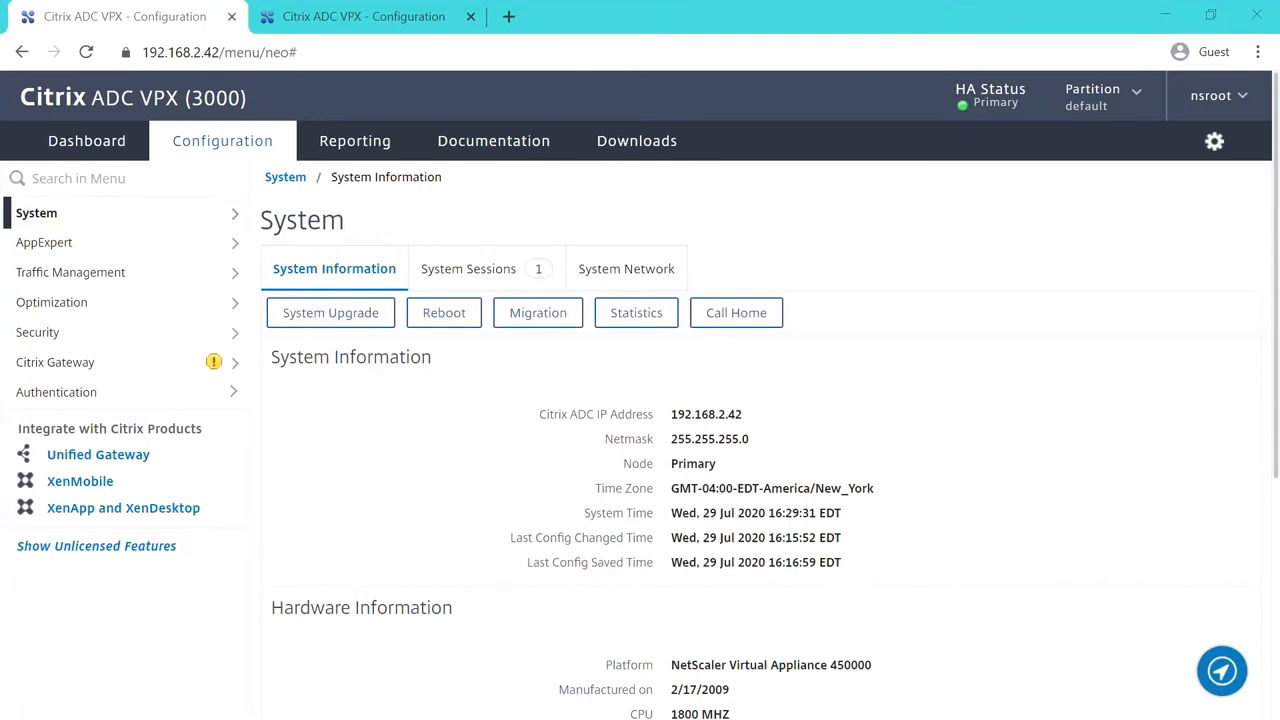
mouse_move(110, 225)
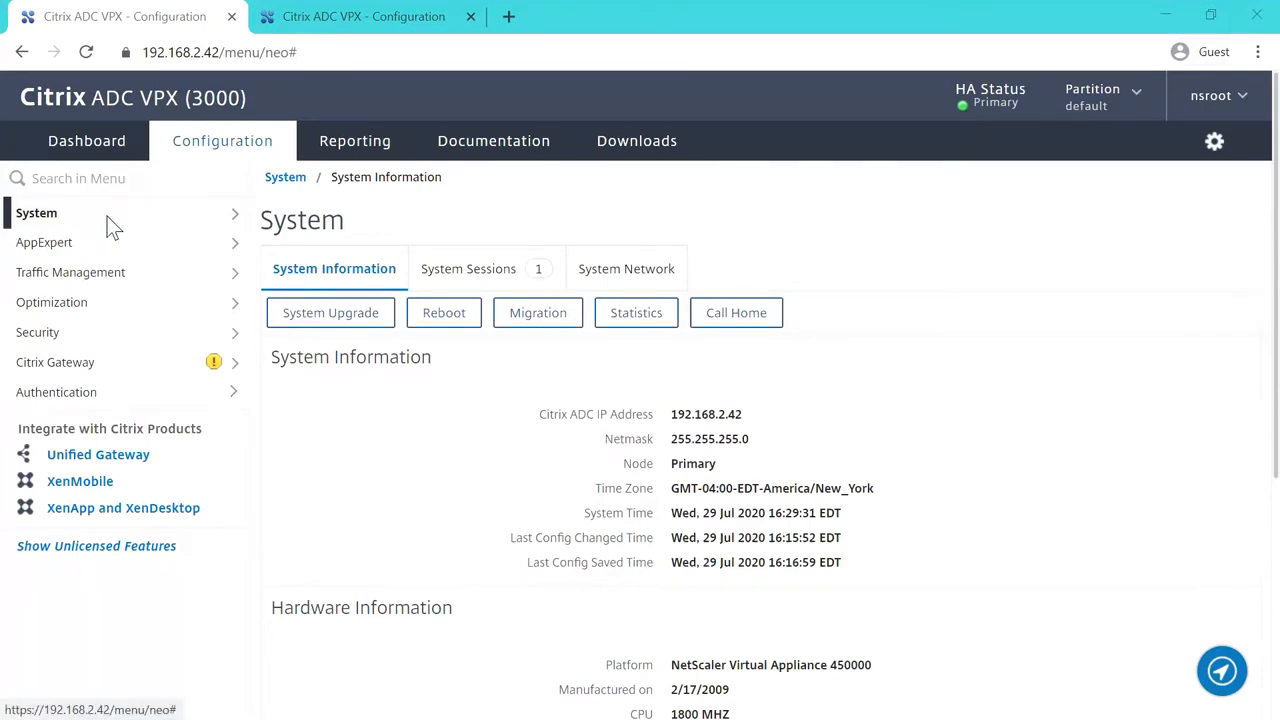
mouse_move(168, 220)
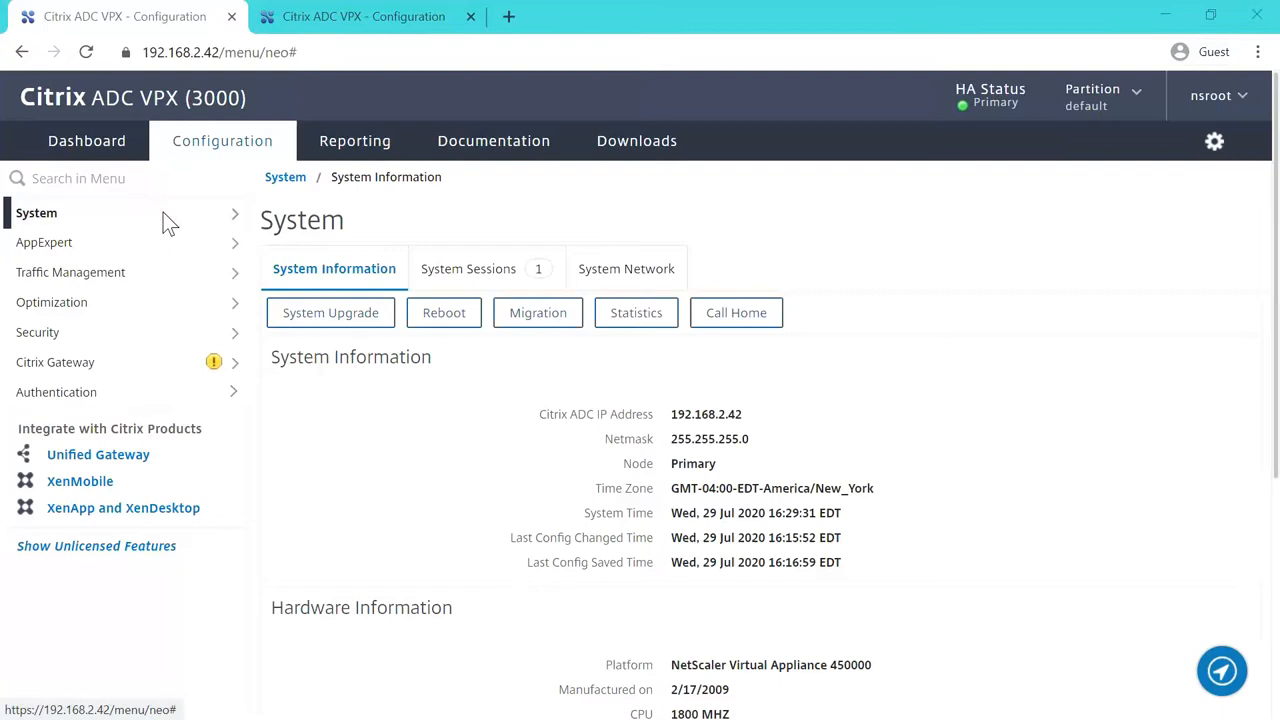
Open the settings of interface 1/1 (alias MGMT) under System > Network > Interfaces and review them.
left_click(36, 212)
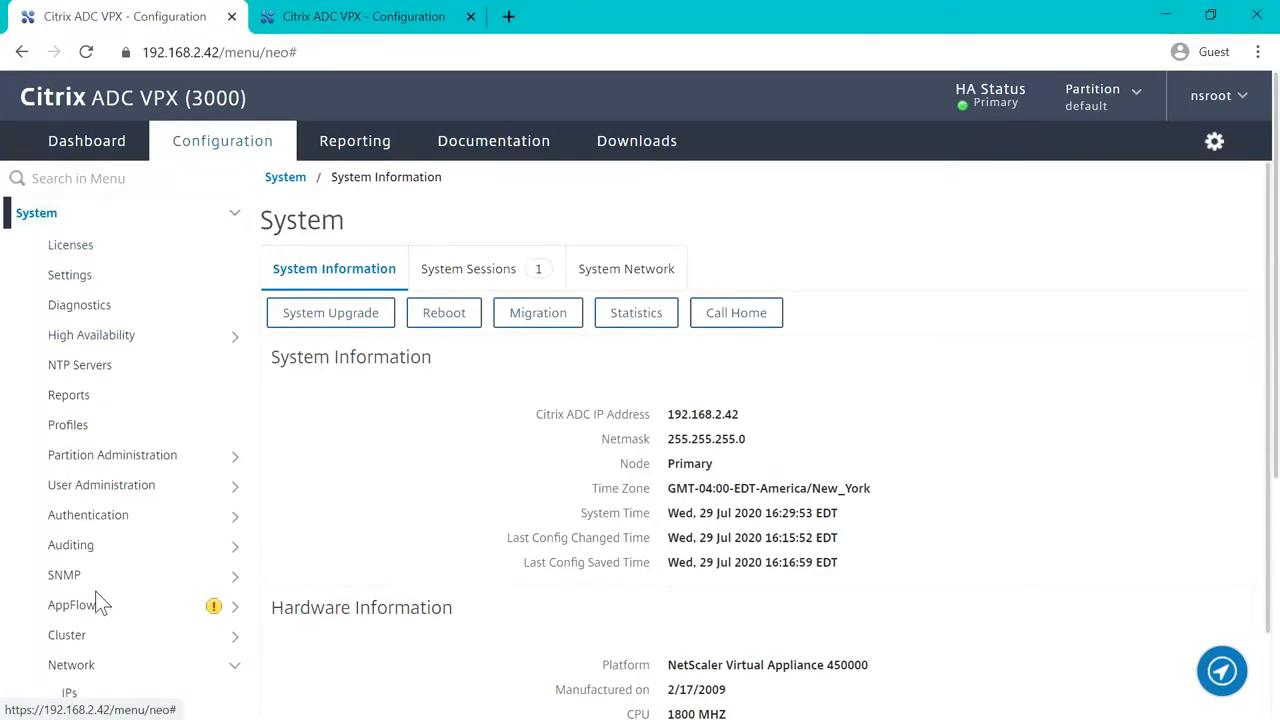
scroll("down", 3)
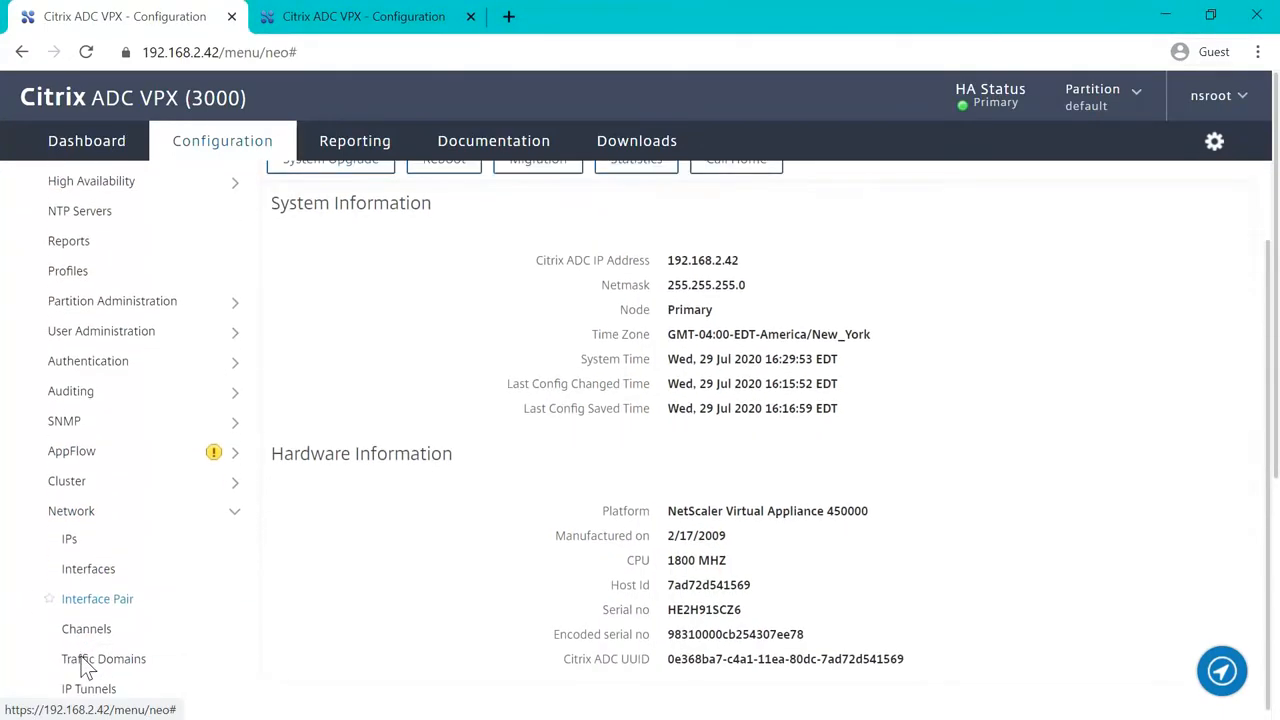
left_click(88, 568)
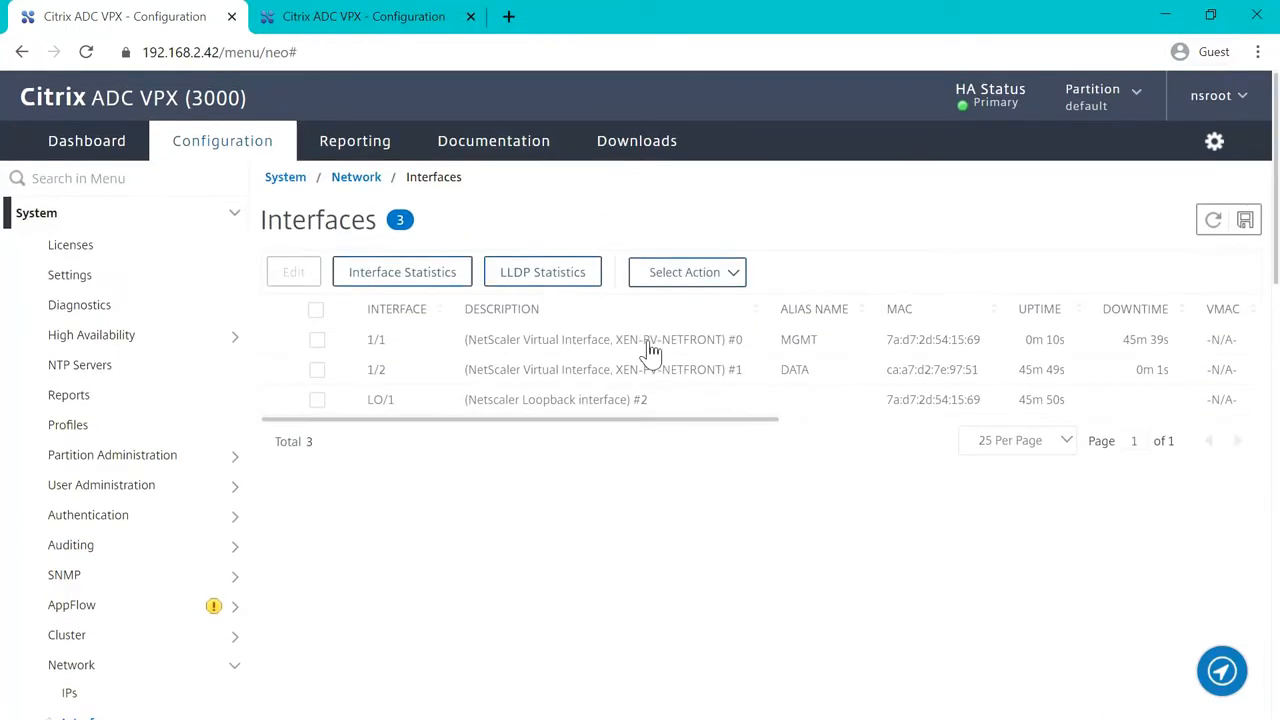
double_click(376, 339)
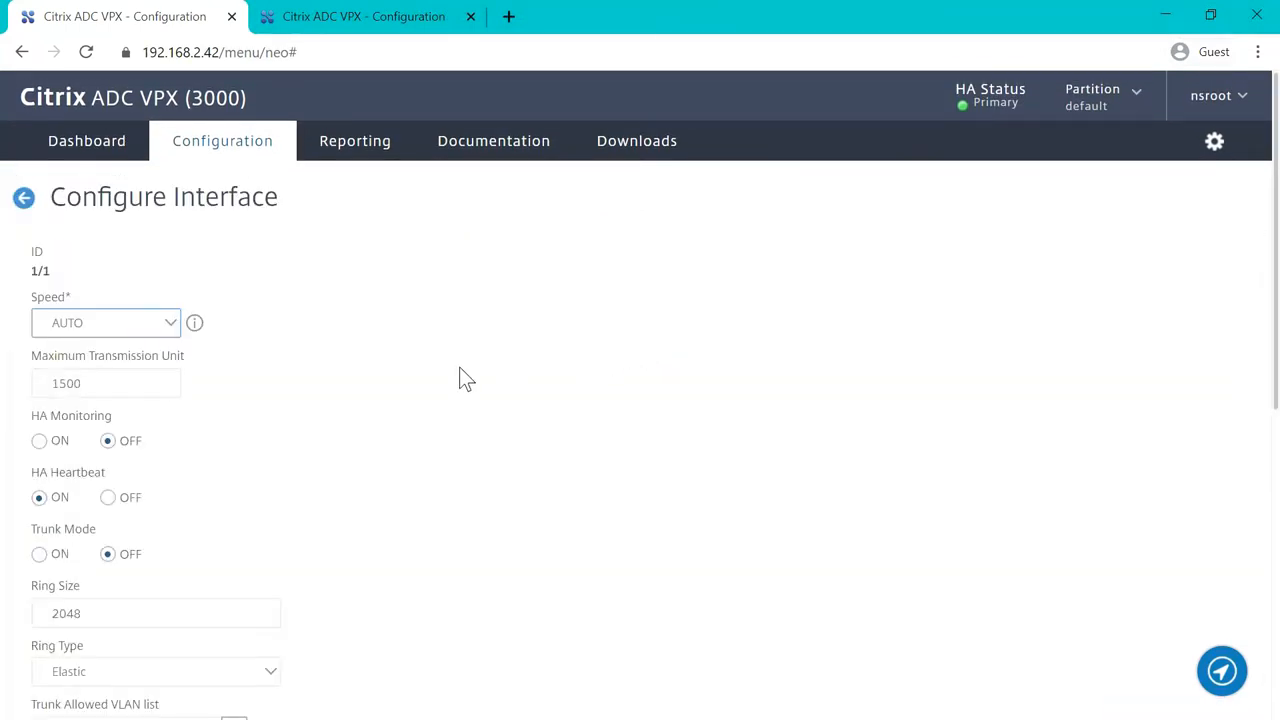
mouse_move(138, 427)
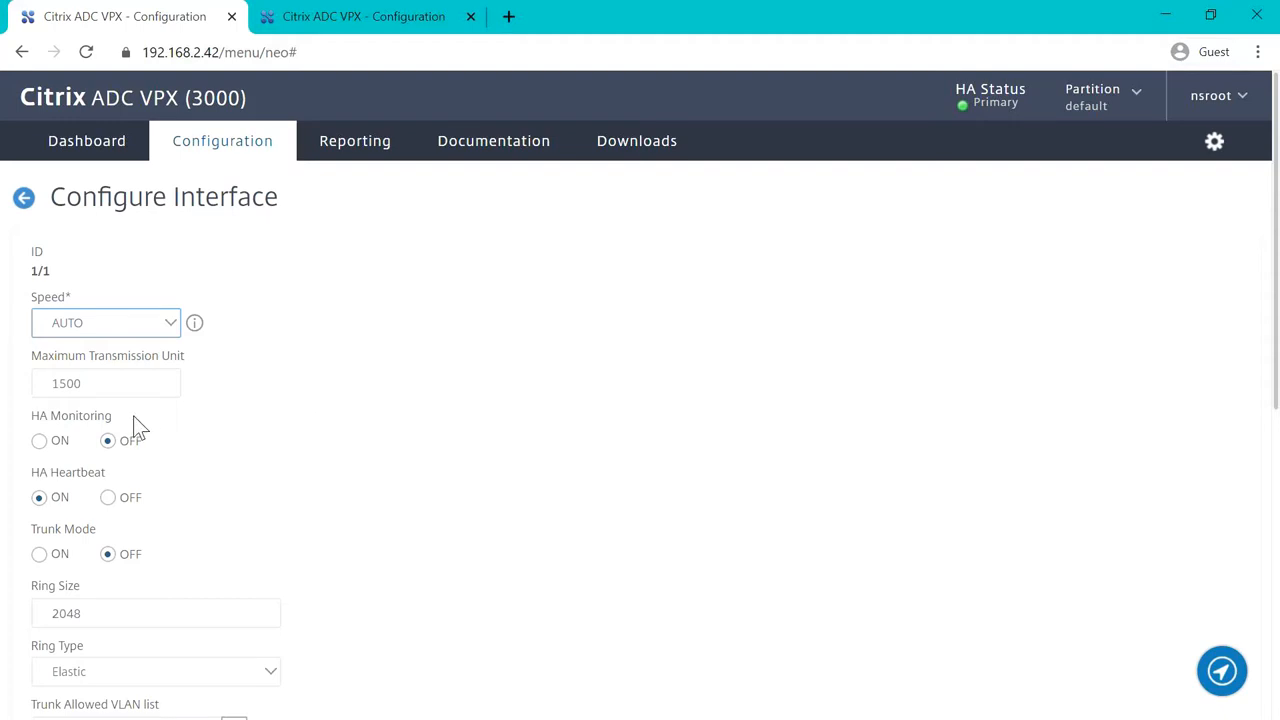
mouse_move(394, 432)
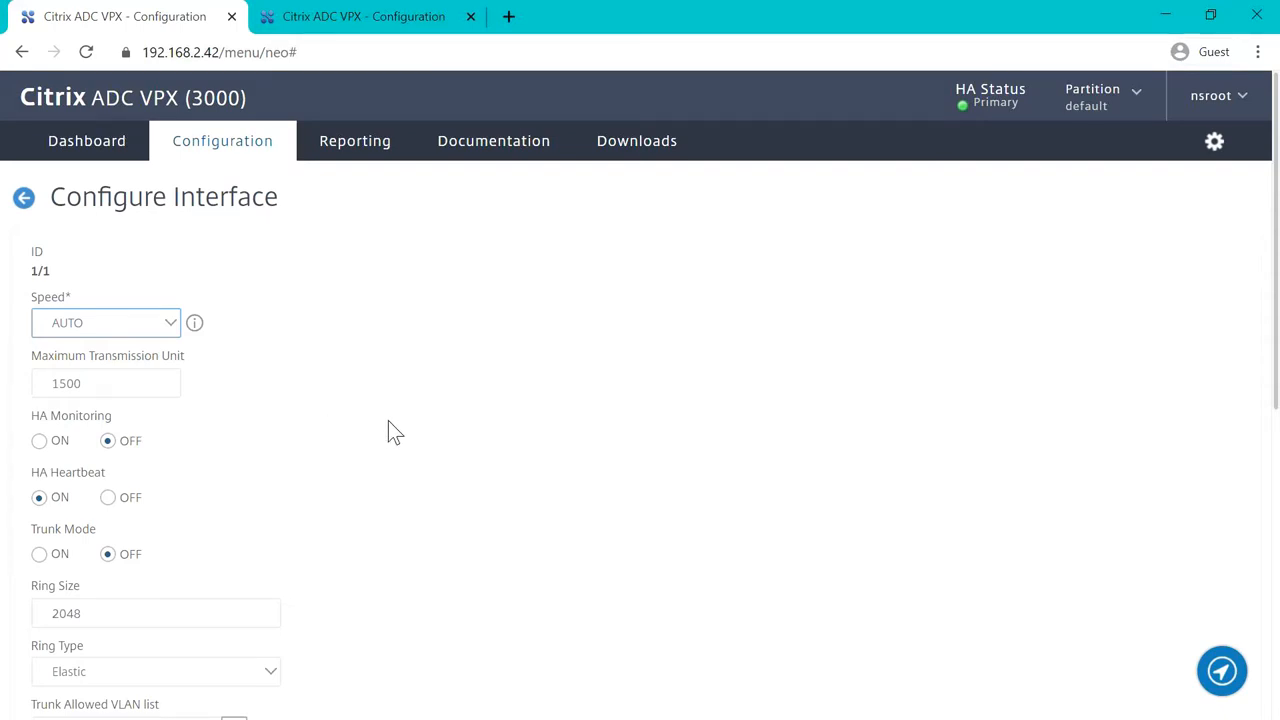
scroll("down", 3)
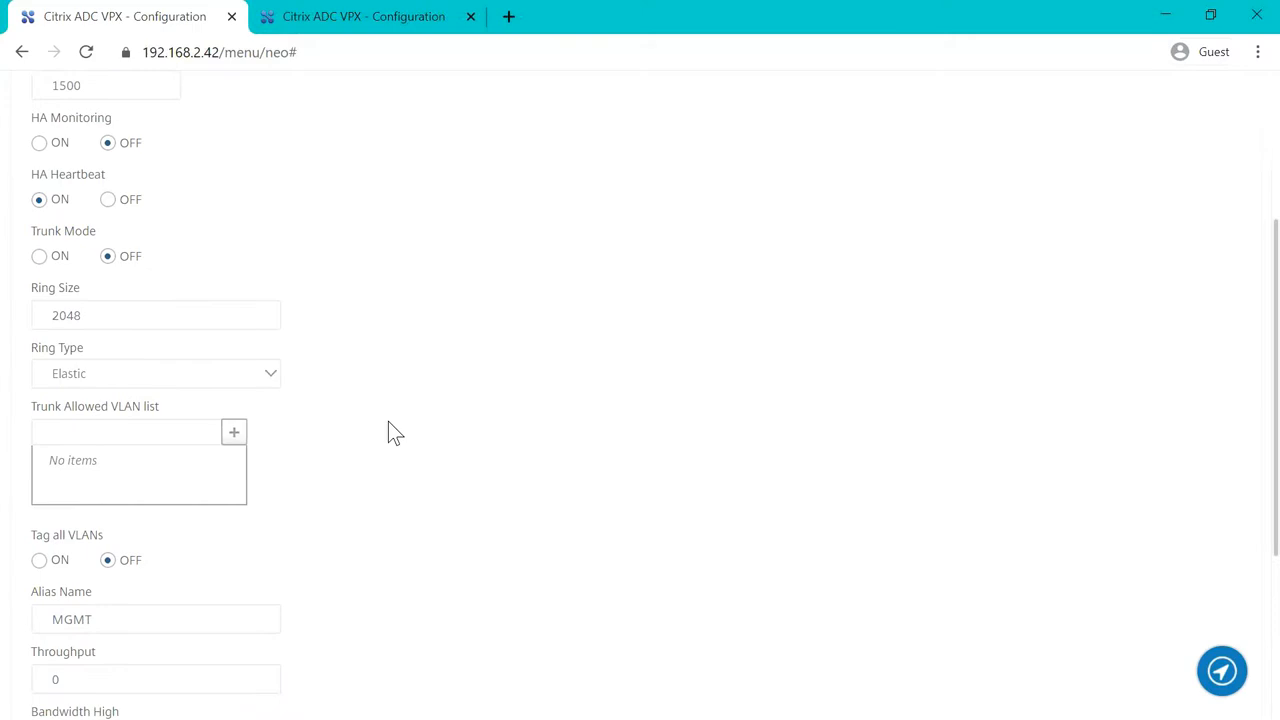
scroll("up", 3)
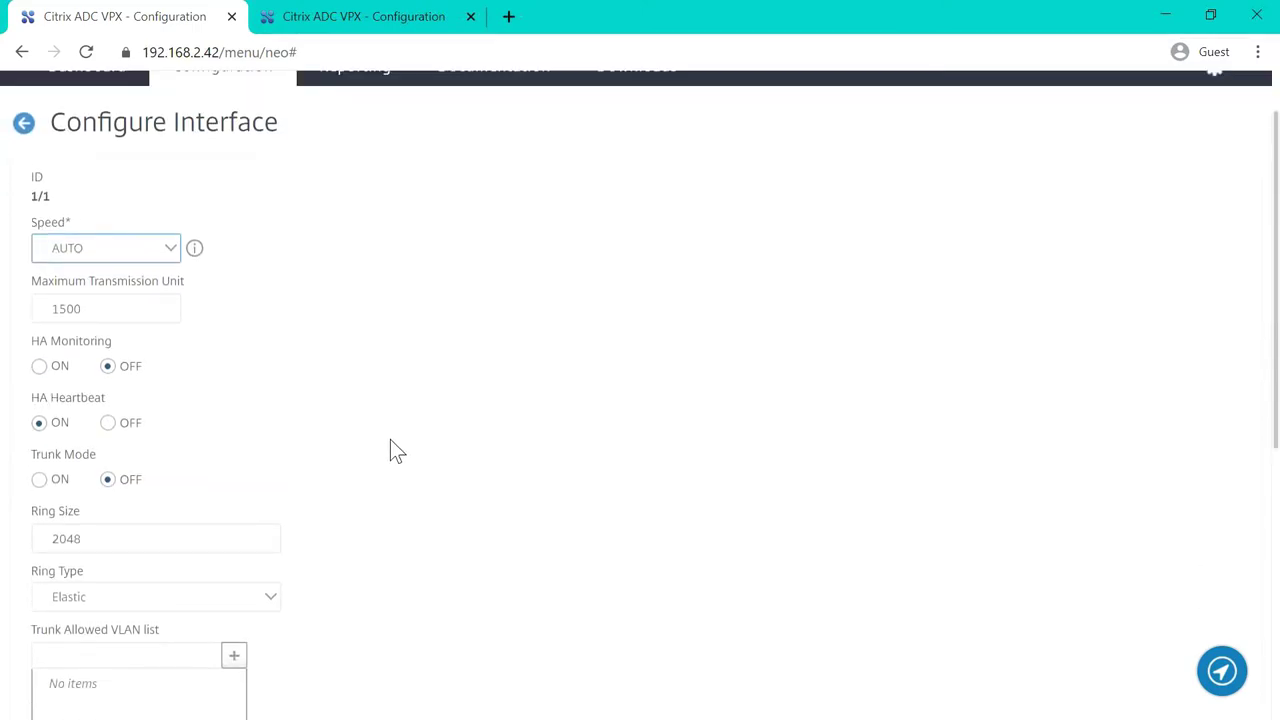
scroll("down", 3)
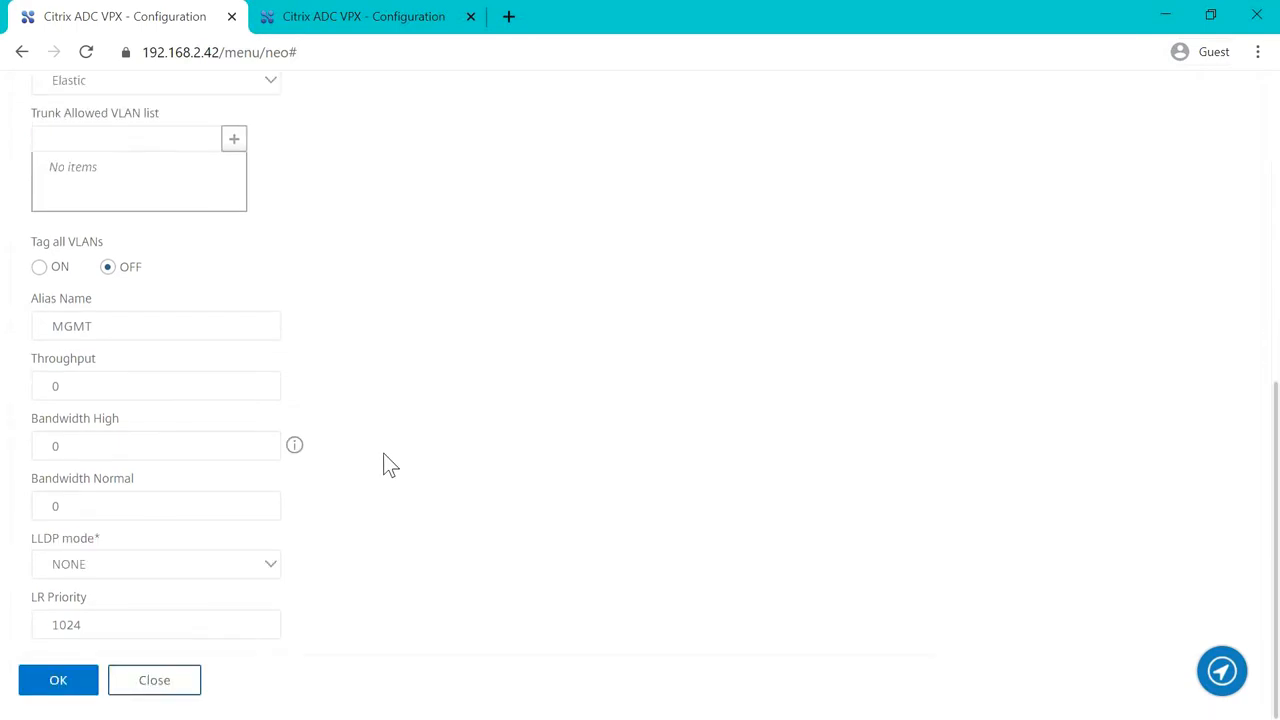
Enable interface 1/1 on the primary node, check the interface states, and save the running configuration.
left_click(154, 680)
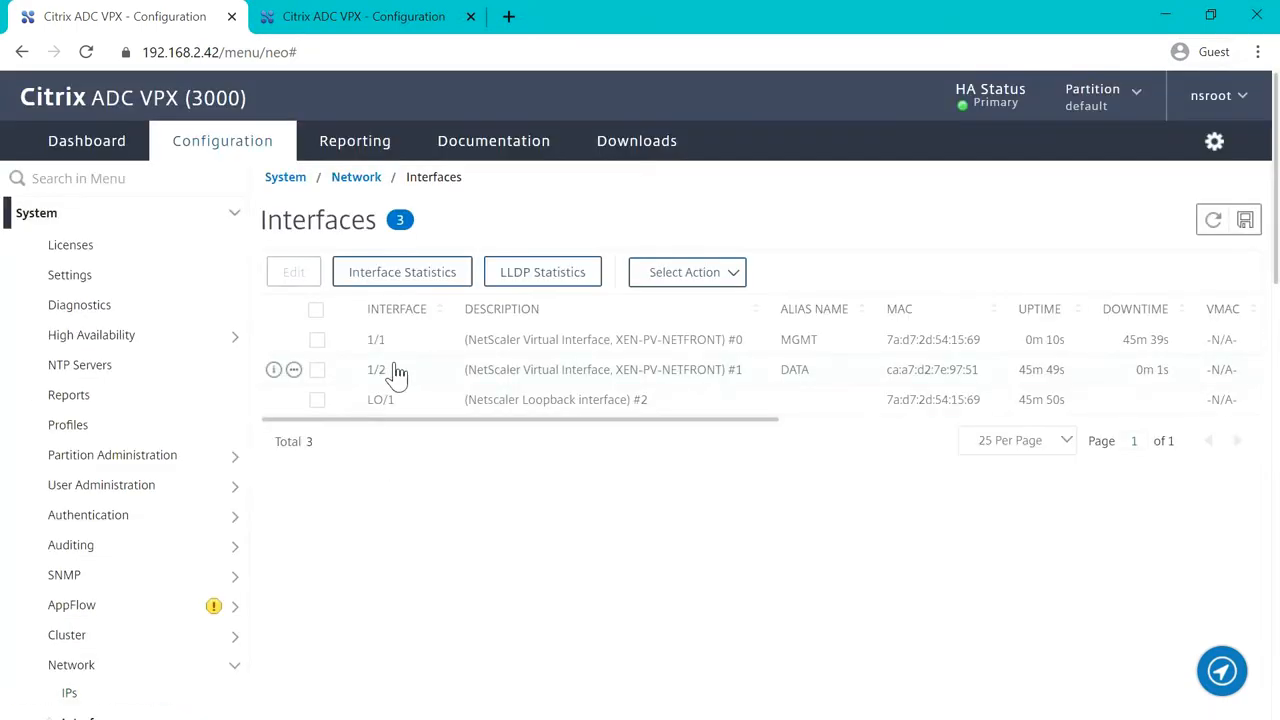
left_click(317, 340)
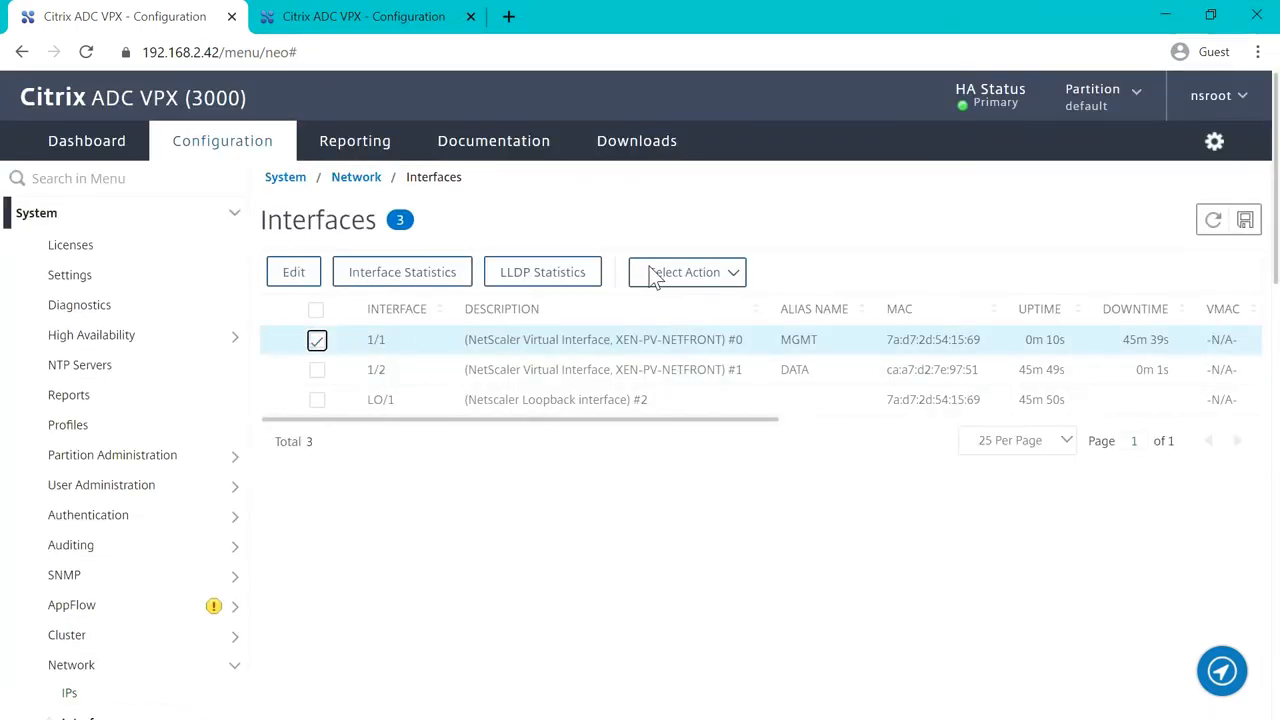
left_click(687, 272)
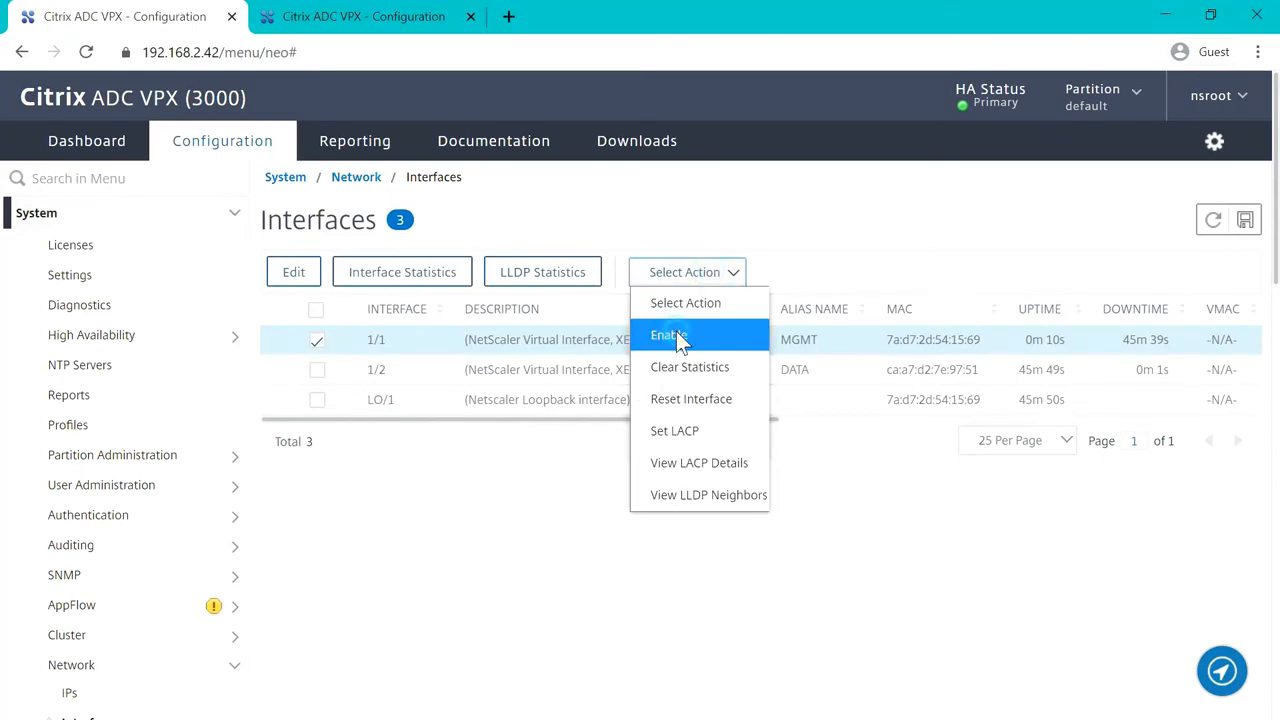
left_click(668, 334)
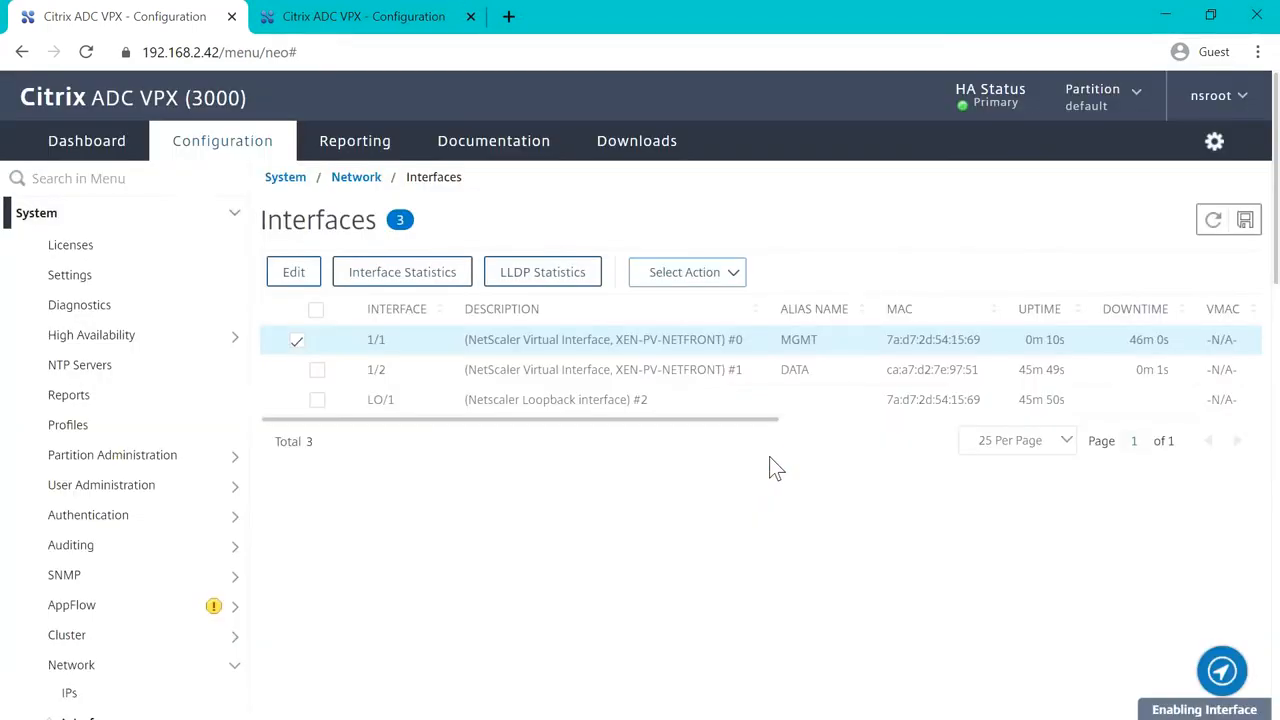
mouse_move(1245, 267)
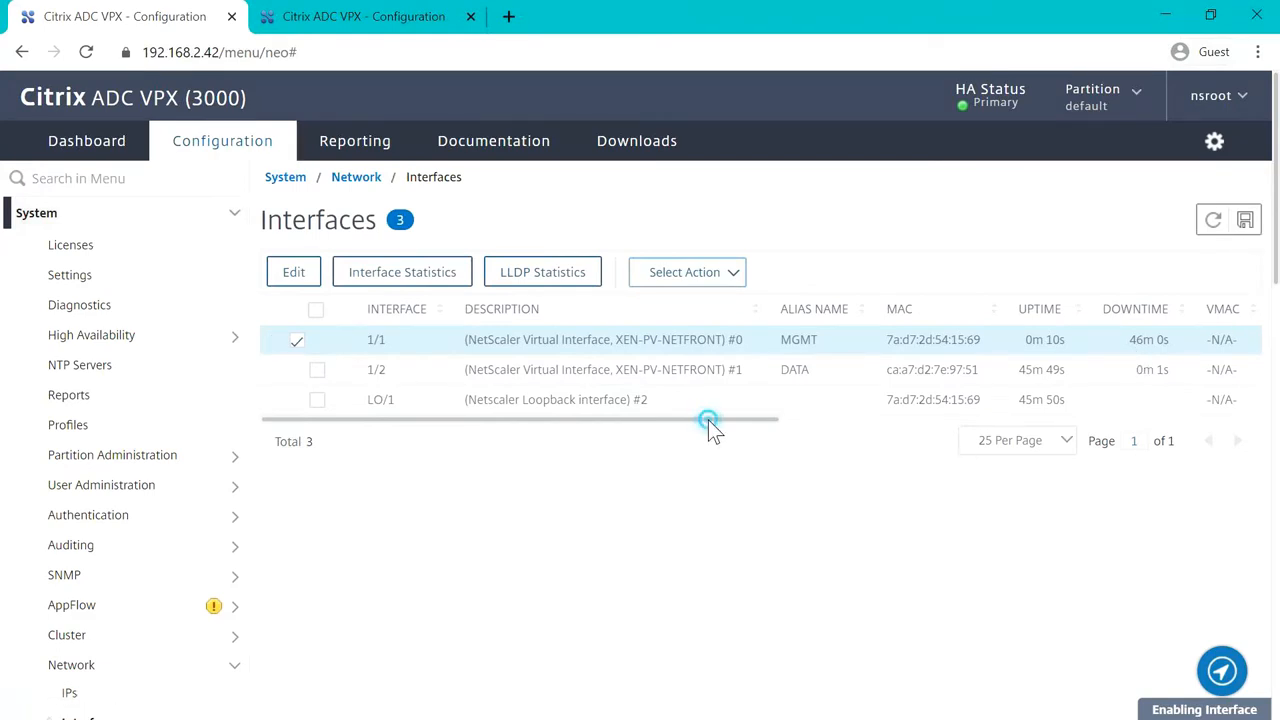
scroll("right", 3)
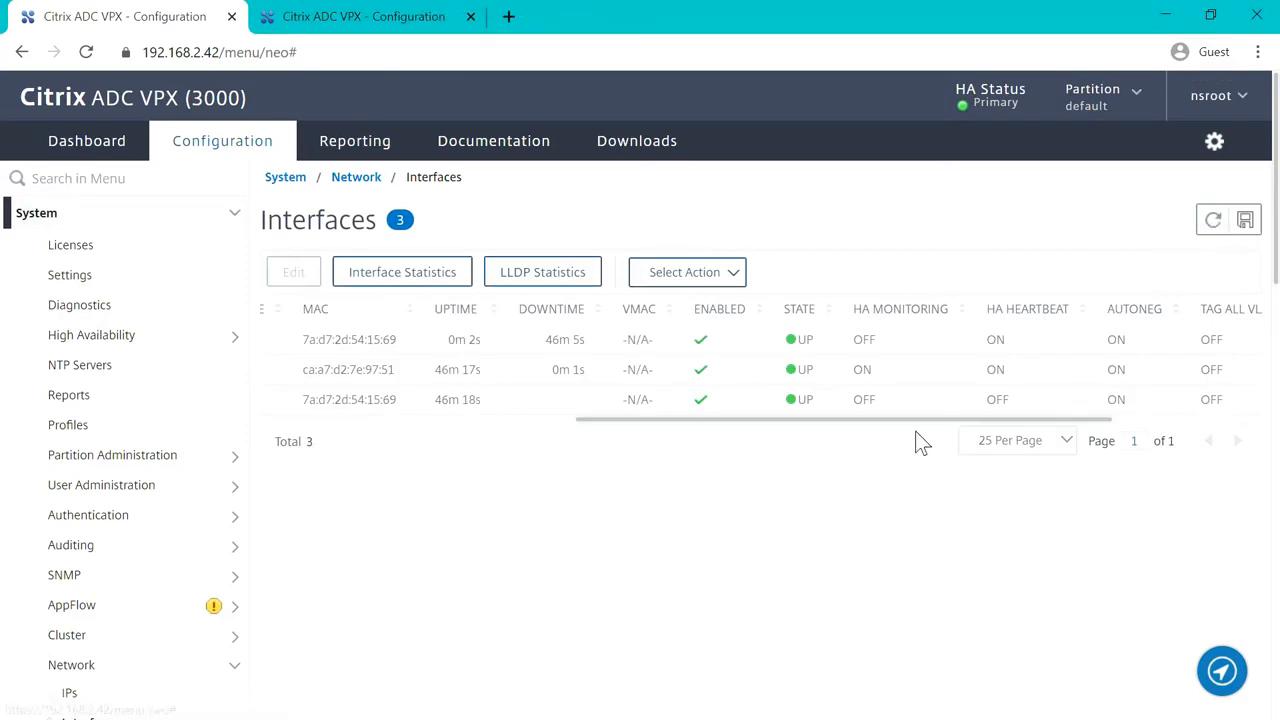
scroll("right", 3)
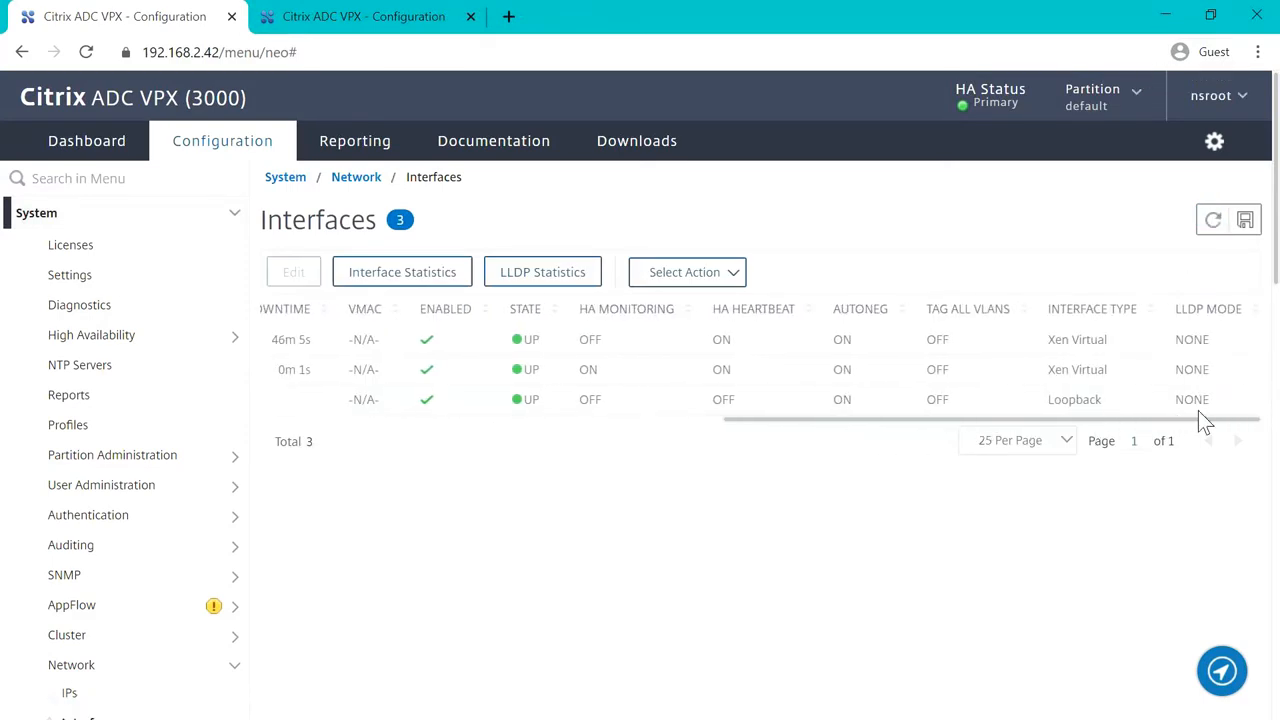
left_click(1245, 219)
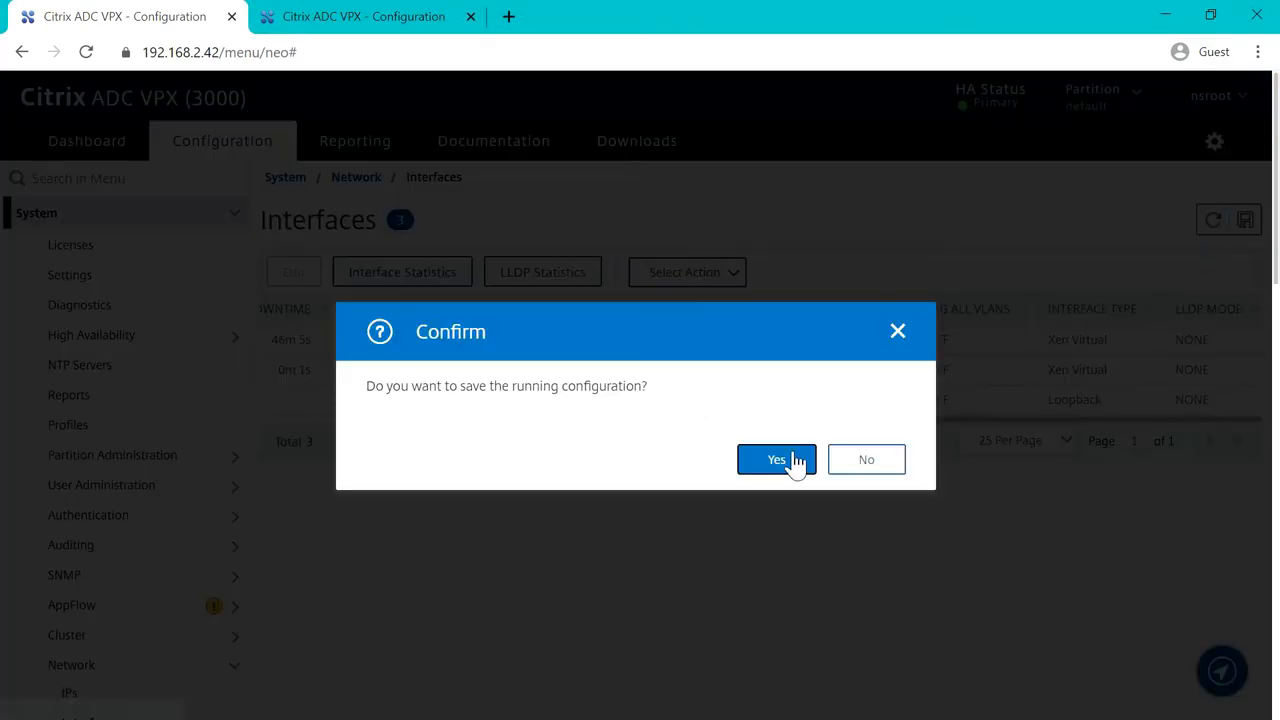
left_click(777, 459)
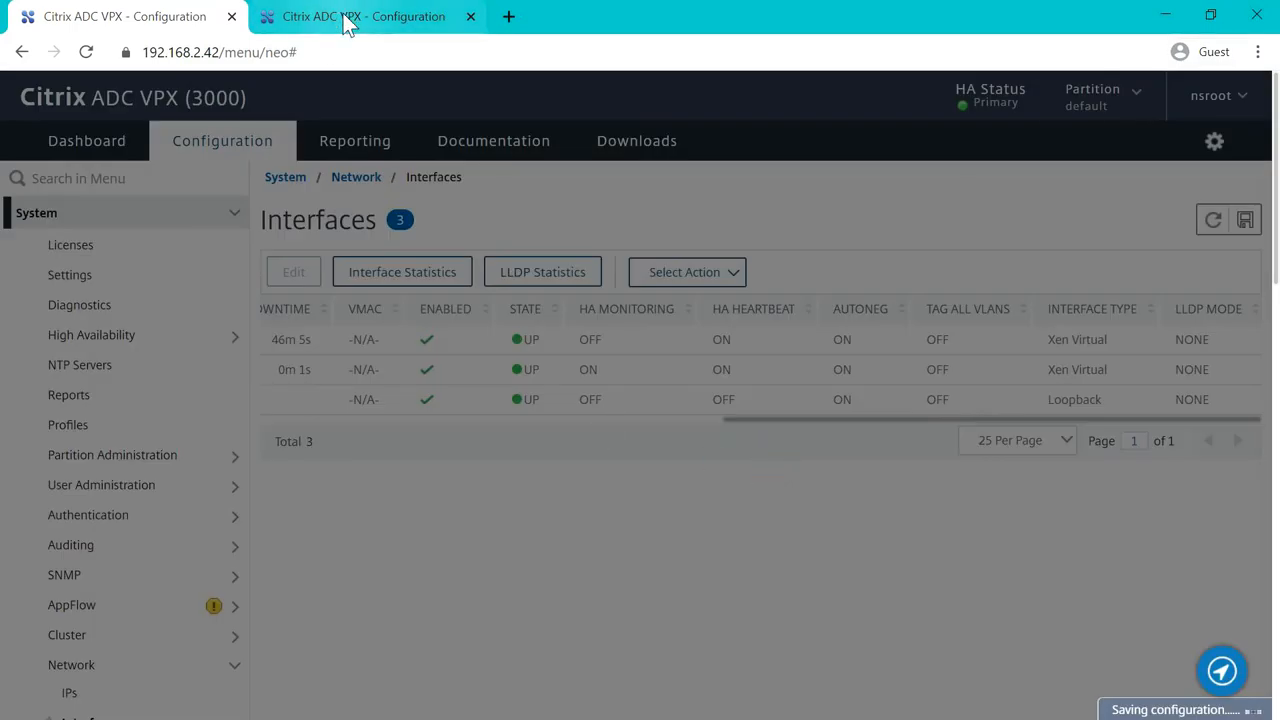
mouse_move(360, 16)
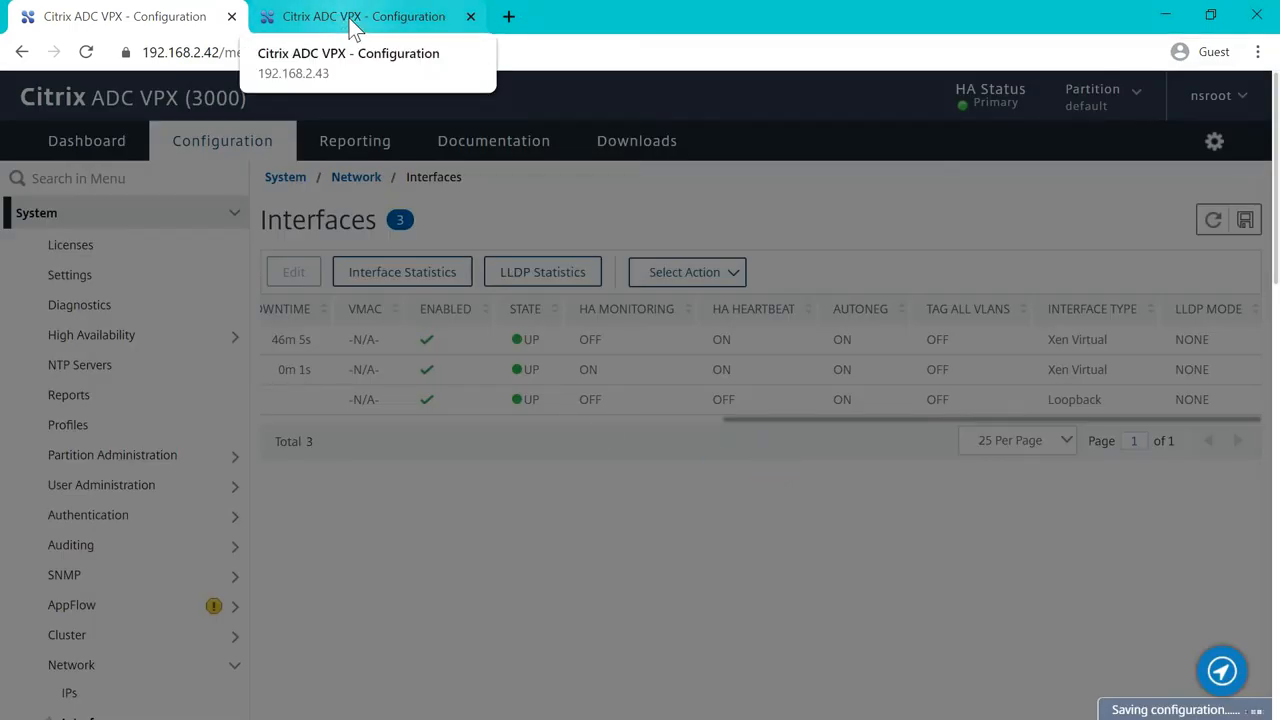
On the secondary node's console, open the System > Network > Interfaces list.
left_click(363, 16)
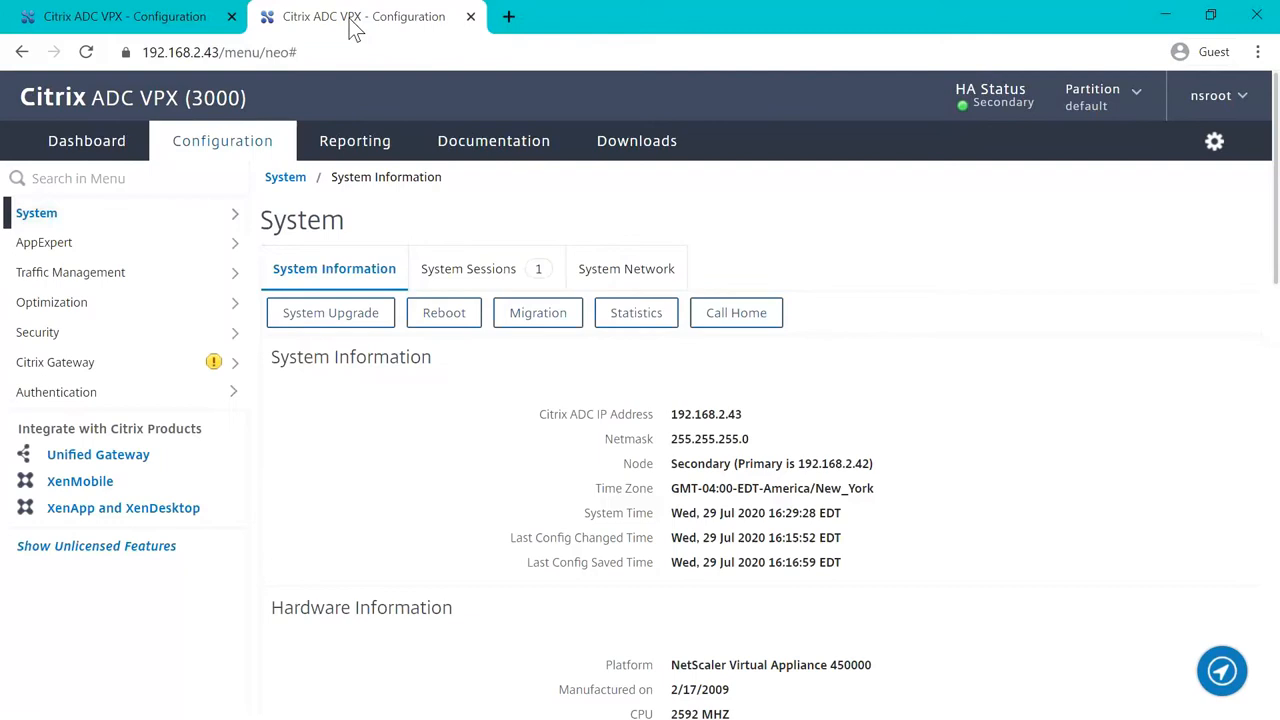
mouse_move(427, 615)
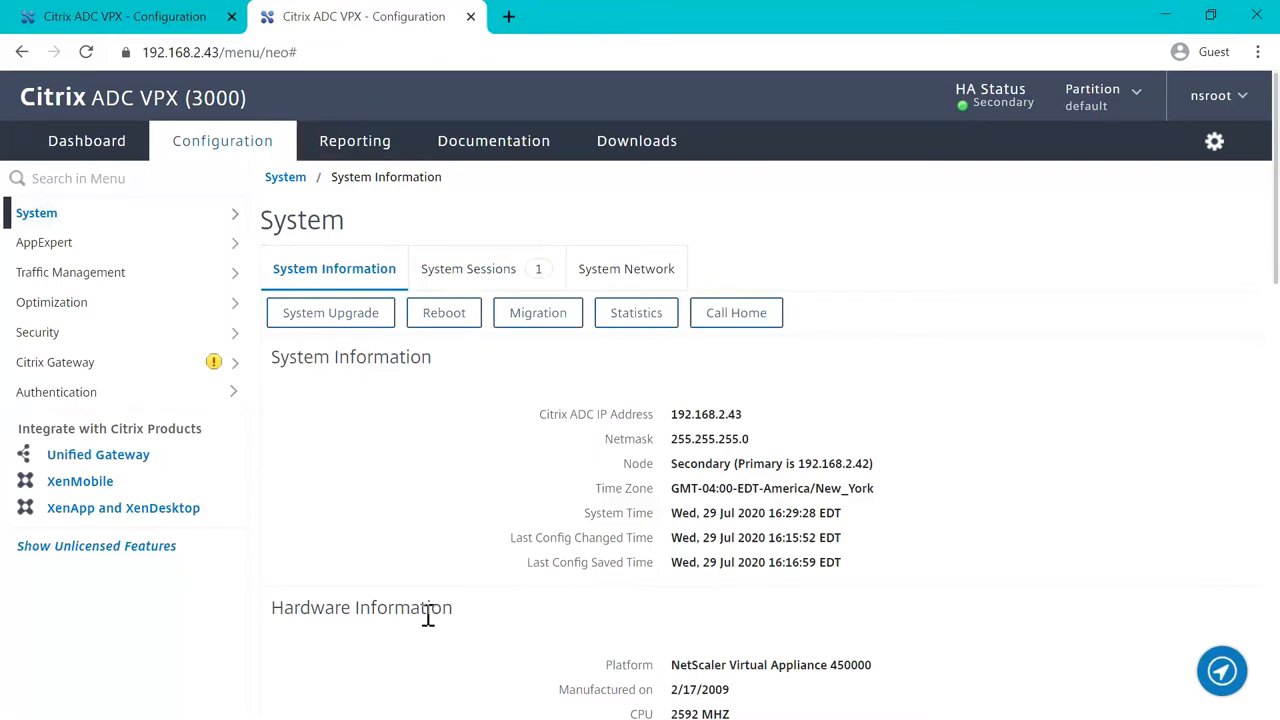
left_click(36, 212)
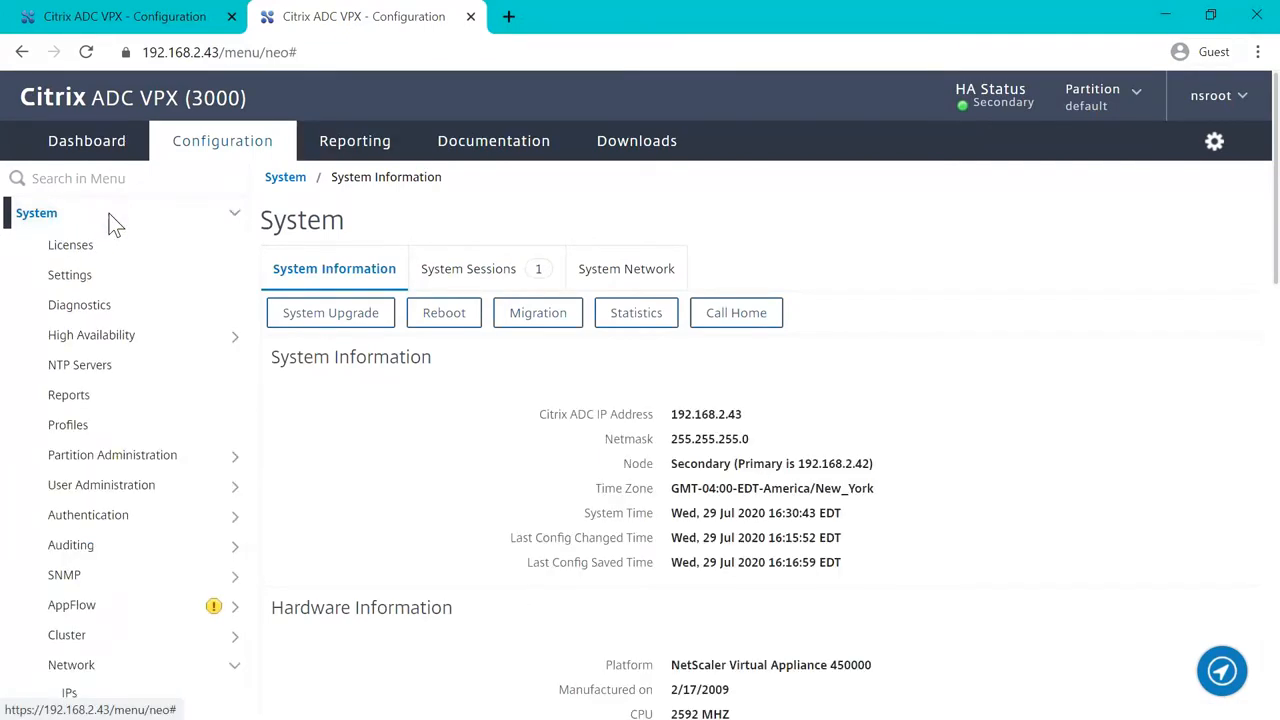
mouse_move(72, 604)
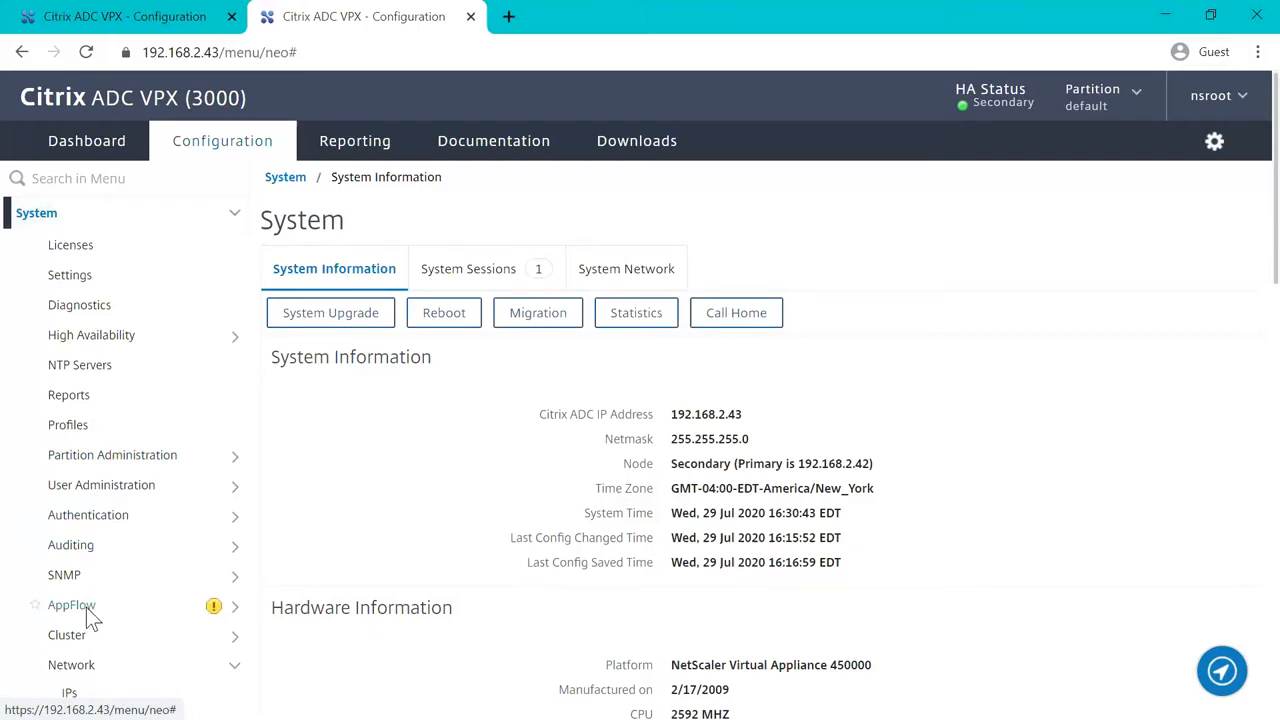
left_click(71, 664)
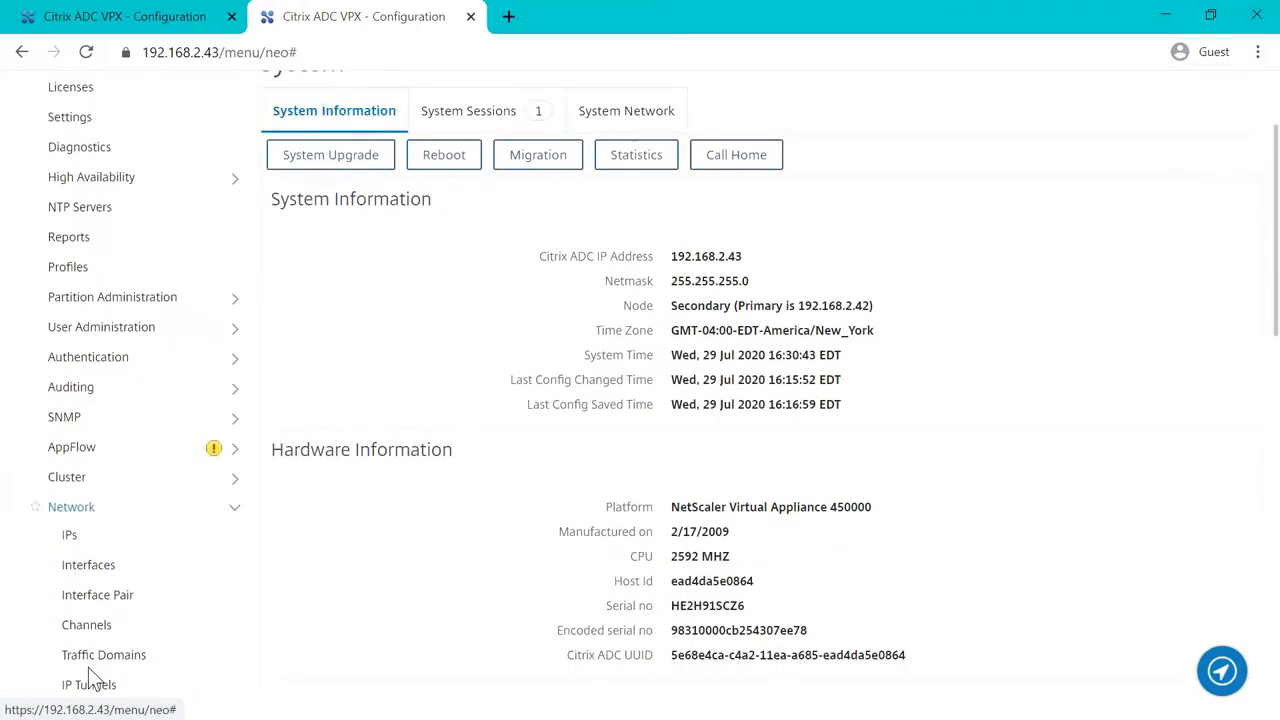
left_click(88, 564)
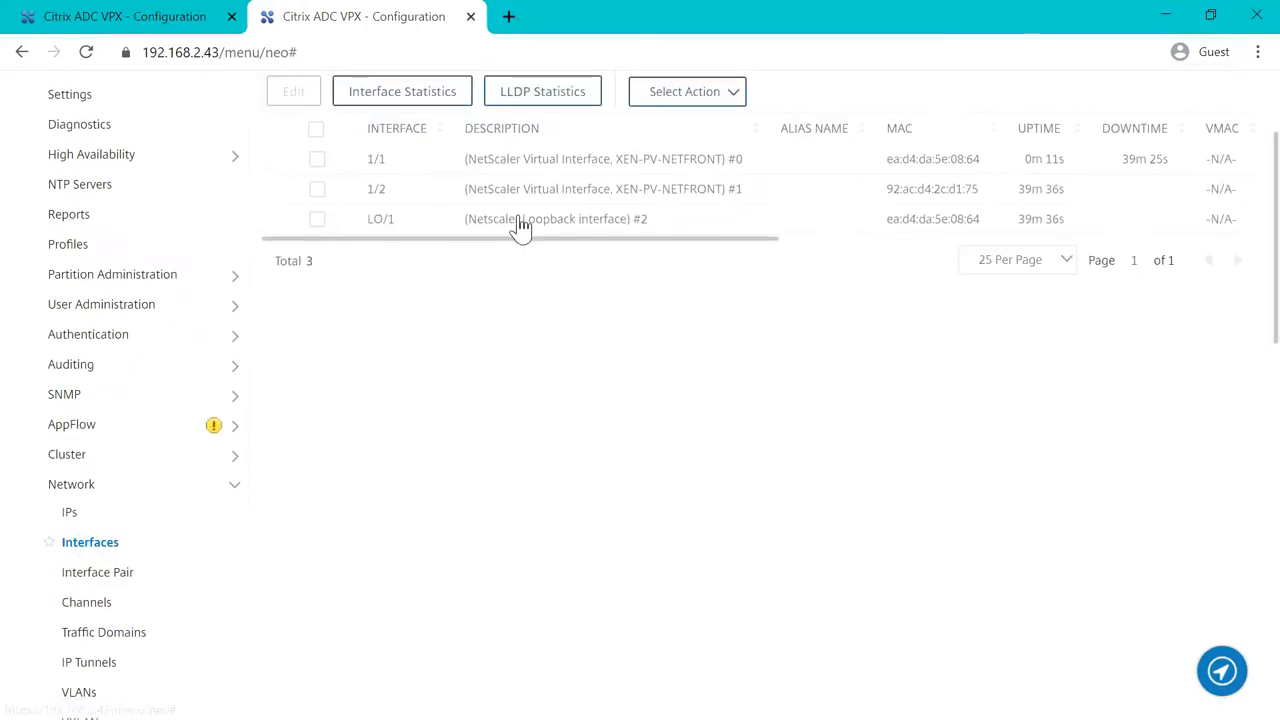
scroll("up", 3)
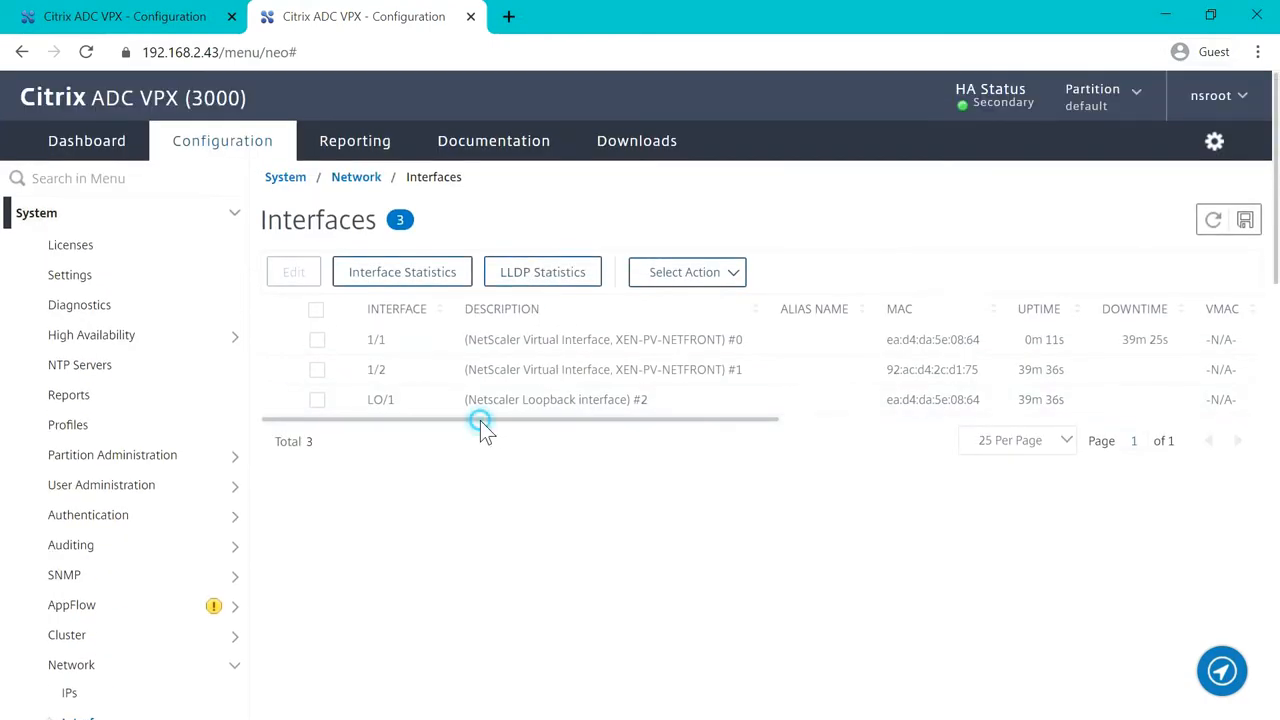
mouse_move(313, 353)
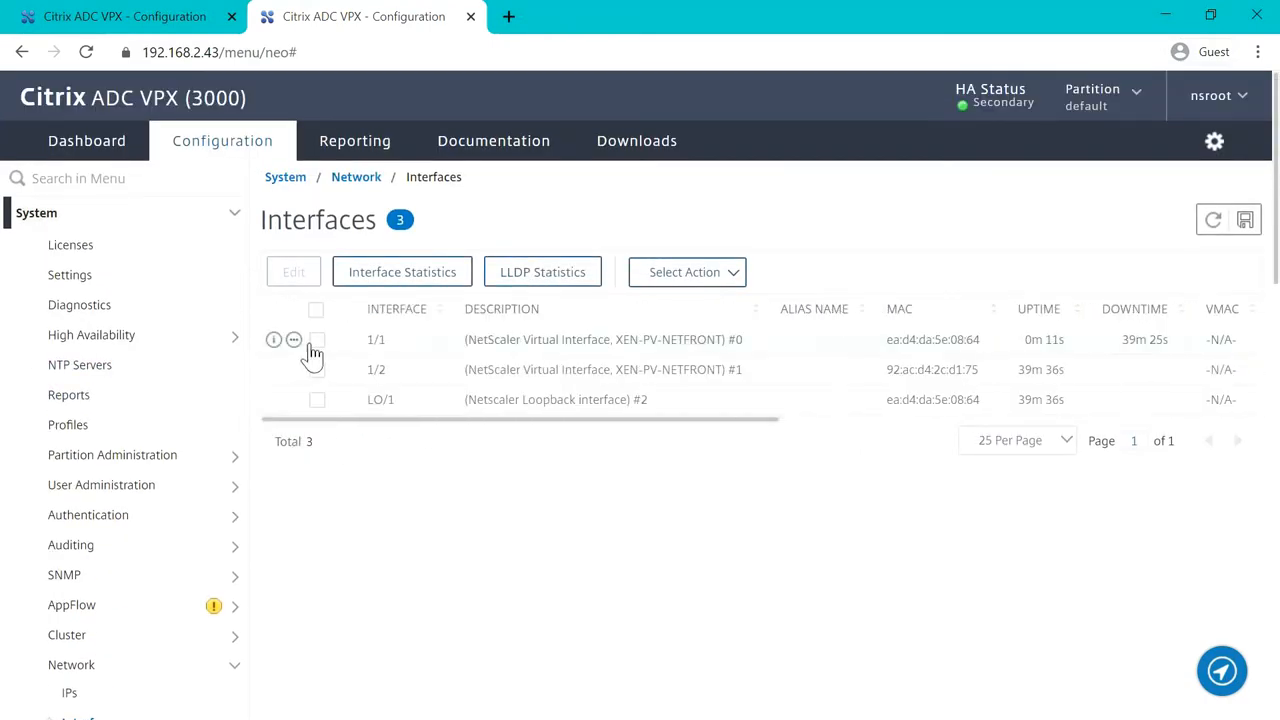
Enable interface 1/1 on the secondary node and save the running configuration.
left_click(687, 272)
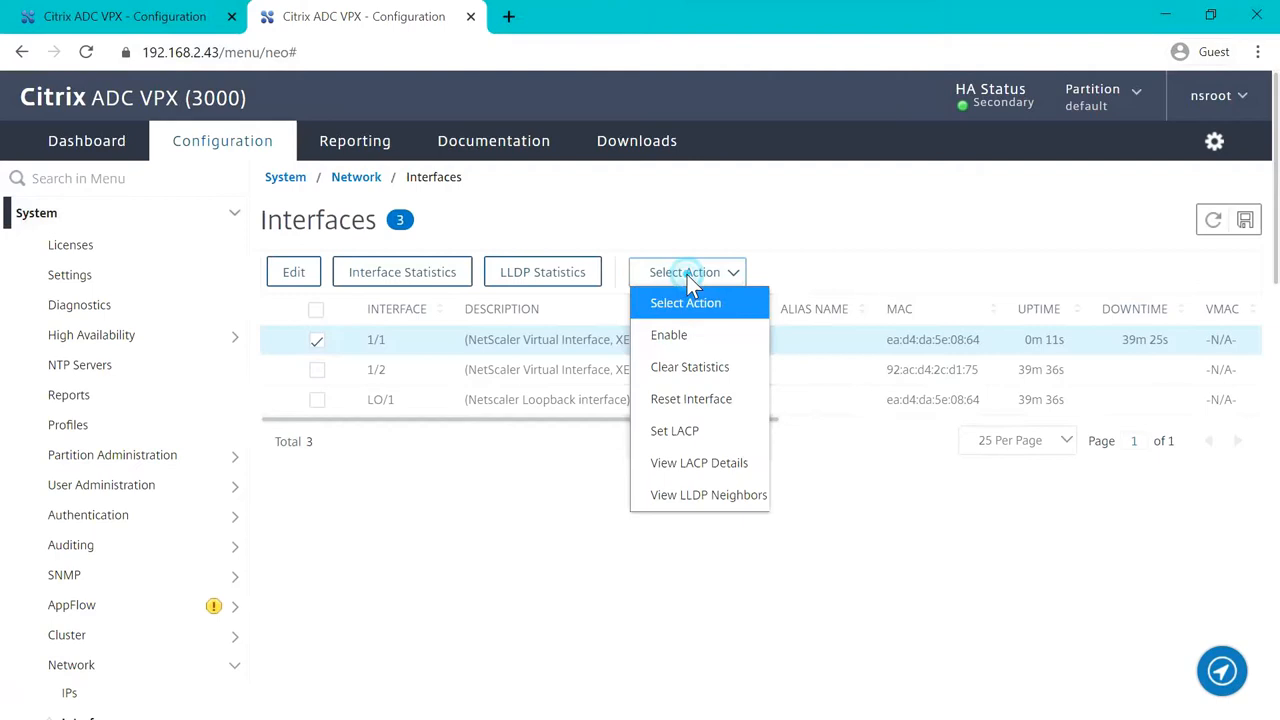
left_click(668, 334)
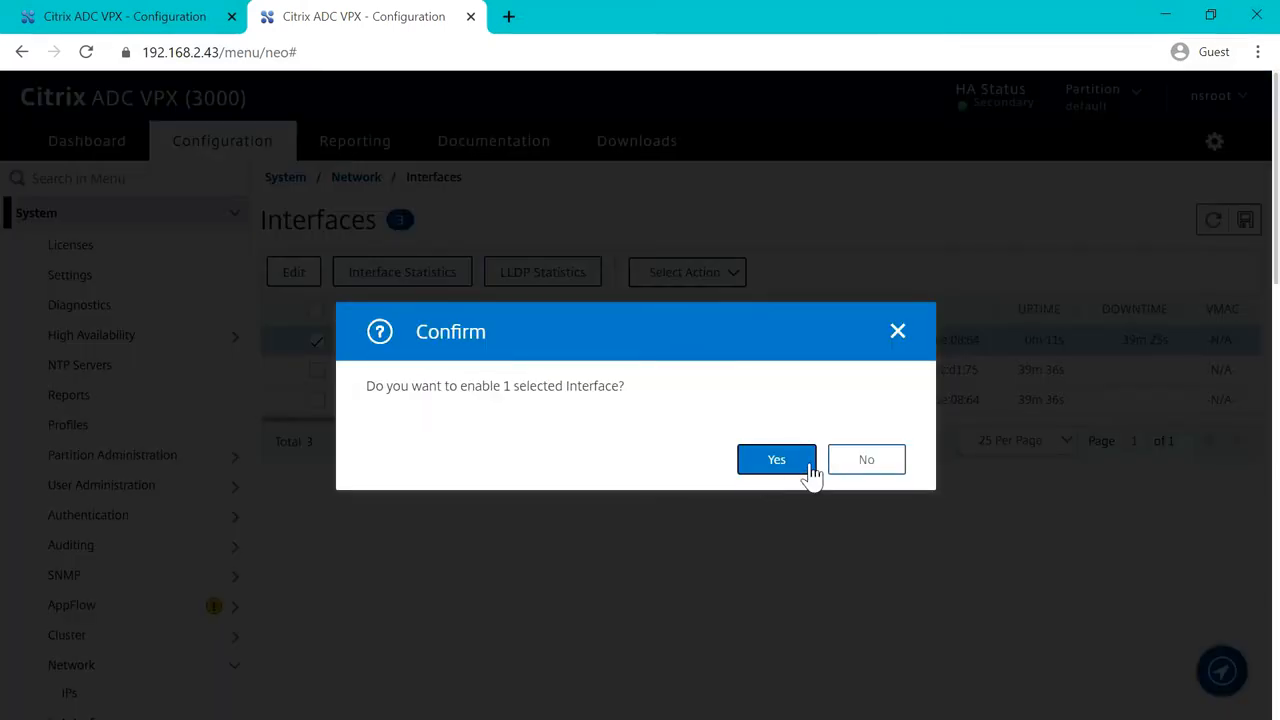
left_click(776, 459)
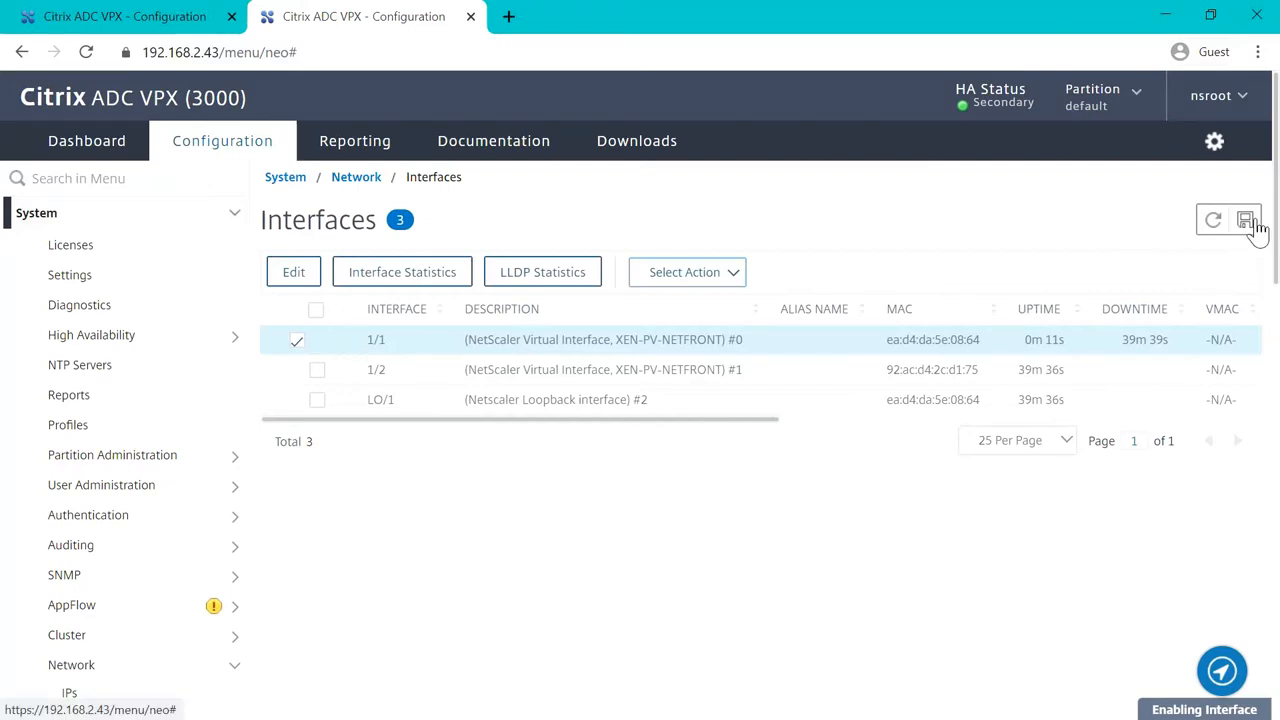
mouse_move(1245, 220)
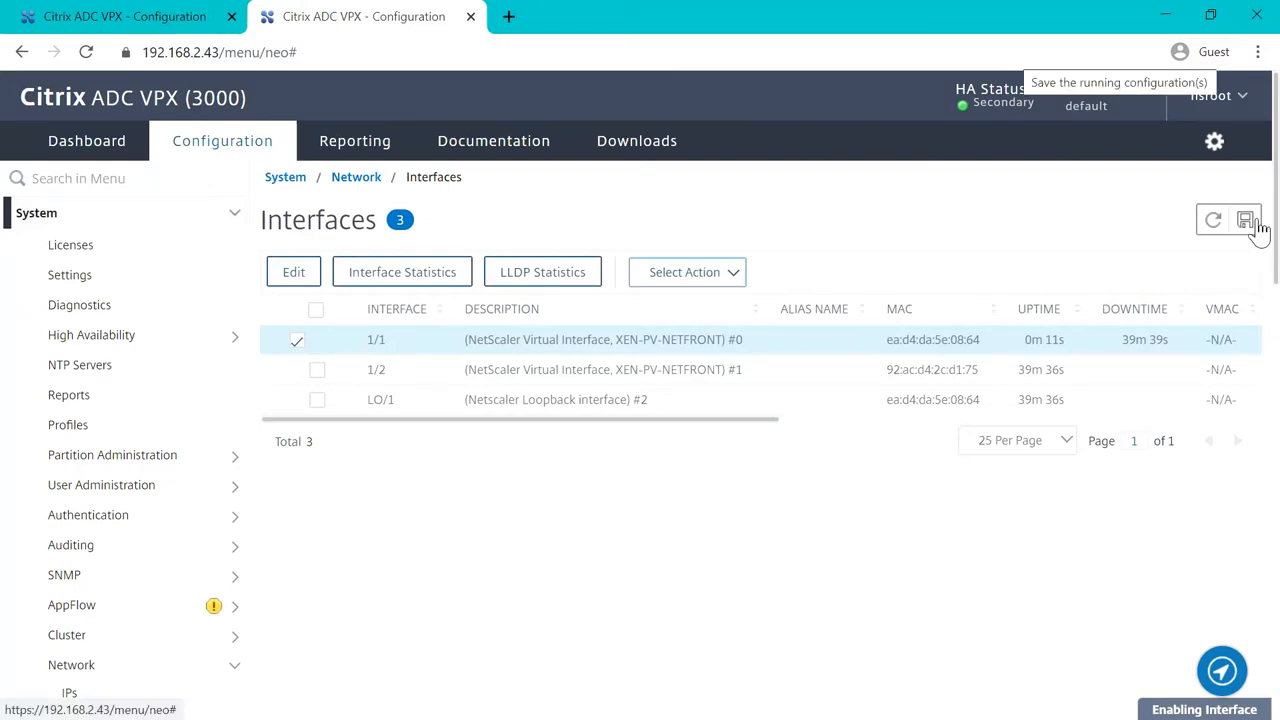
left_click(1245, 219)
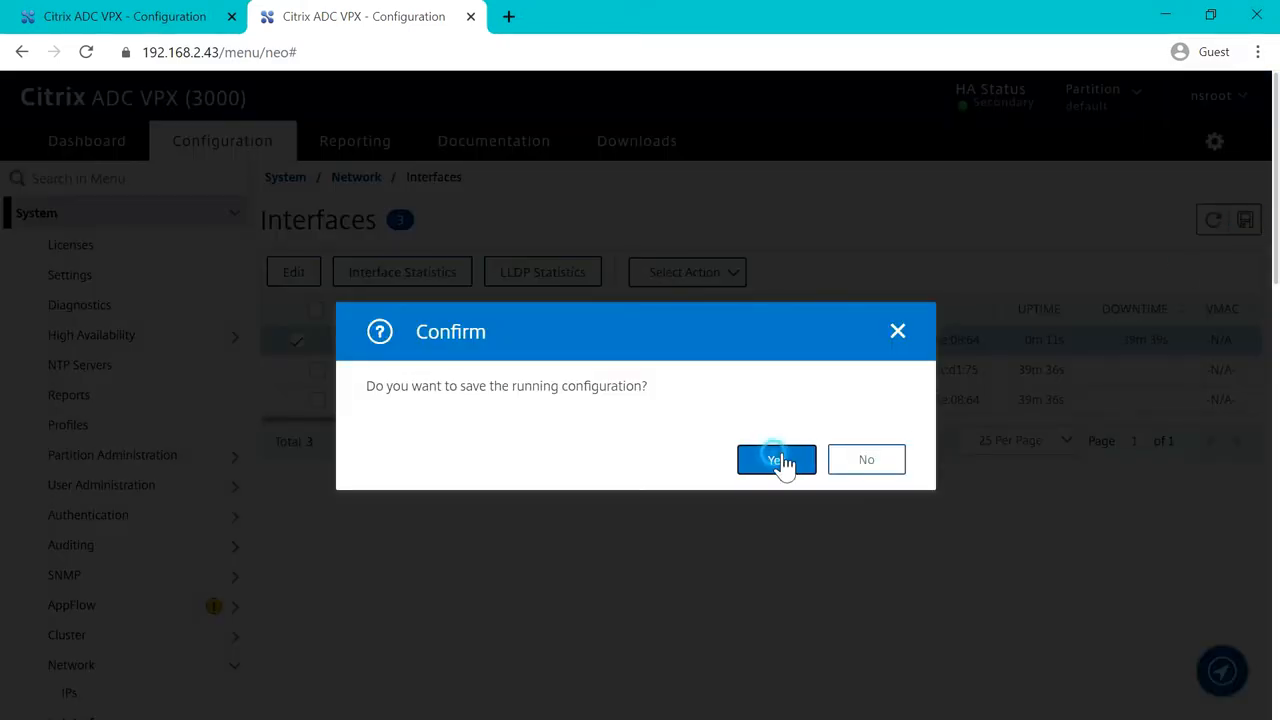
left_click(776, 459)
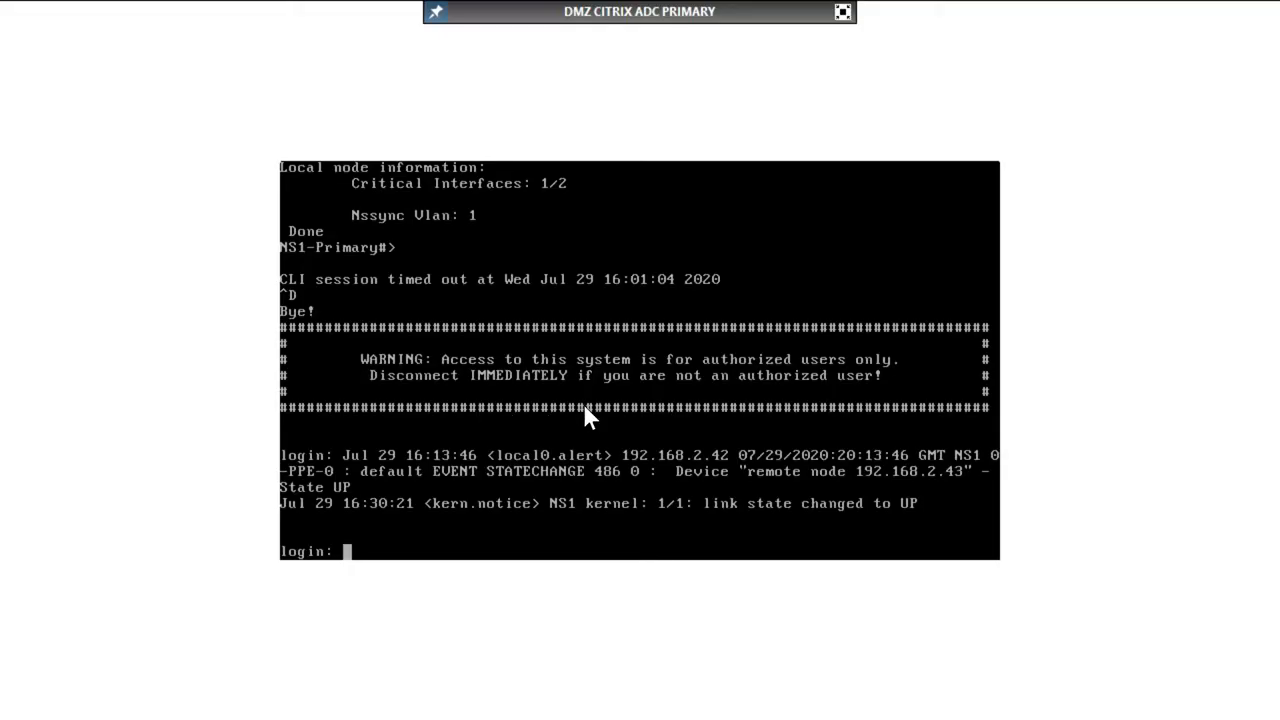
Log in to the primary console as nsroot.
type("n")
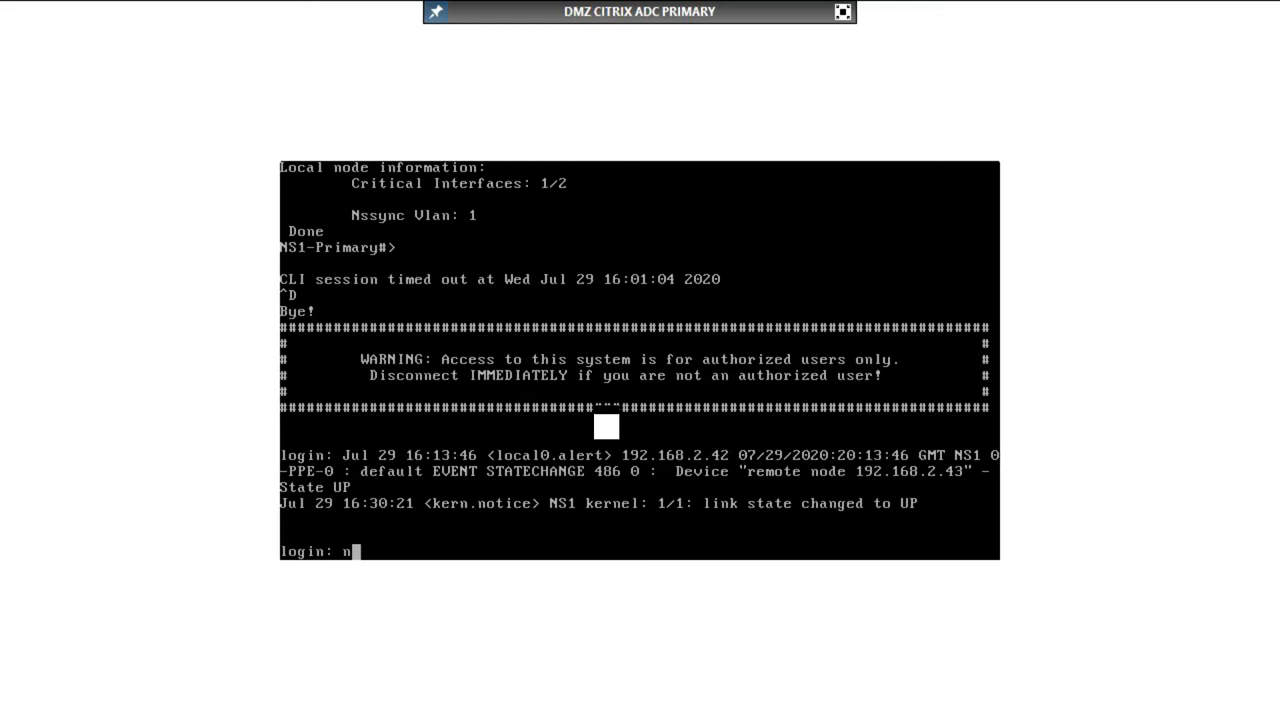
type("sroot")
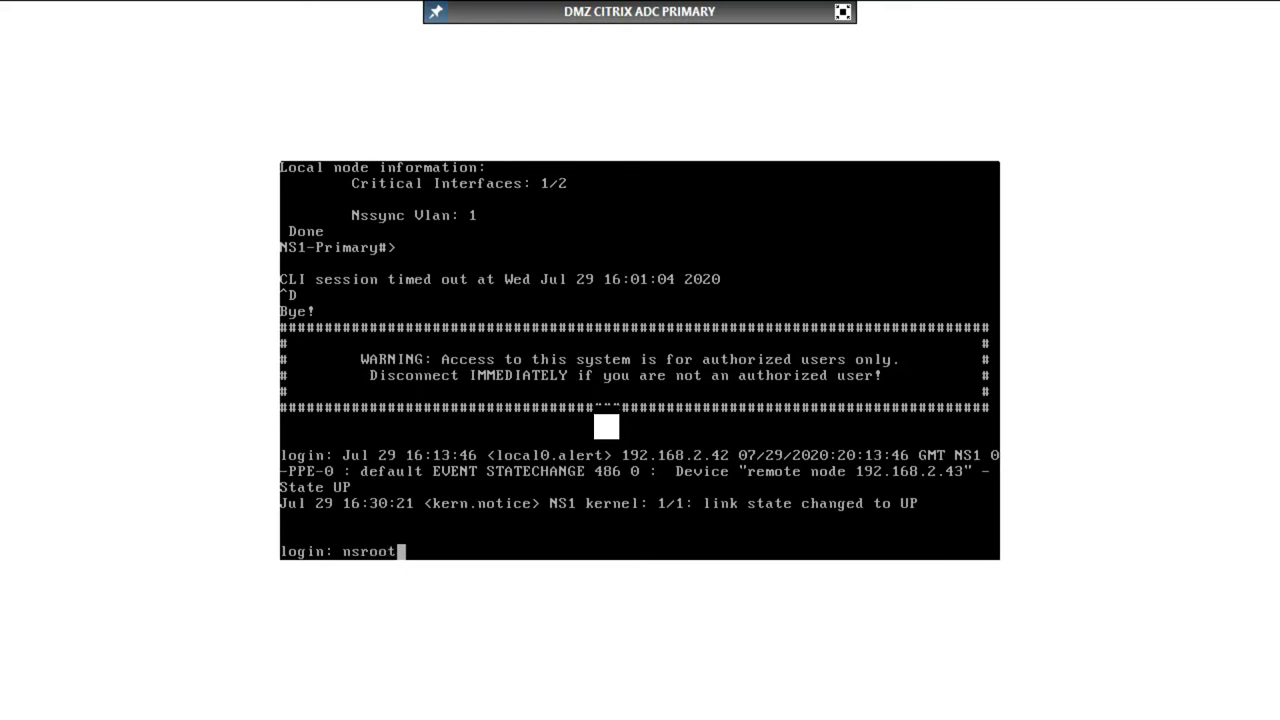
key("Return")
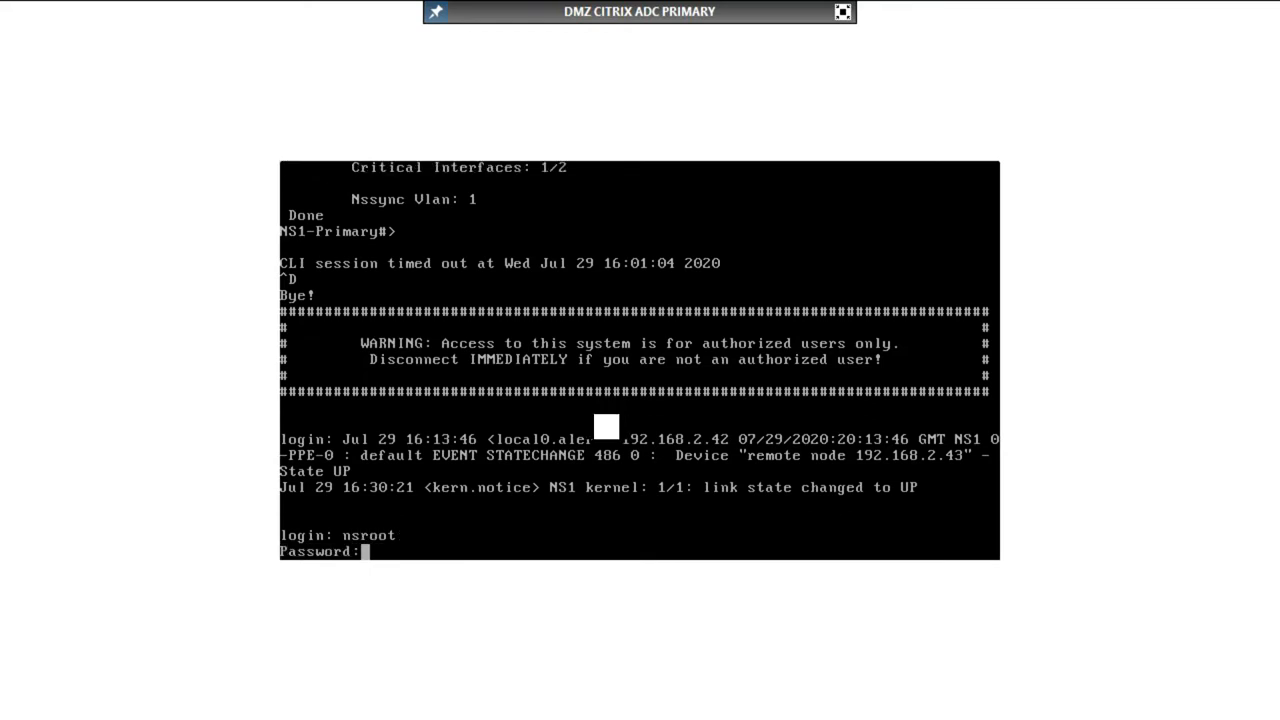
key("Return")
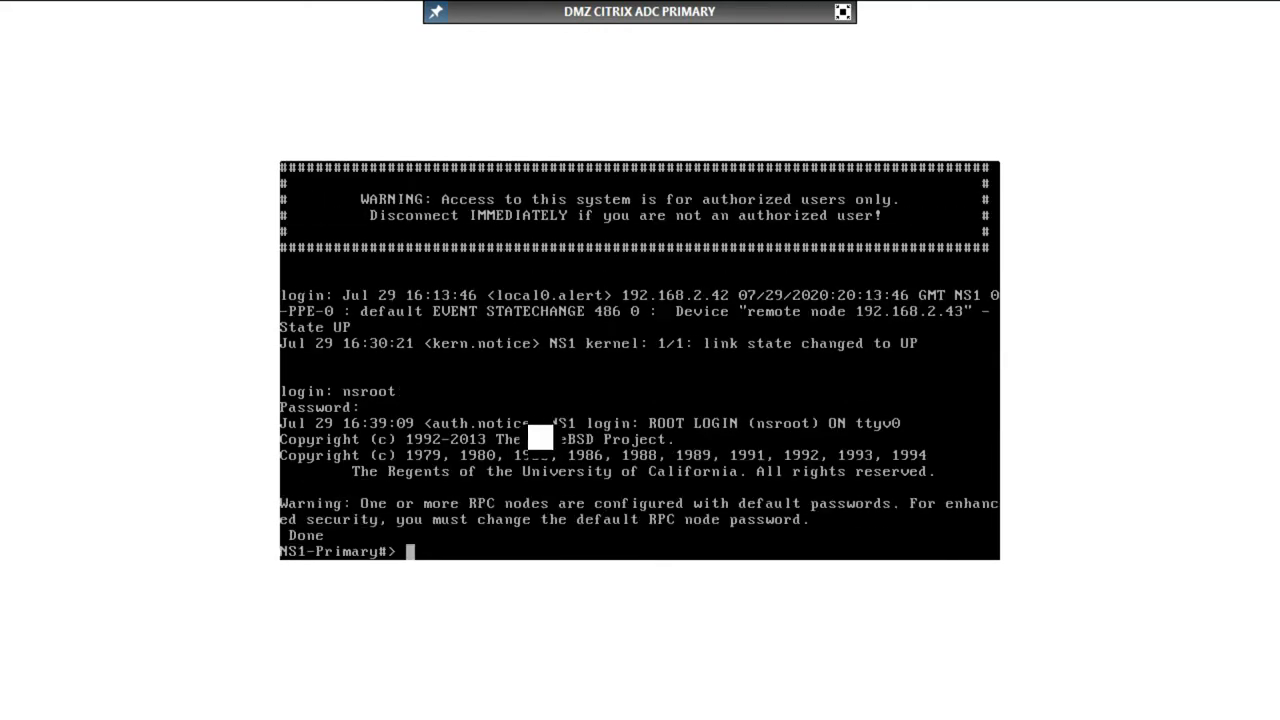
List the running configuration with 'show run | more'.
type("show ru")
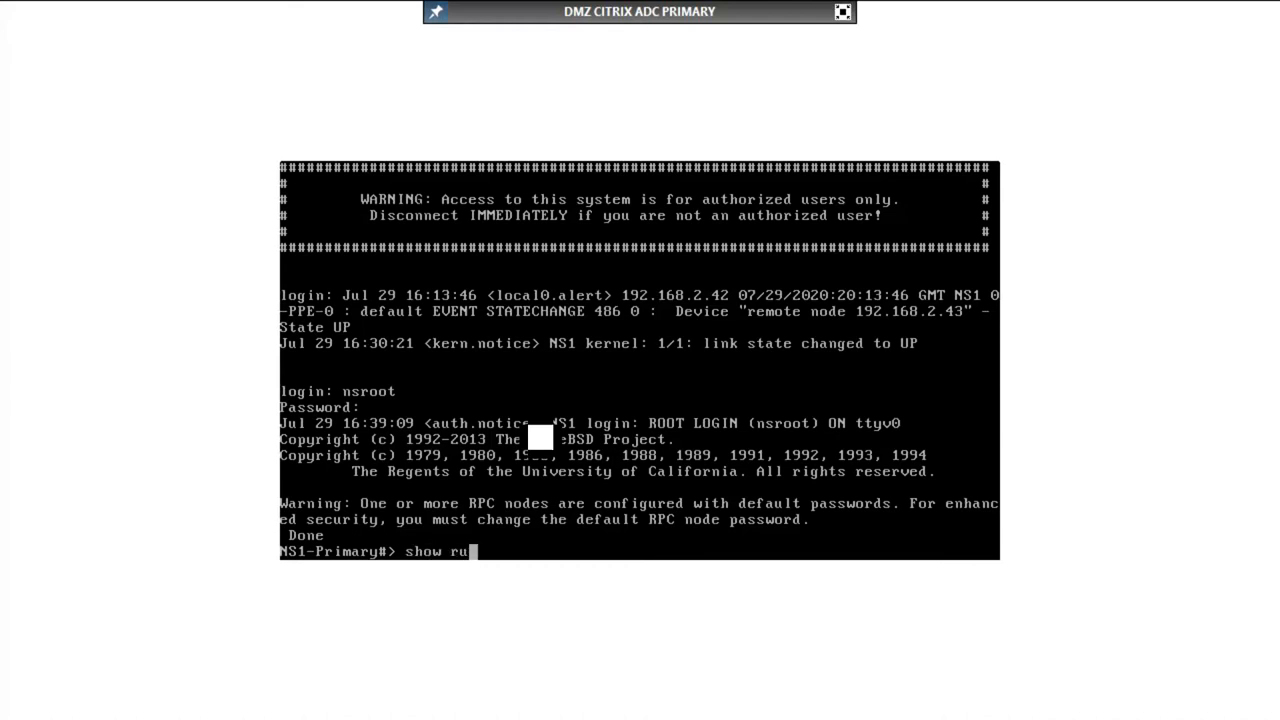
type("n |")
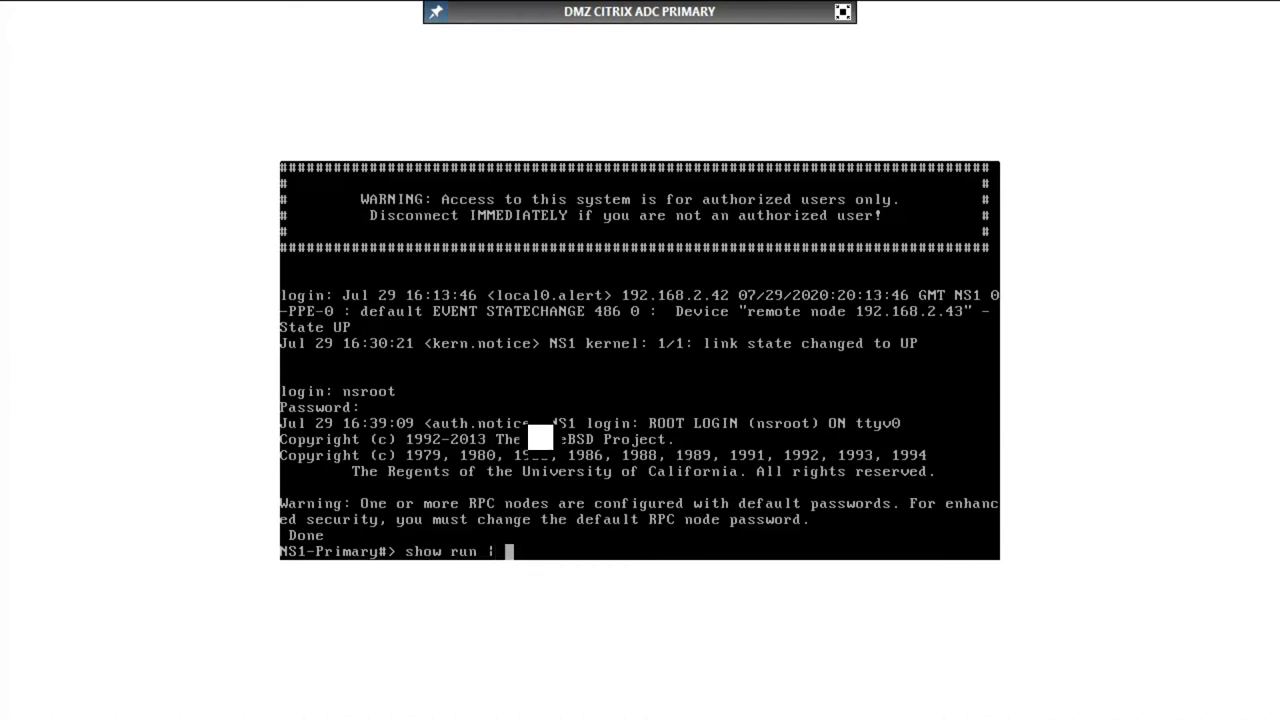
type("mopr")
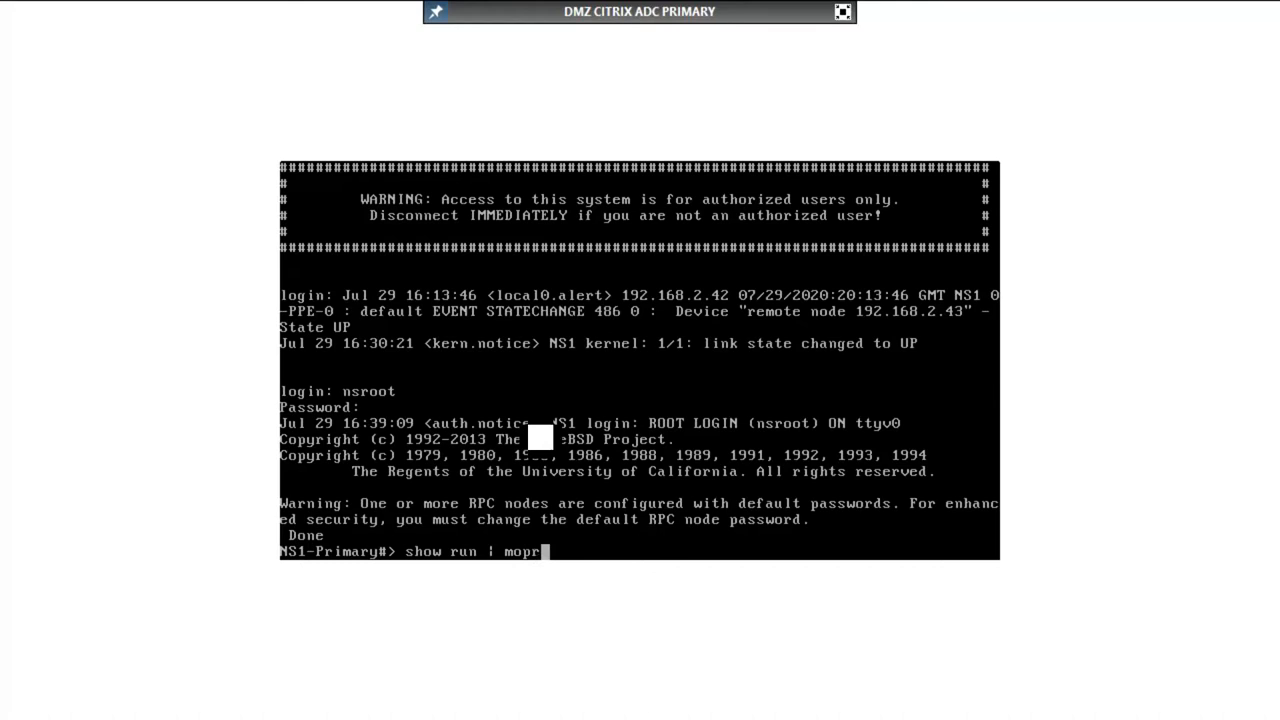
key("Return")
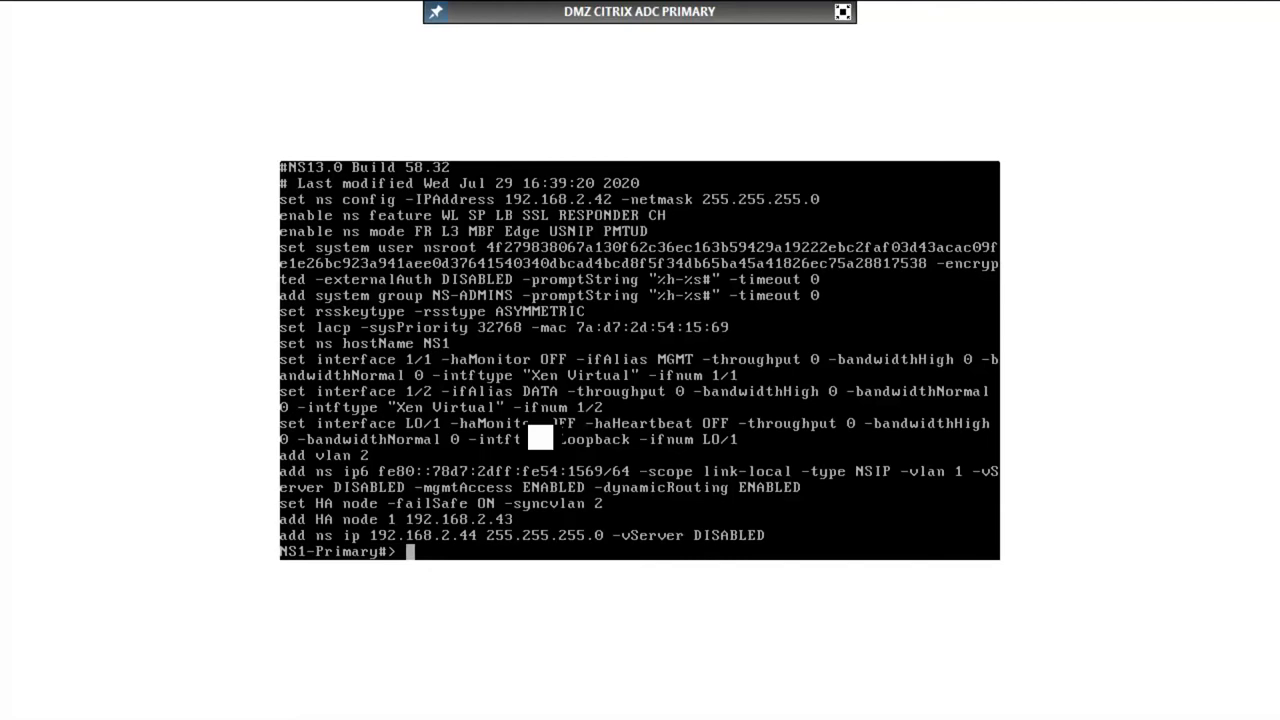
type("set ns")
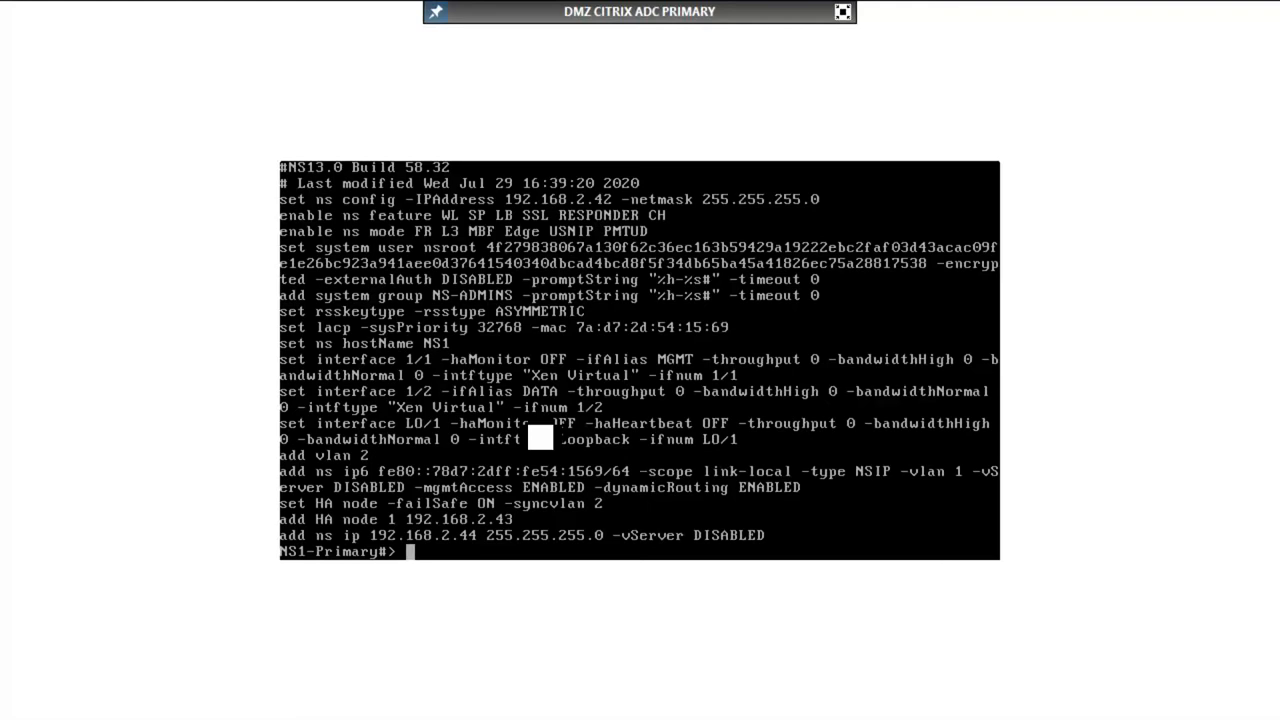
type("s")
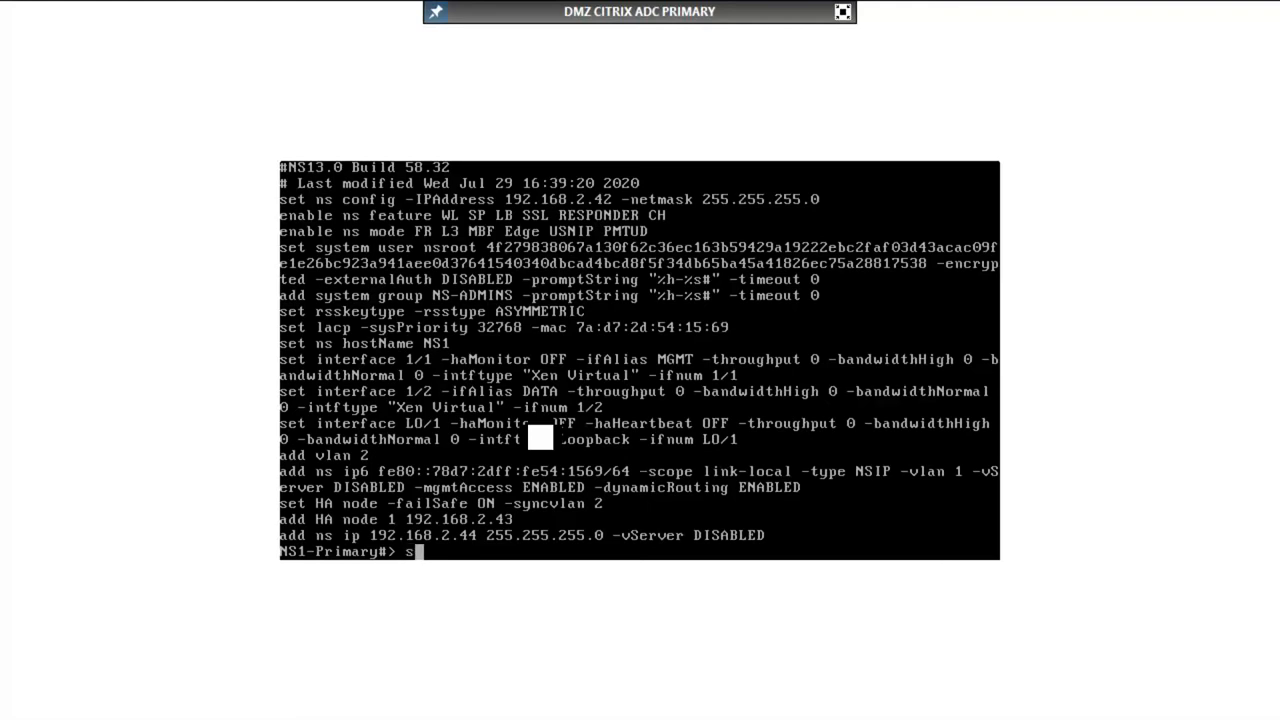
Set the HA node status to STAYPRIMARY.
type("et ha node")
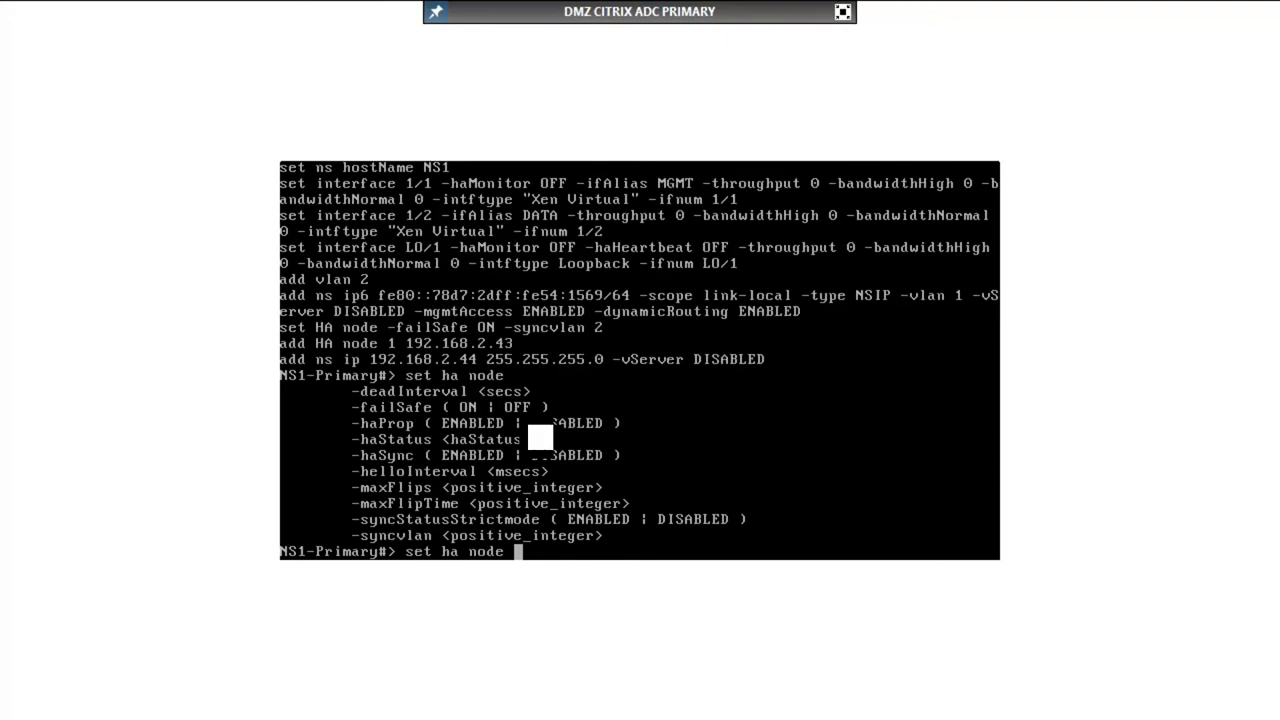
type("-haSat")
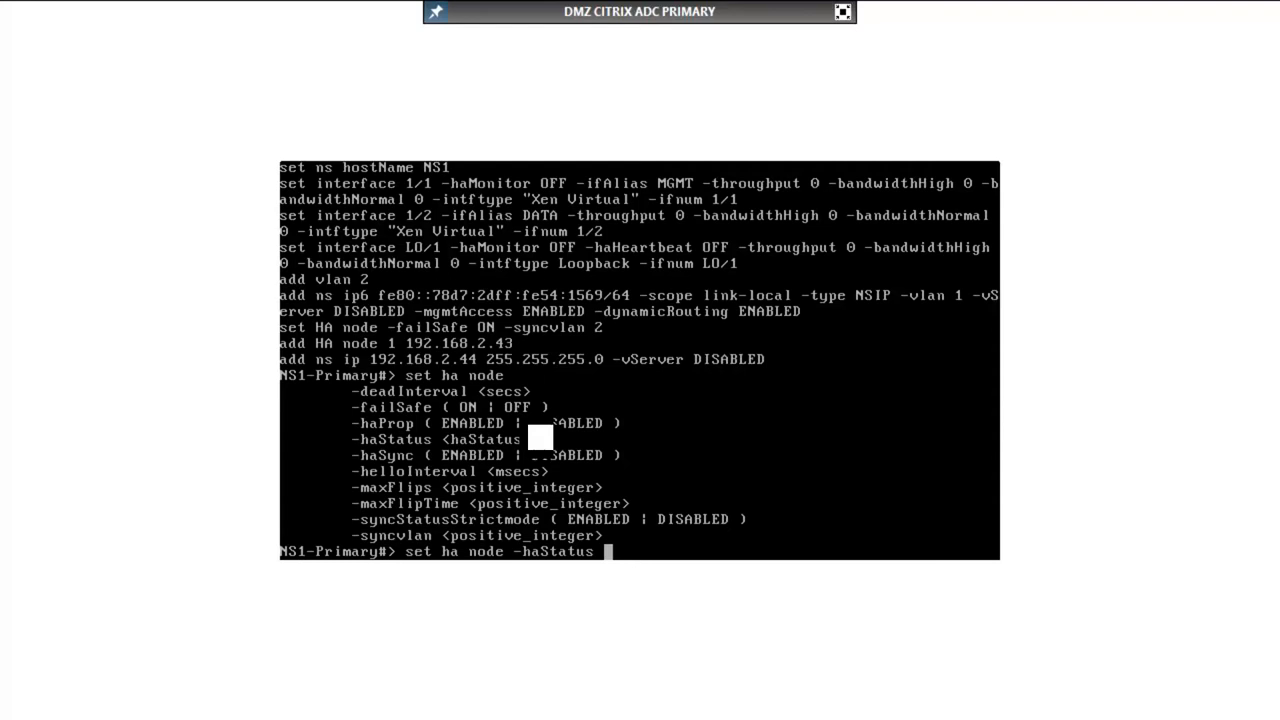
type("STAYP")
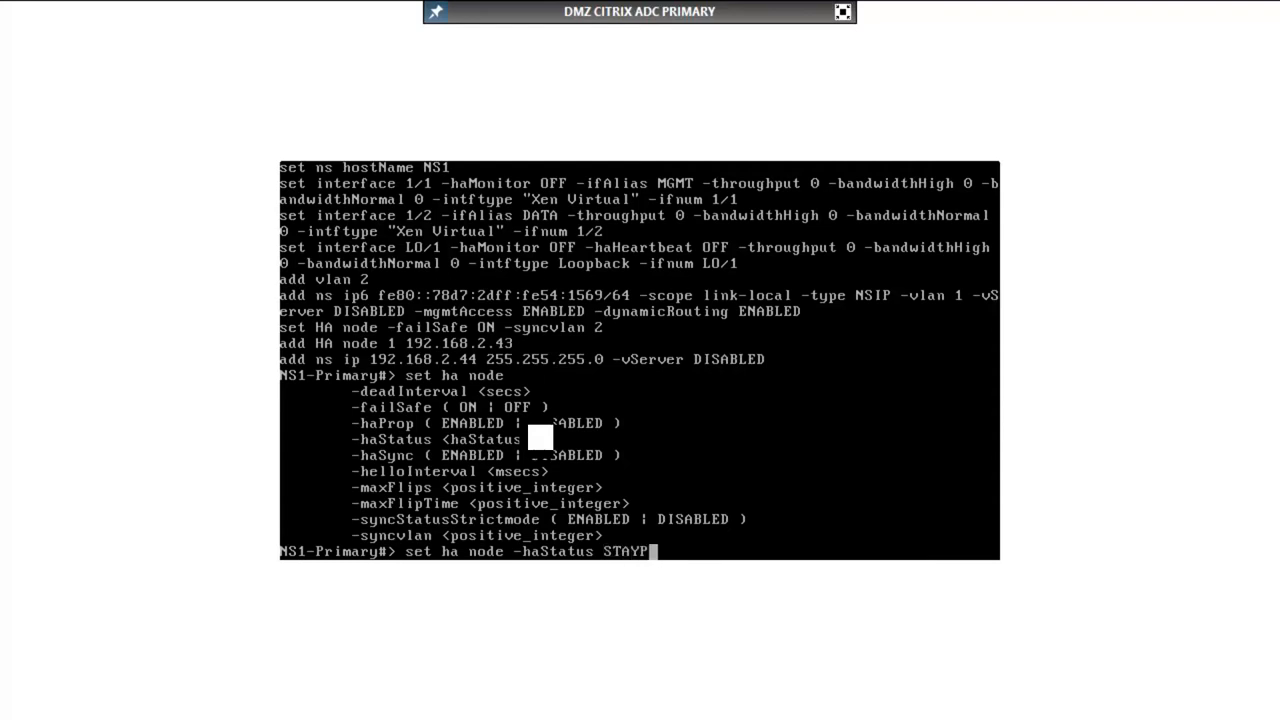
key("Return")
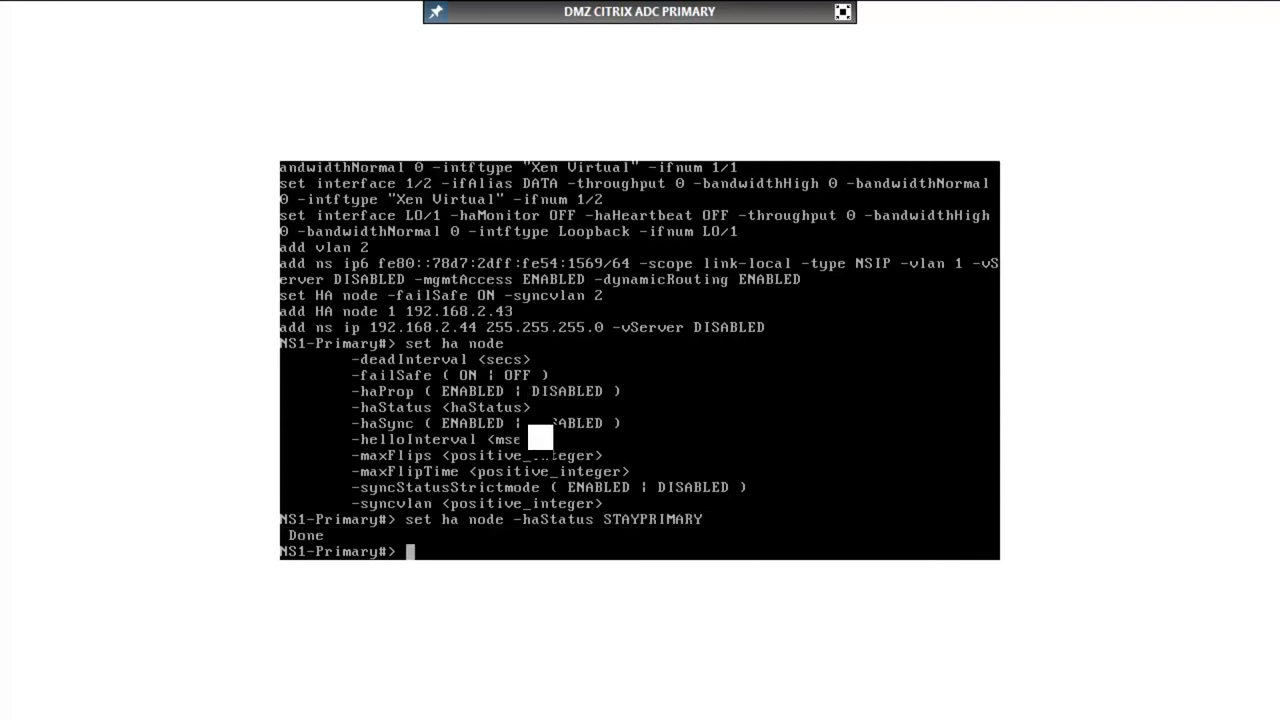
Save the ns config and redisplay the running configuration to confirm STAYPRIMARY.
type("save n")
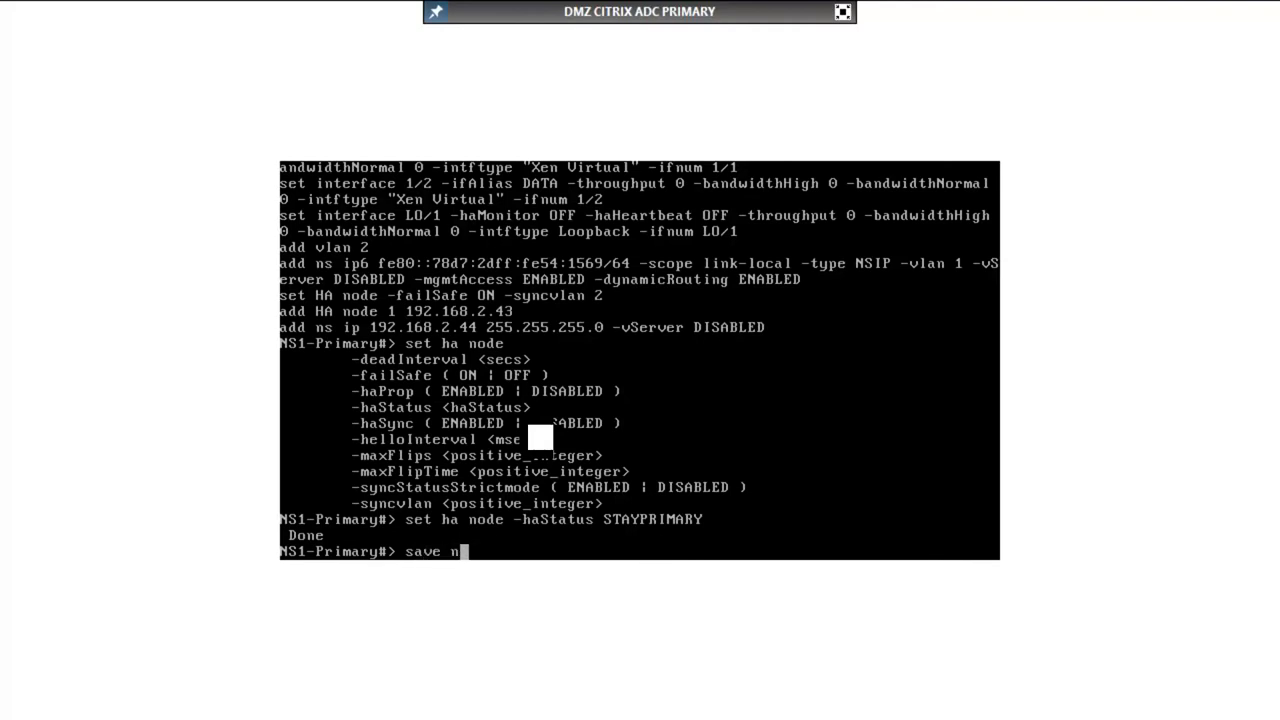
type("s config")
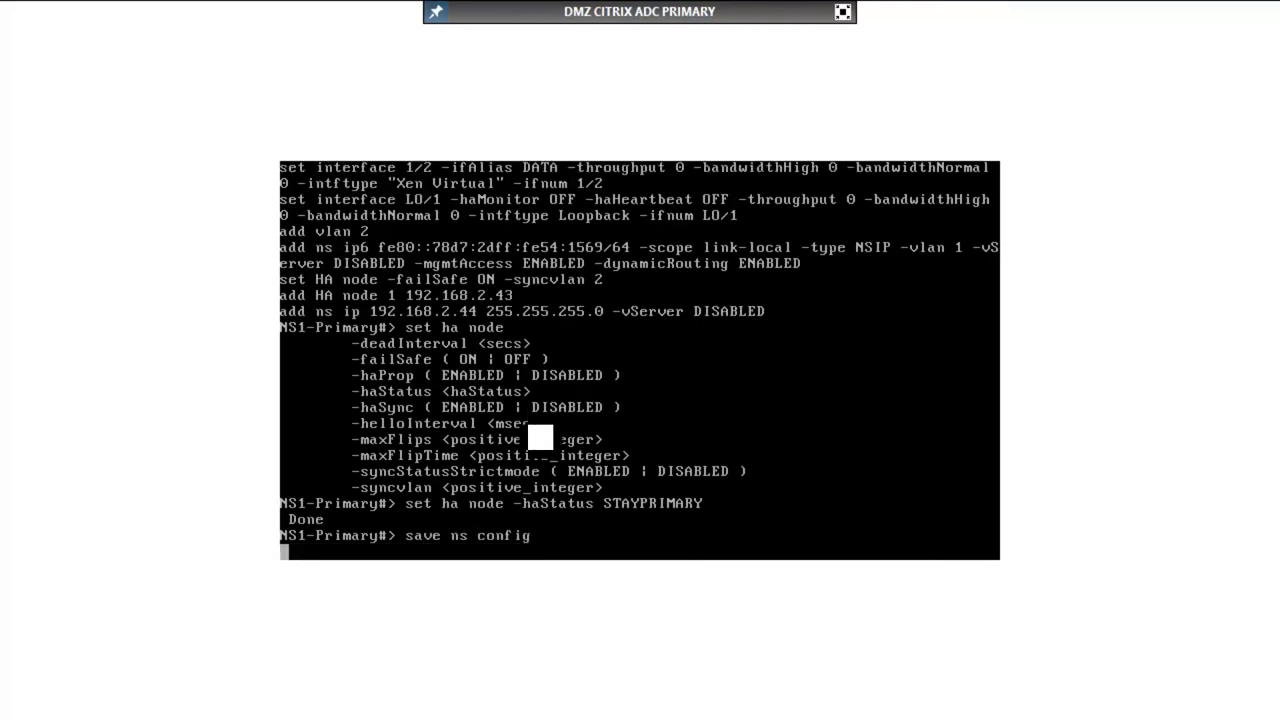
key("Return")
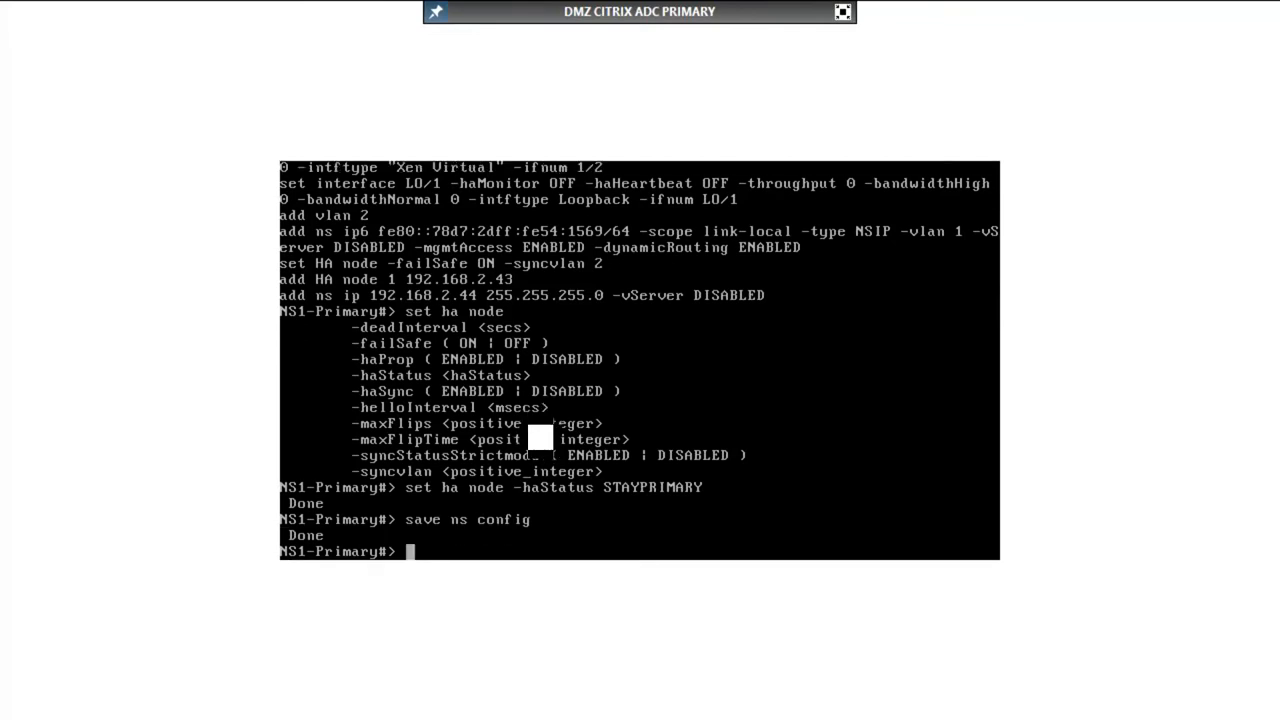
type("show run | more")
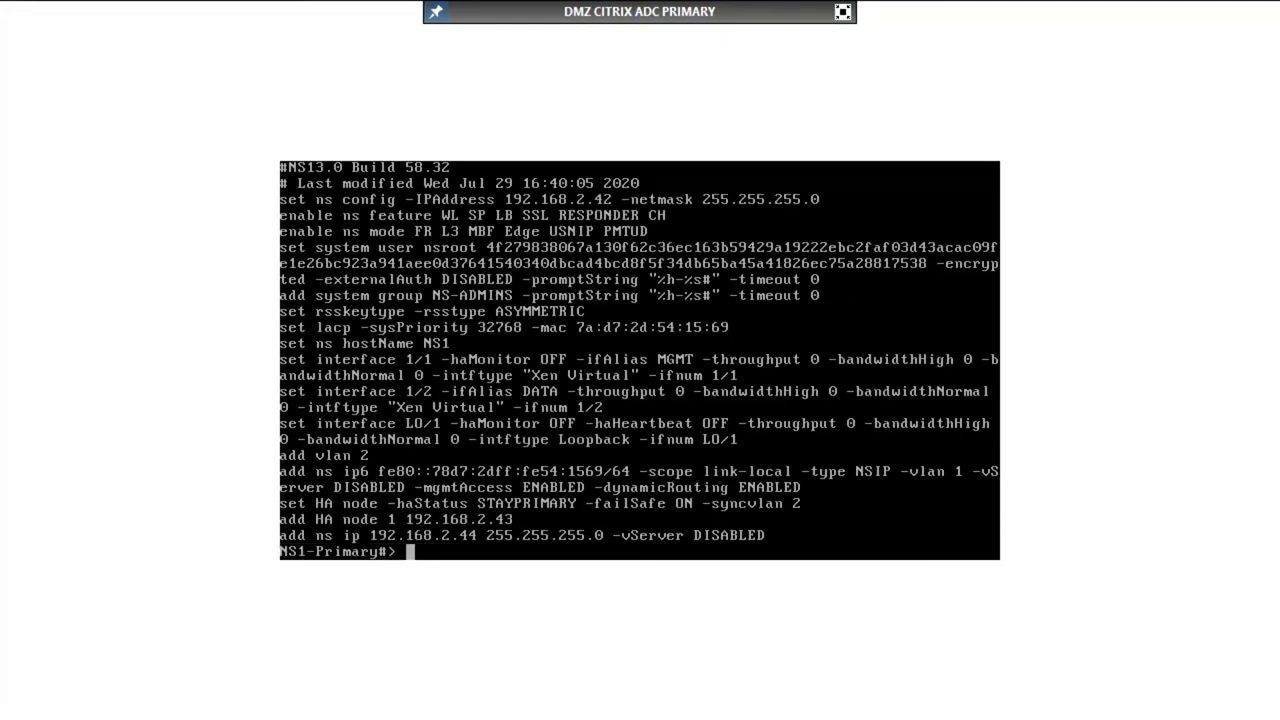
mouse_move(595, 470)
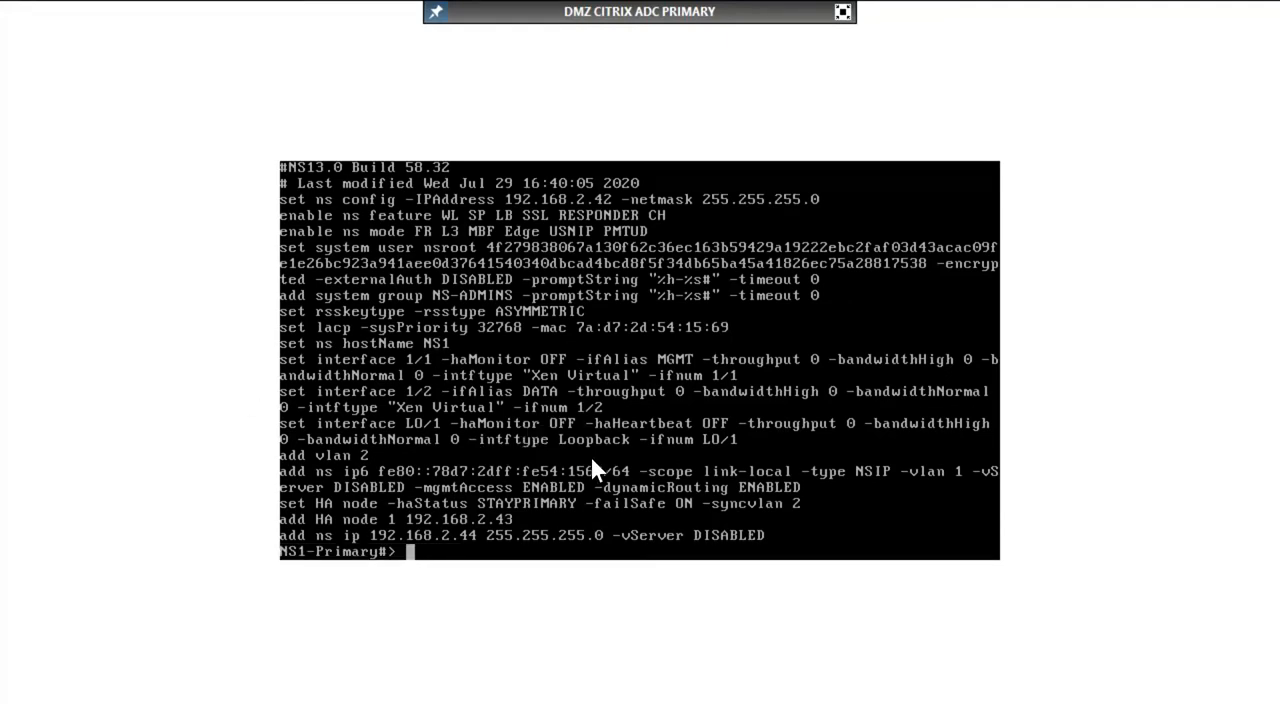
Enter 'set ns config -IPAddress 192.168.1.42 -netmask 255.255.255.0' for the primary appliance.
type("set")
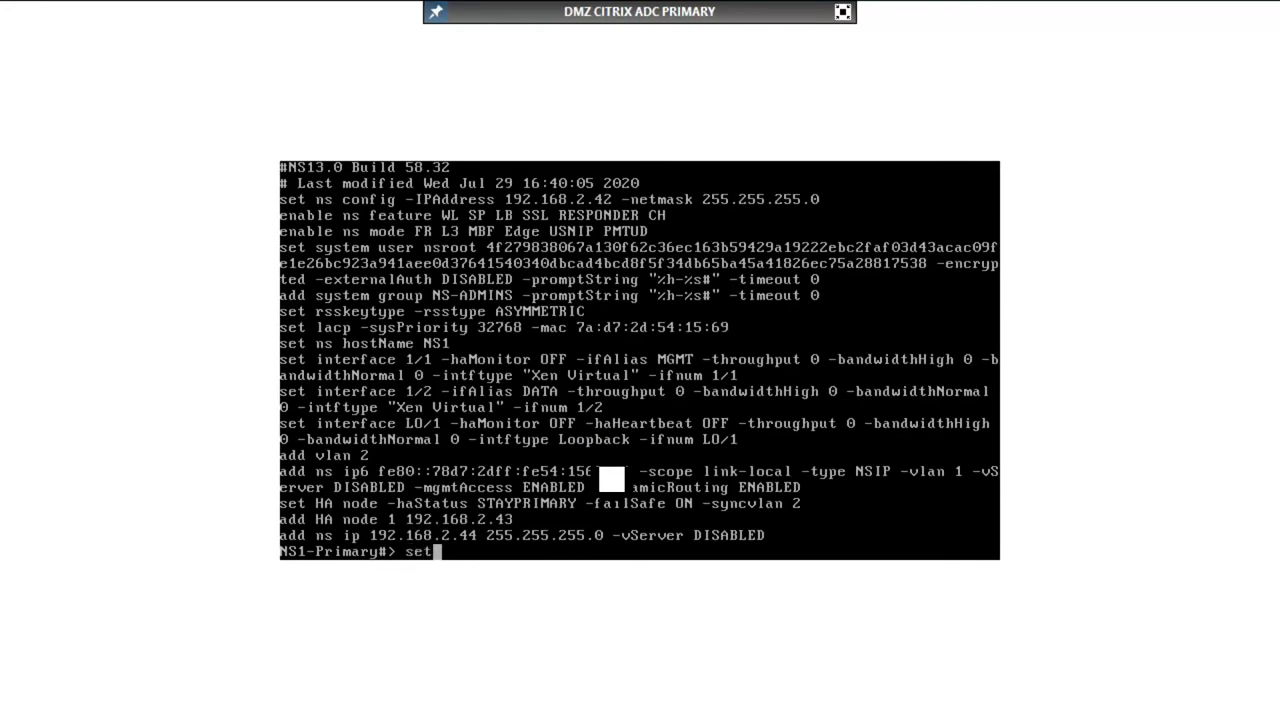
type("ns config")
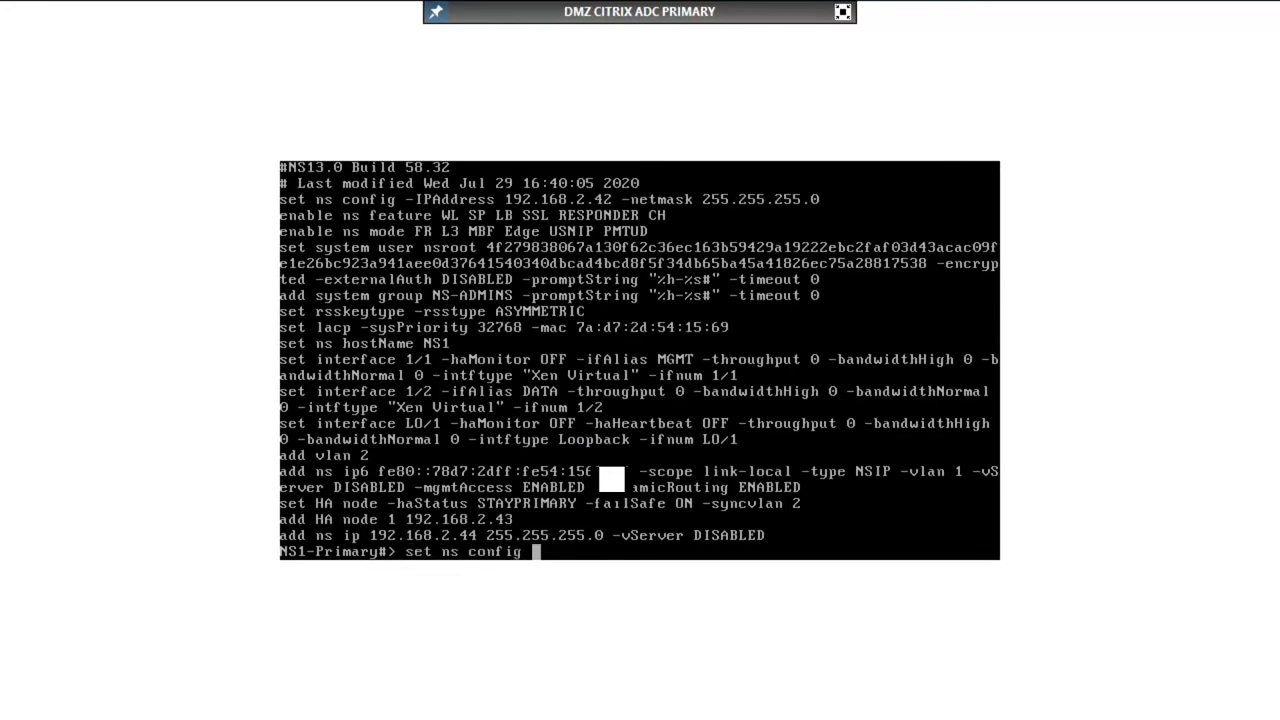
type("-IP")
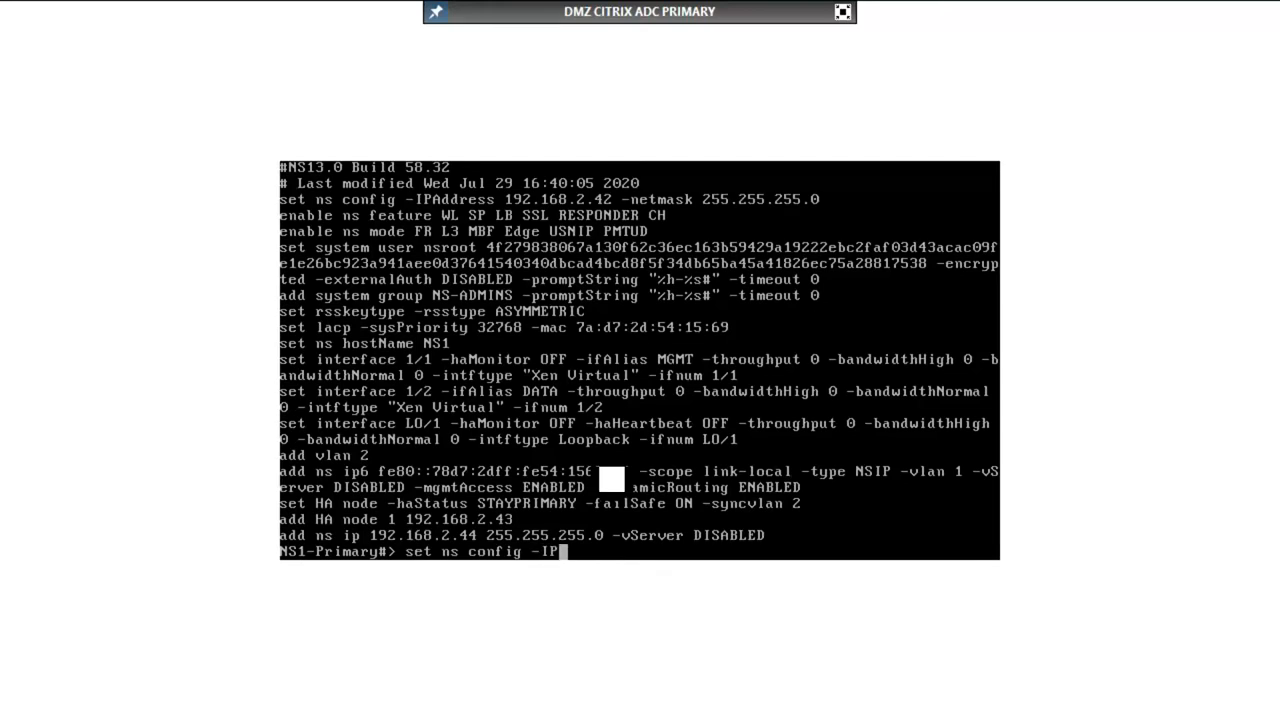
type("Address")
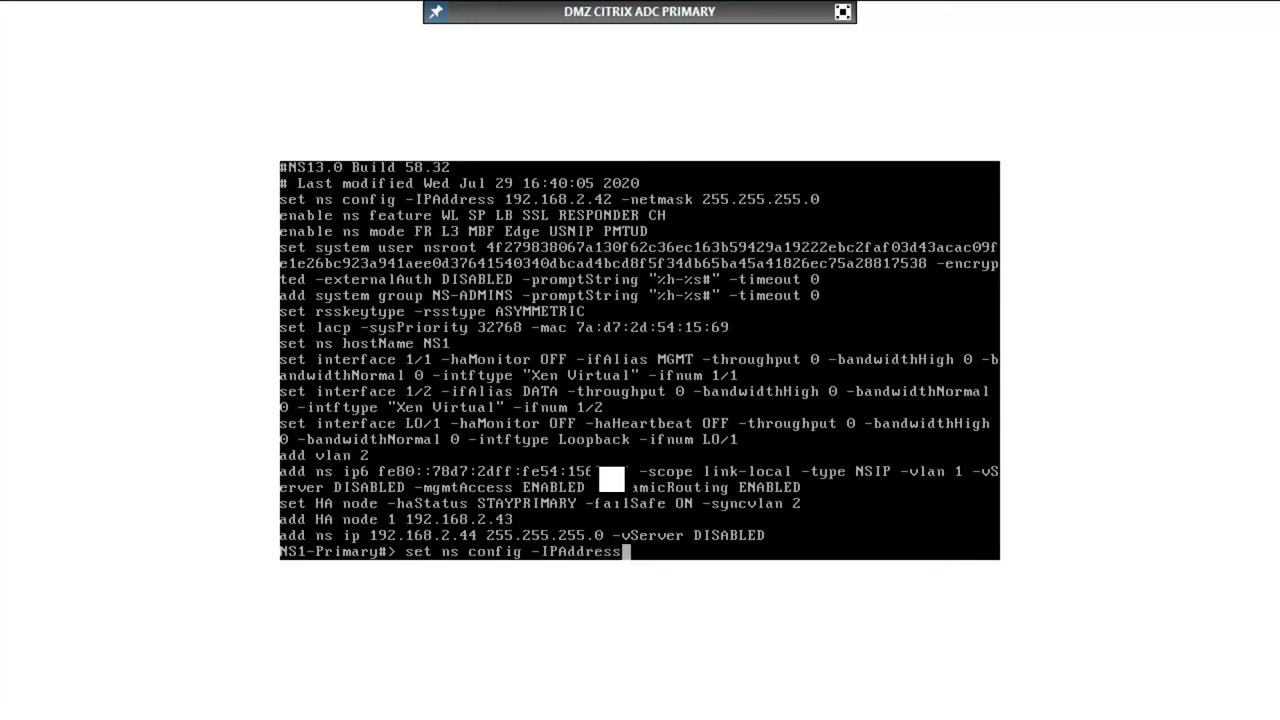
type("192.")
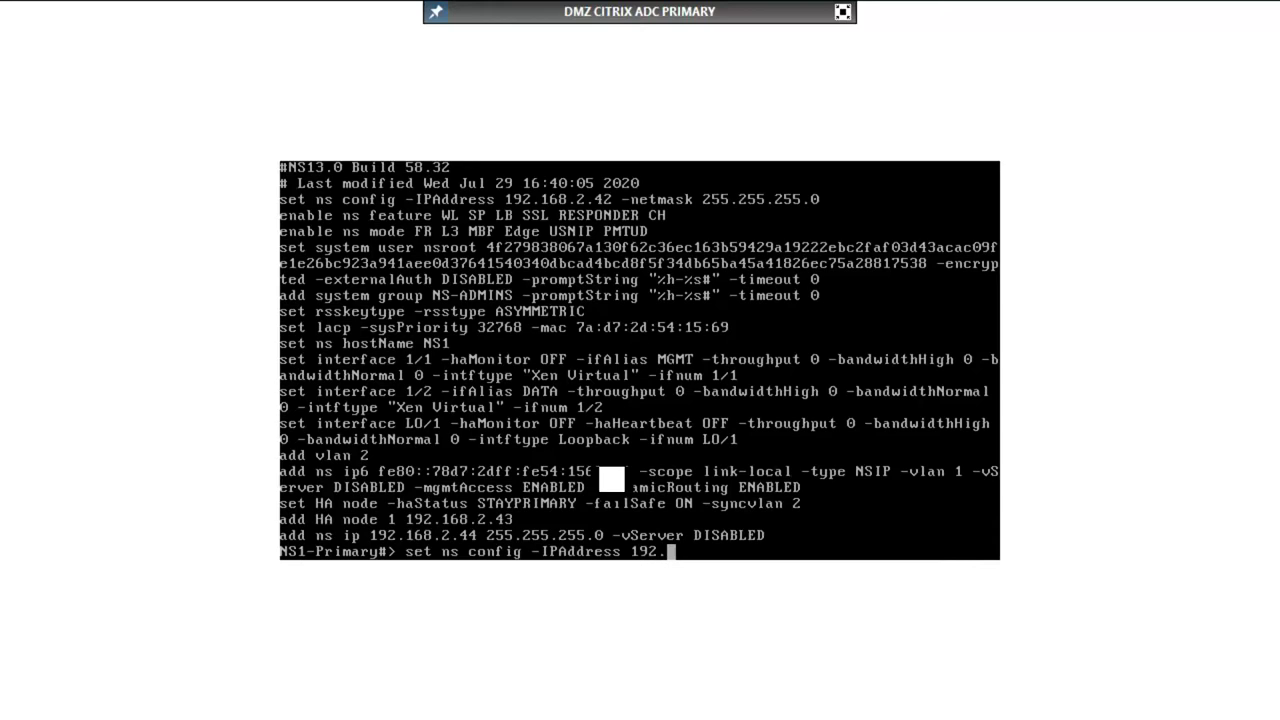
type("168.1.")
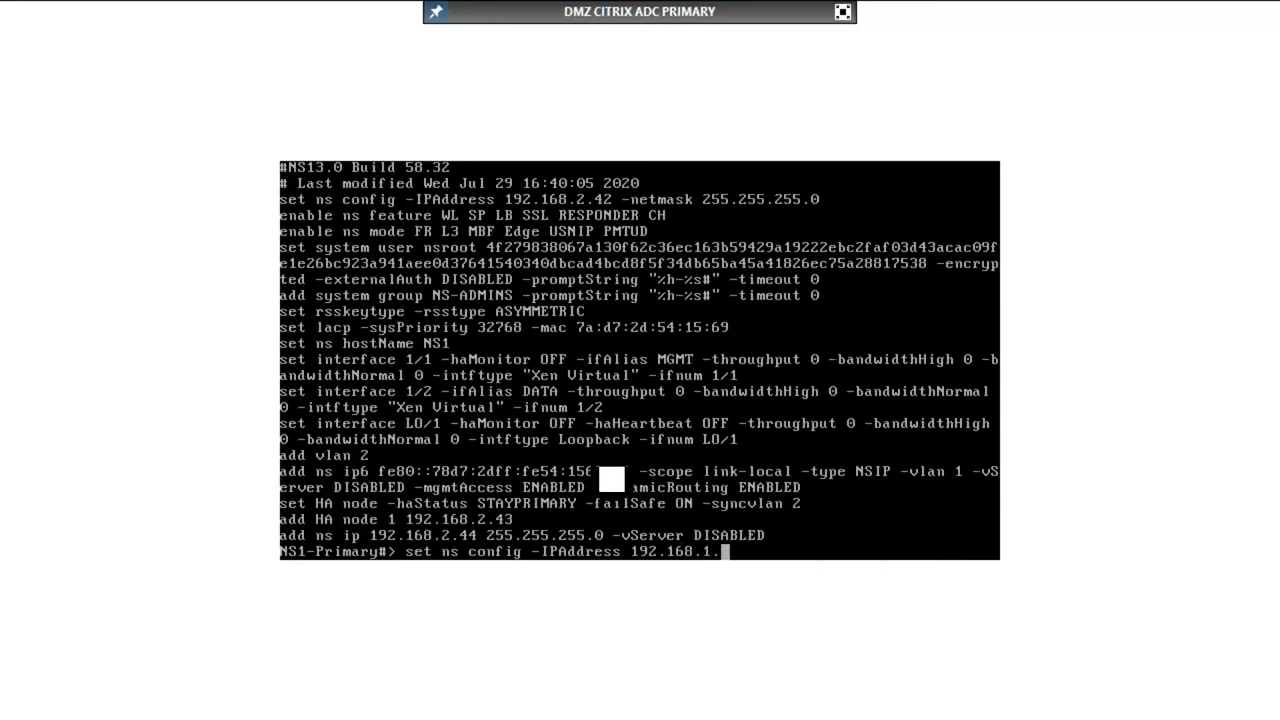
type("42")
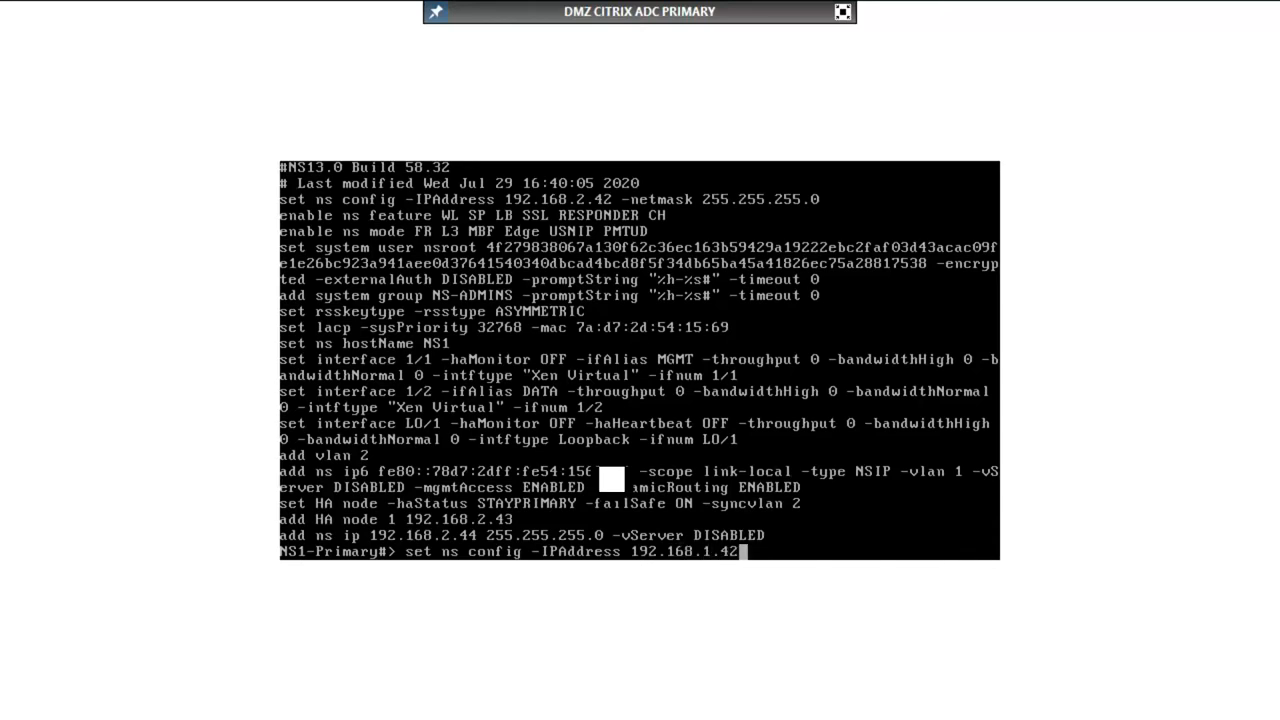
type("-net")
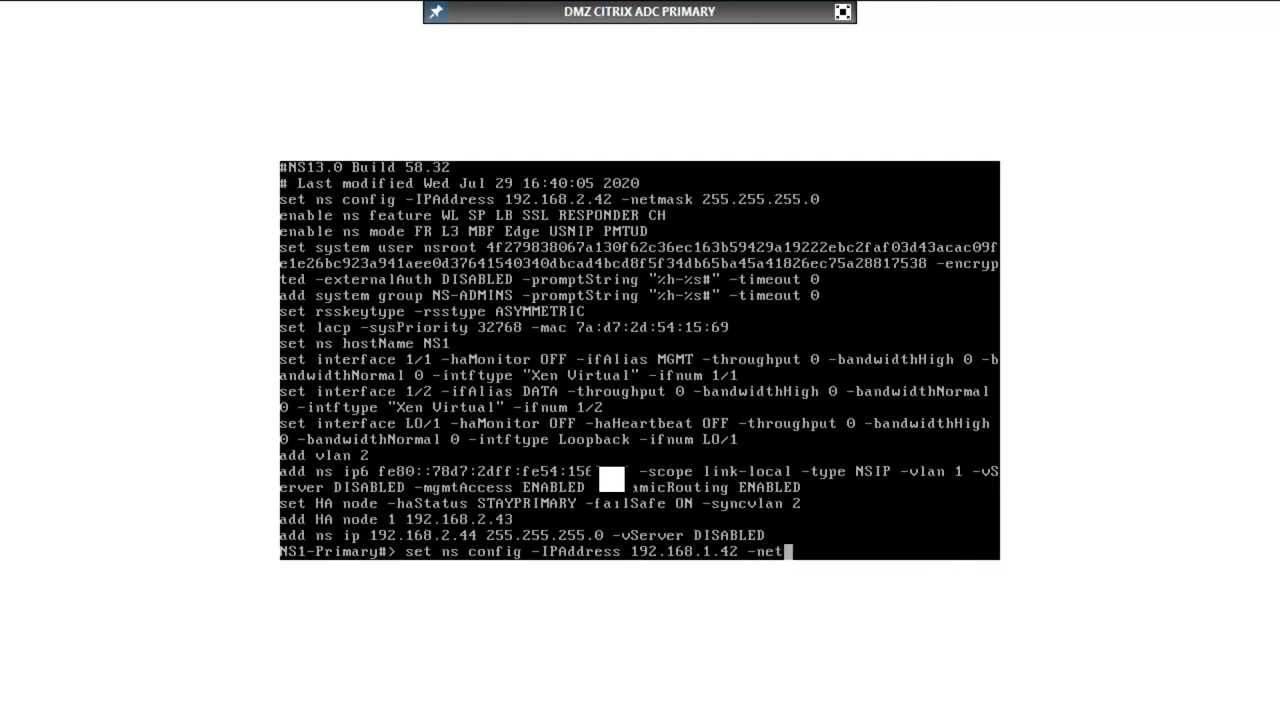
type("mask")
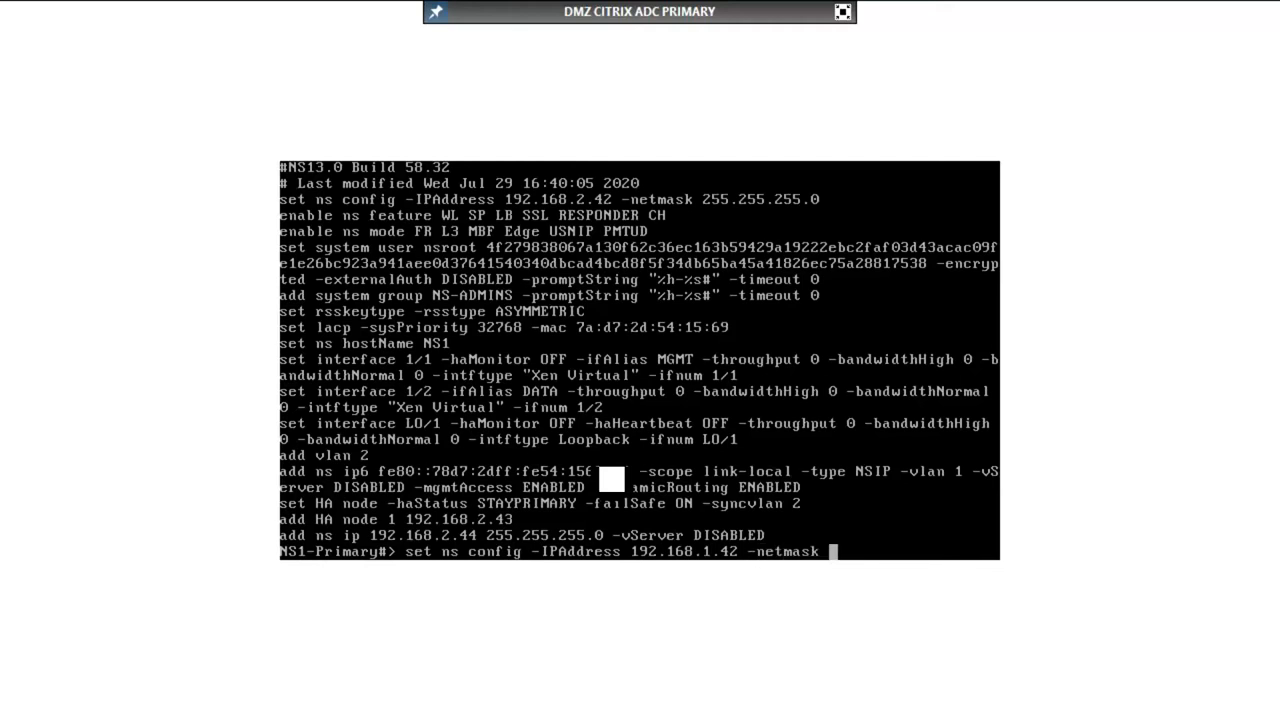
type("255.2")
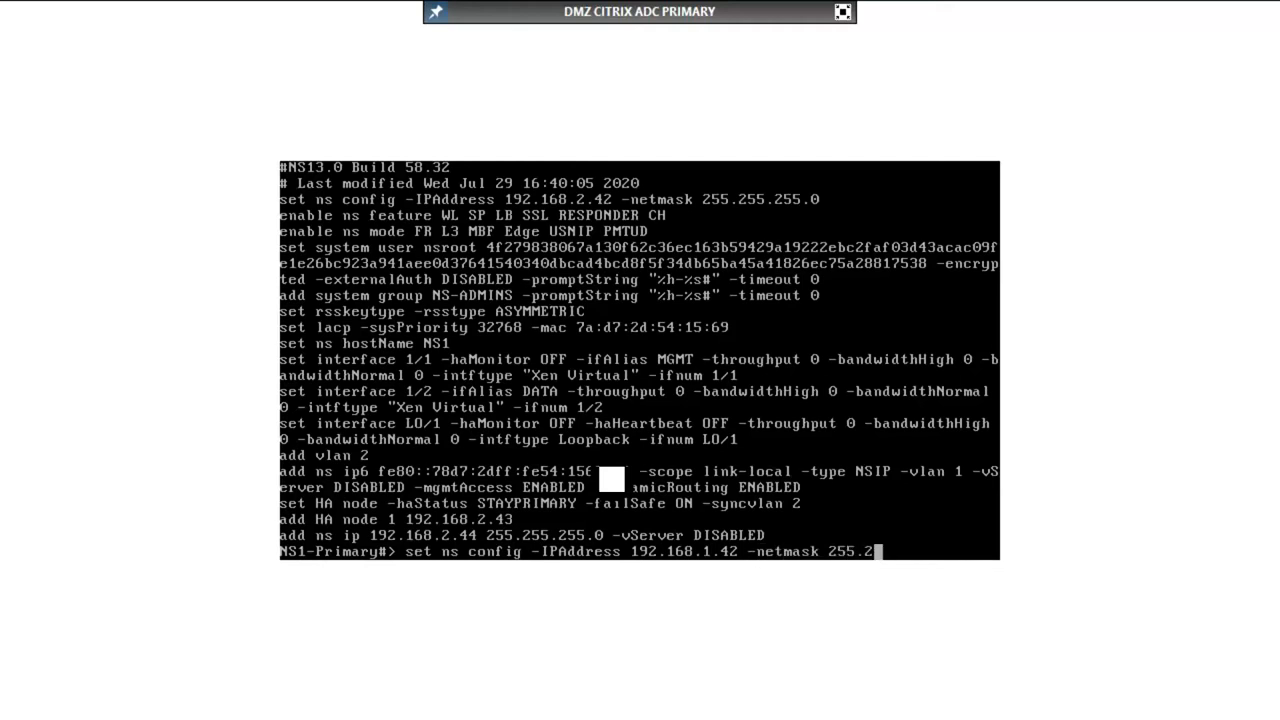
type("55.255.0")
type("sav")
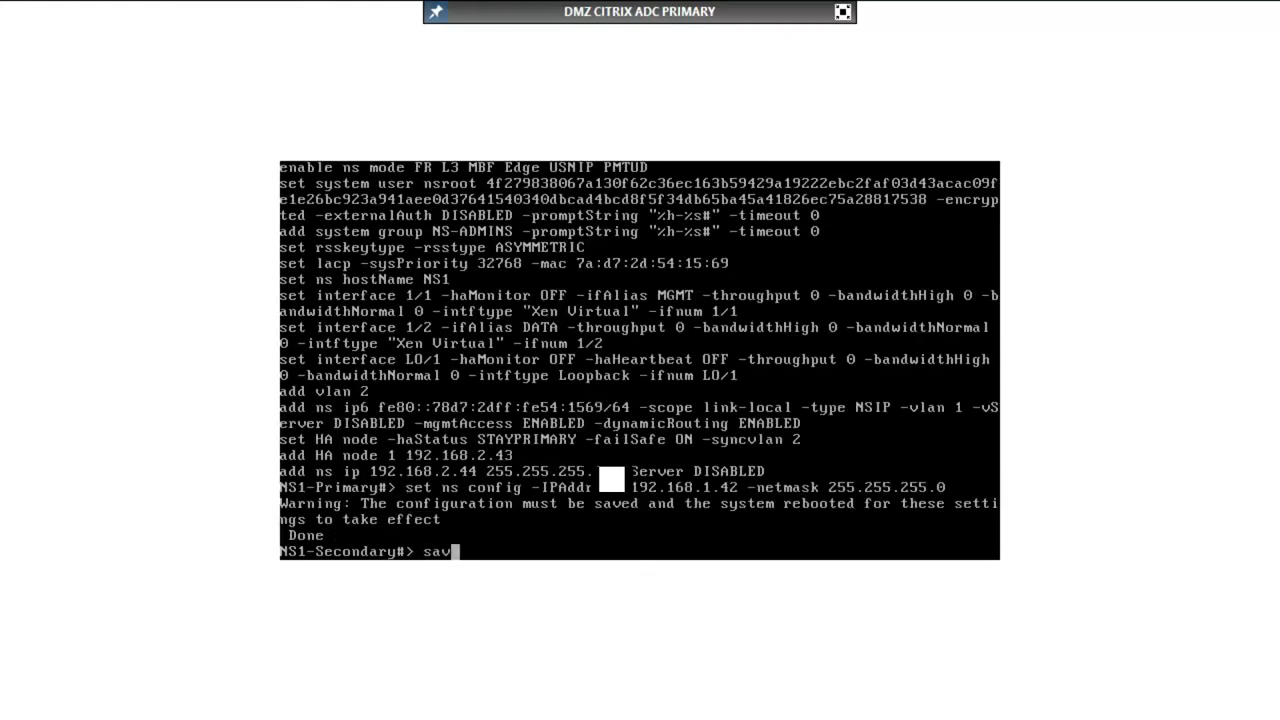
Save the ns config and reboot the primary appliance, confirming with Y.
type("e ns config")
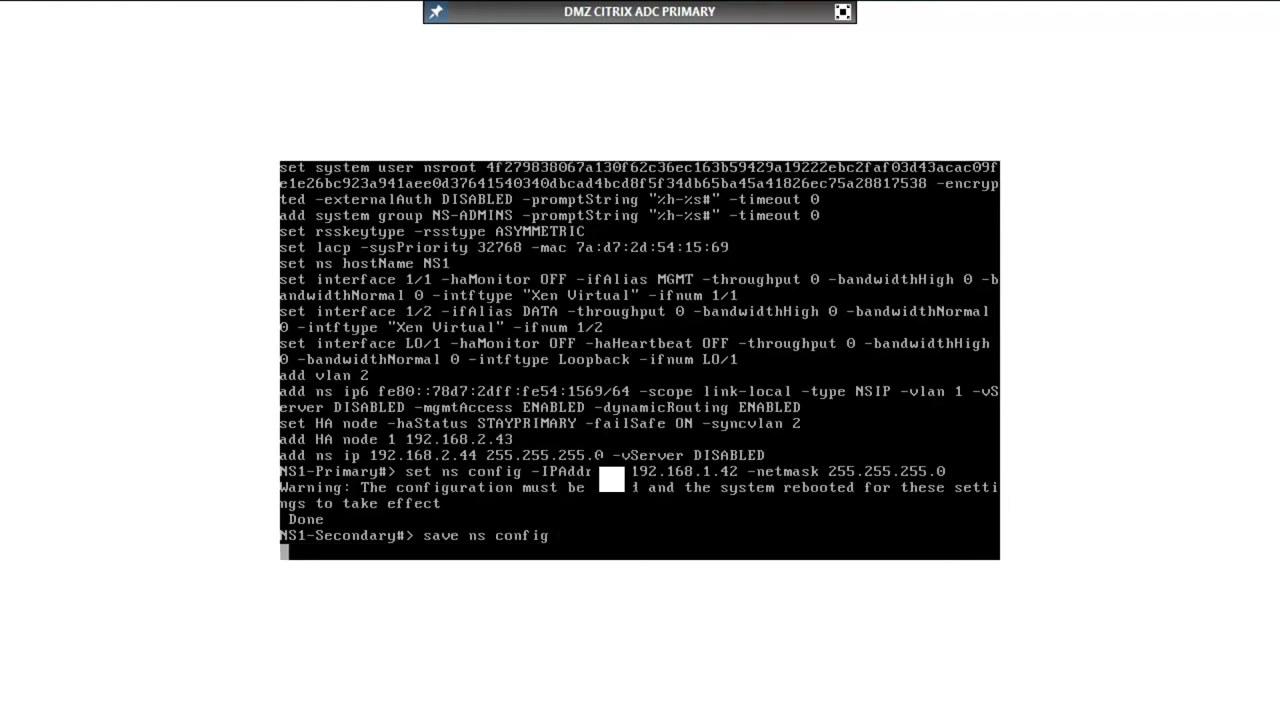
key("Return")
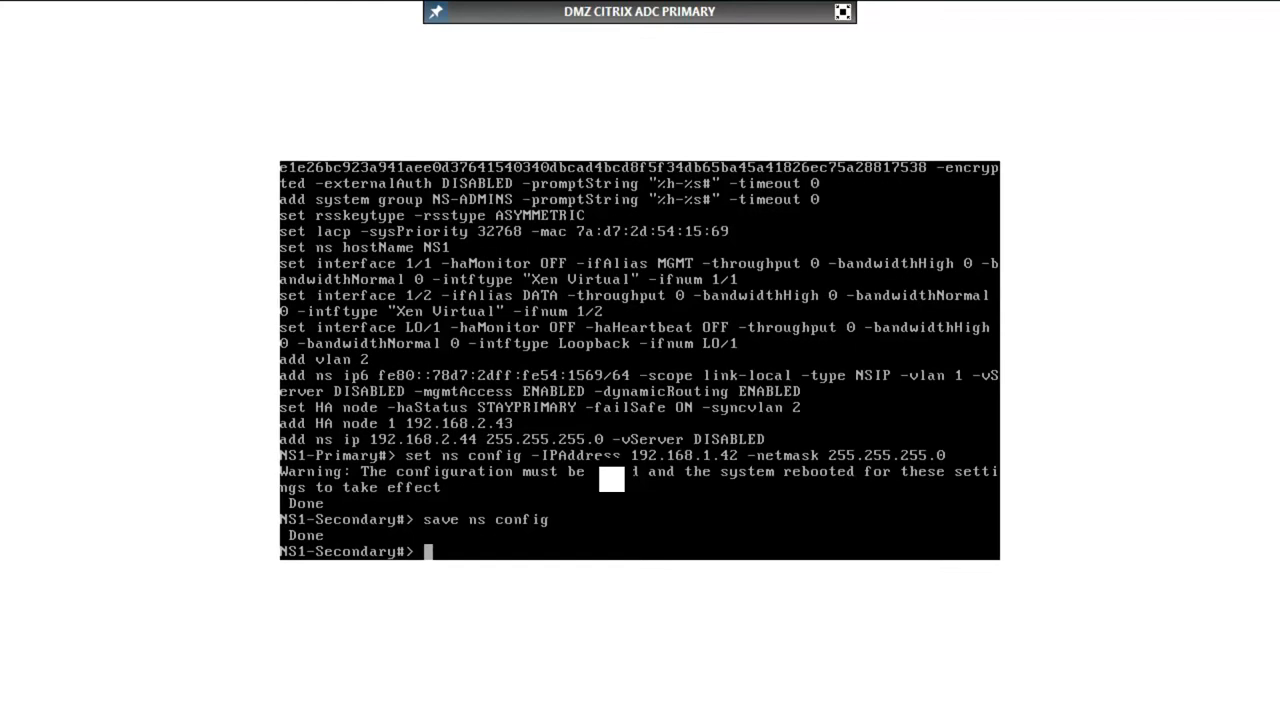
type("reboot")
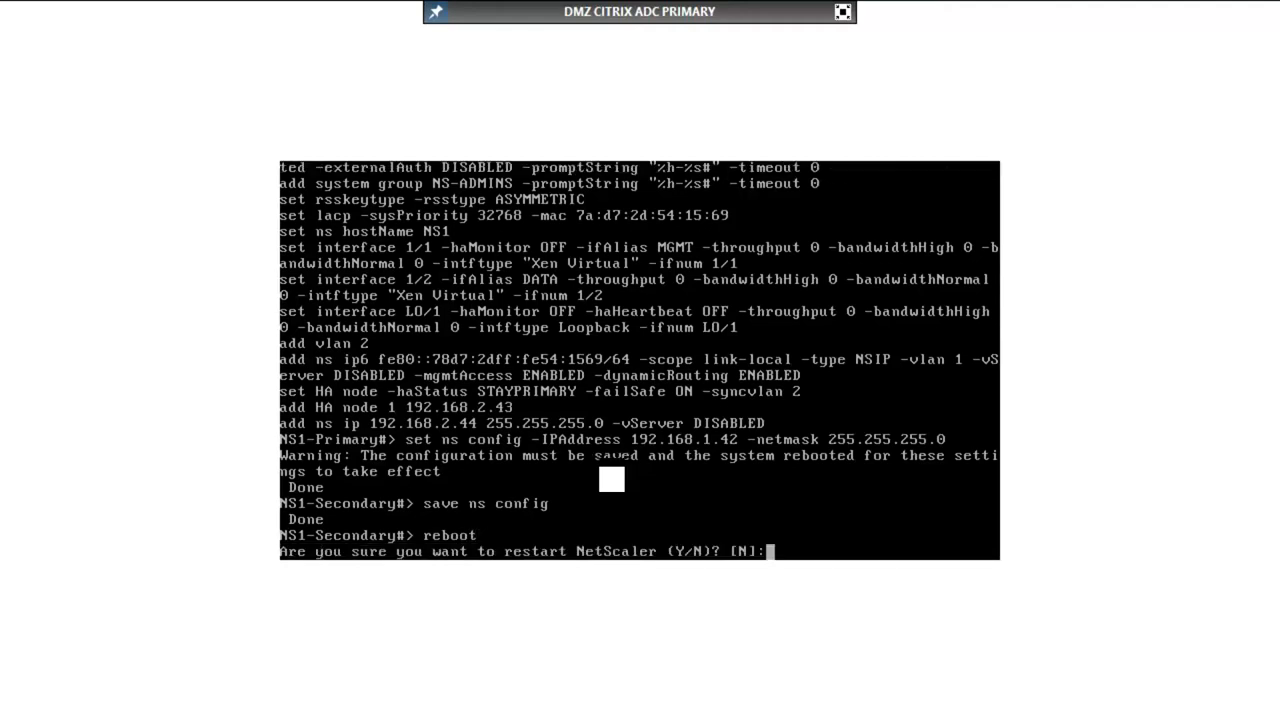
type("Y")
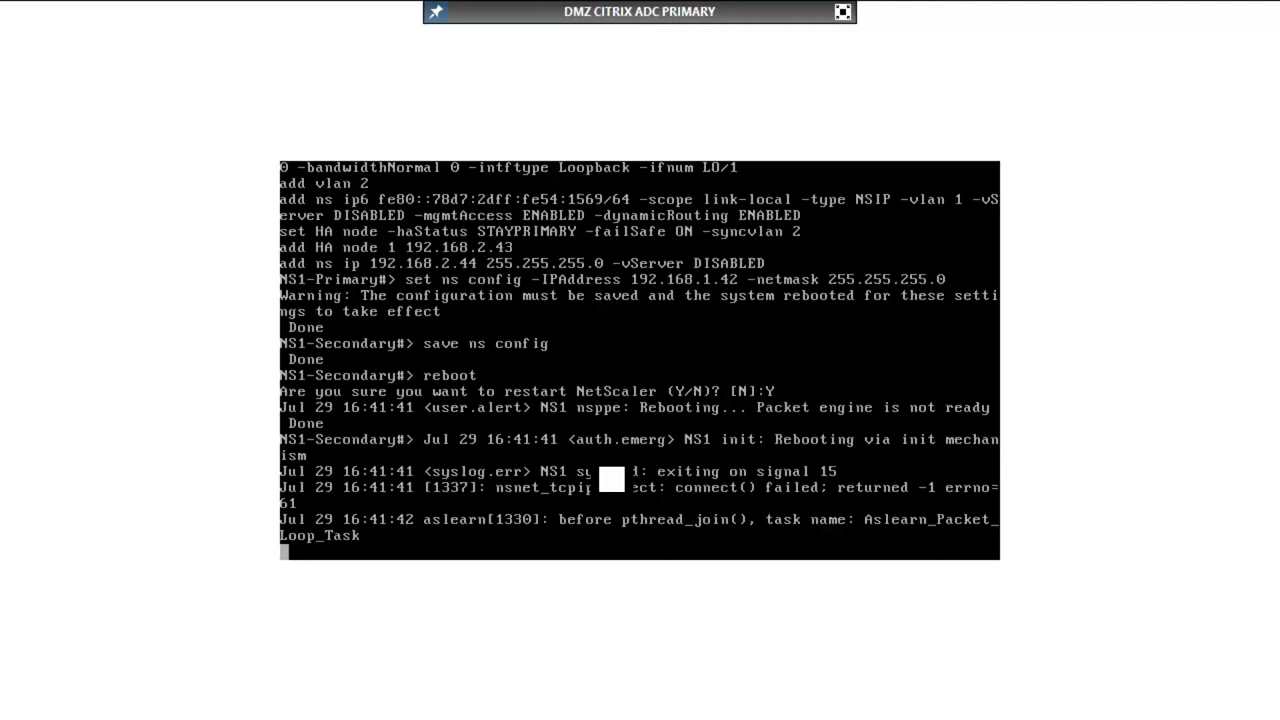
scroll("down", 3)
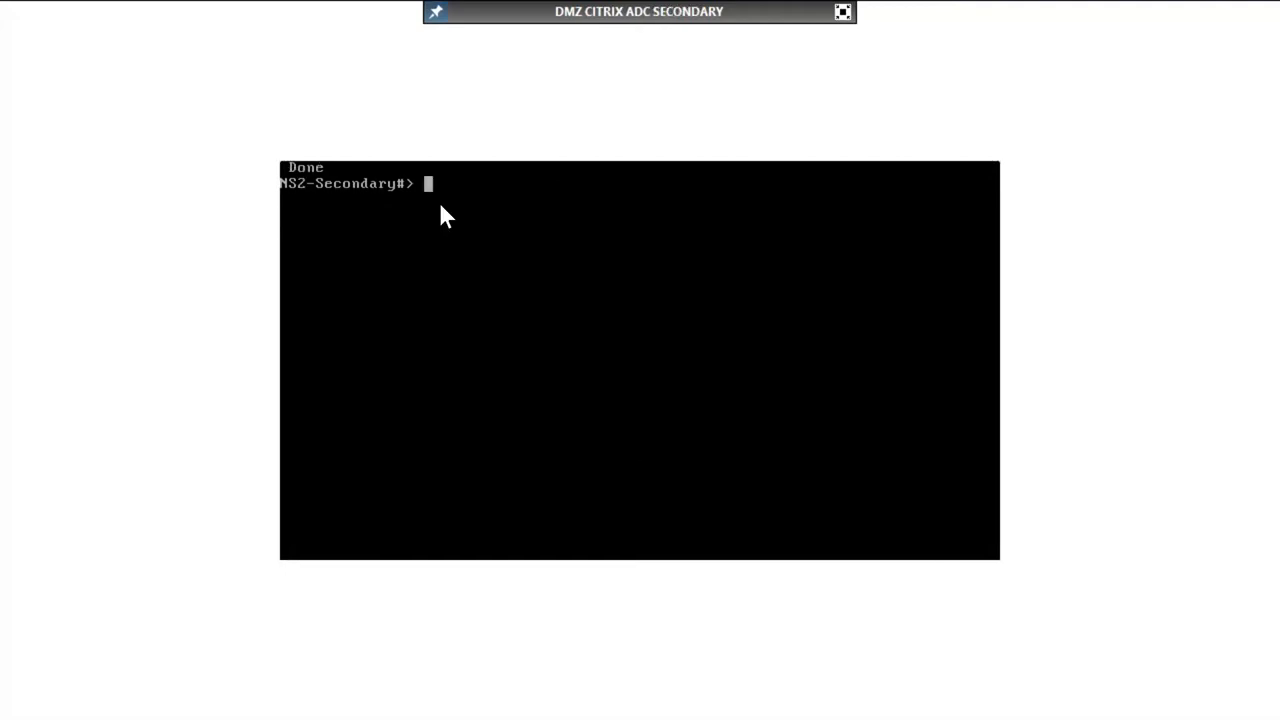
mouse_move(533, 303)
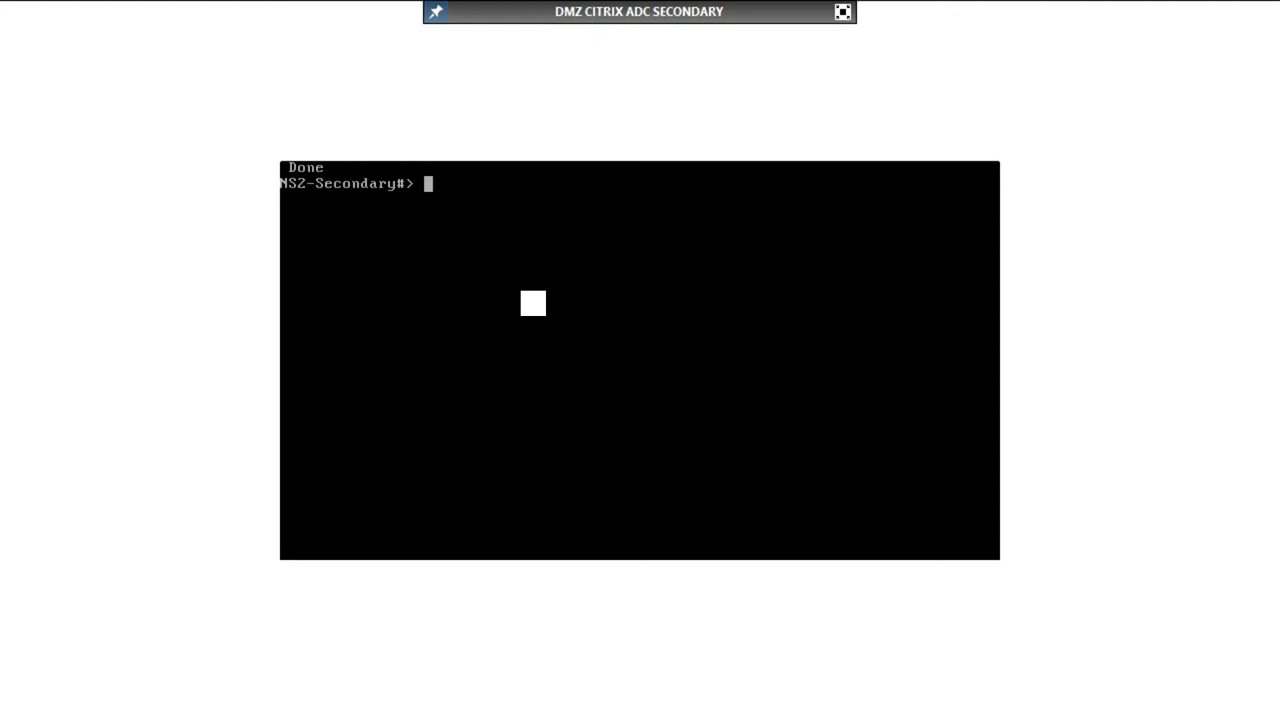
Show the secondary node's running configuration with 'show run | more', revealing IP 192.168.2.43.
type("show ru")
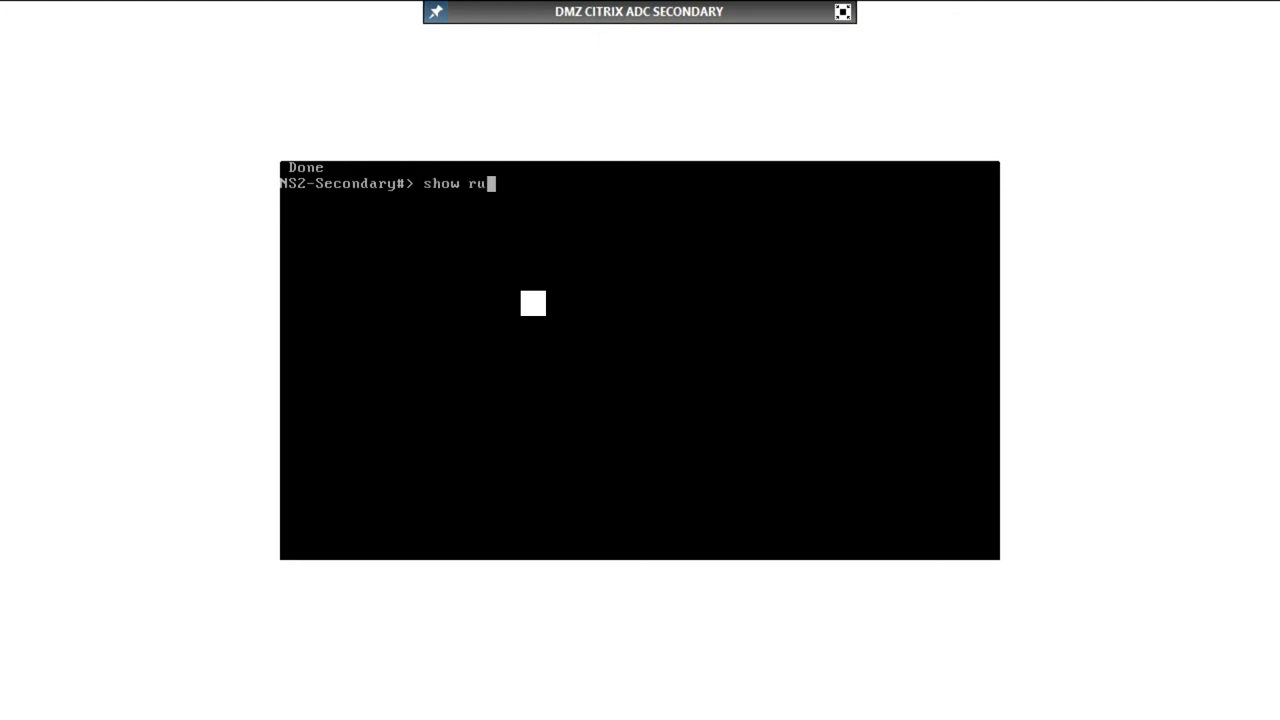
type("n | mor")
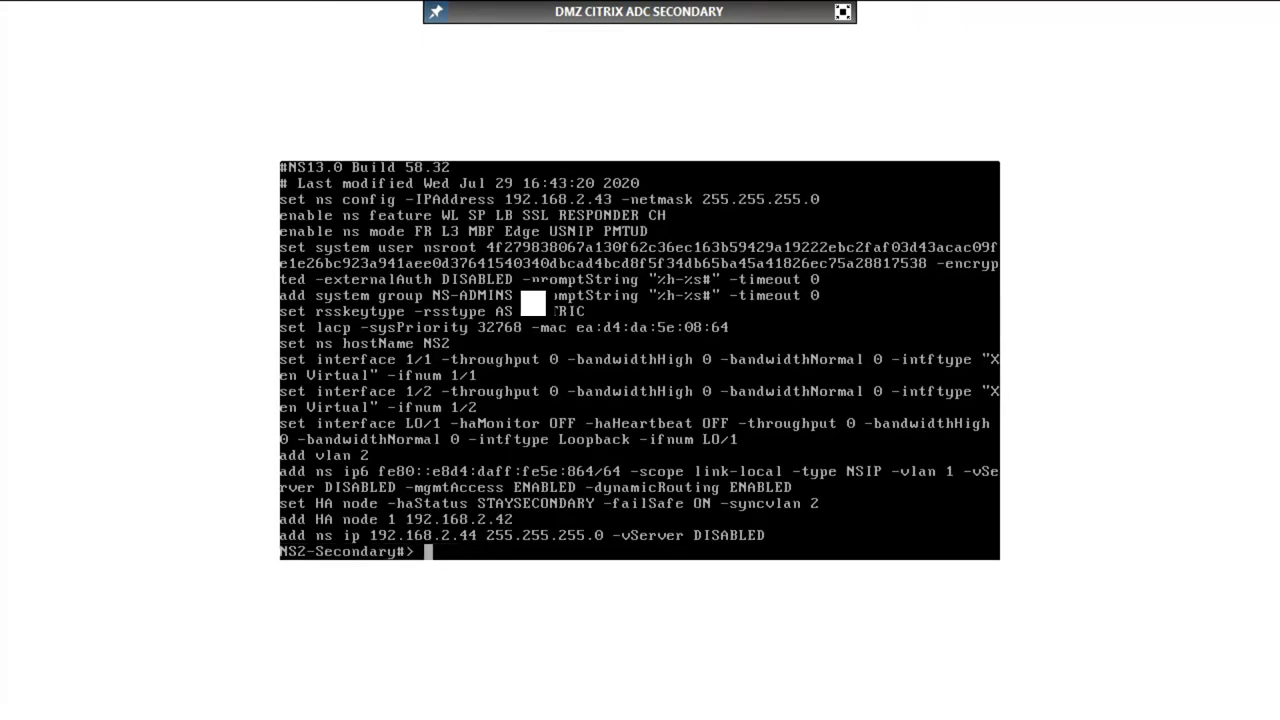
Set the secondary node's management IP to 192.168.1.43 with netmask 255.255.255.0.
type("set n")
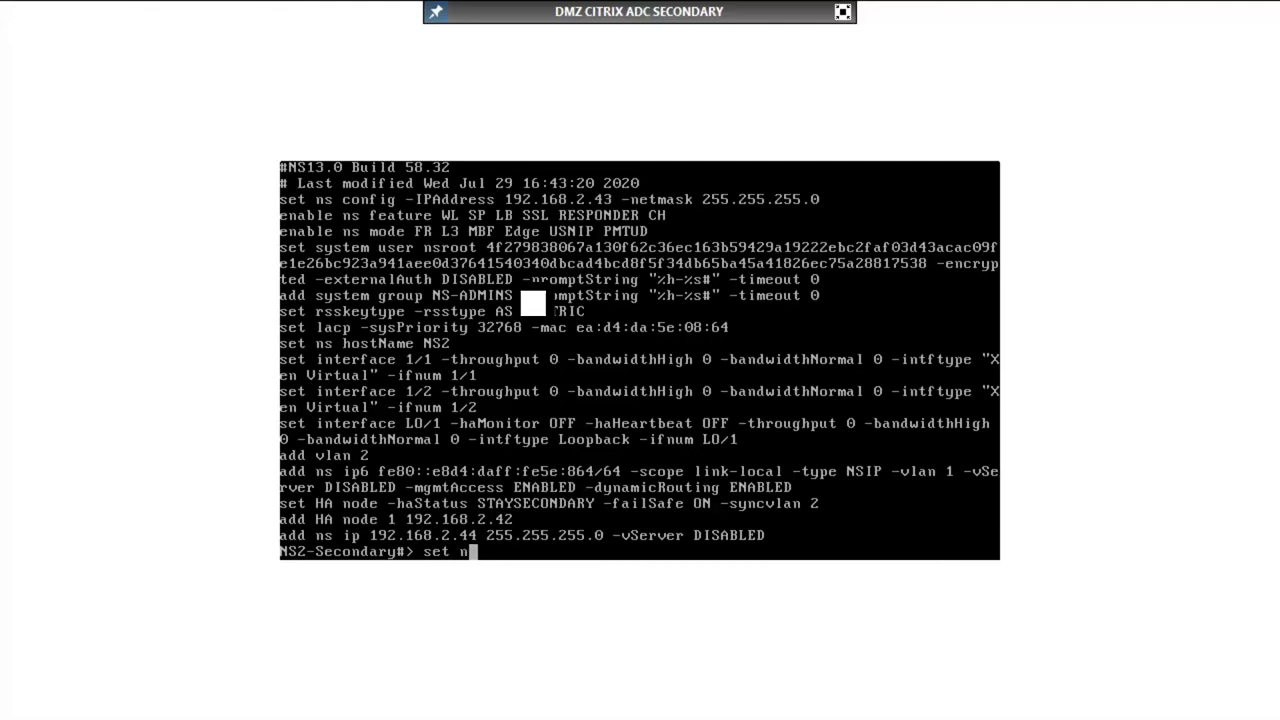
type("s config")
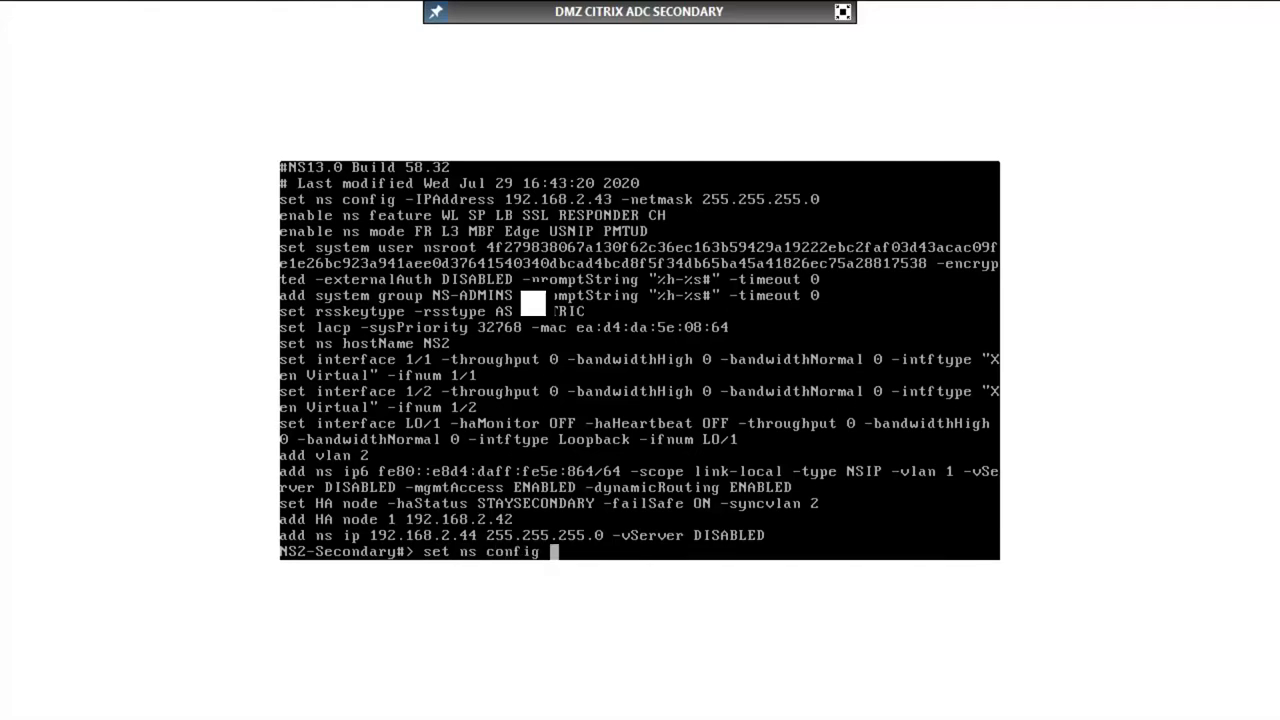
type("-IP")
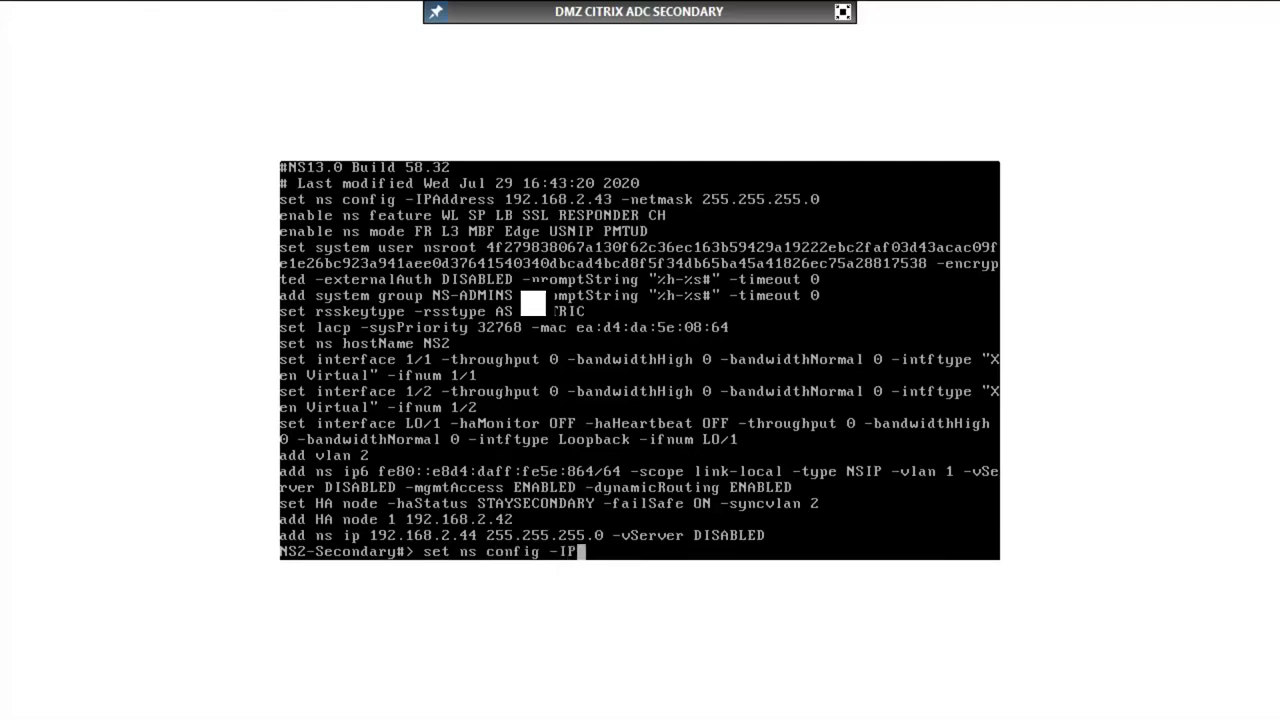
type("Address")
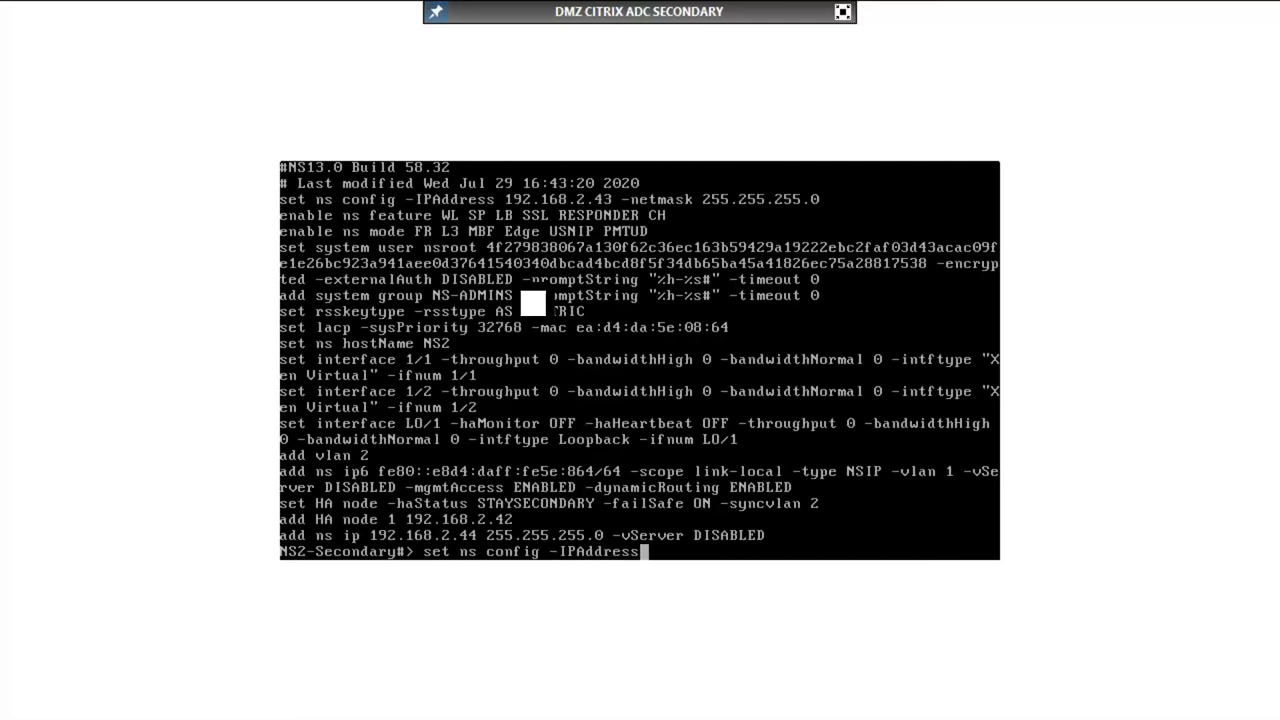
type("192.1")
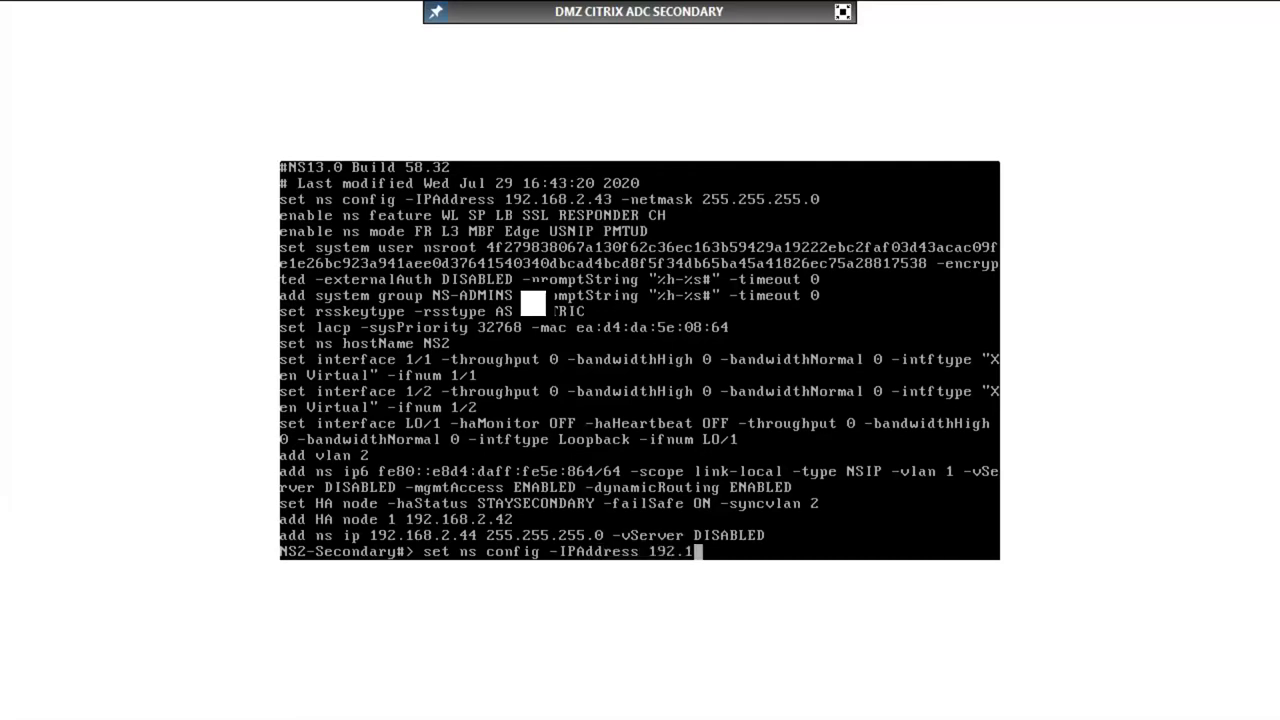
type("68.1.43")
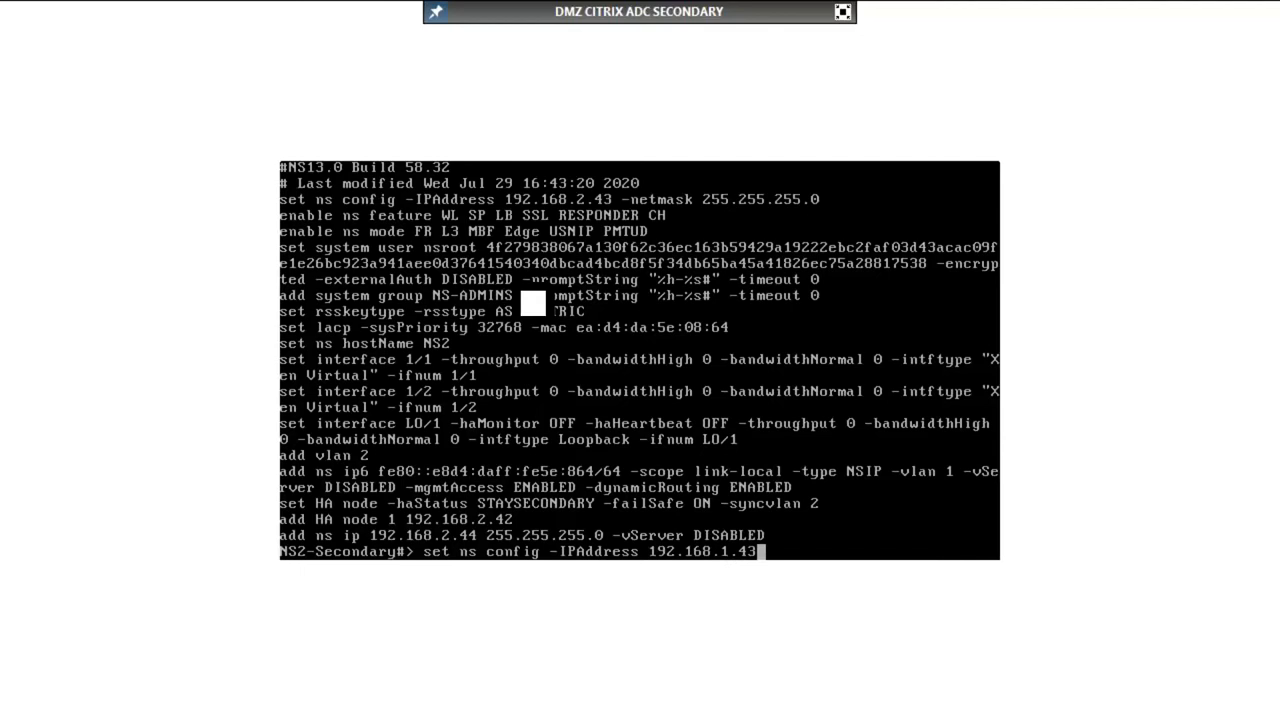
type("-net")
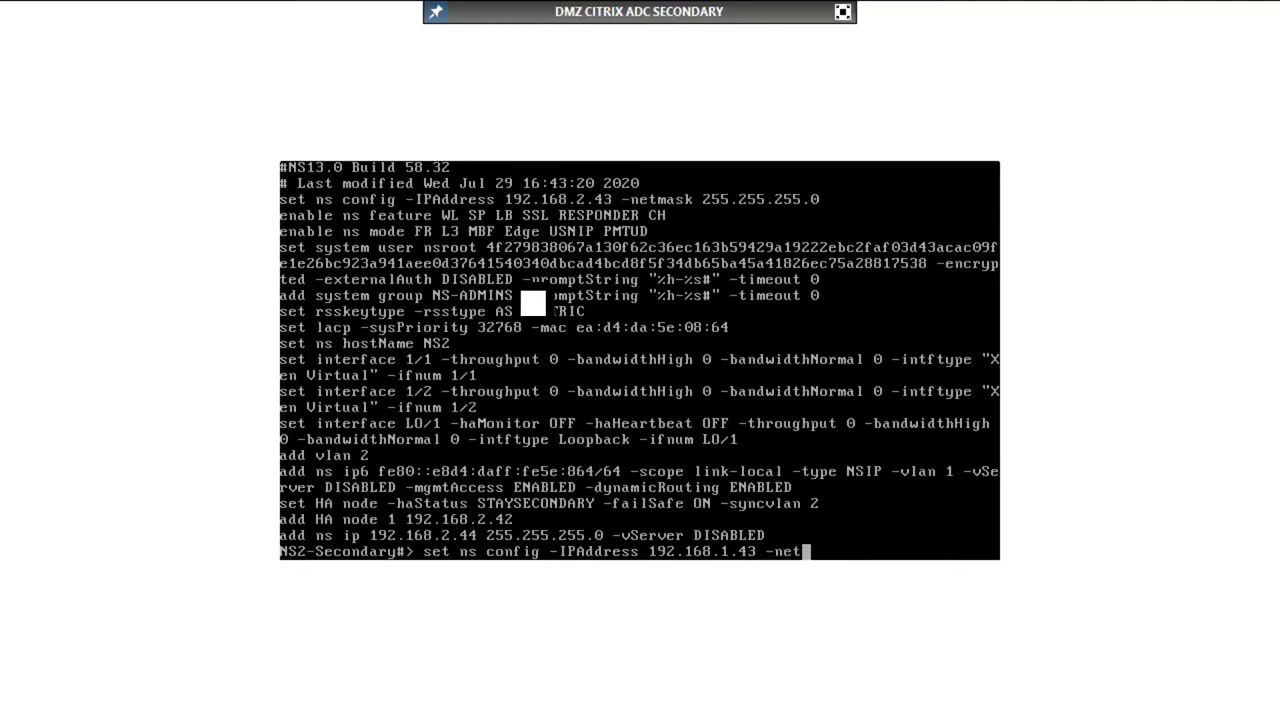
type("mask 2")
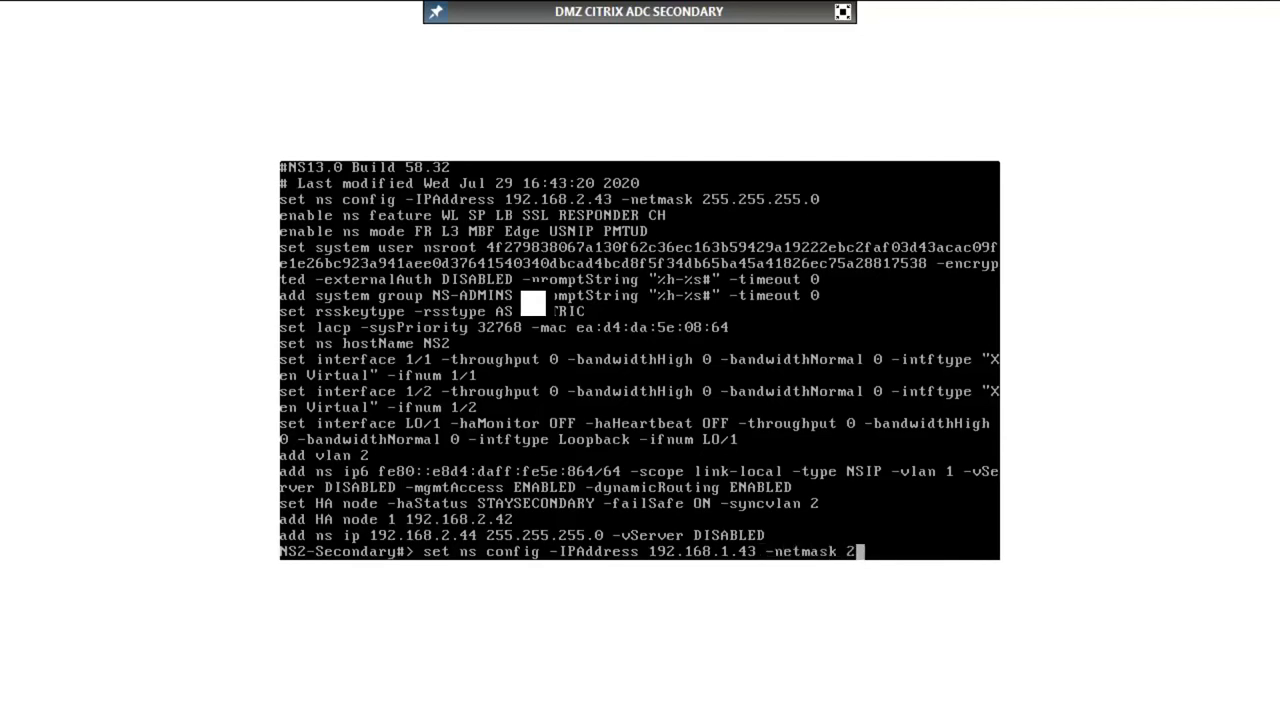
type("5.25")
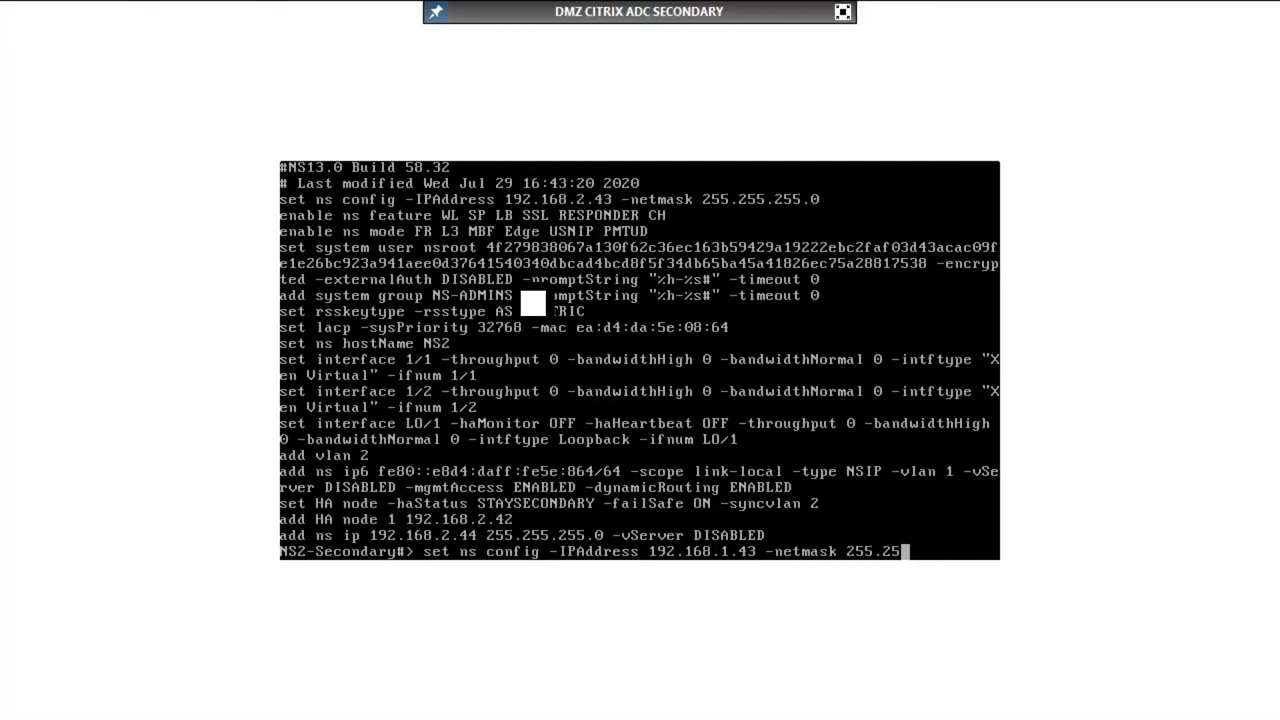
key("Return")
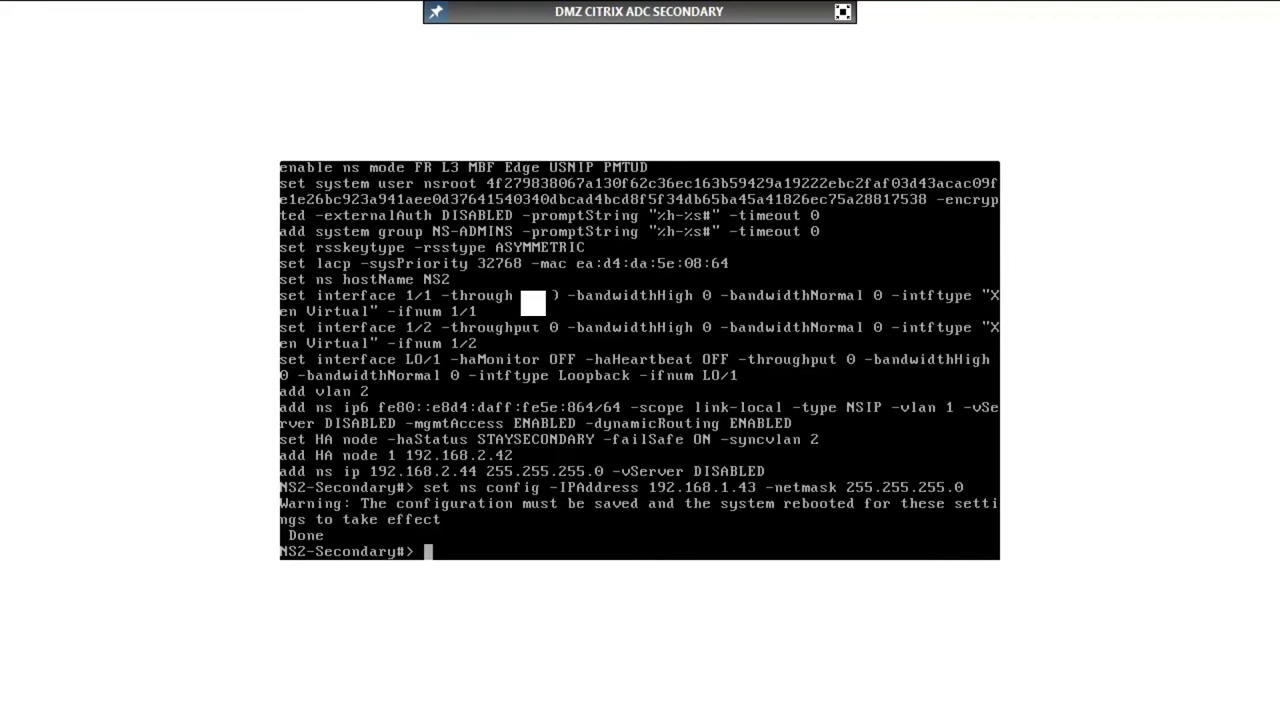
Save the ns config and reboot the secondary appliance, confirming with Y.
type("s")
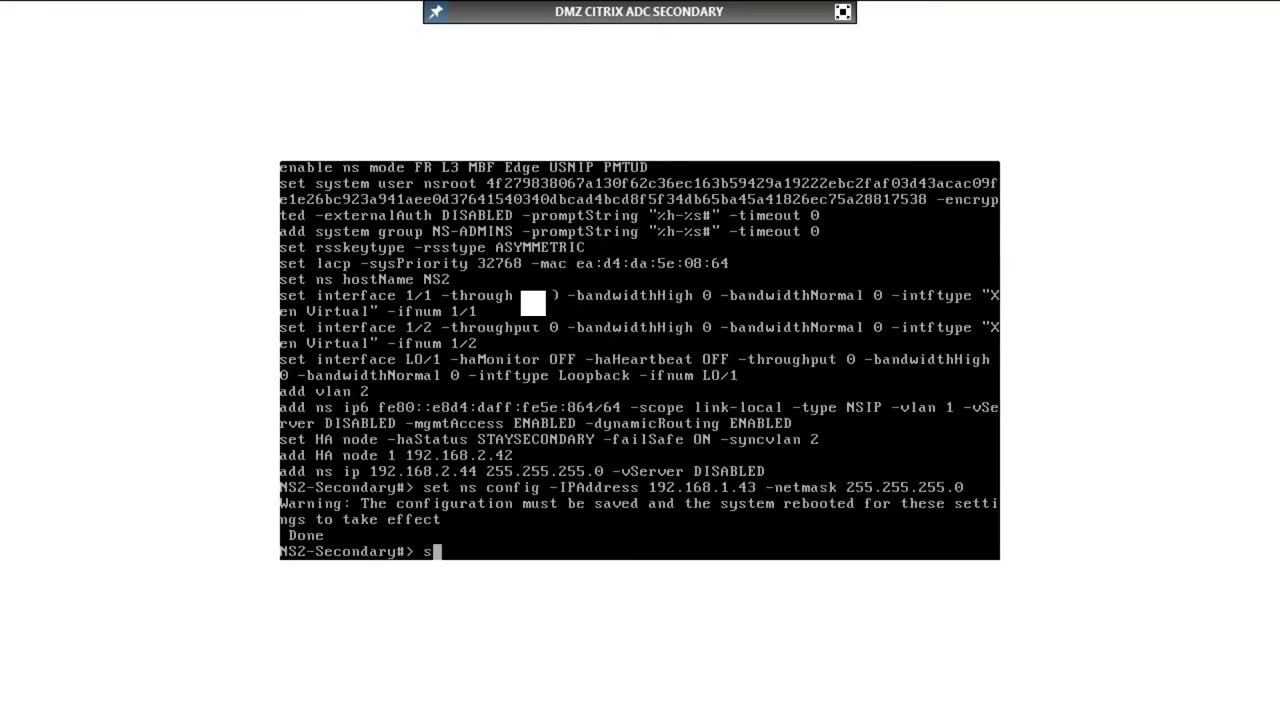
type("ave ns config")
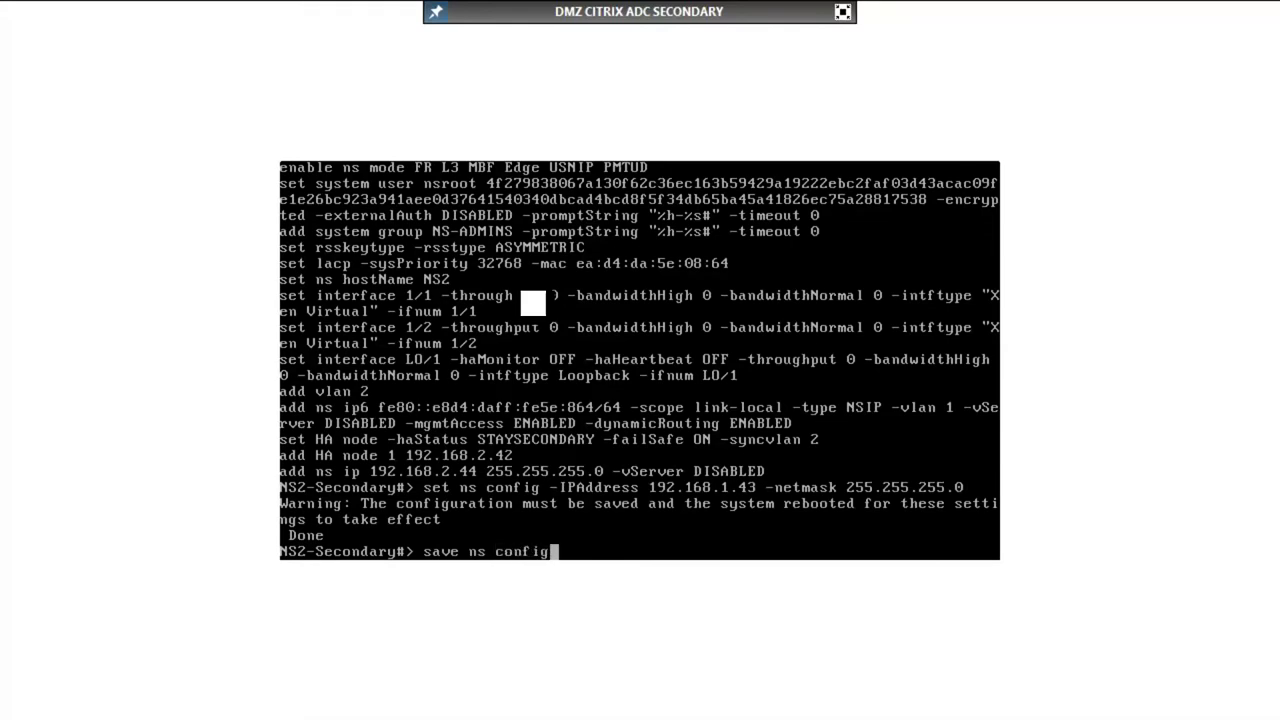
key("Return")
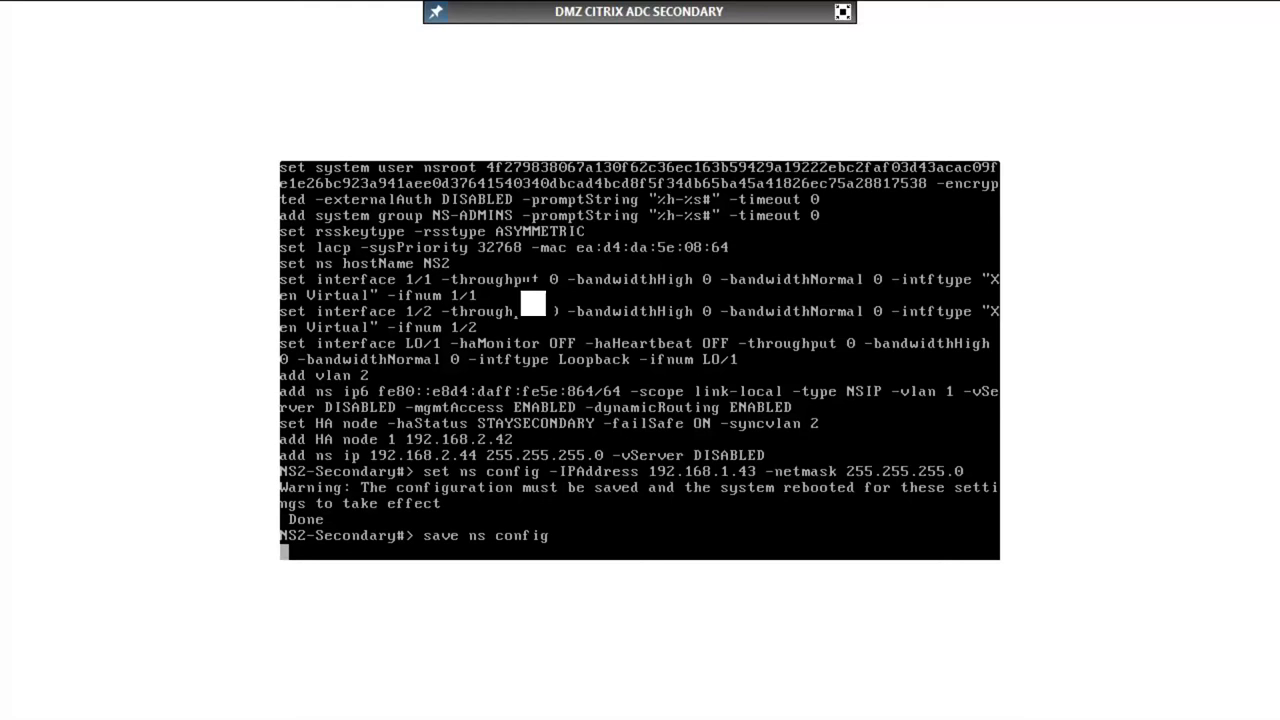
key("Return")
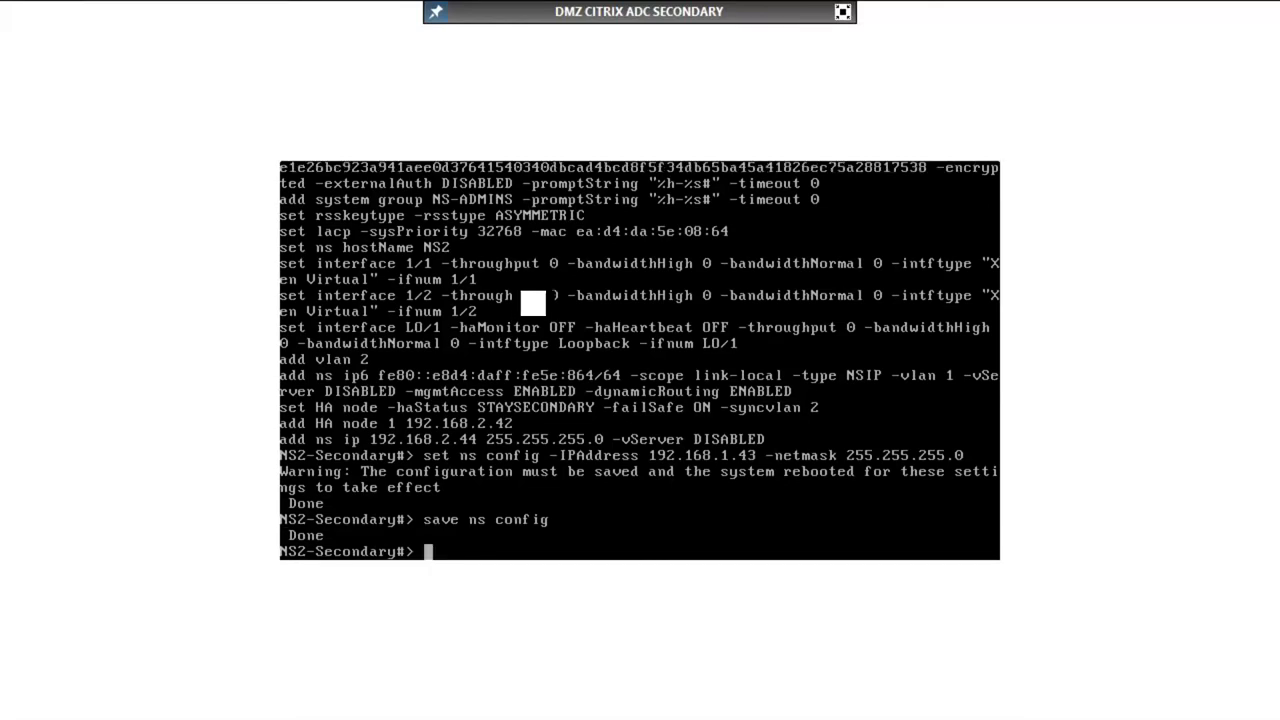
type("rebo")
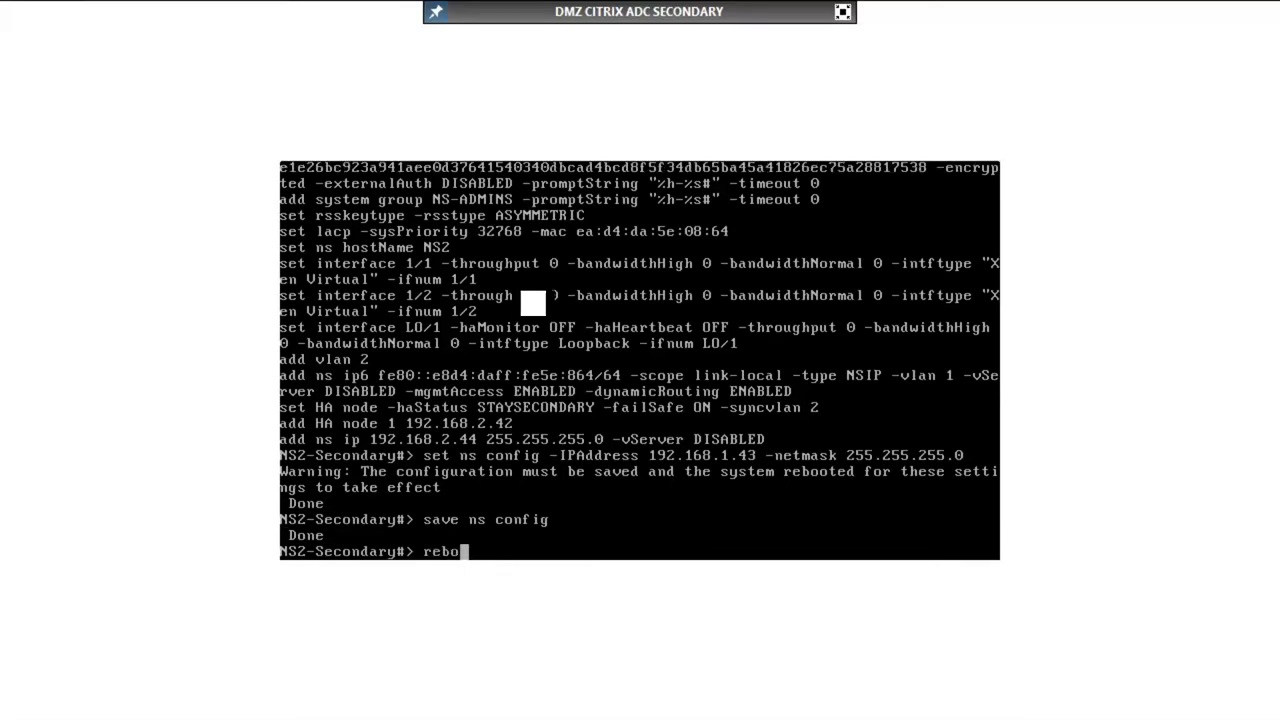
key("Return")
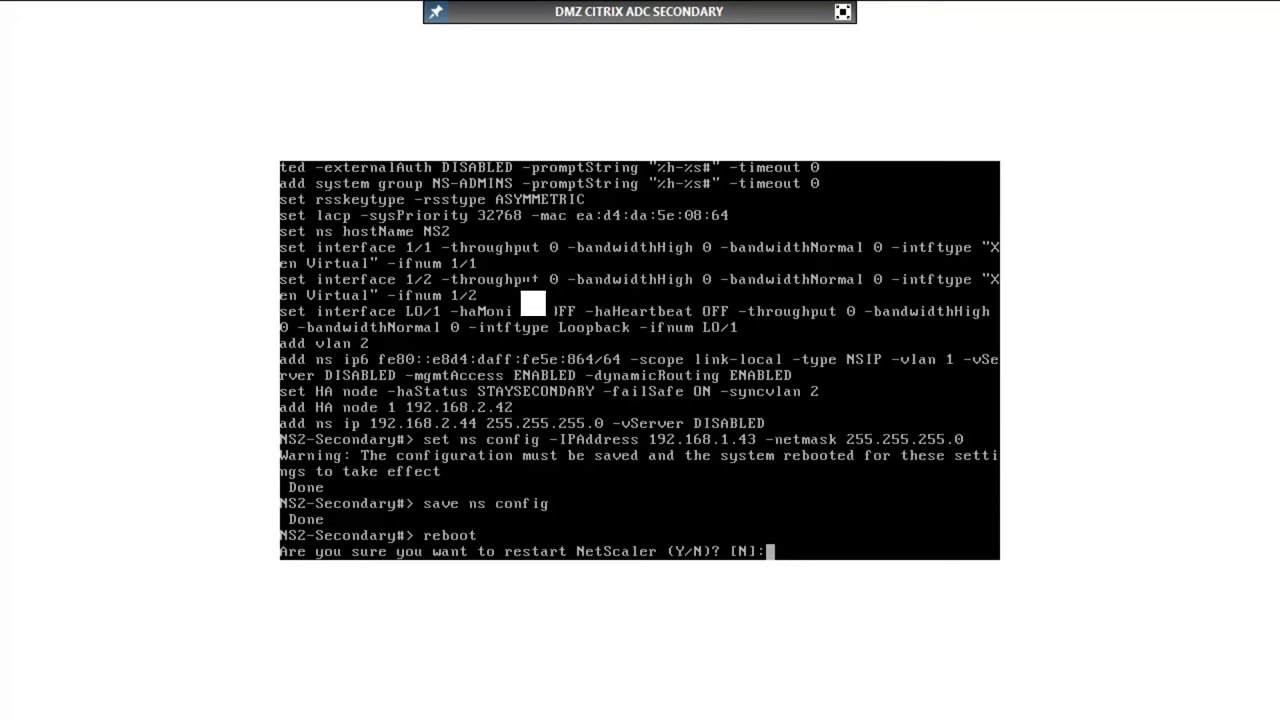
type("Y")
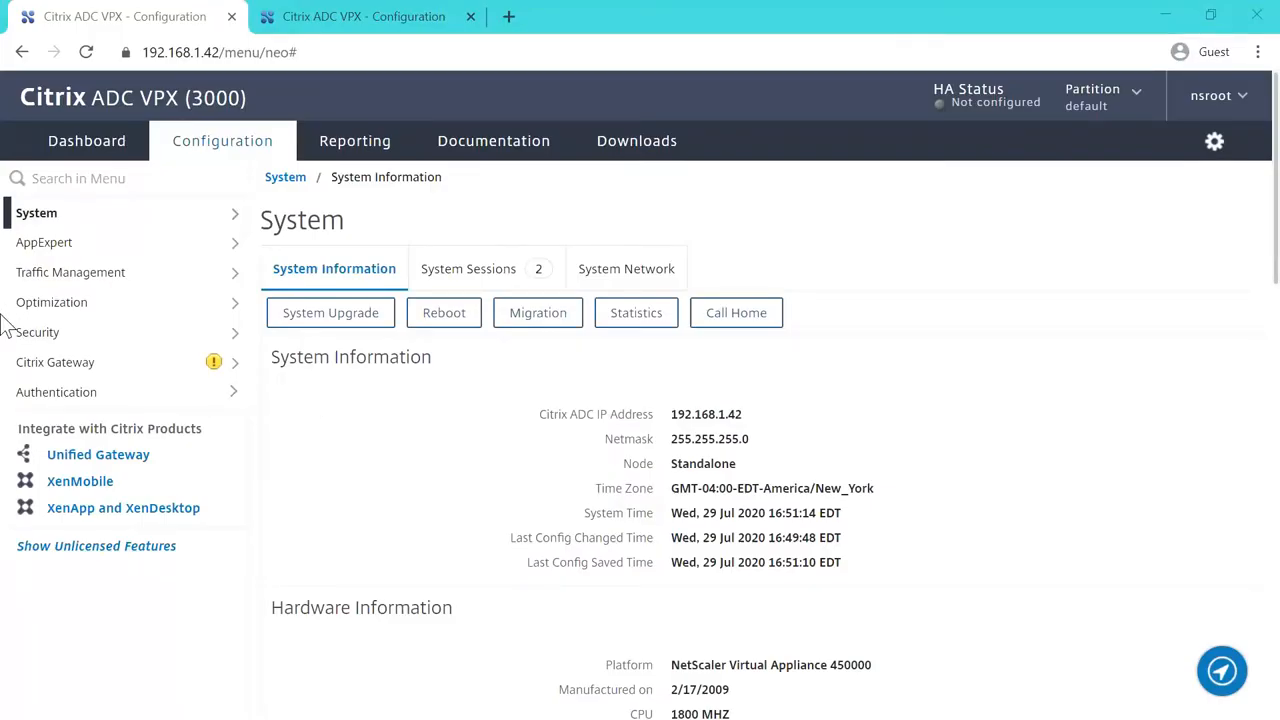
mouse_move(167, 217)
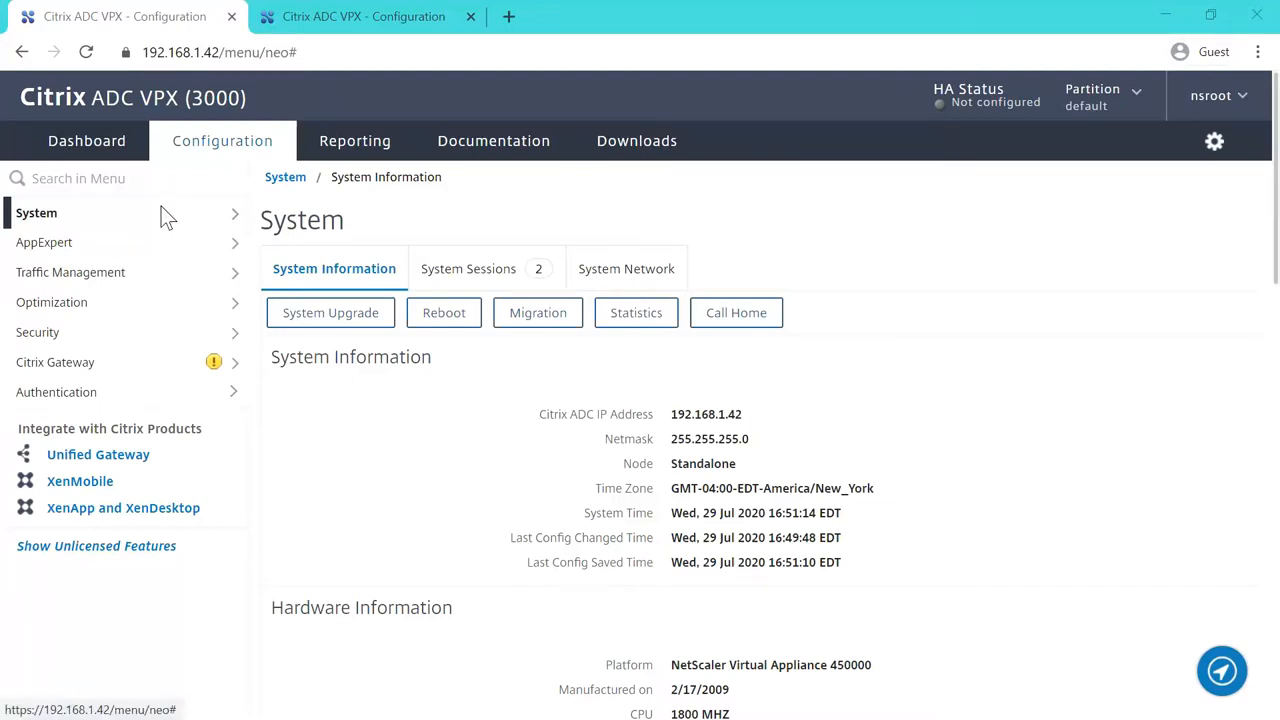
mouse_move(135, 275)
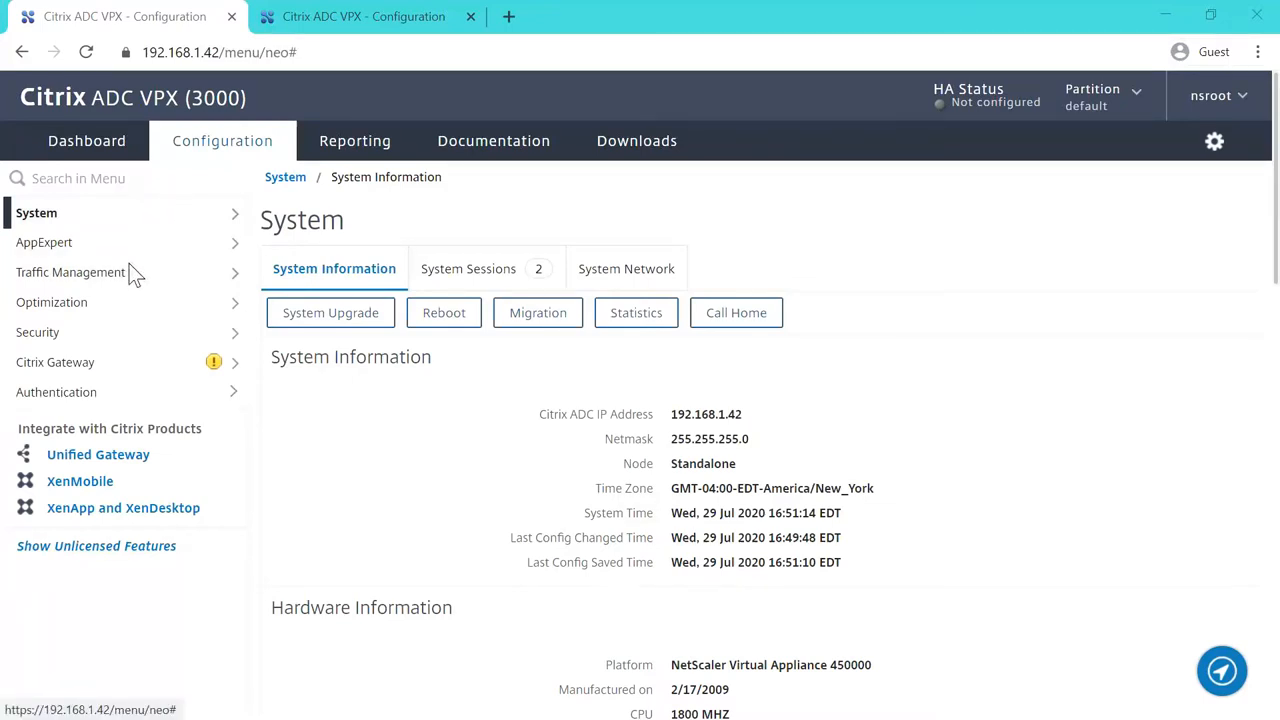
View the IP list (NSIP 192.168.1.42), then the basic Routes table with default route 192.168.1.1.
left_click(36, 212)
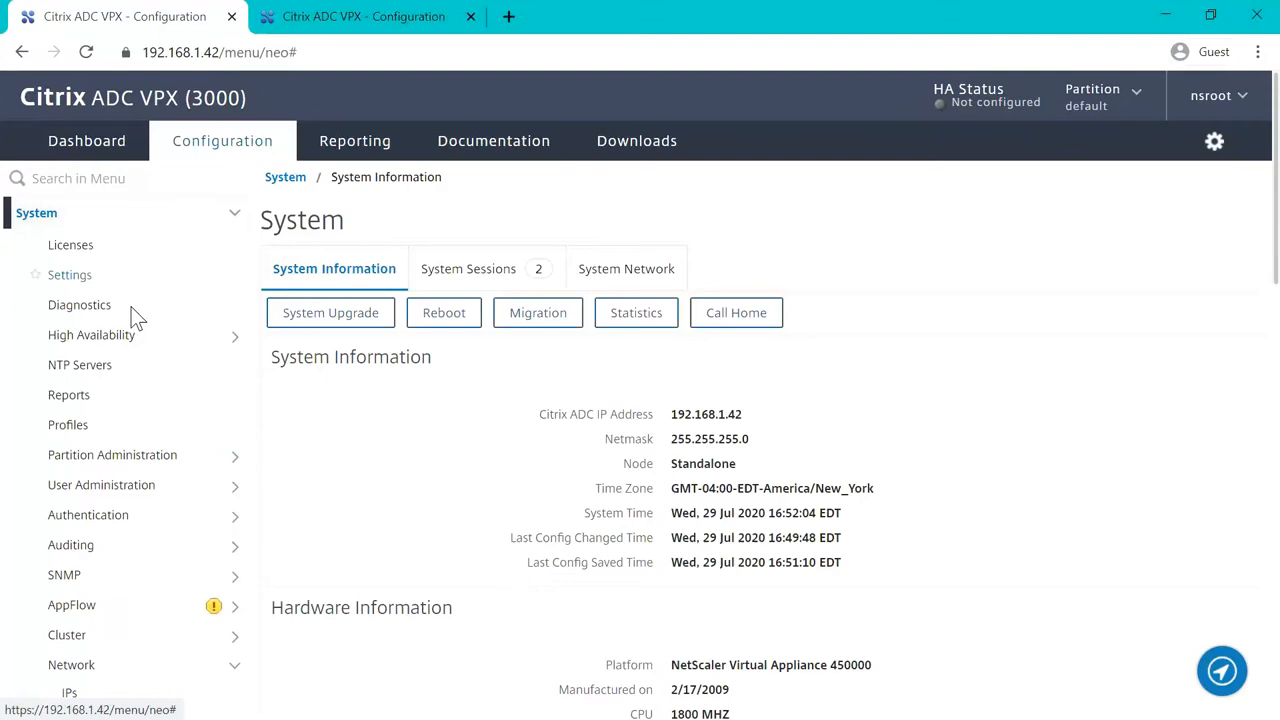
scroll("down", 3)
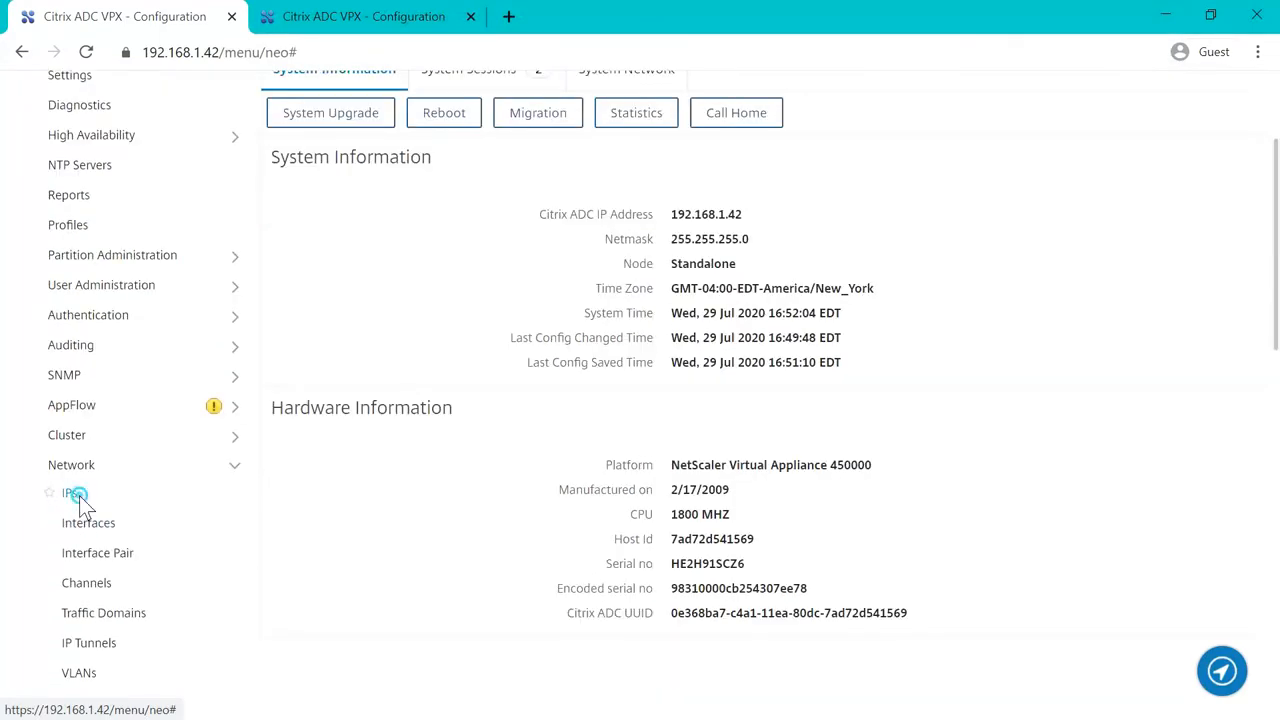
left_click(70, 492)
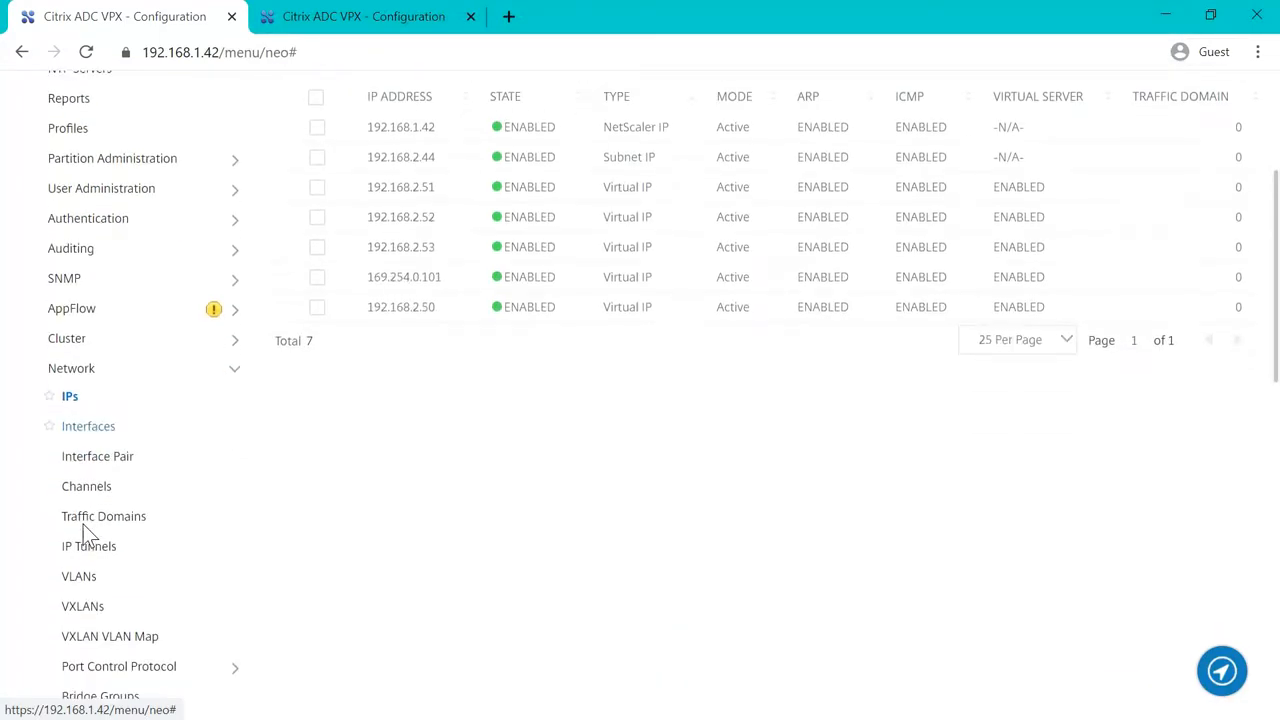
scroll("down", 3)
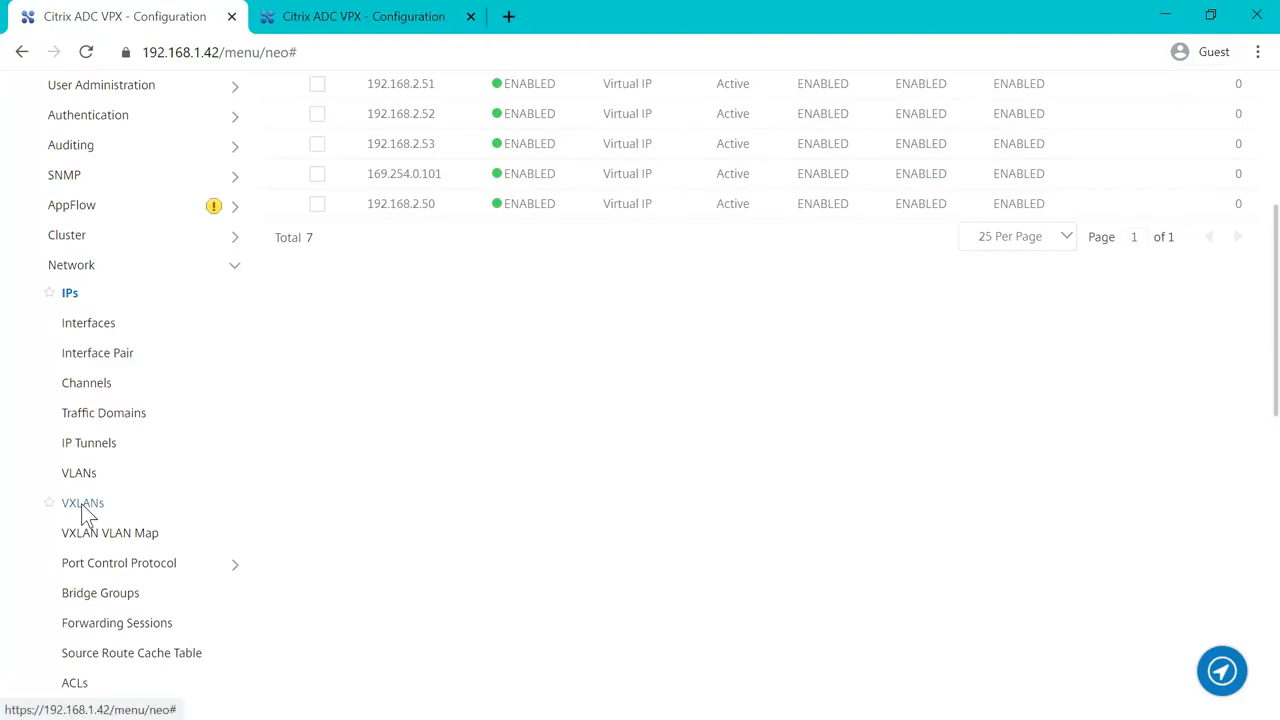
mouse_move(90, 512)
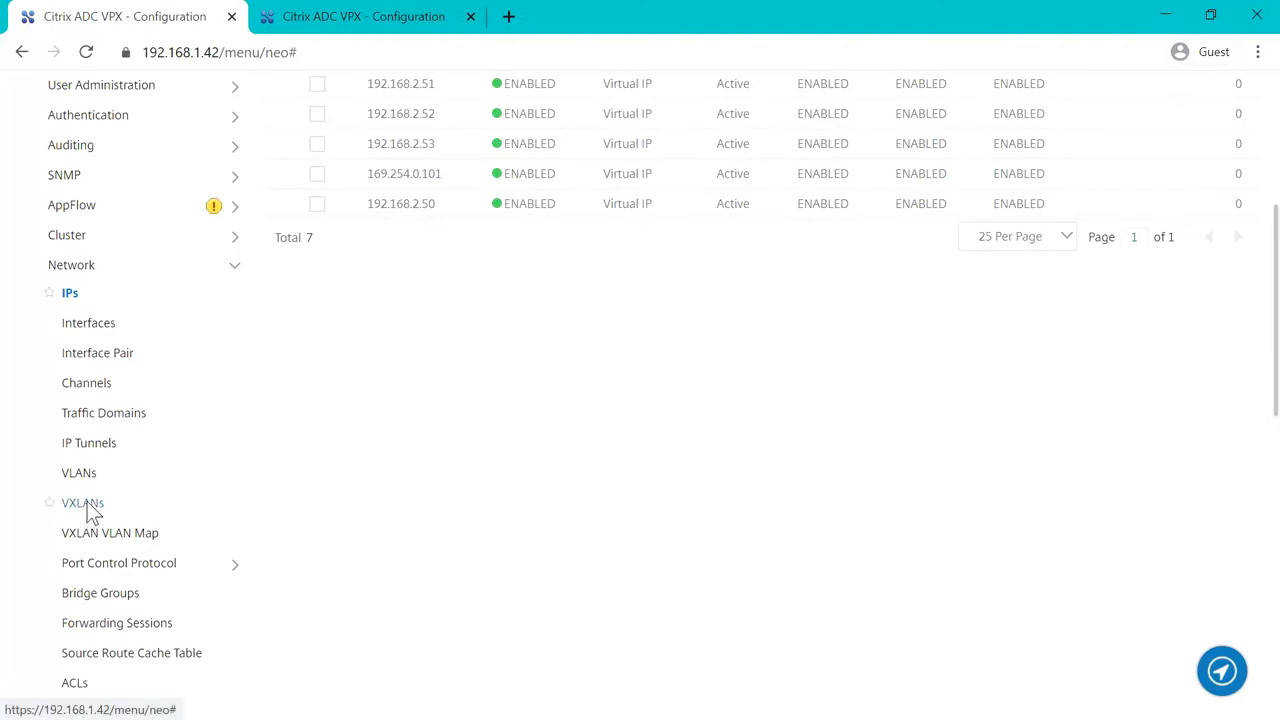
scroll("down", 3)
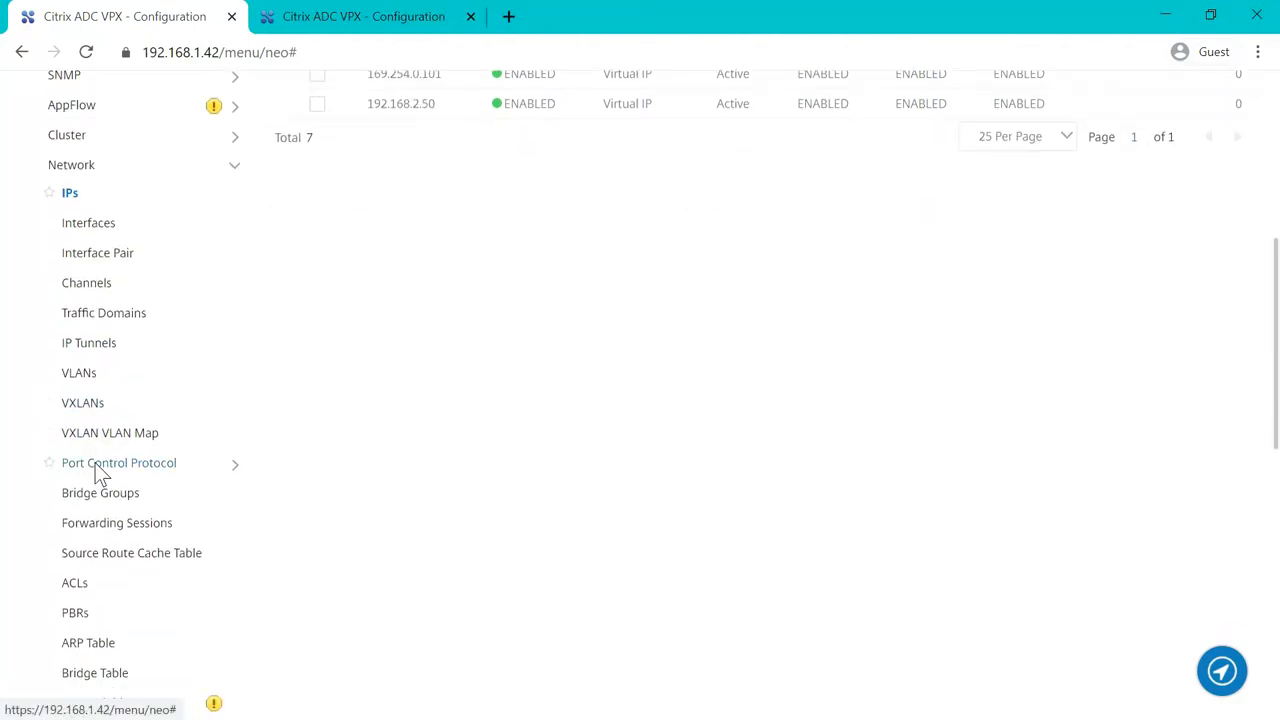
scroll("down", 3)
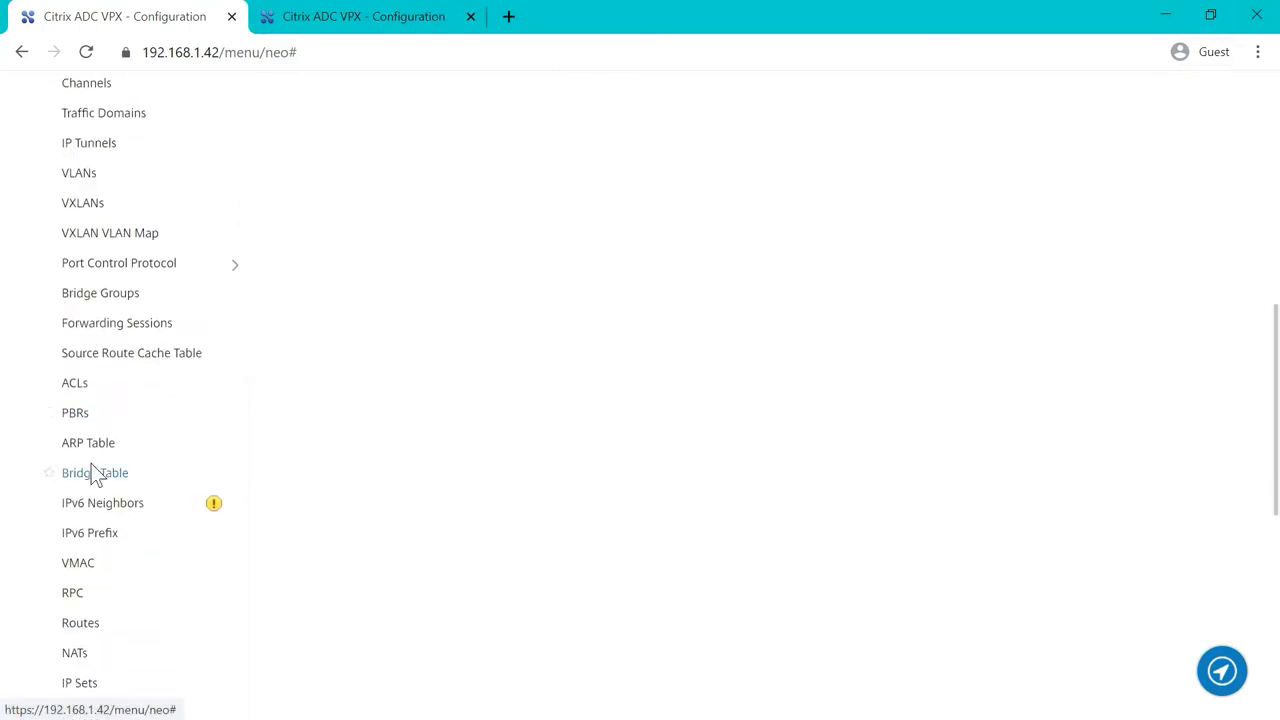
scroll("down", 3)
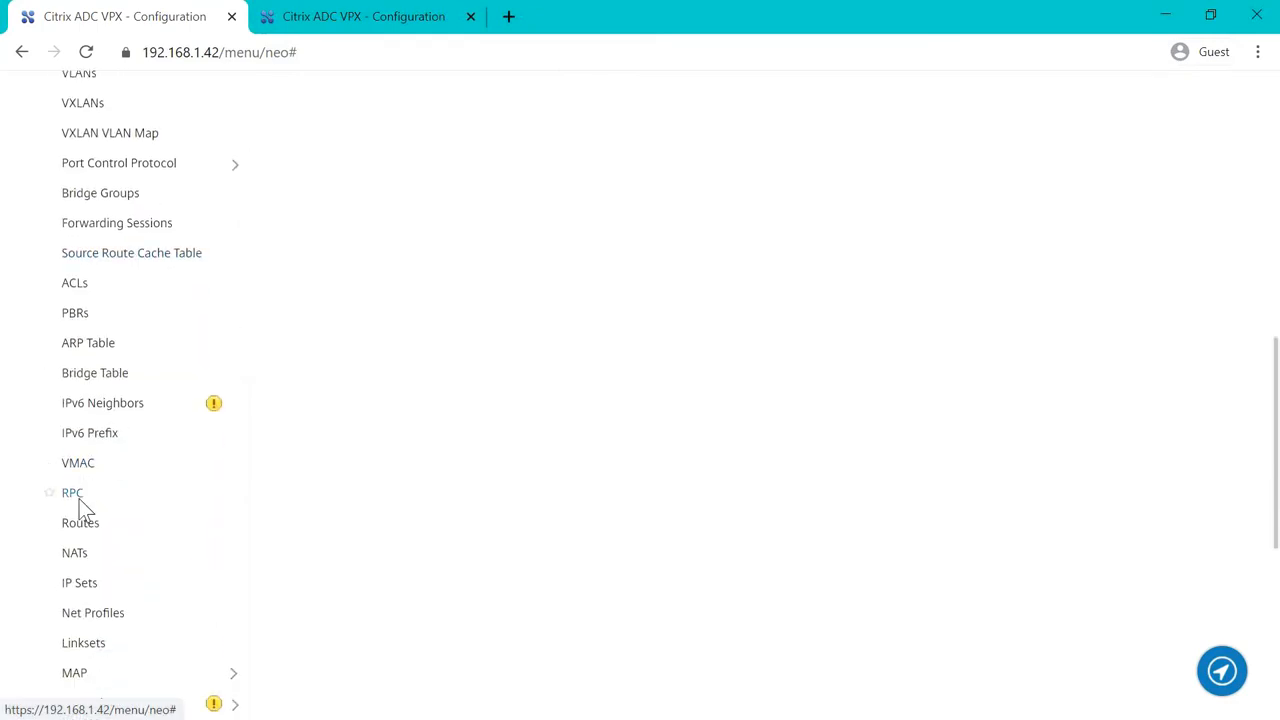
scroll("up", 3)
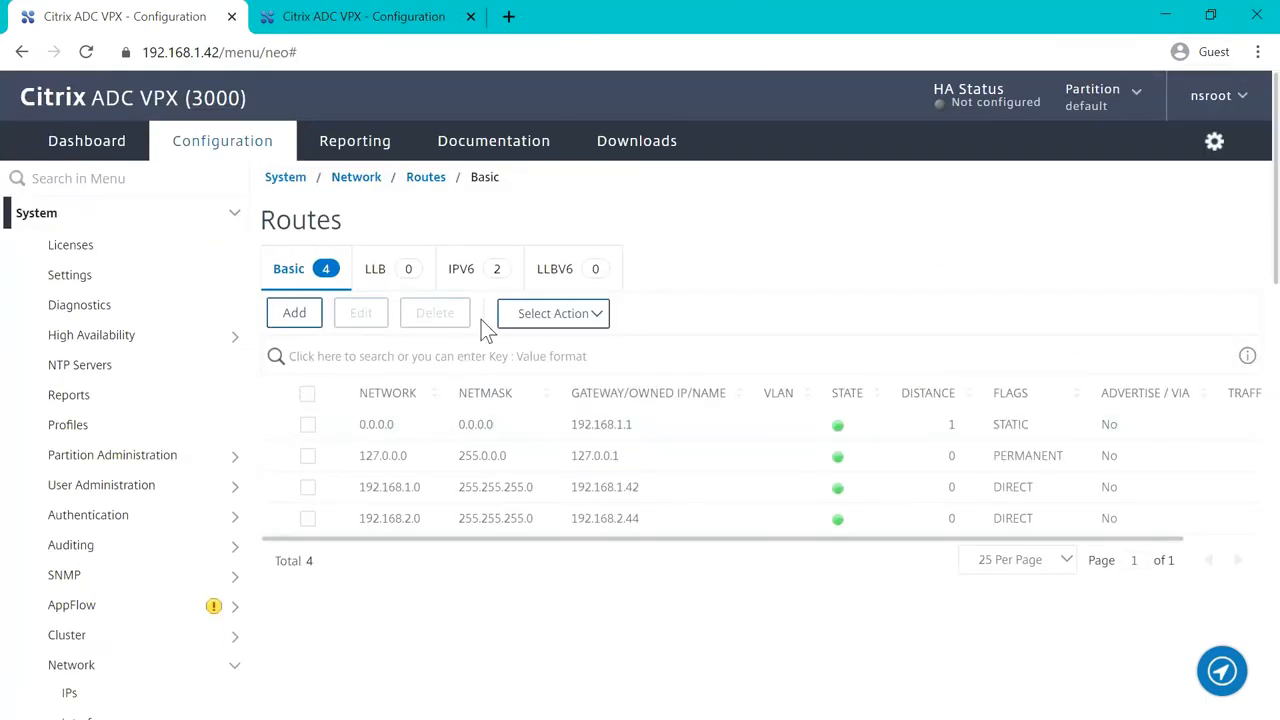
View the 192.168.1.43 routes (default via 192.168.1.1), then return to the .42 System page.
left_click(36, 212)
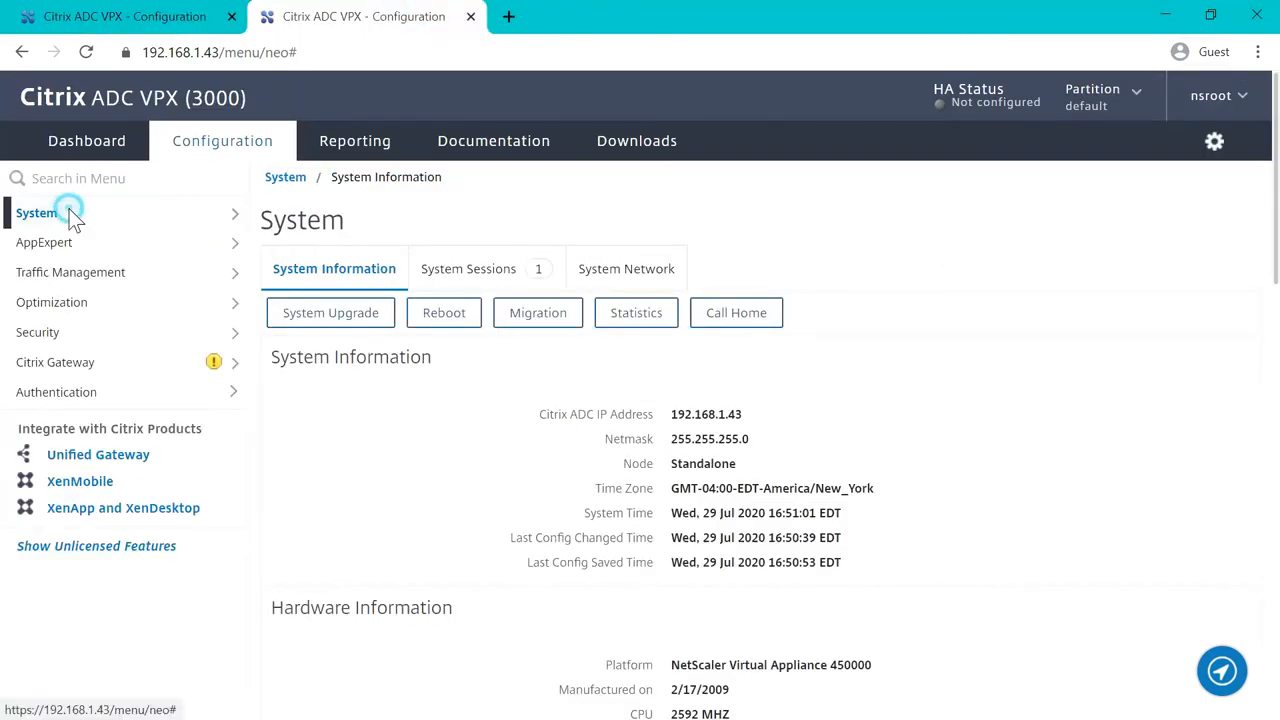
scroll("down", 3)
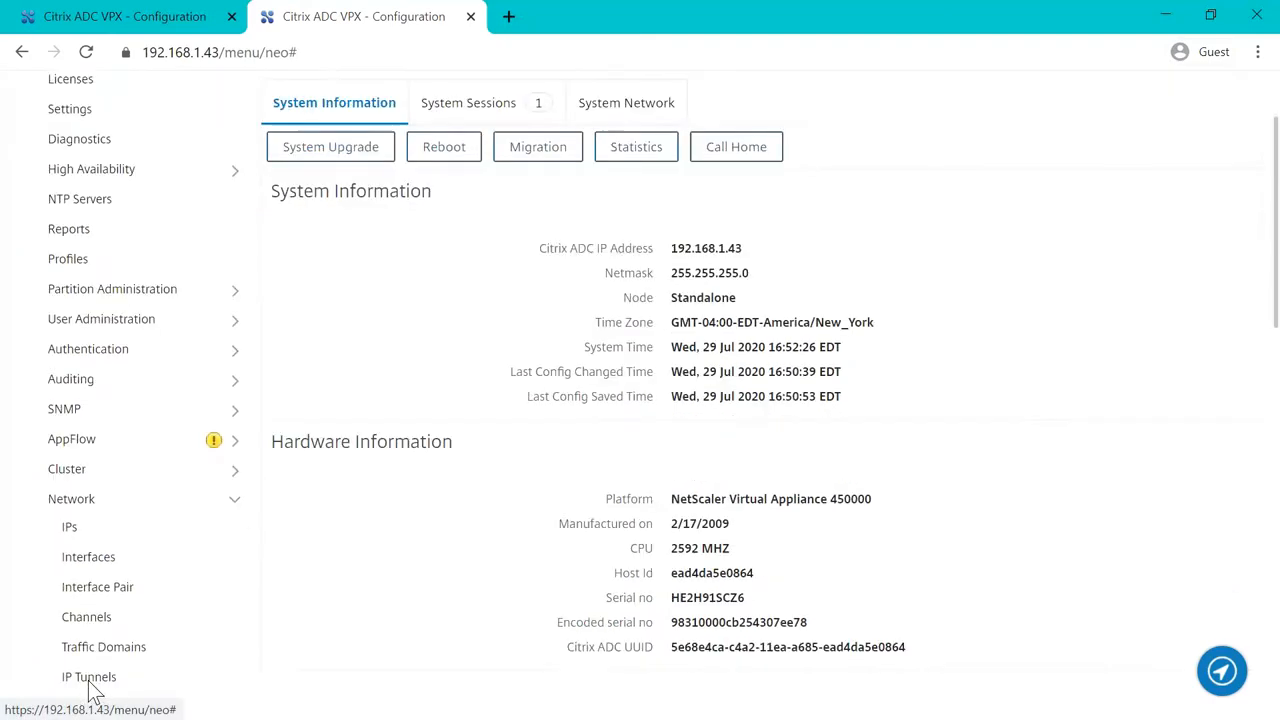
scroll("down", 3)
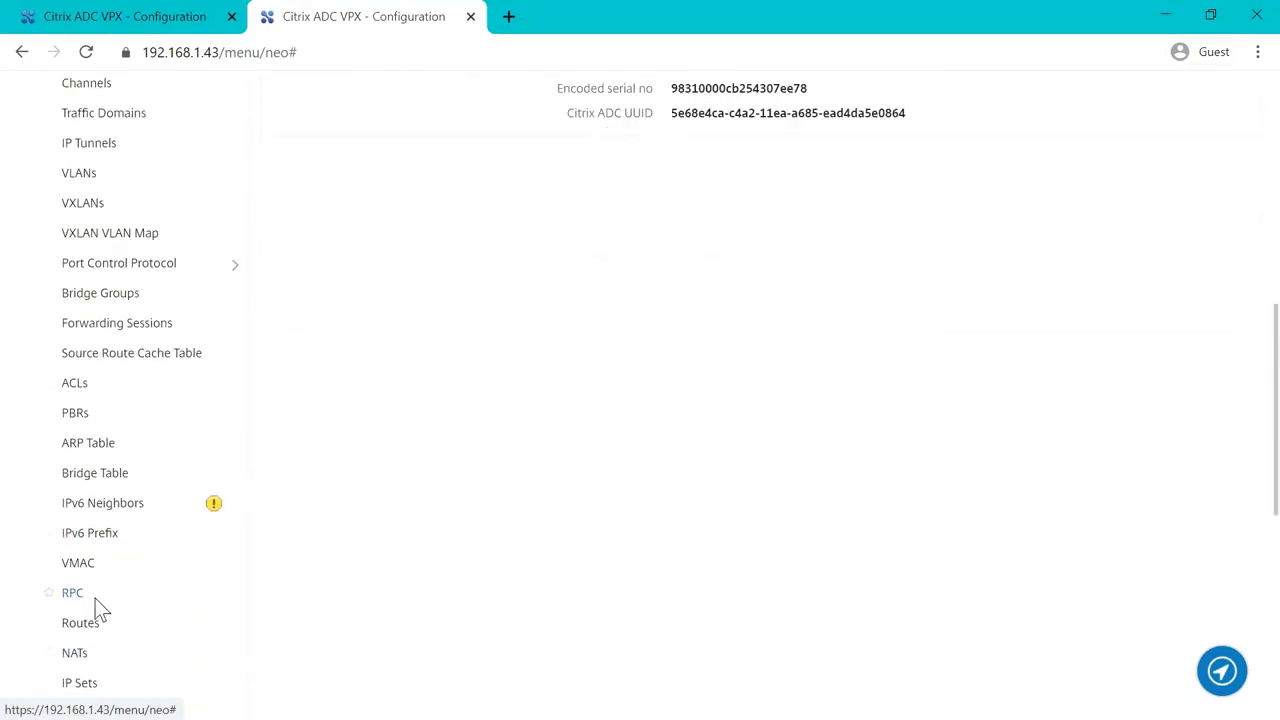
left_click(80, 622)
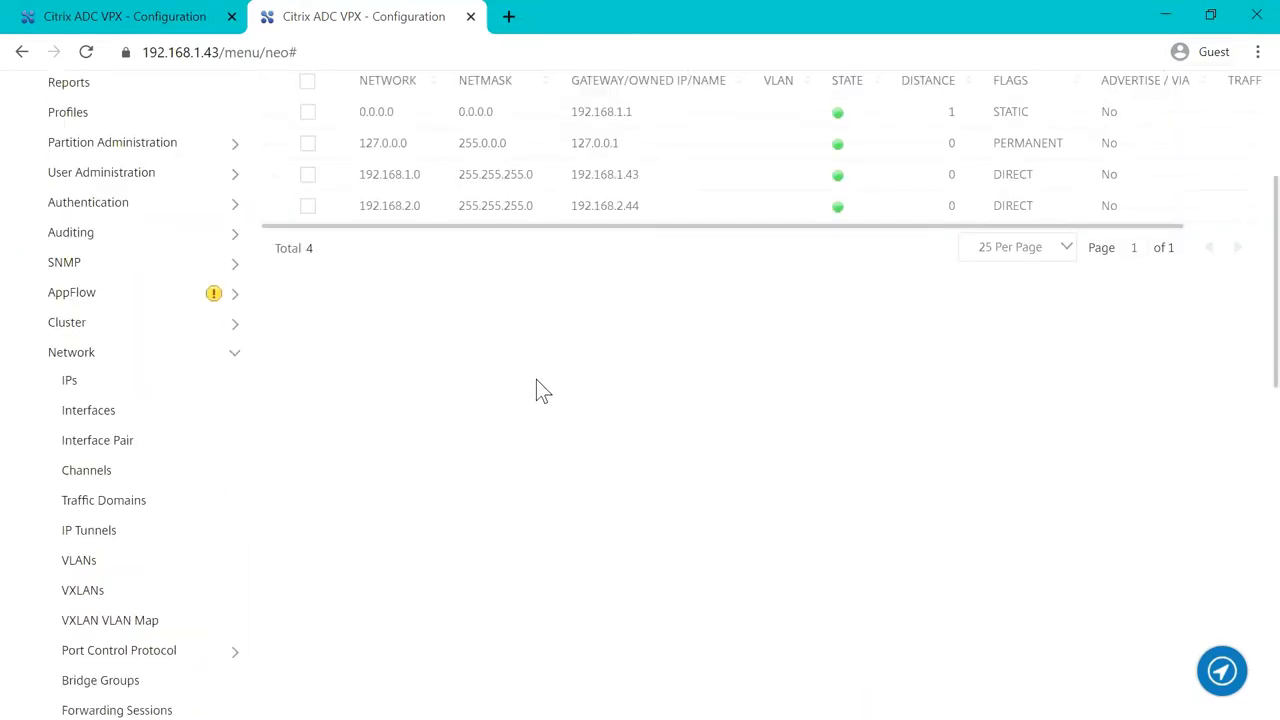
scroll("up", 3)
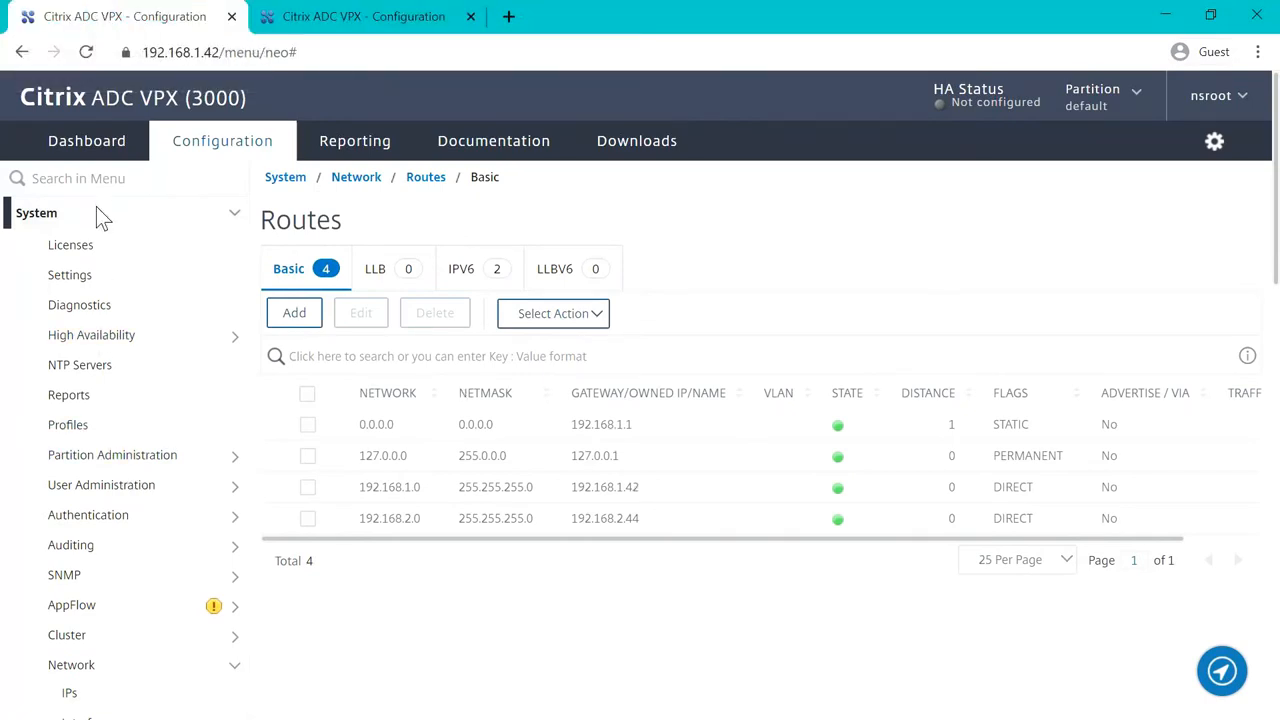
mouse_move(175, 220)
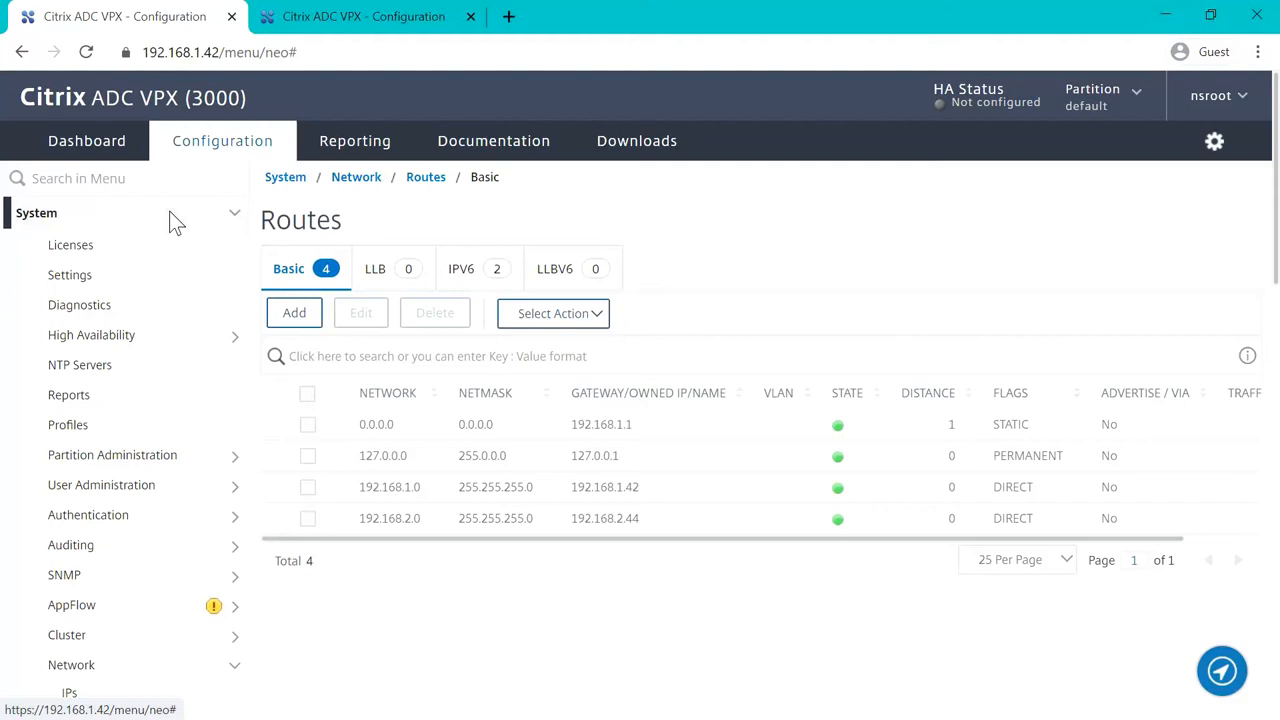
left_click(36, 212)
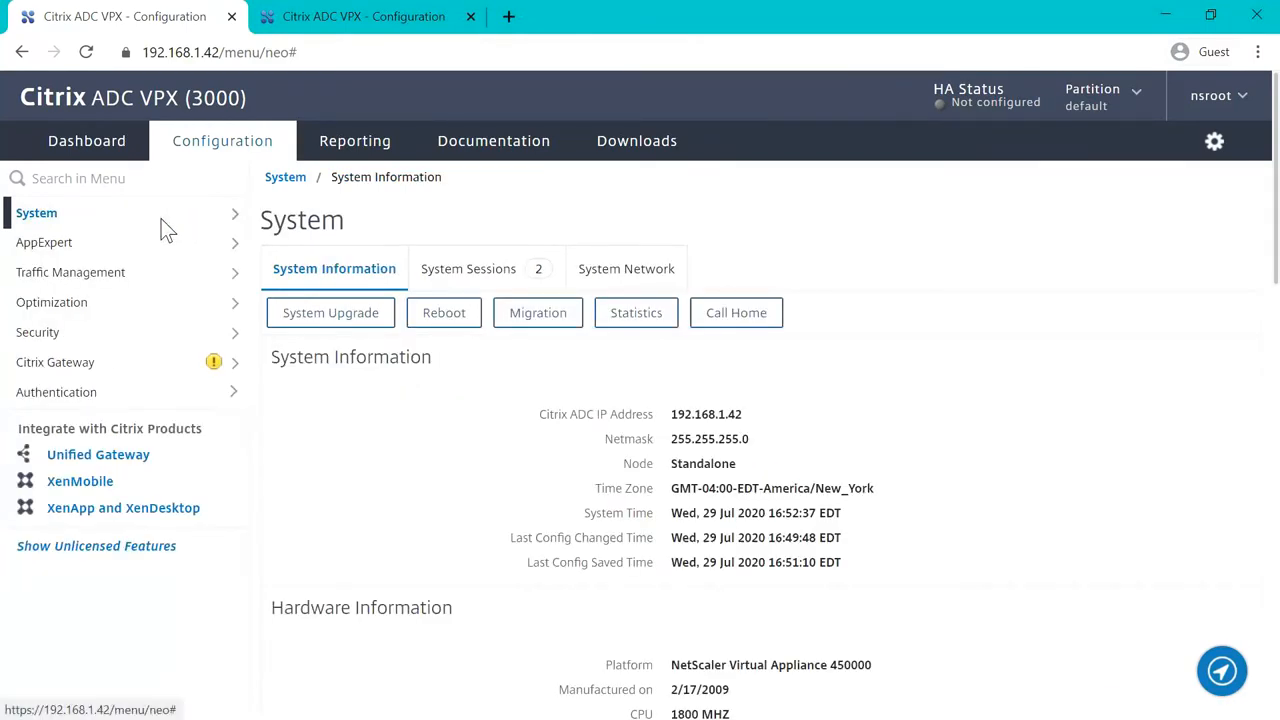
Show the HA Nodes list, where only 192.168.1.42 (NS1) appears as Primary.
left_click(37, 212)
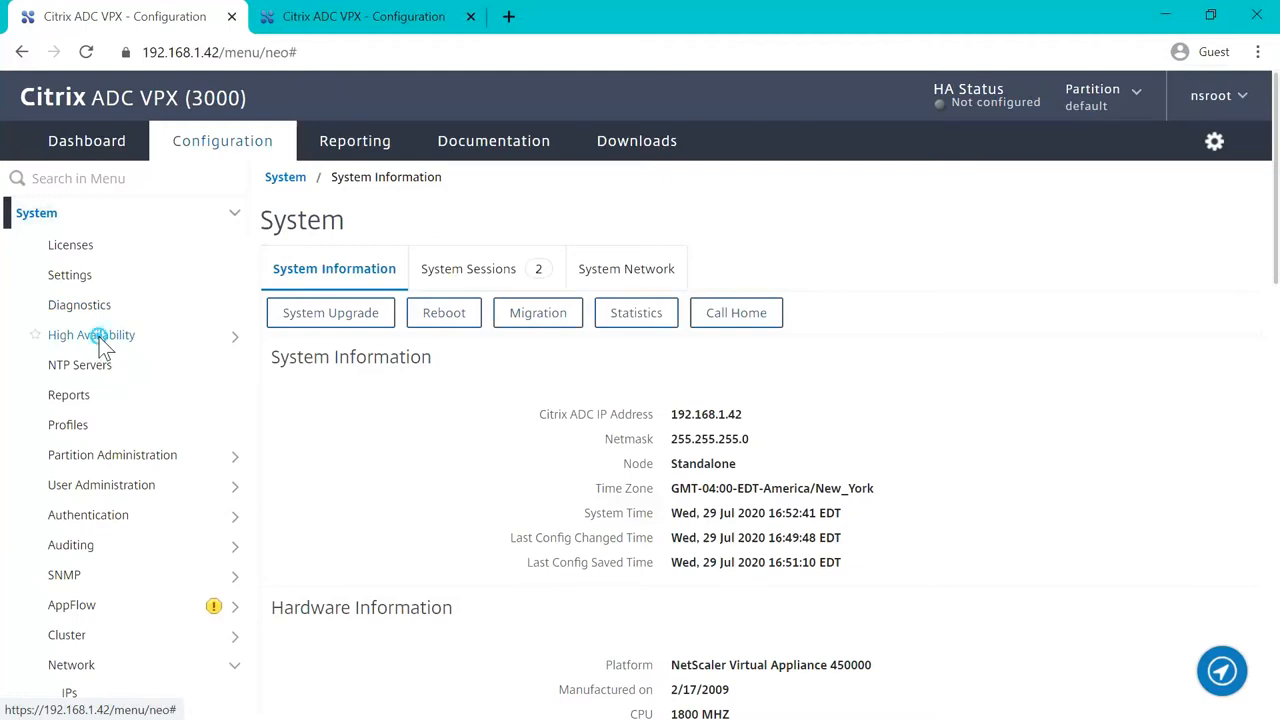
left_click(91, 334)
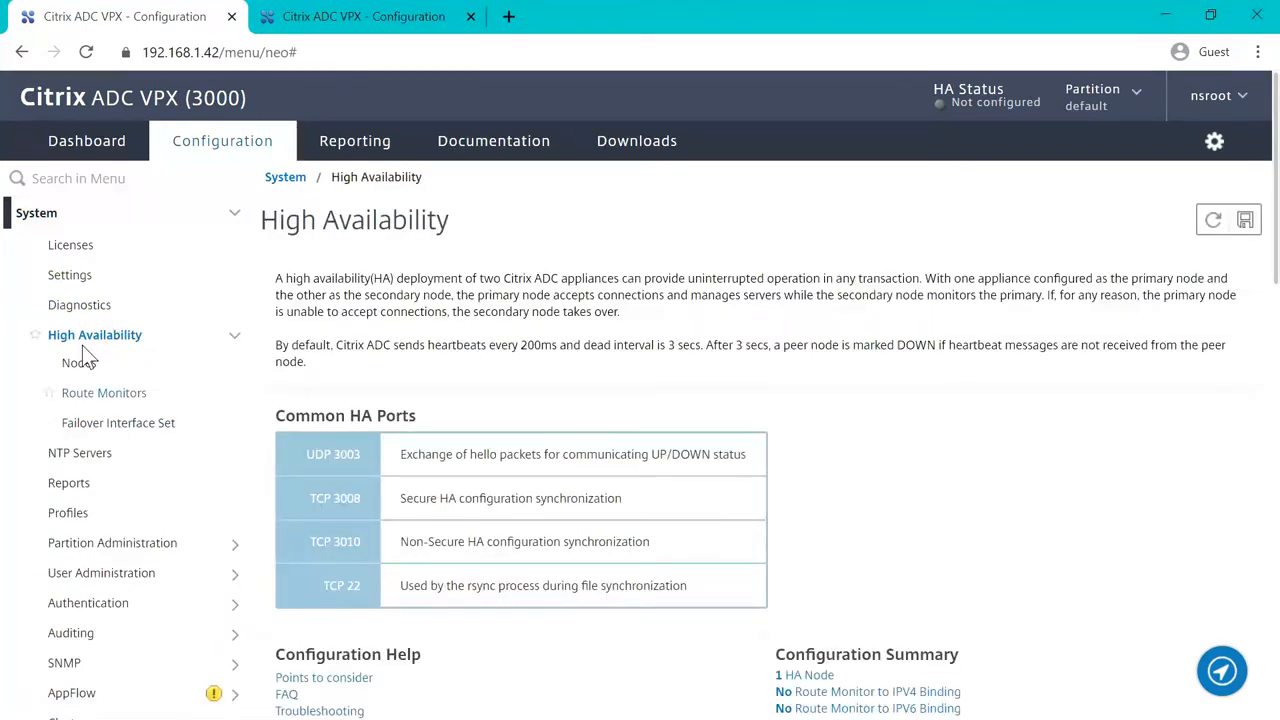
left_click(79, 362)
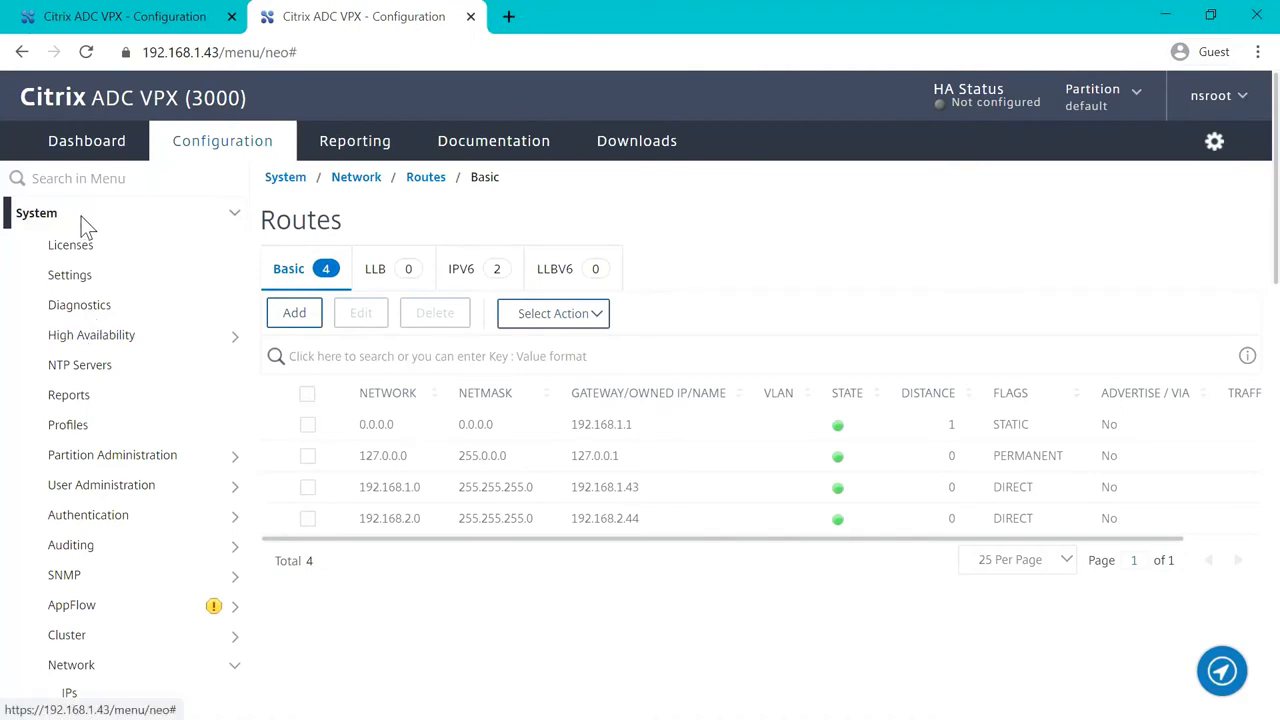
left_click(91, 334)
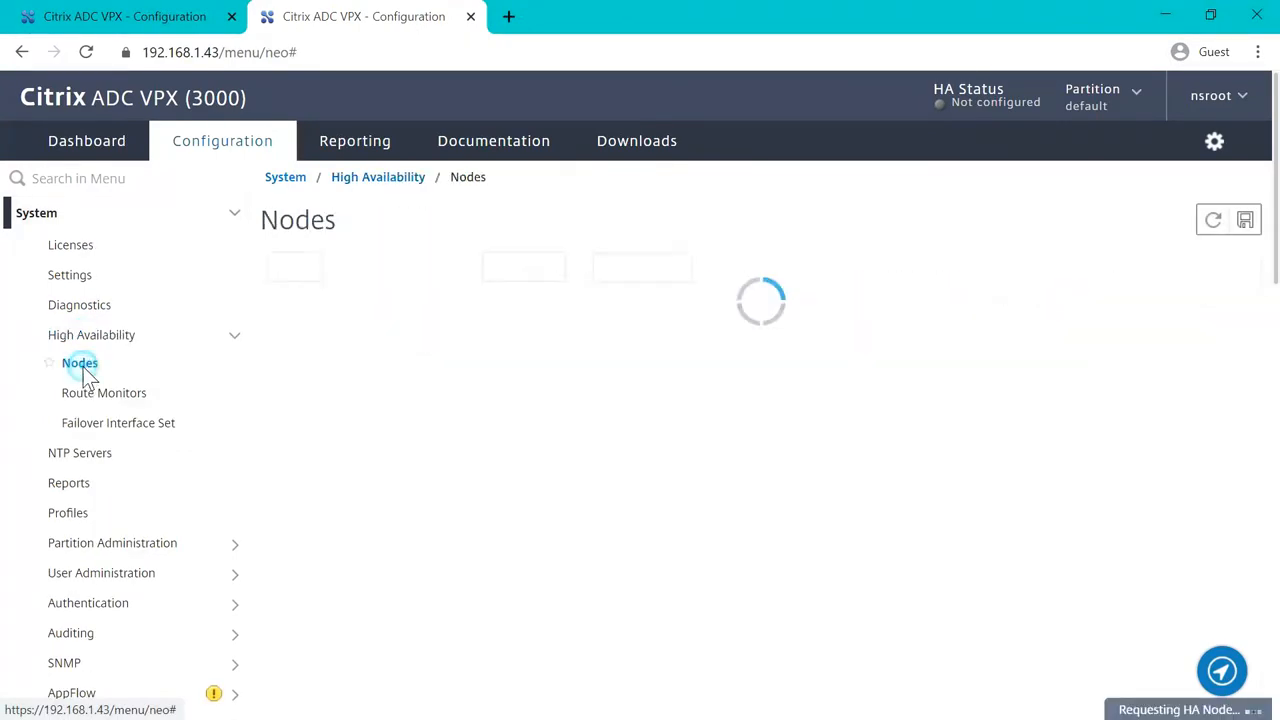
left_click(125, 16)
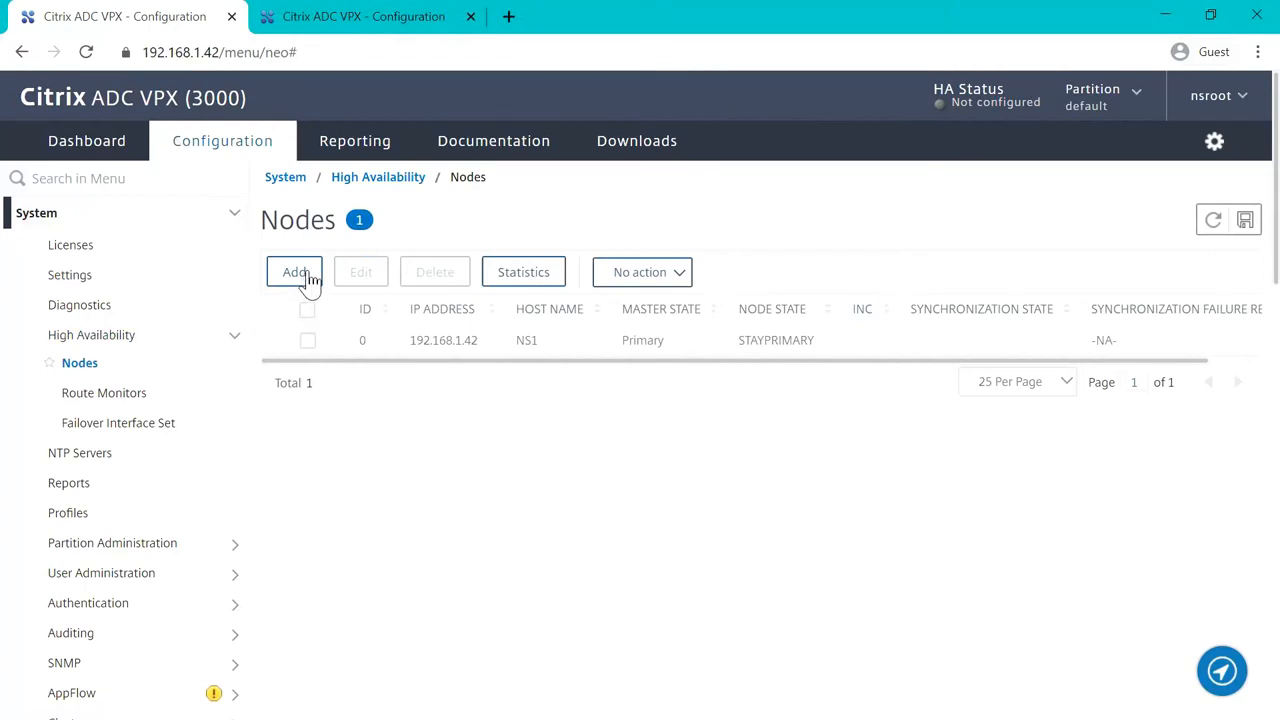
Add remote HA node 192.168.1.43 using login nsroot and its password.
left_click(294, 272)
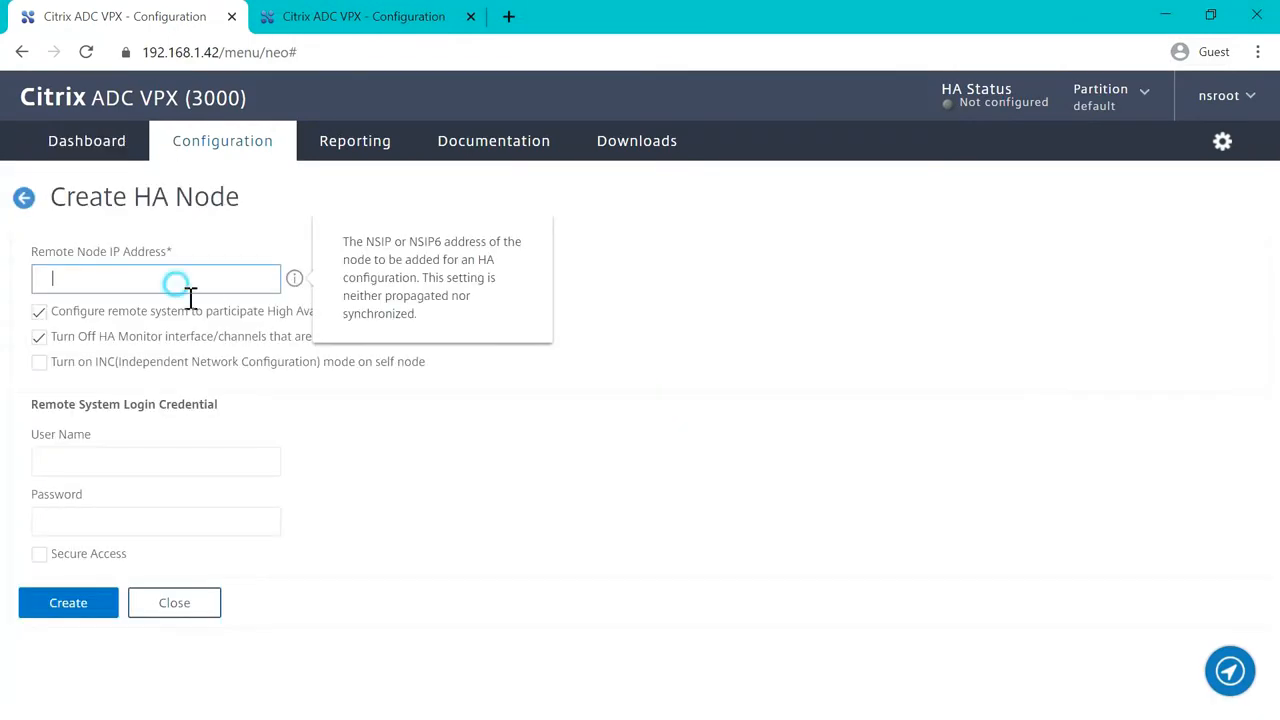
type("192.168.1.43")
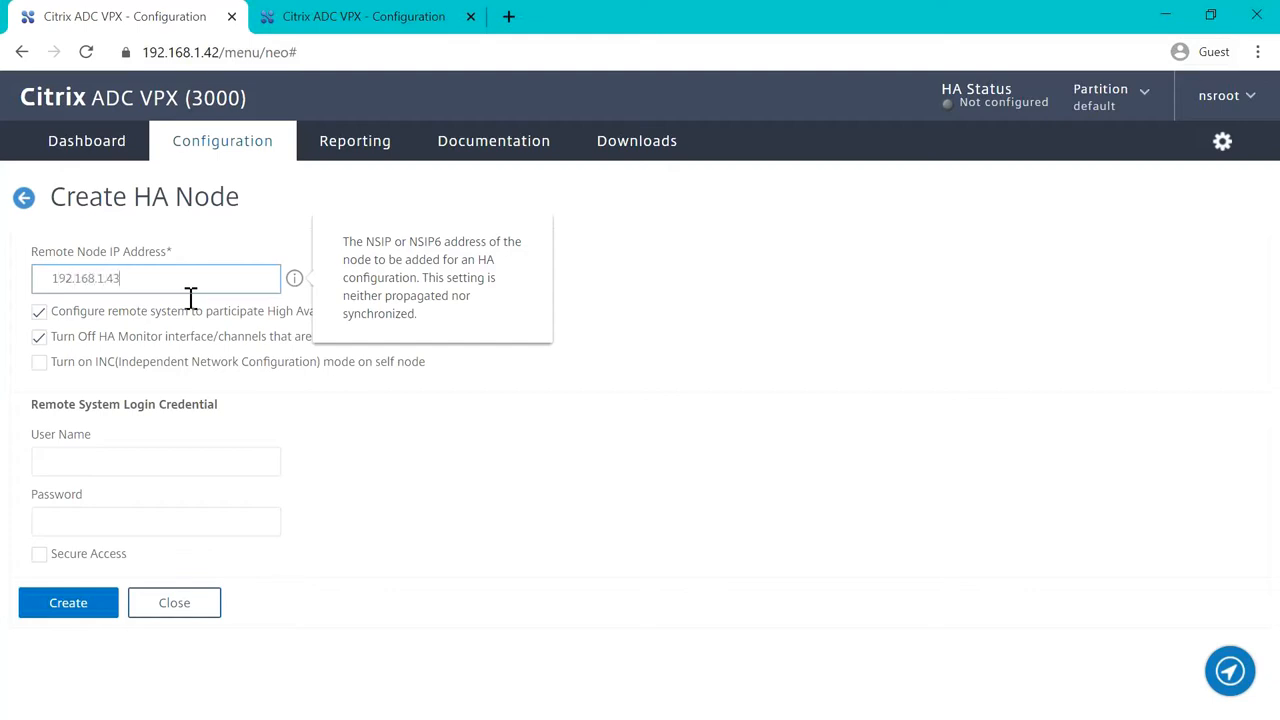
left_click(155, 461)
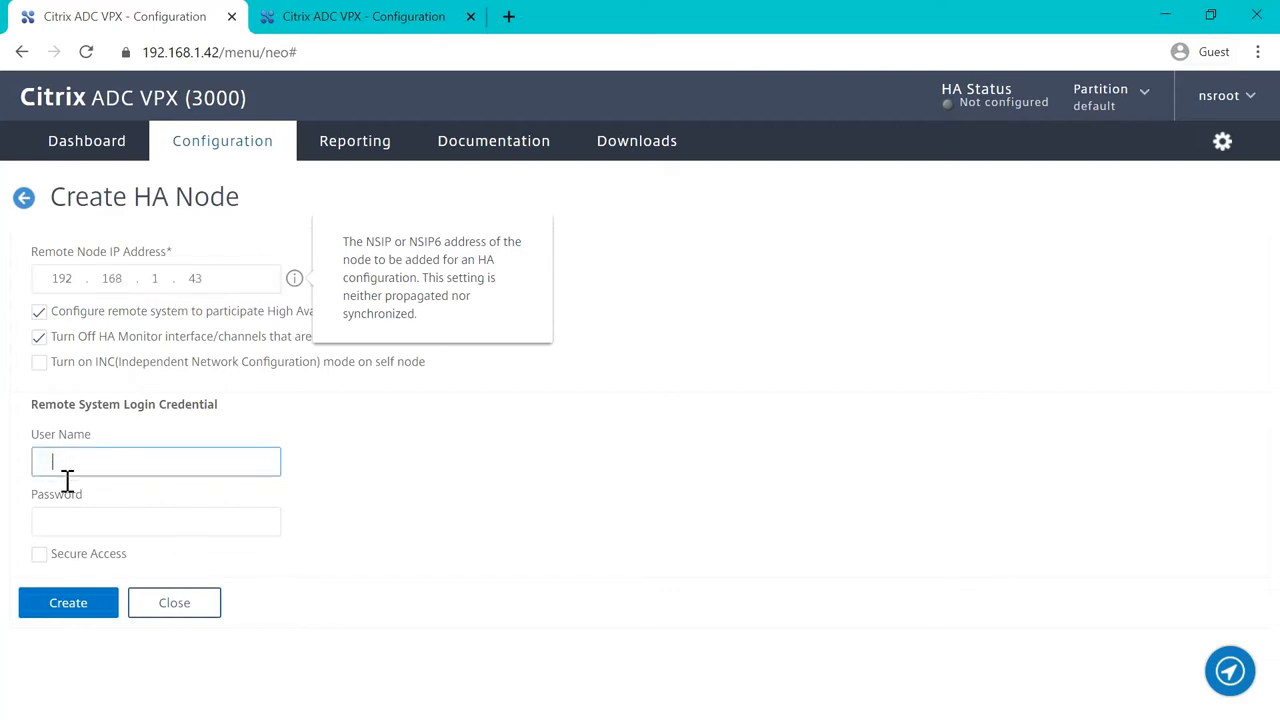
type("nsroot")
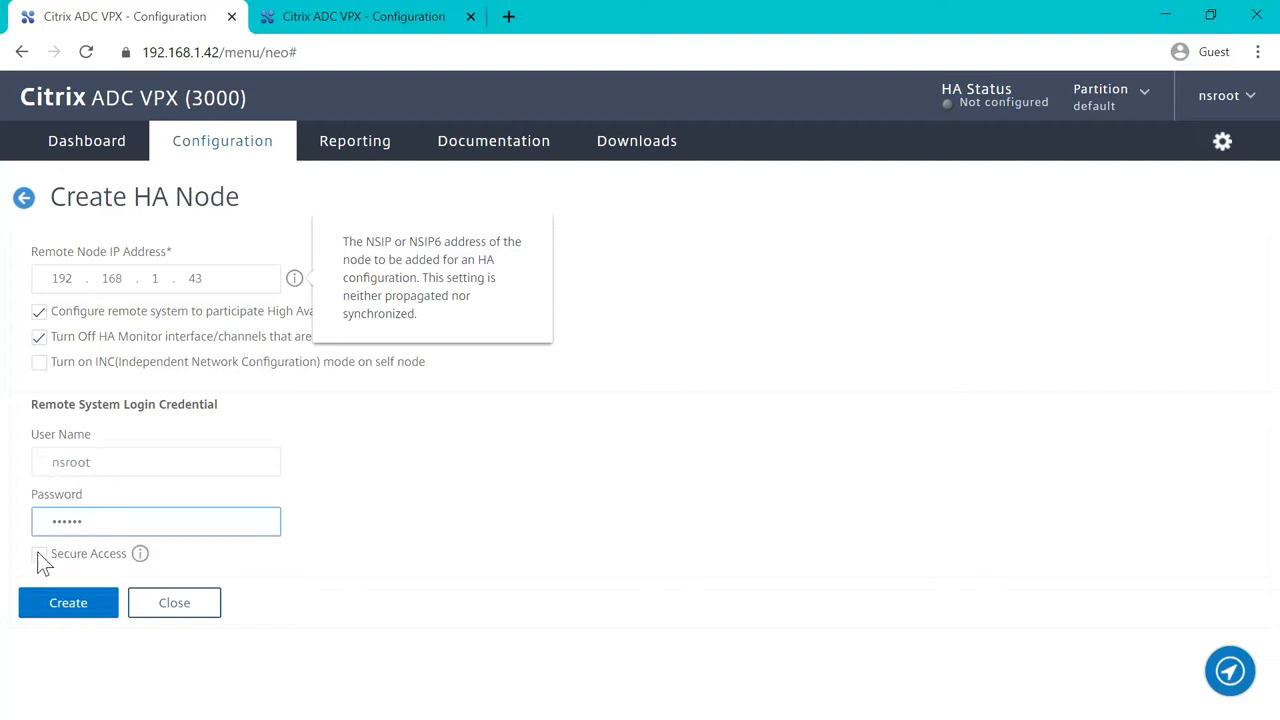
left_click(68, 602)
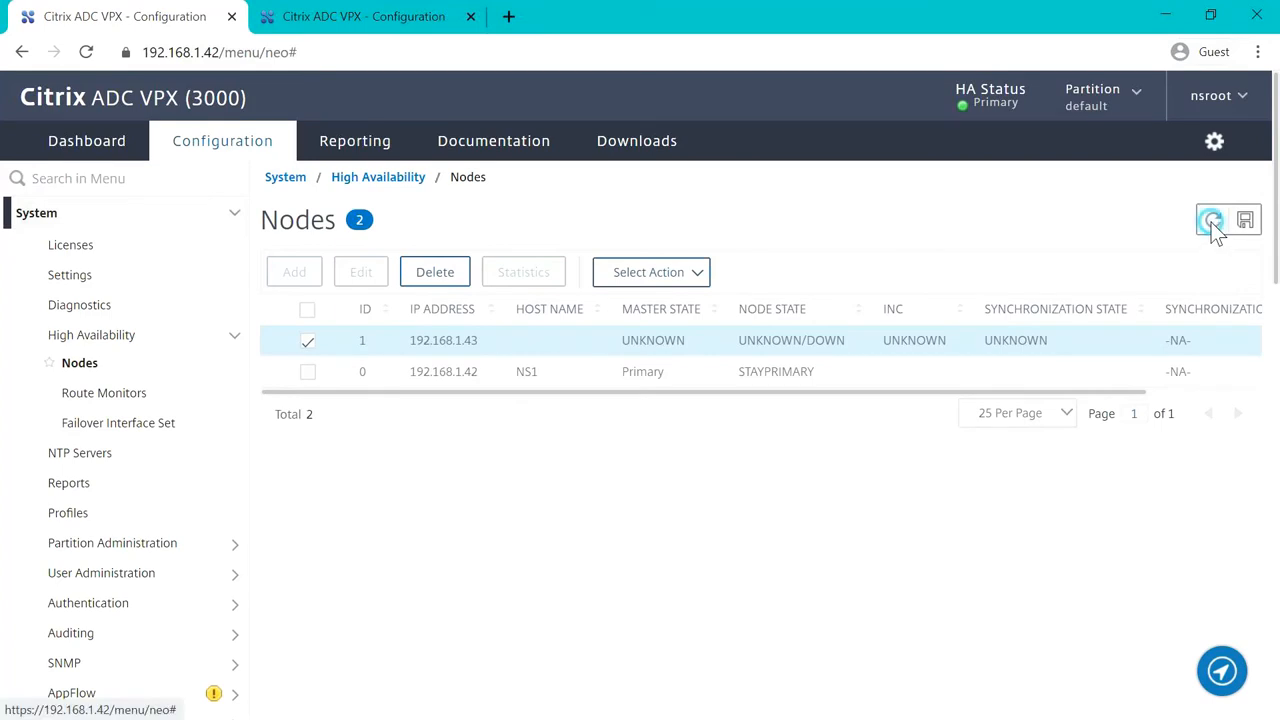
Refresh until 192.168.1.43 shows Secondary with sync SUCCESS, then edit node 0 on .43.
left_click(1212, 220)
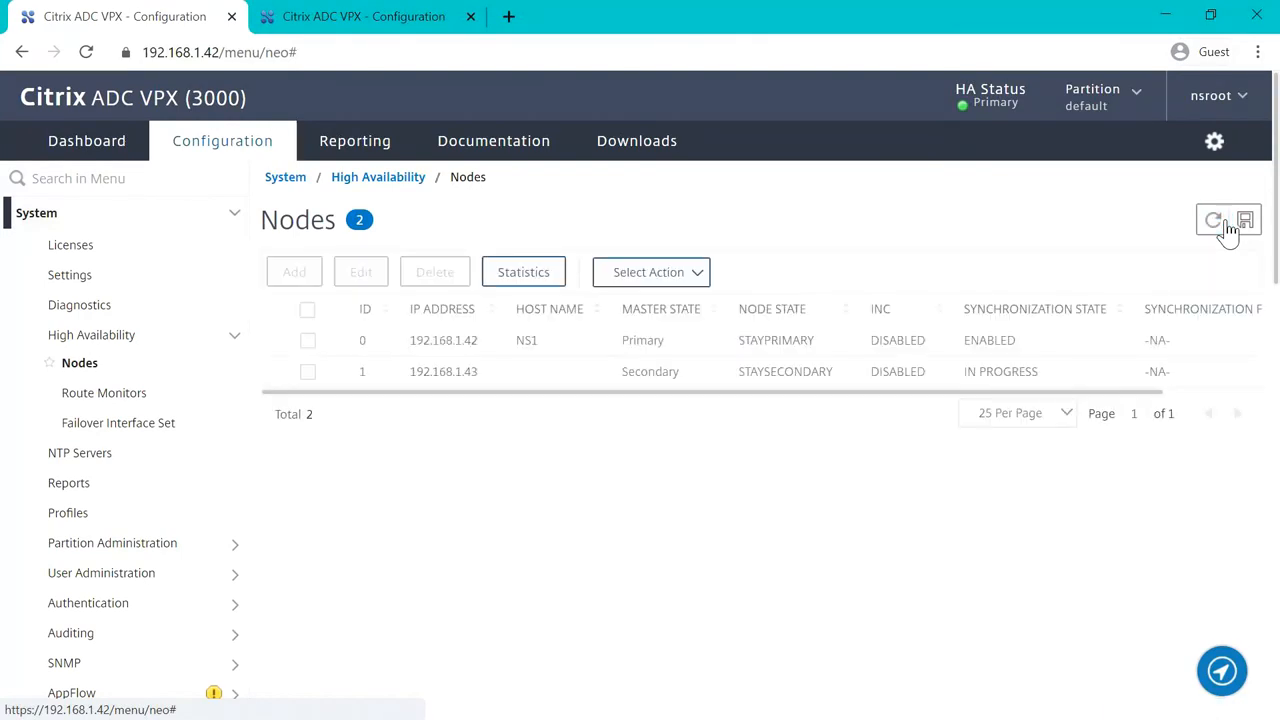
left_click(1214, 220)
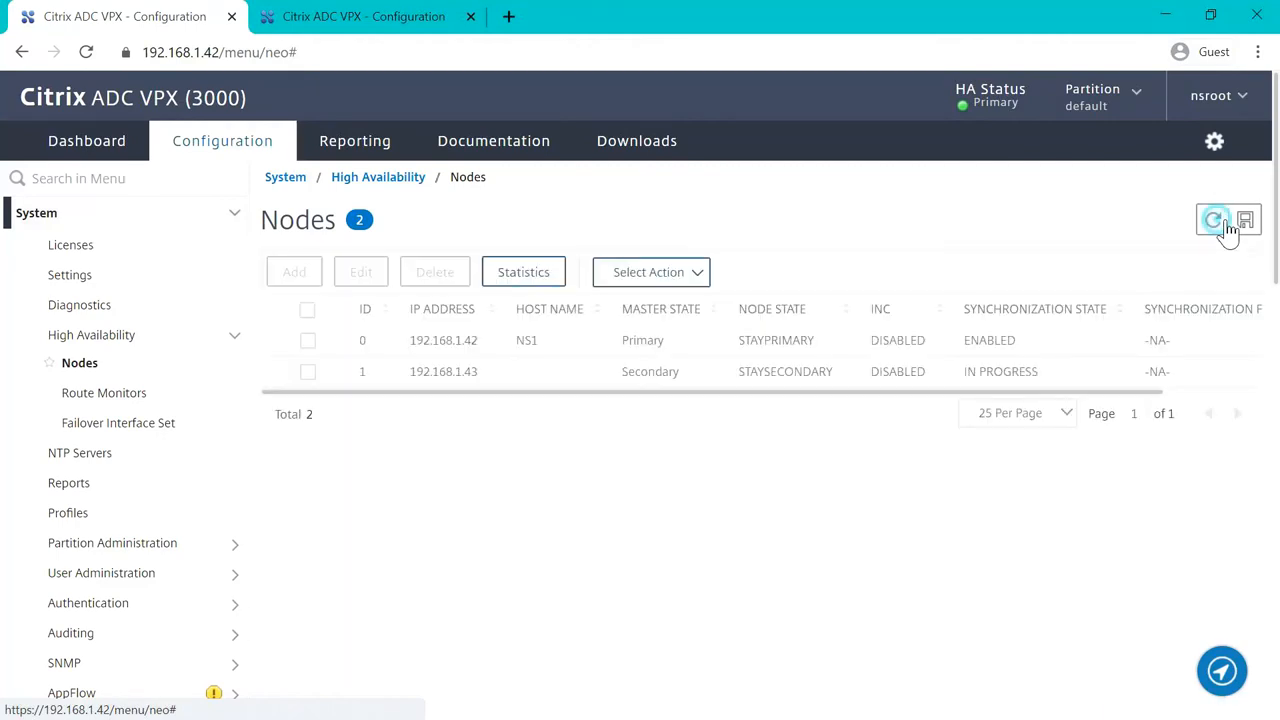
left_click(1213, 219)
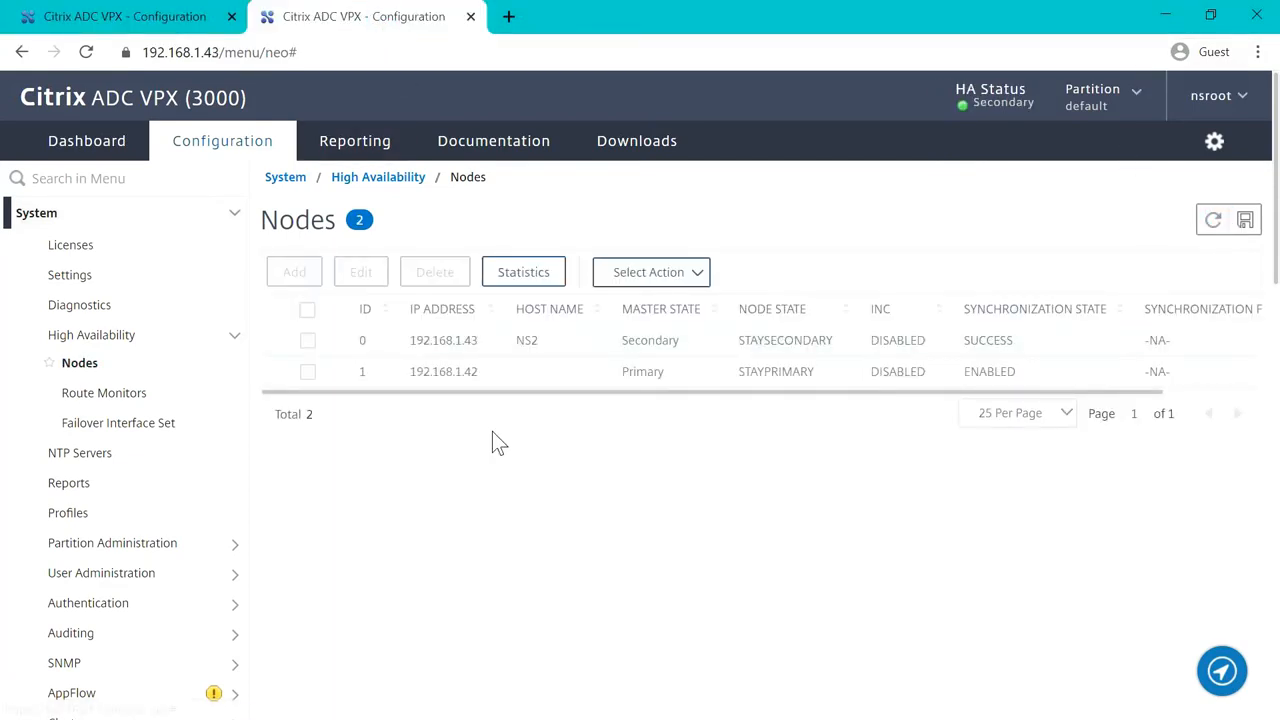
left_click(307, 340)
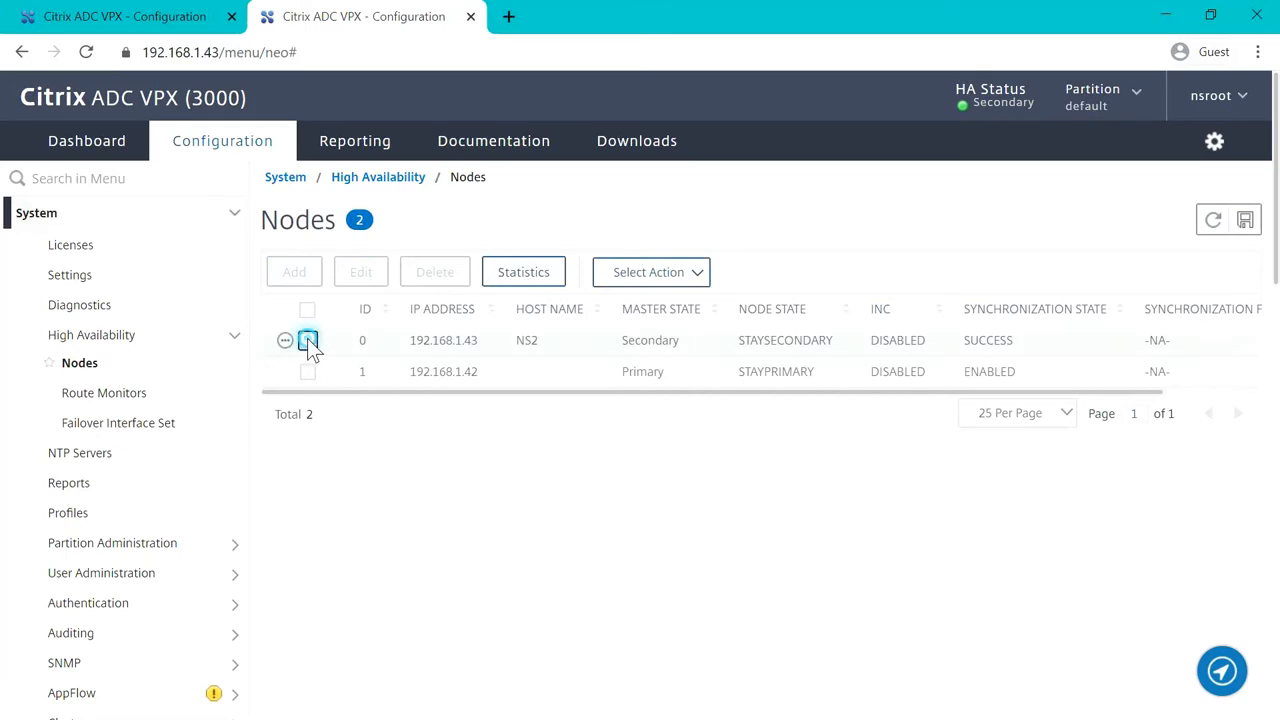
left_click(286, 340)
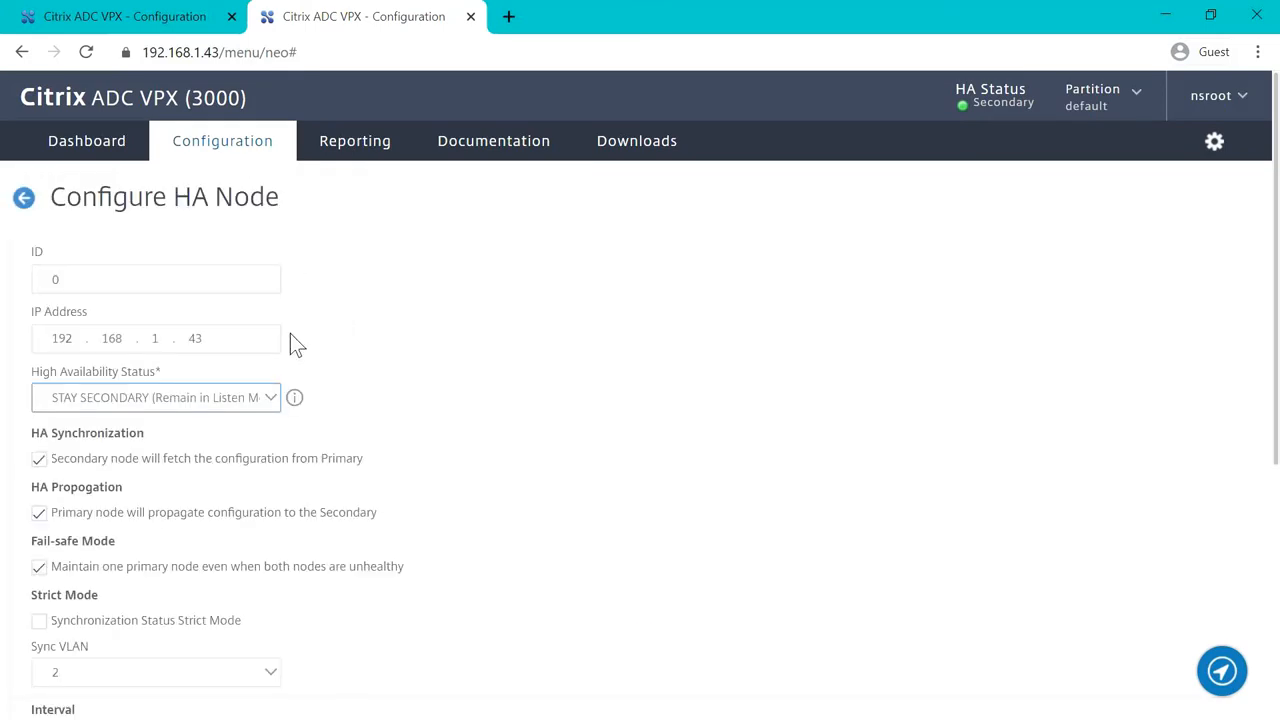
Apply the secondary's HA node settings and view the primary's Nodes list showing 192.168.1.43 Secondary.
left_click(155, 397)
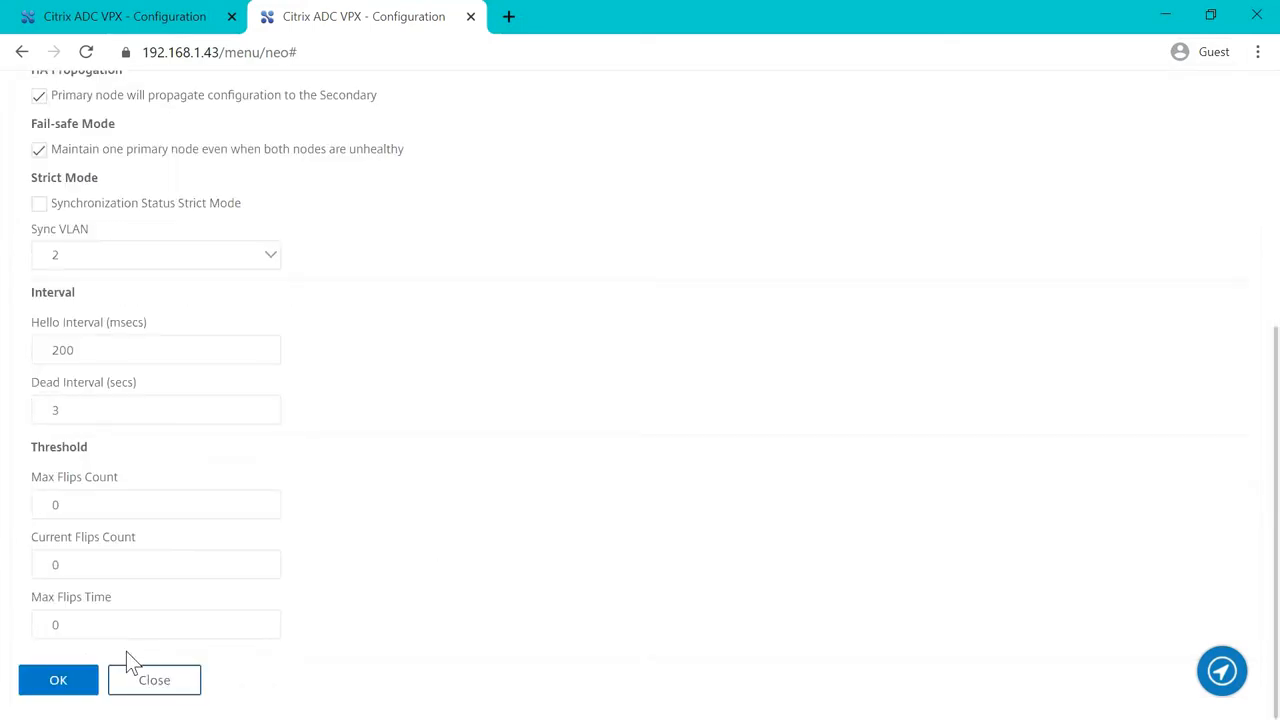
left_click(58, 679)
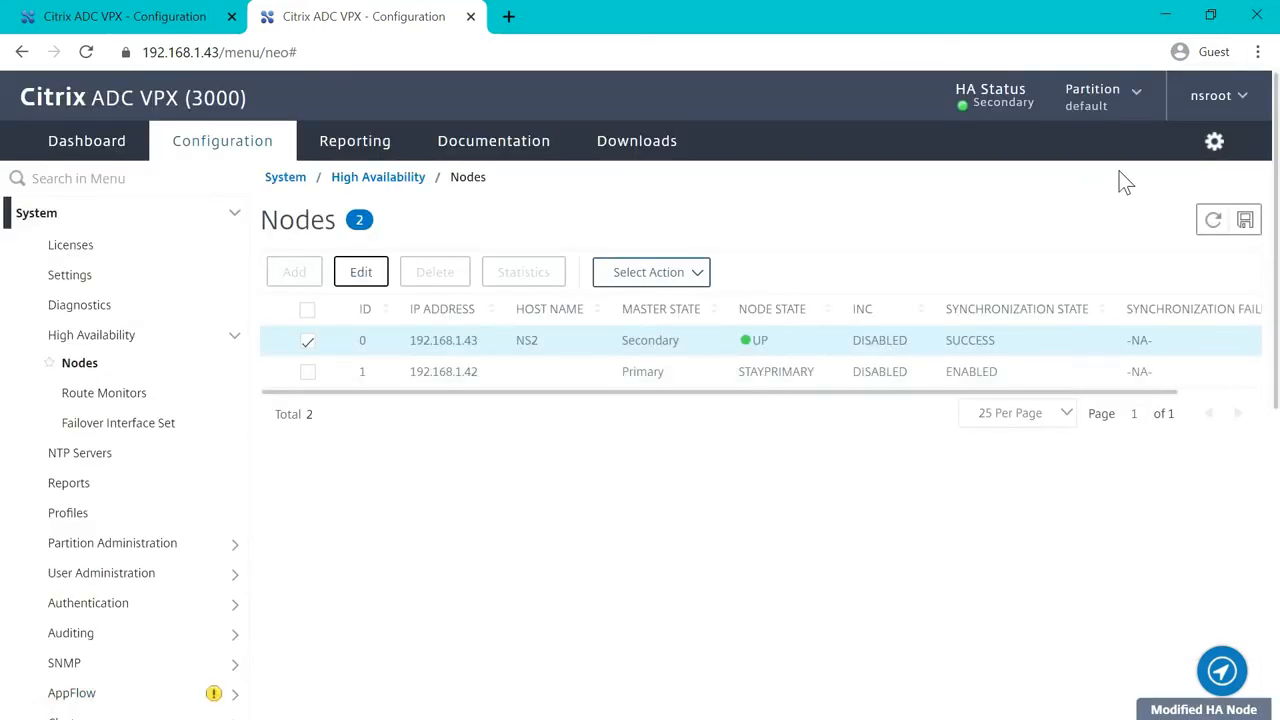
left_click(307, 340)
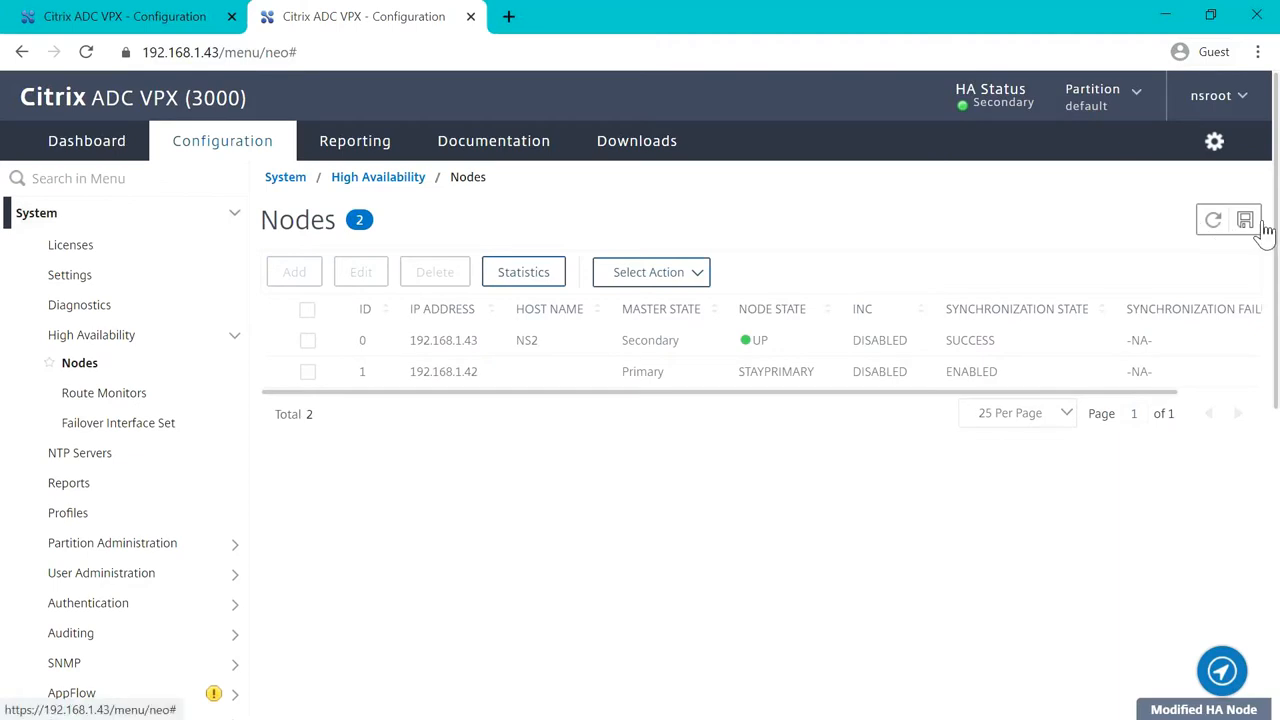
left_click(1245, 219)
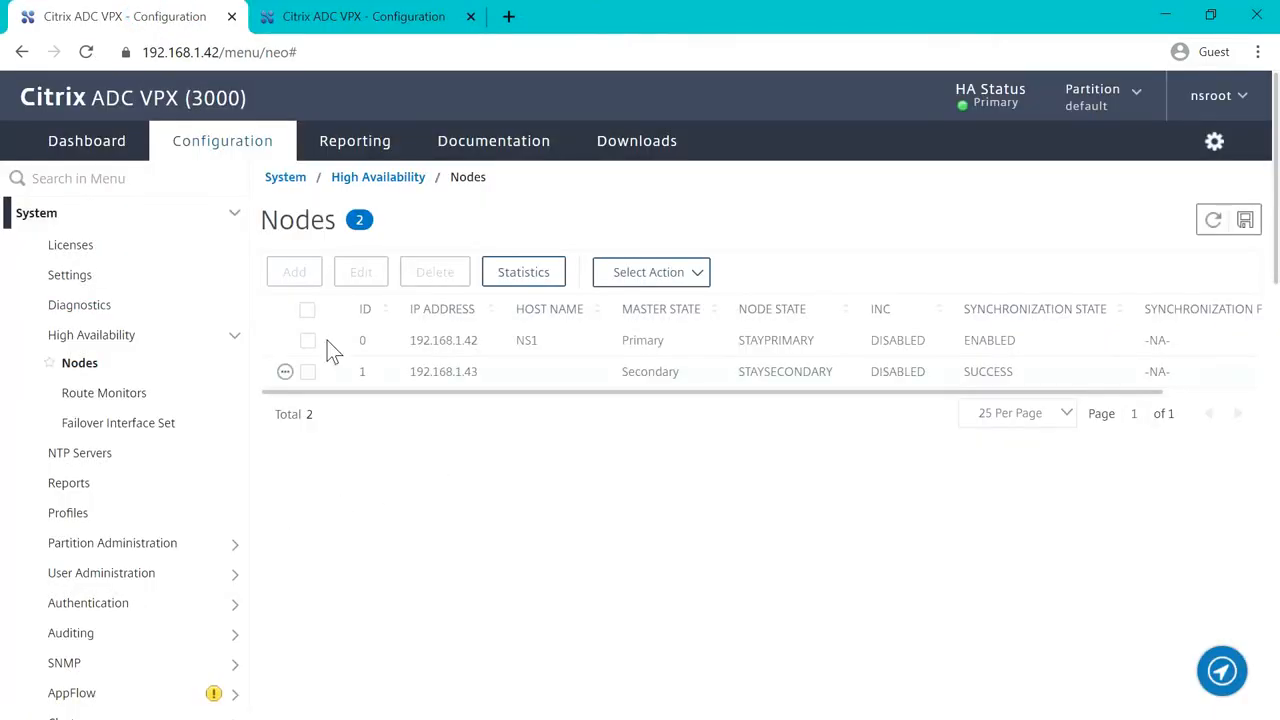
mouse_move(1170, 250)
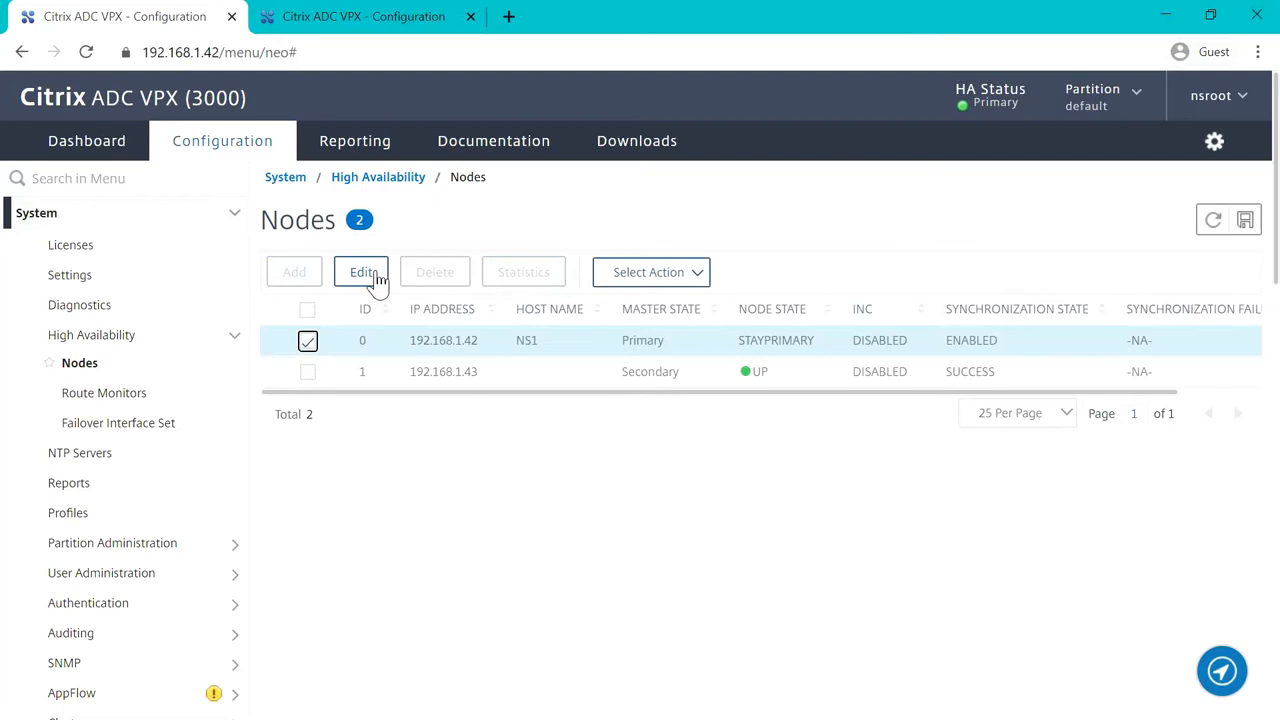
Re-apply HA settings for node 192.168.1.42 so it becomes ENABLED and UP.
left_click(362, 272)
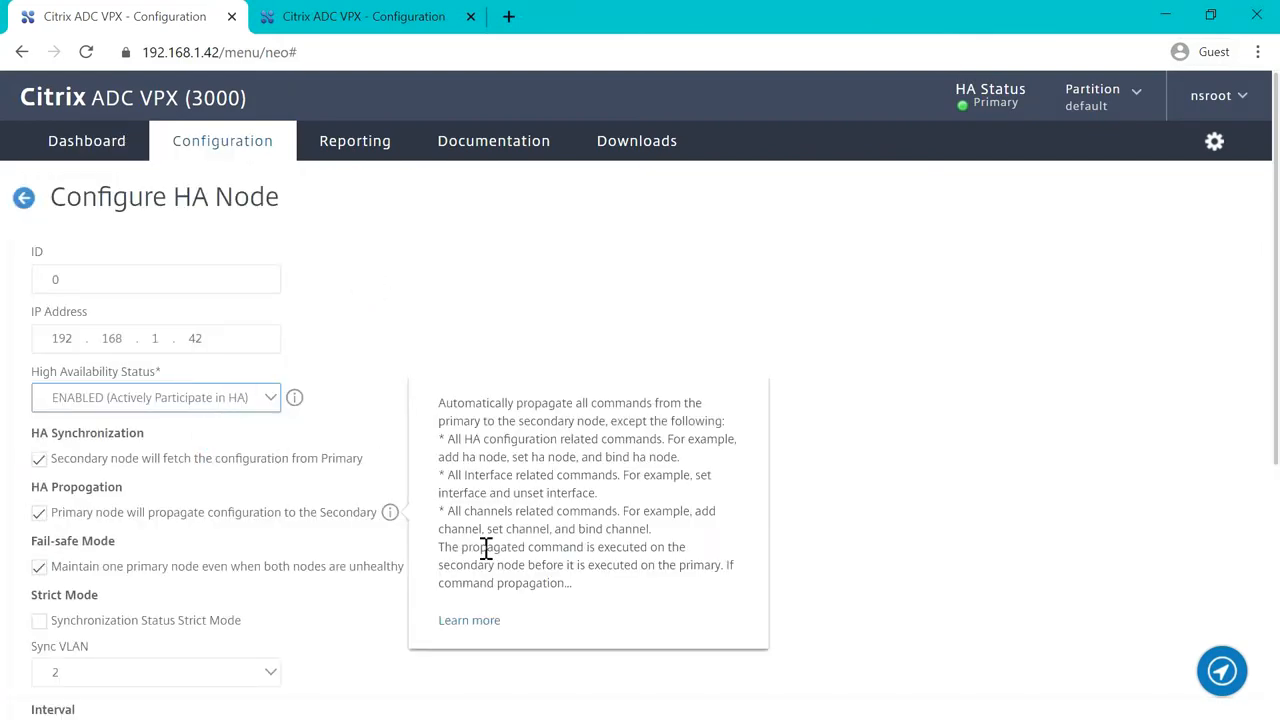
scroll("down", 3)
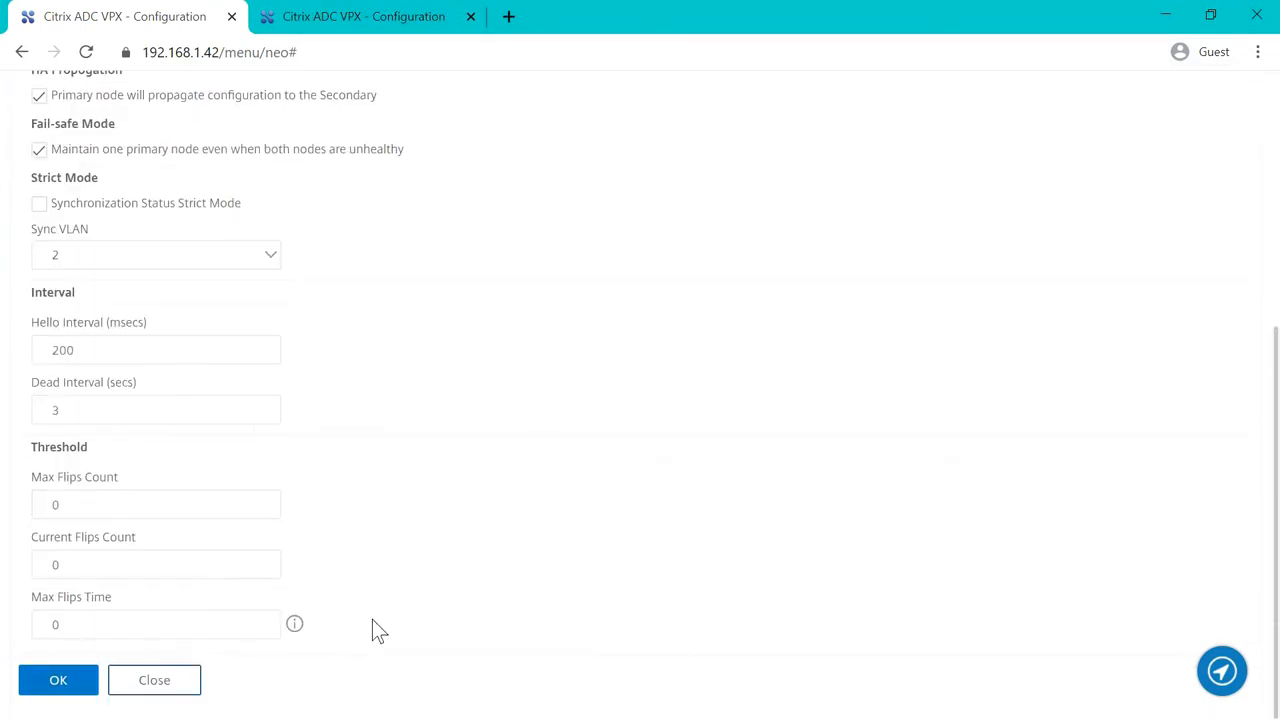
left_click(58, 680)
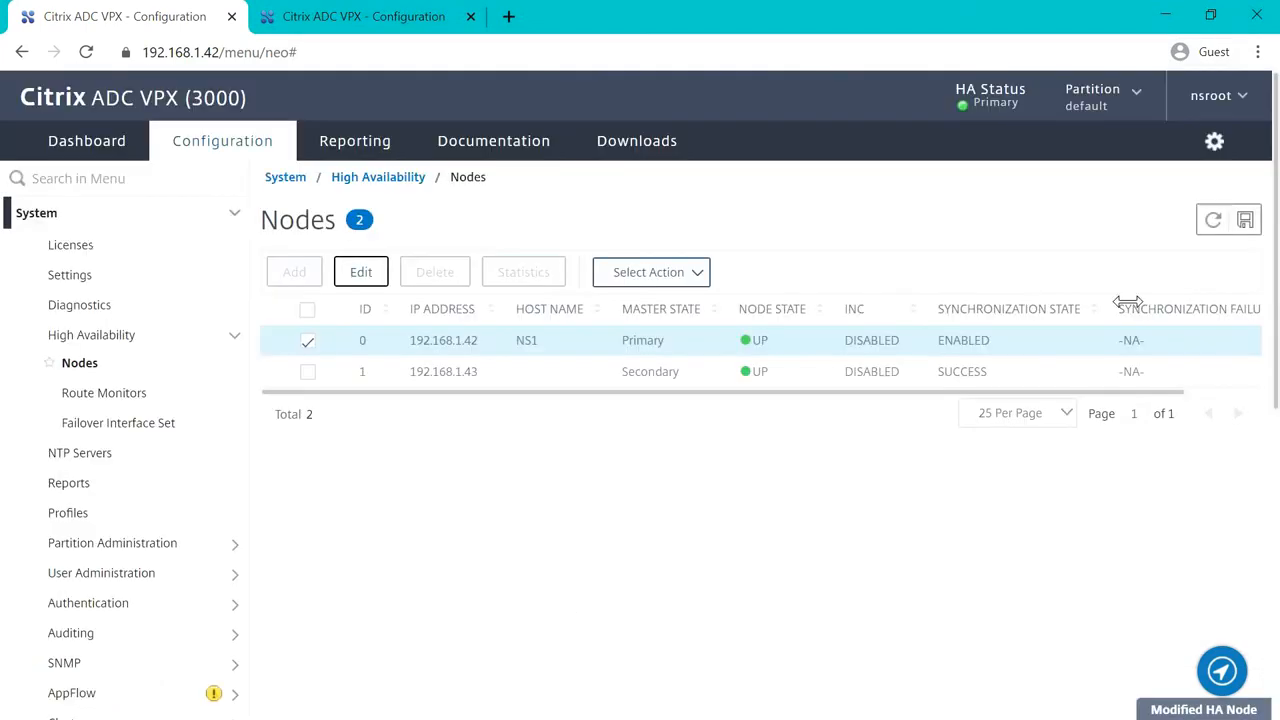
Save the running configuration and refresh the list to show both nodes UP.
left_click(1245, 219)
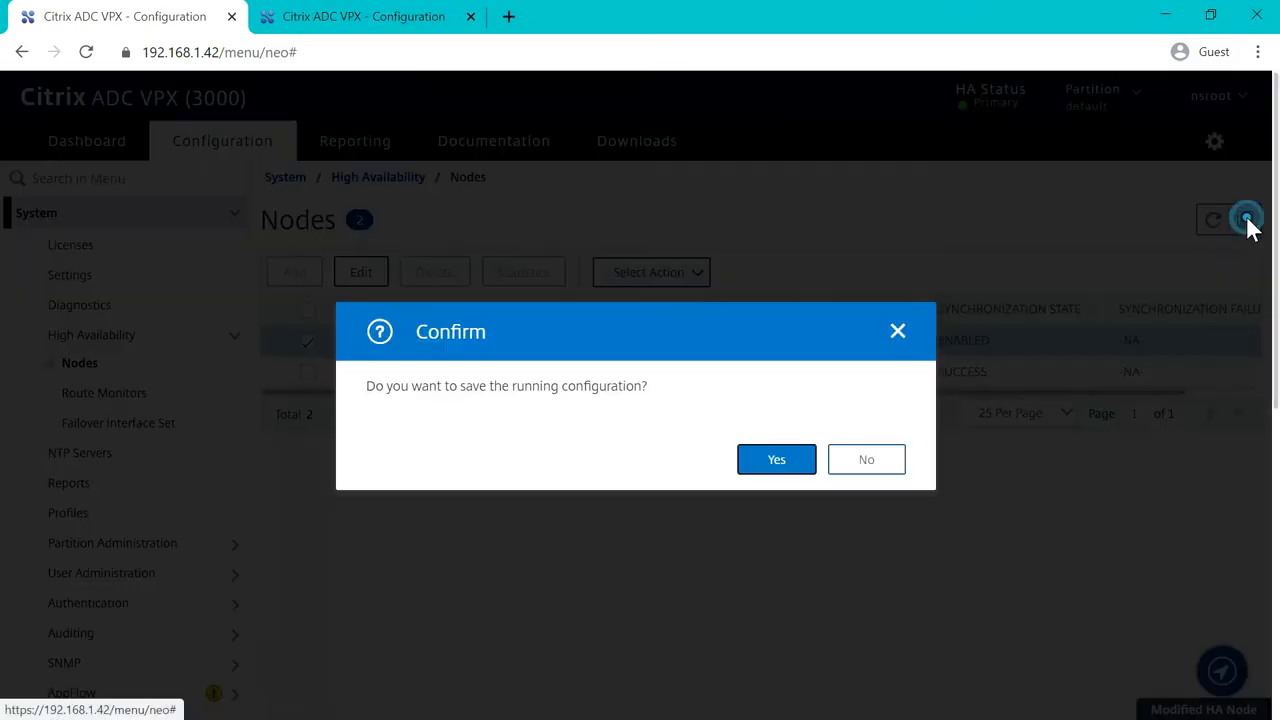
left_click(776, 459)
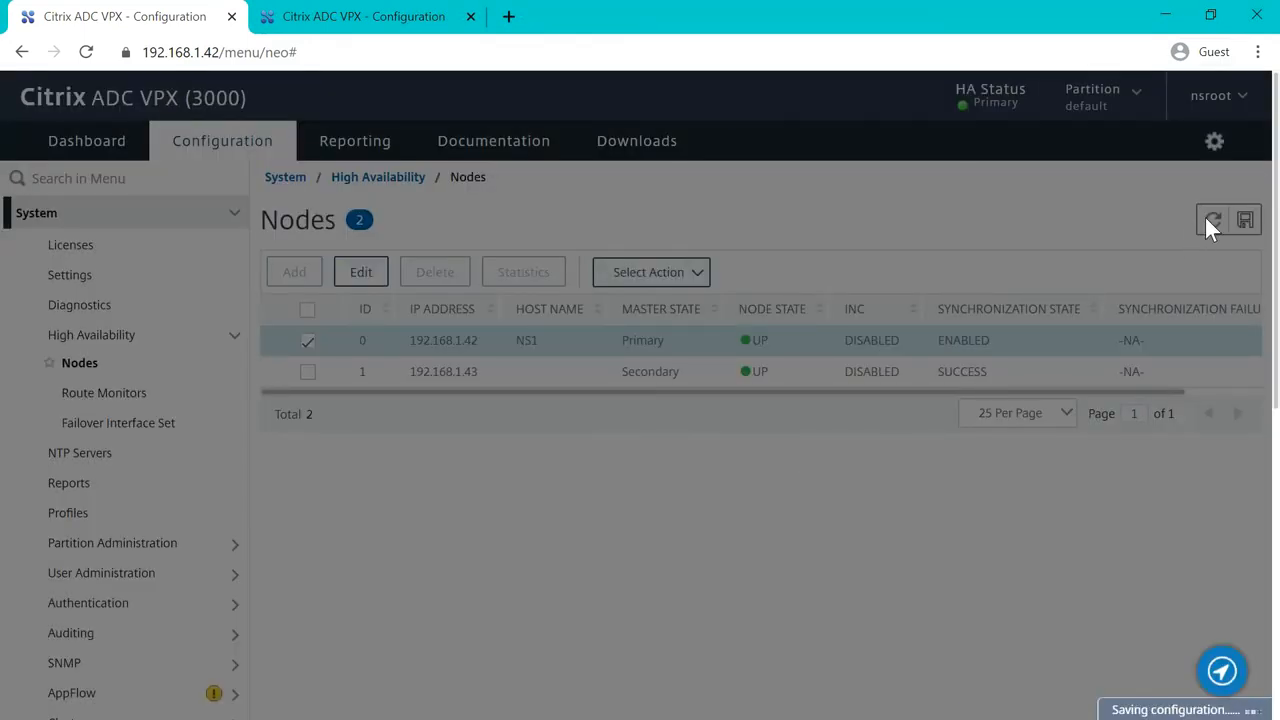
left_click(1212, 219)
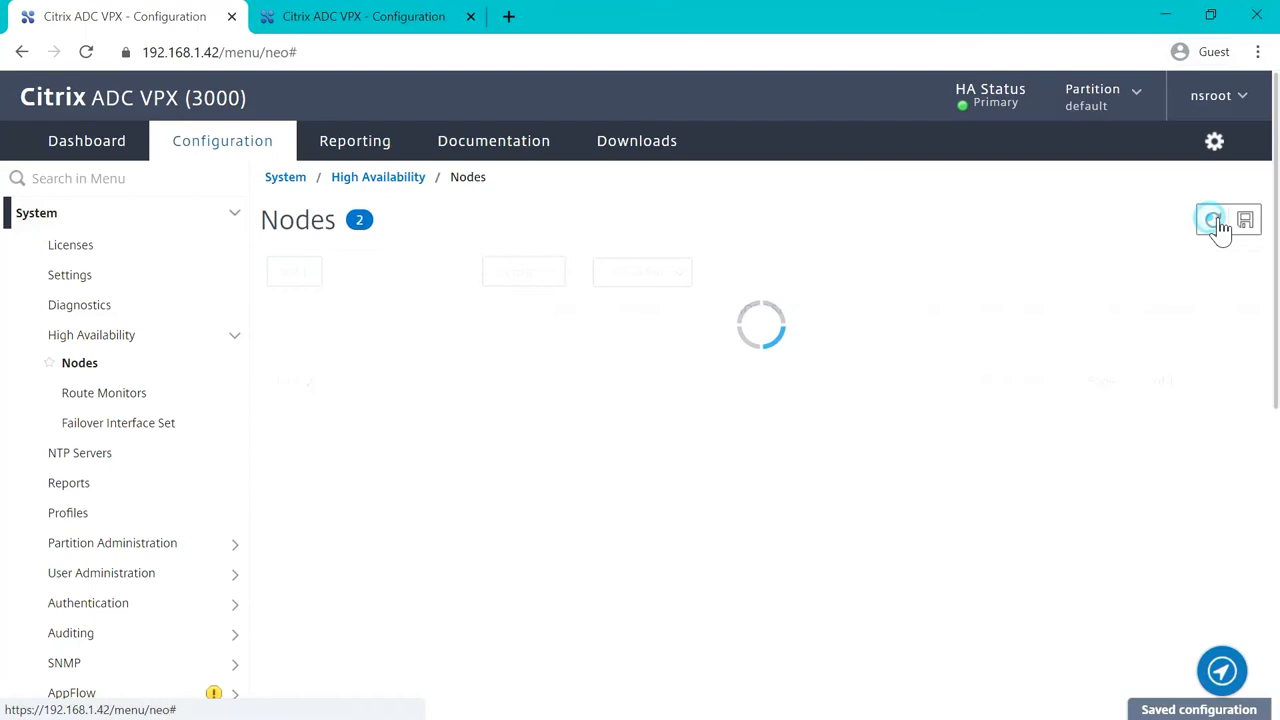
left_click(1211, 219)
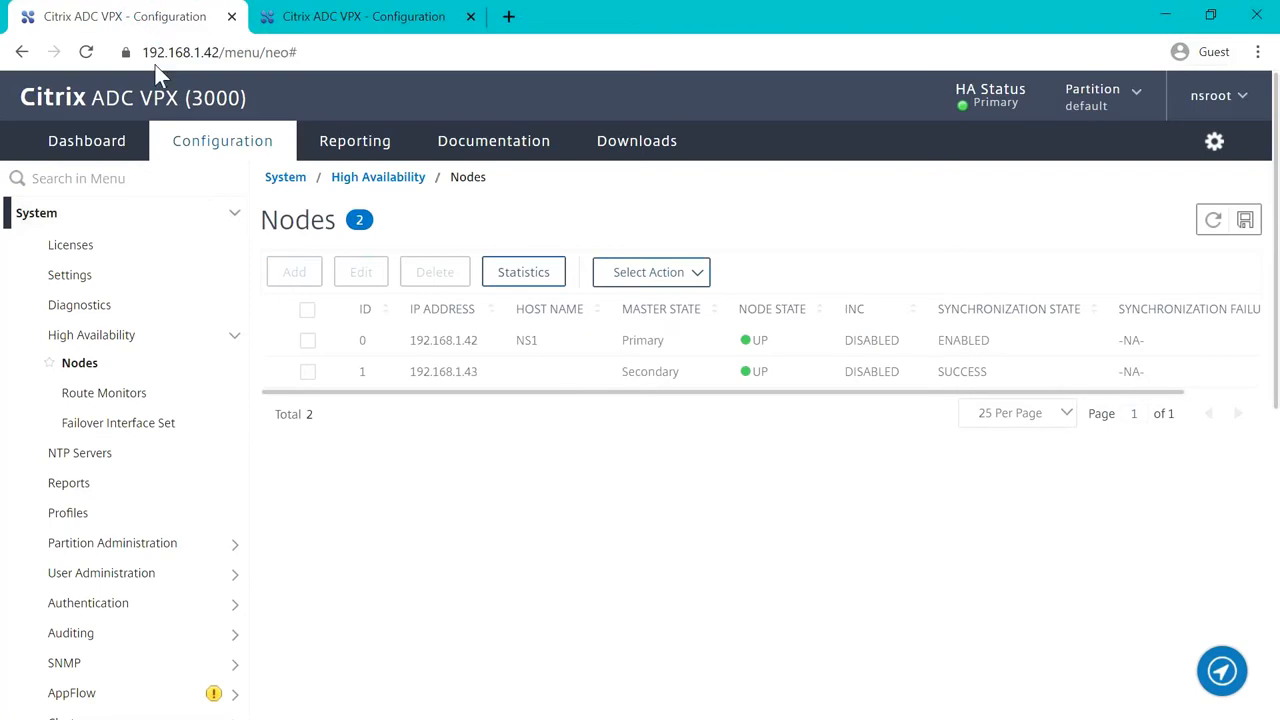
mouse_move(68, 482)
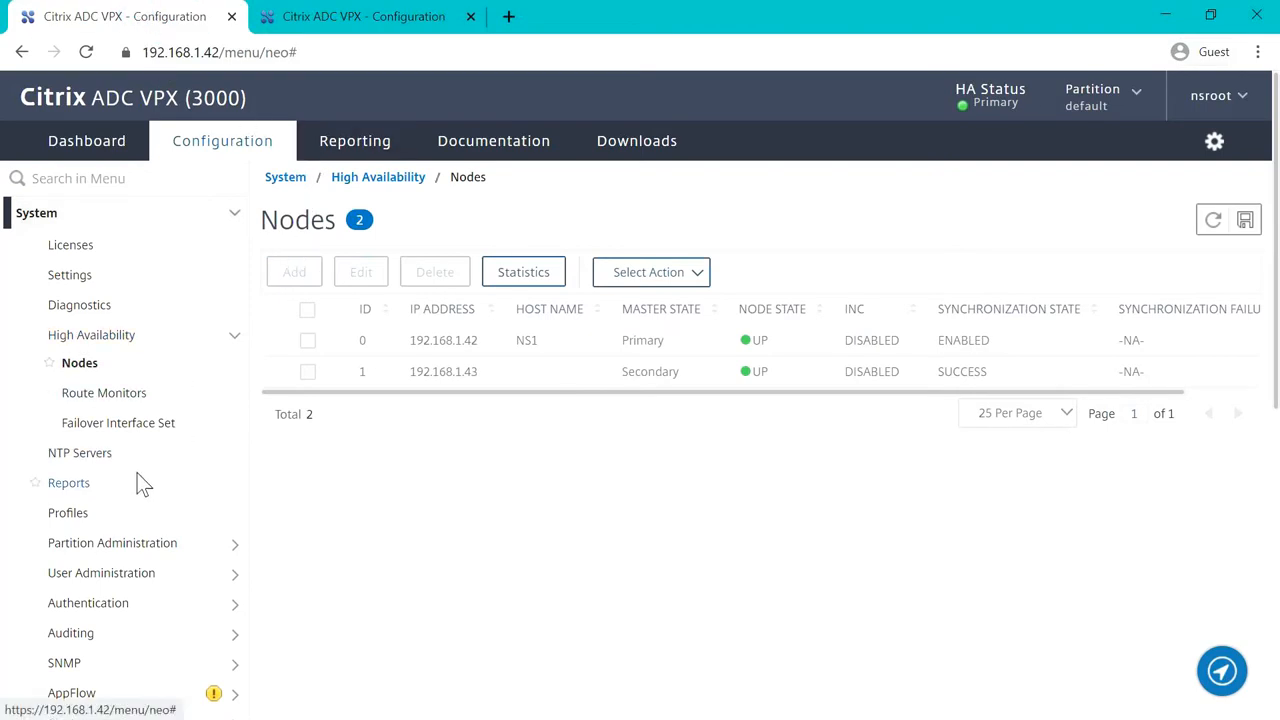
Go to System > Network > PBRs, an empty list, and start a new PBR.
scroll("down", 3)
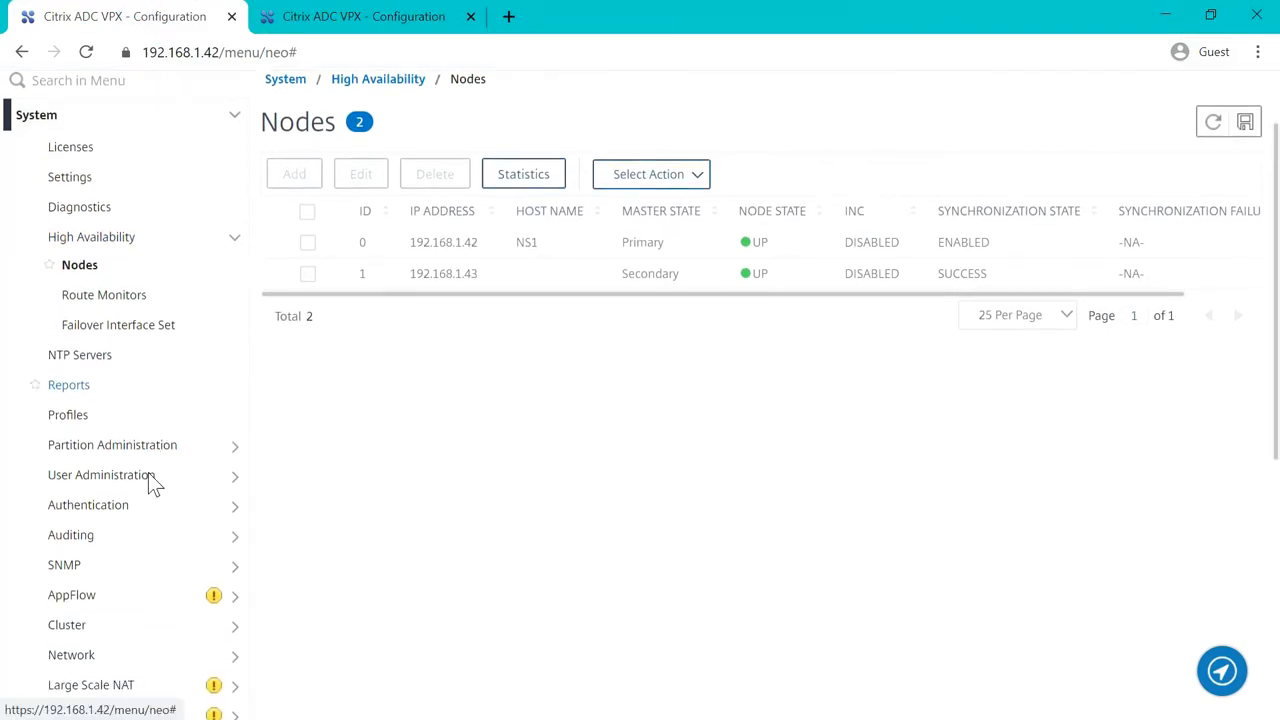
scroll("down", 3)
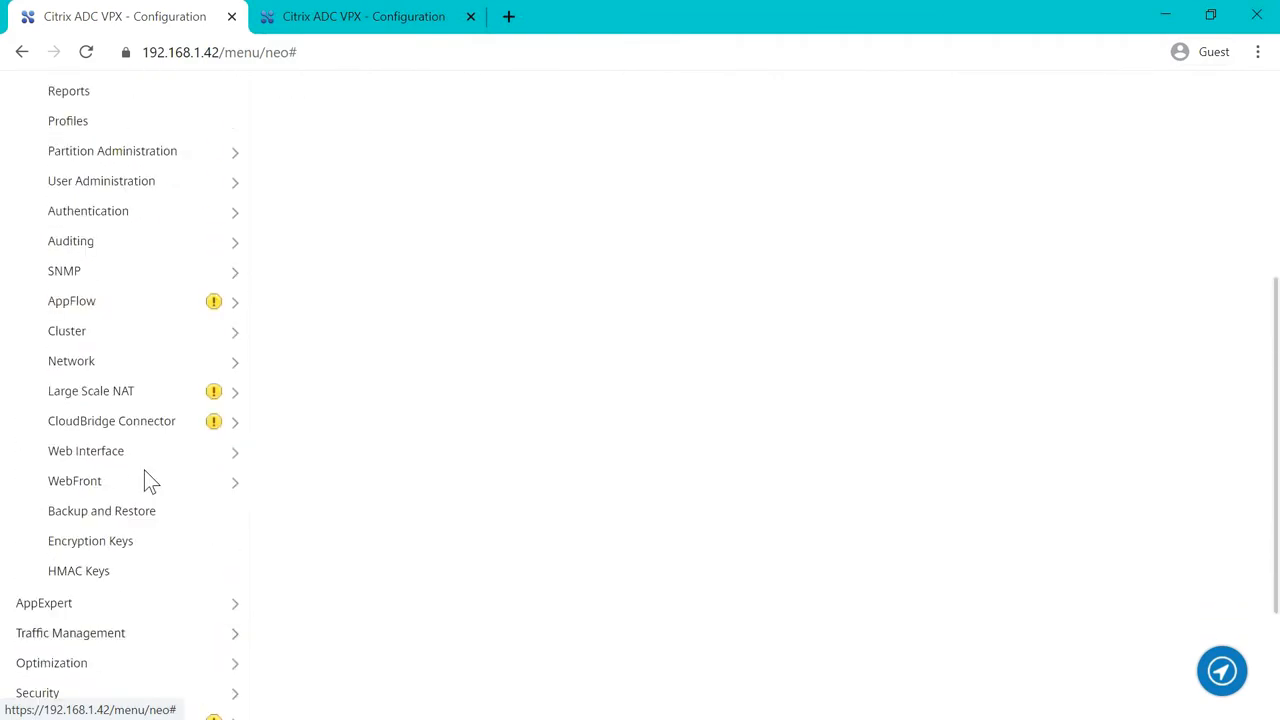
left_click(71, 361)
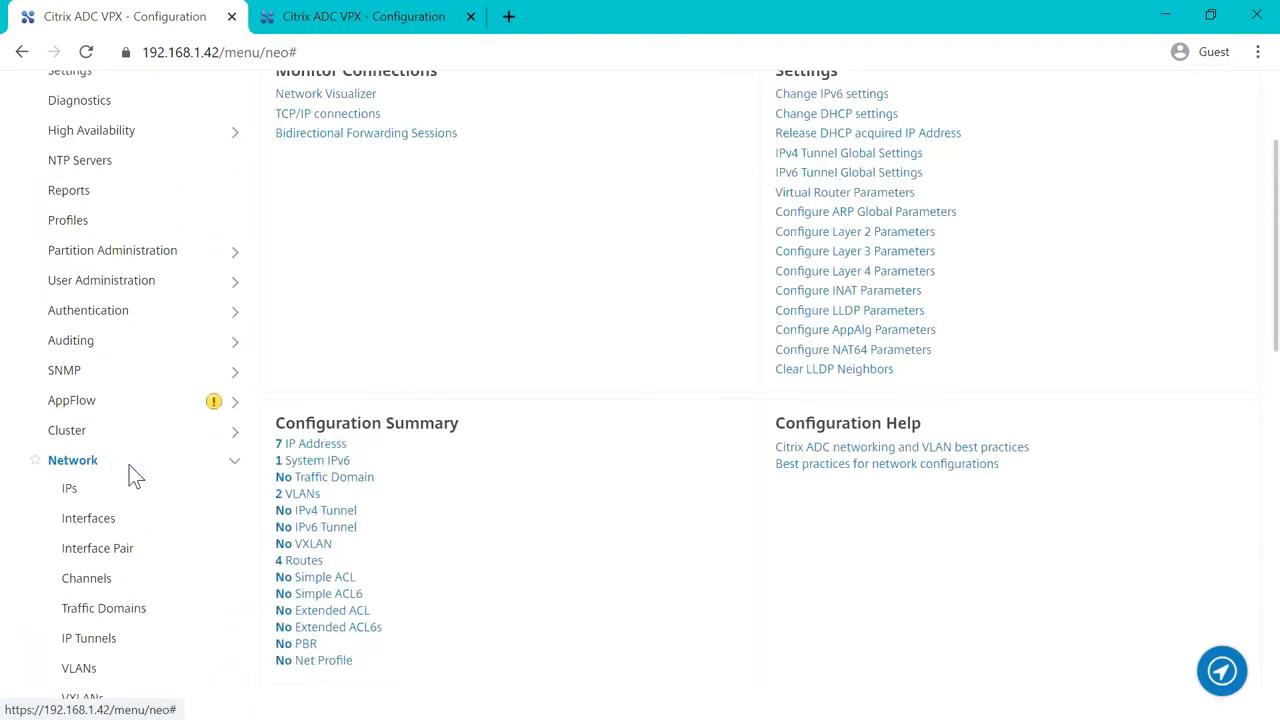
scroll("down", 3)
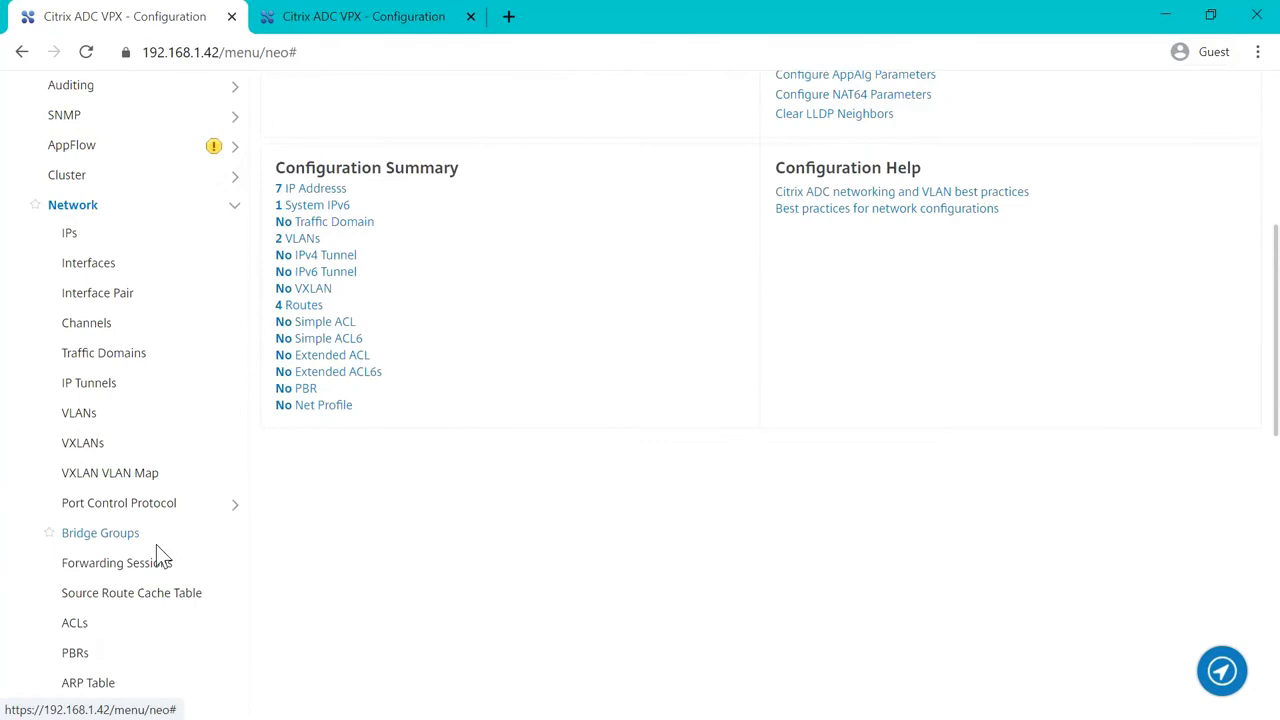
scroll("down", 3)
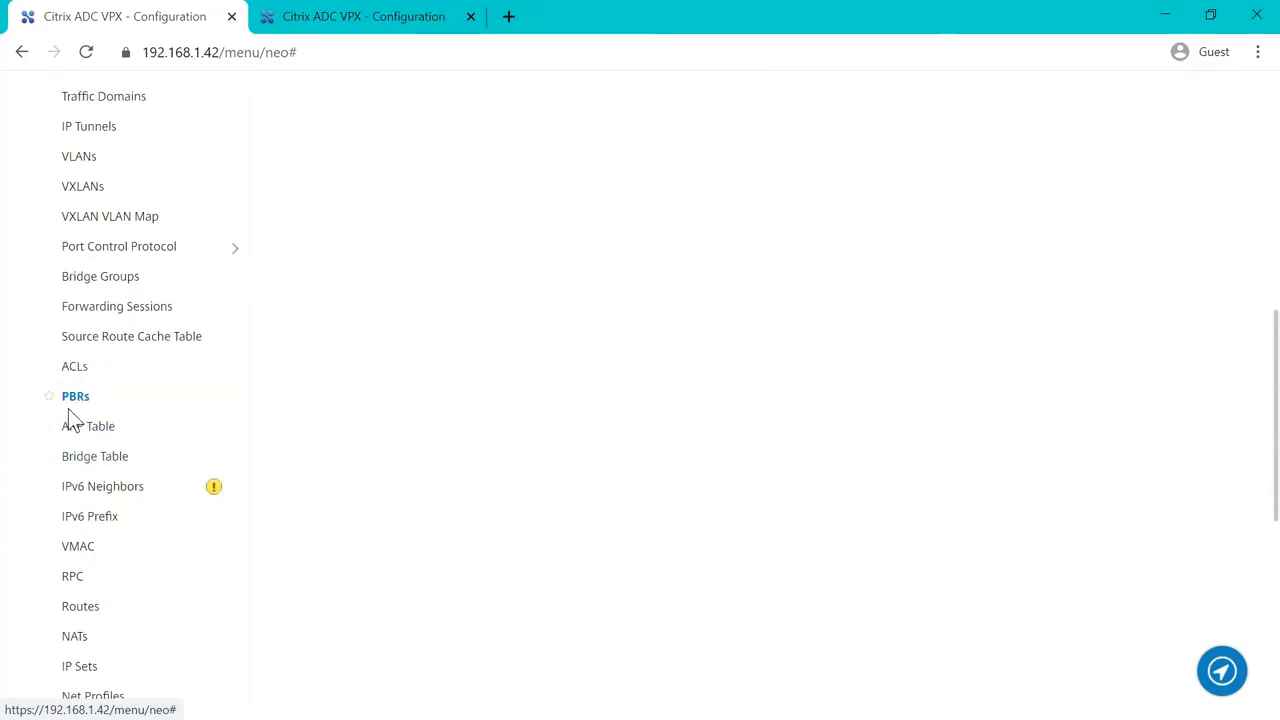
left_click(75, 395)
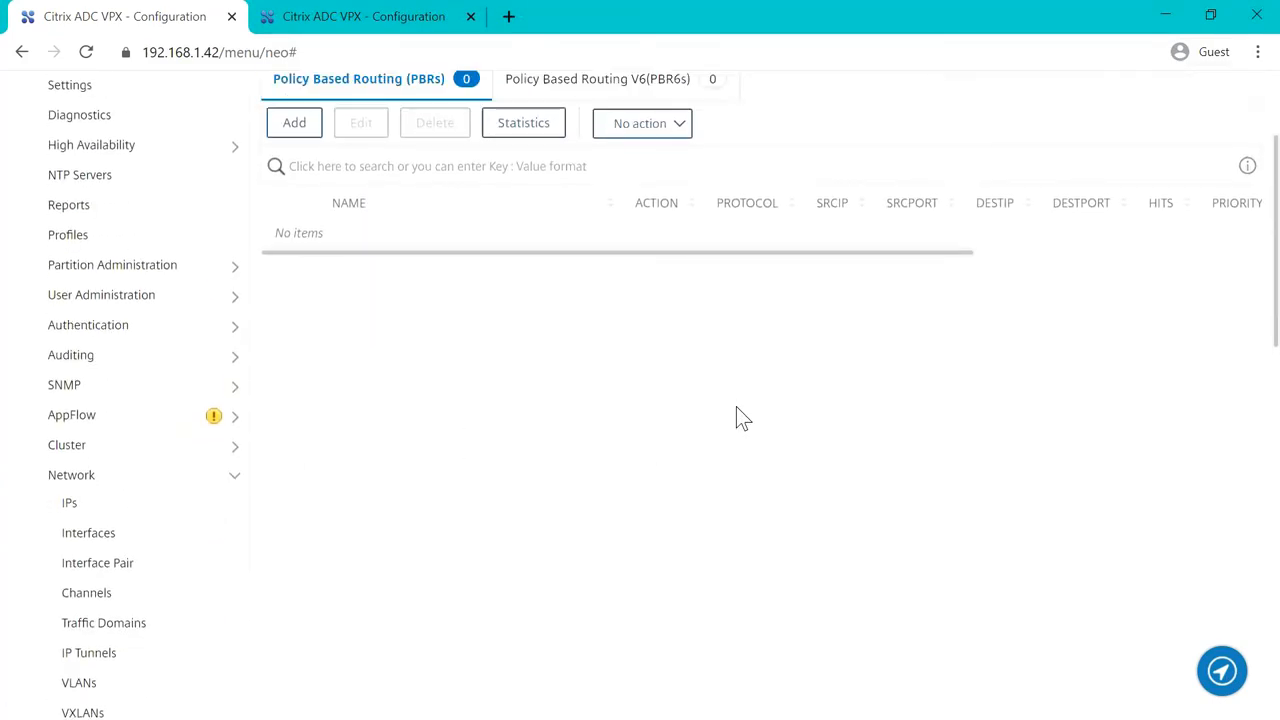
scroll("up", 3)
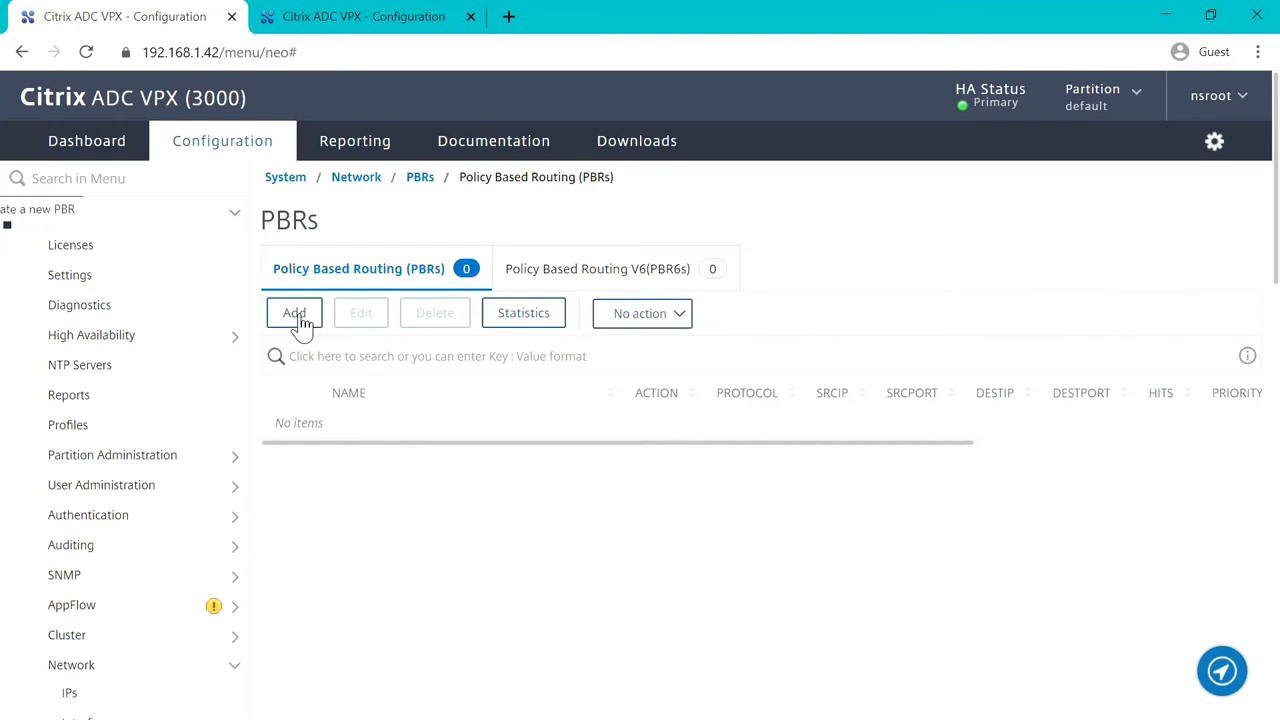
left_click(293, 313)
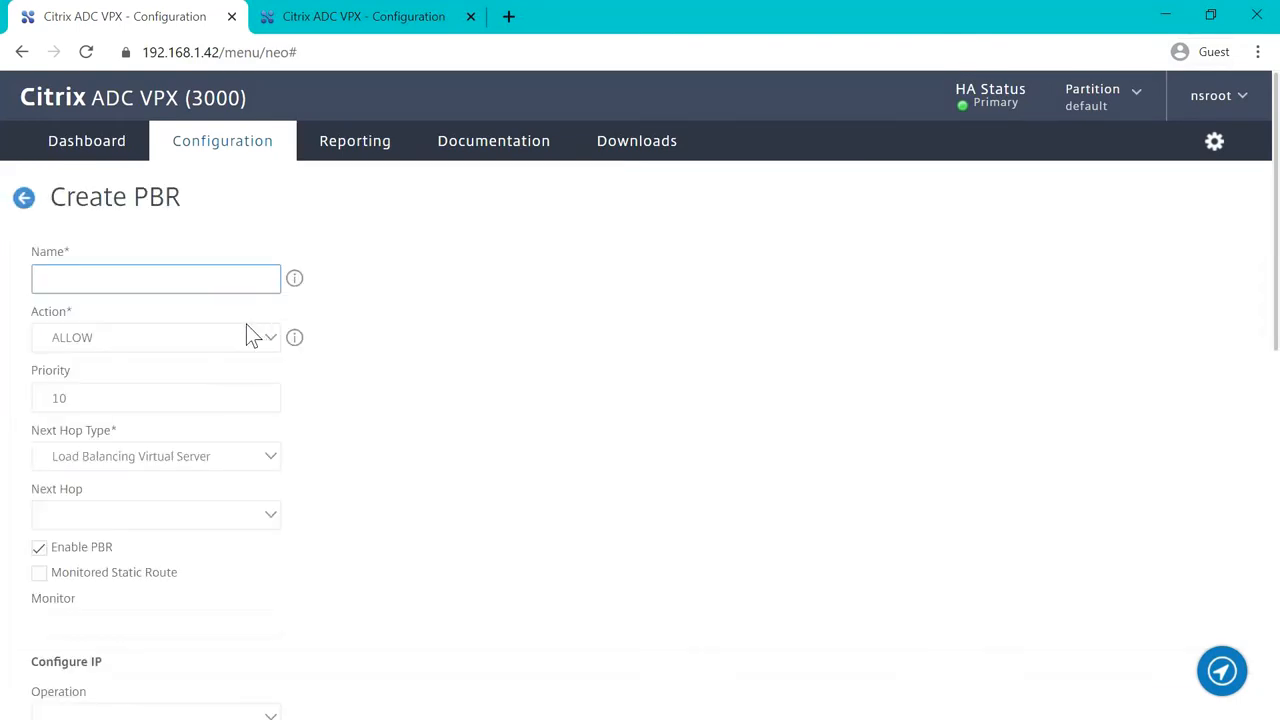
Name the PBR MGMT_PBR with next hop type New and next hop 192.168.1.1.
type("MGMT")
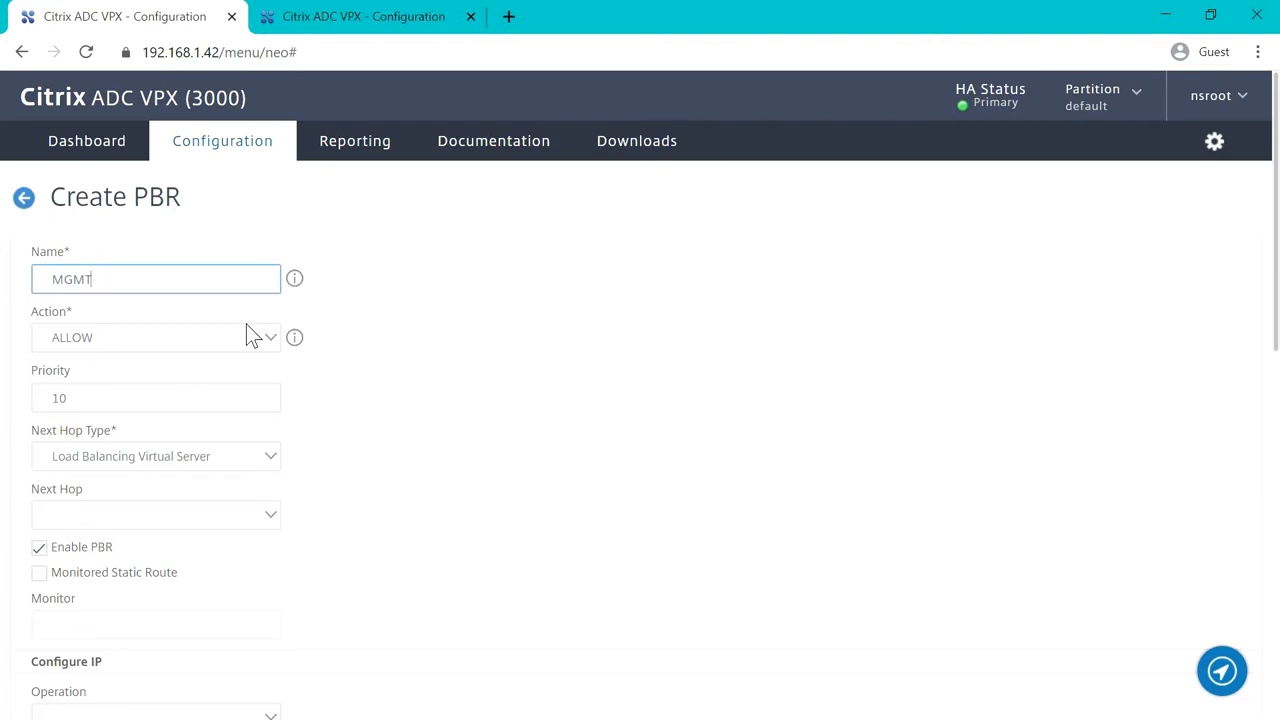
type("_PBR")
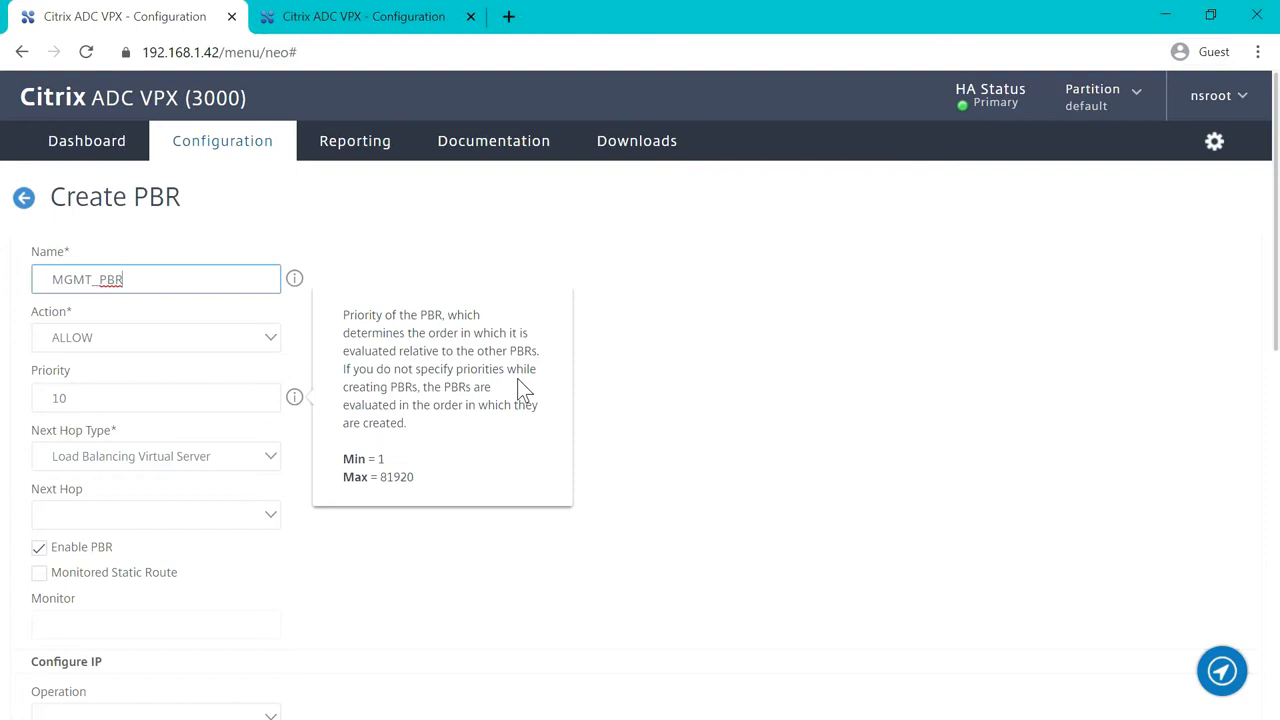
left_click(155, 456)
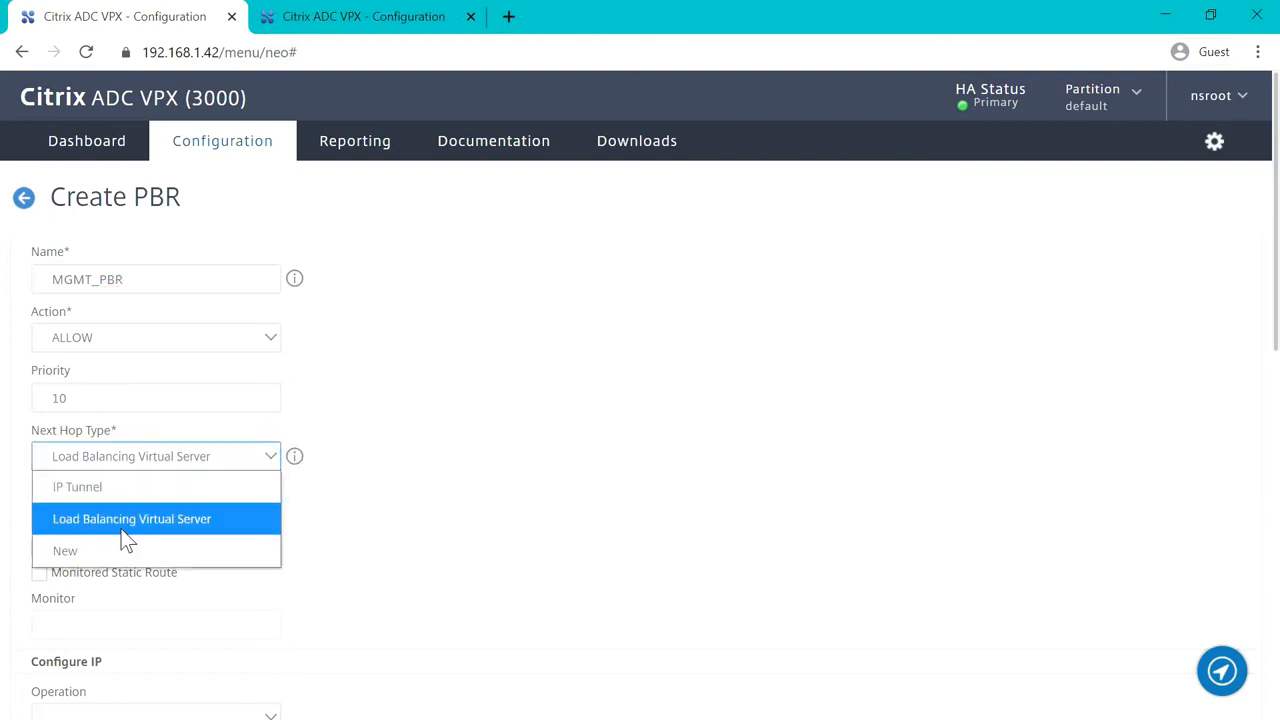
left_click(64, 550)
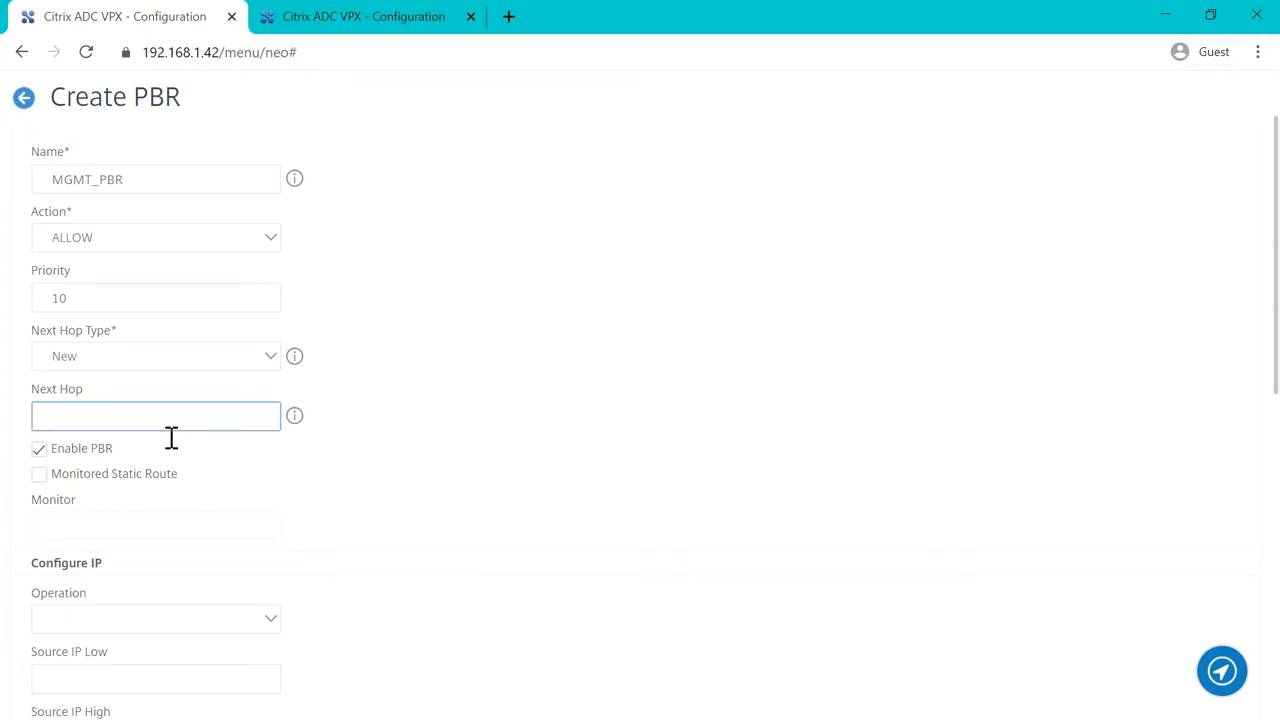
type("192.168.1.1")
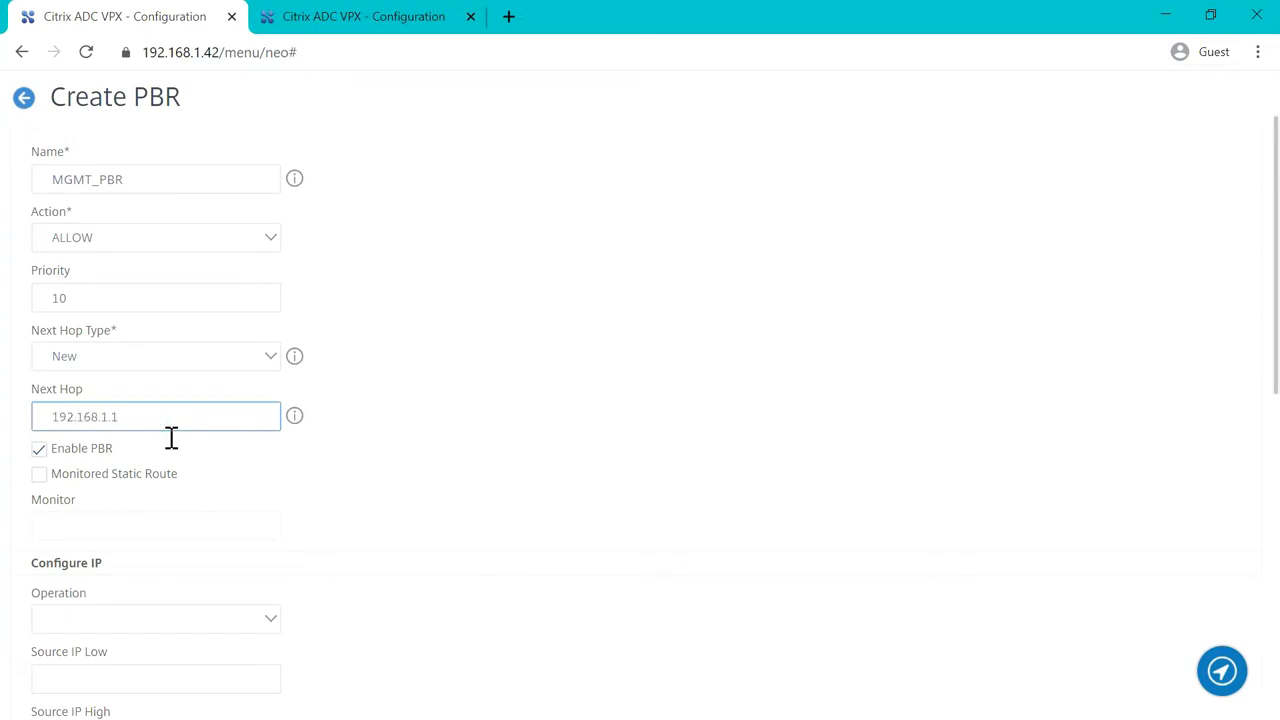
scroll("down", 3)
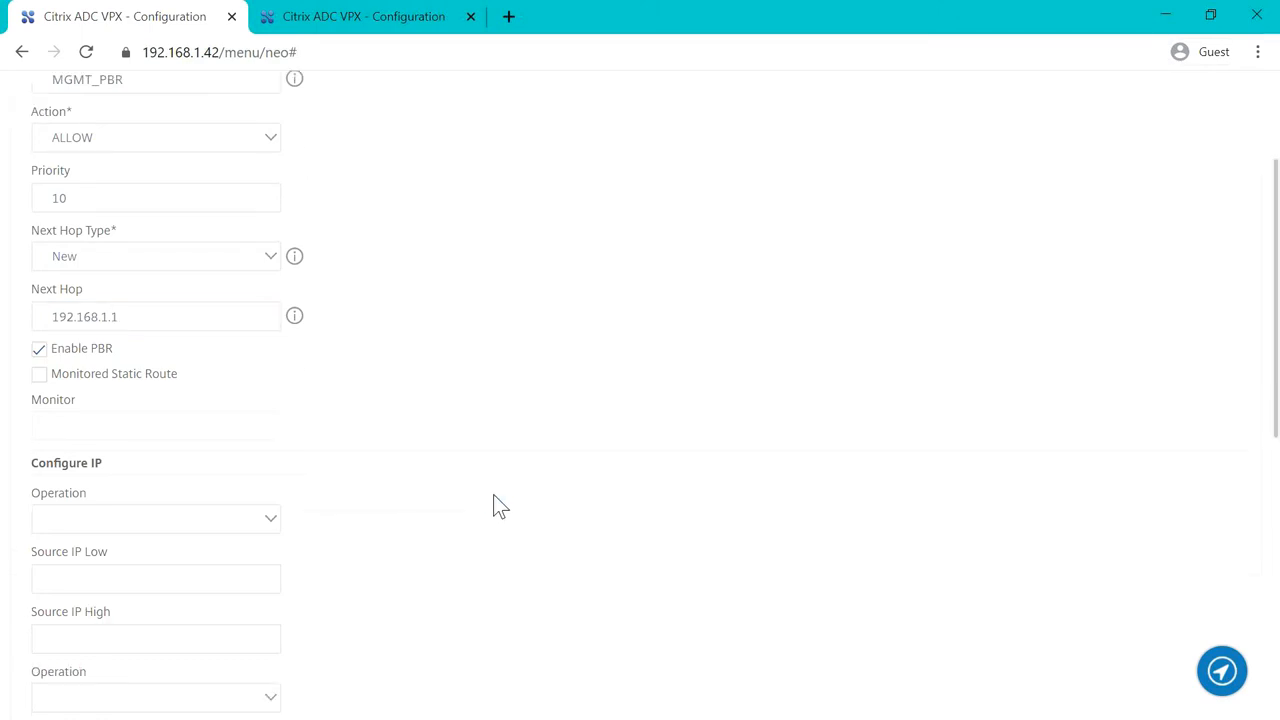
mouse_move(415, 524)
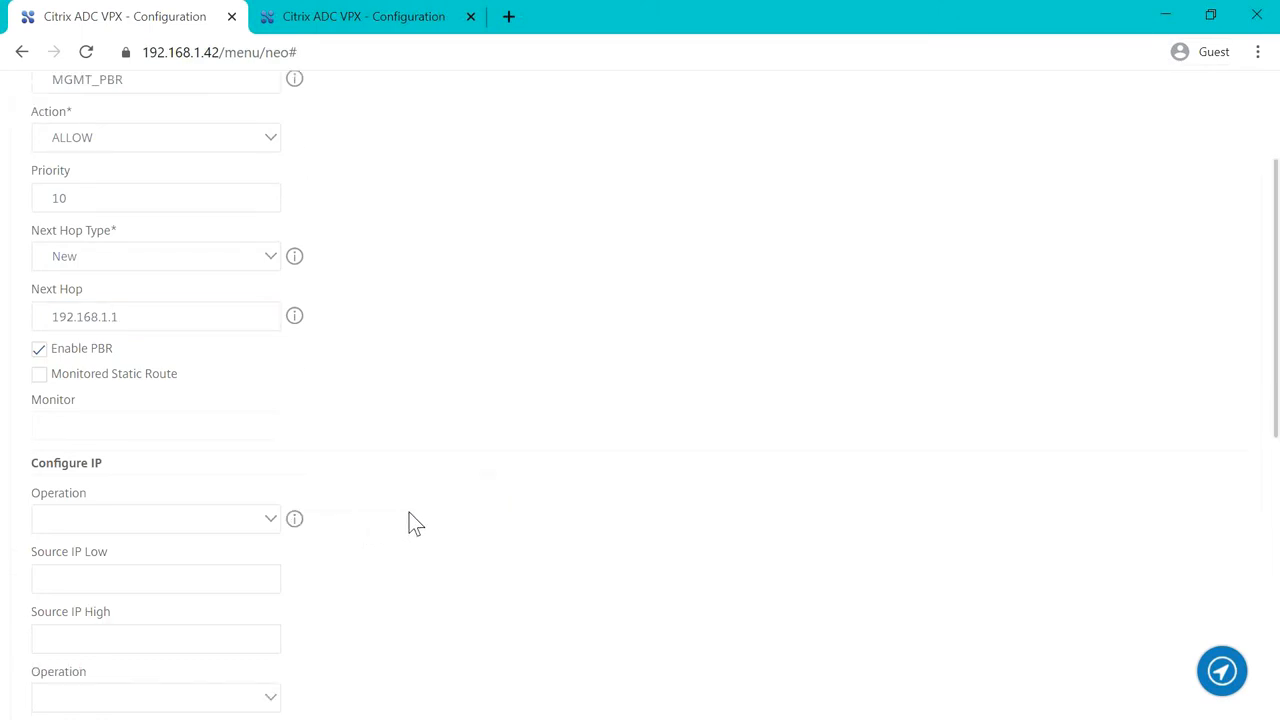
scroll("down", 3)
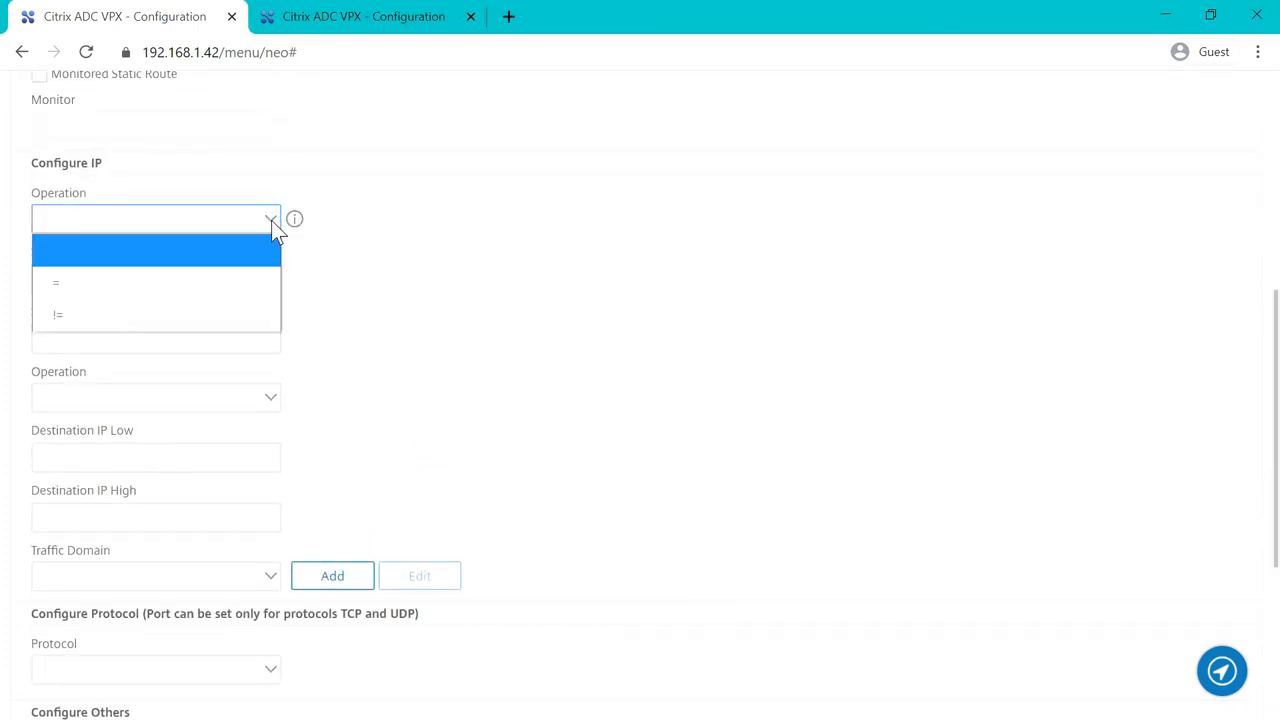
Set the PBR source IP range to 192.168.1.42–192.168.1.43.
left_click(55, 282)
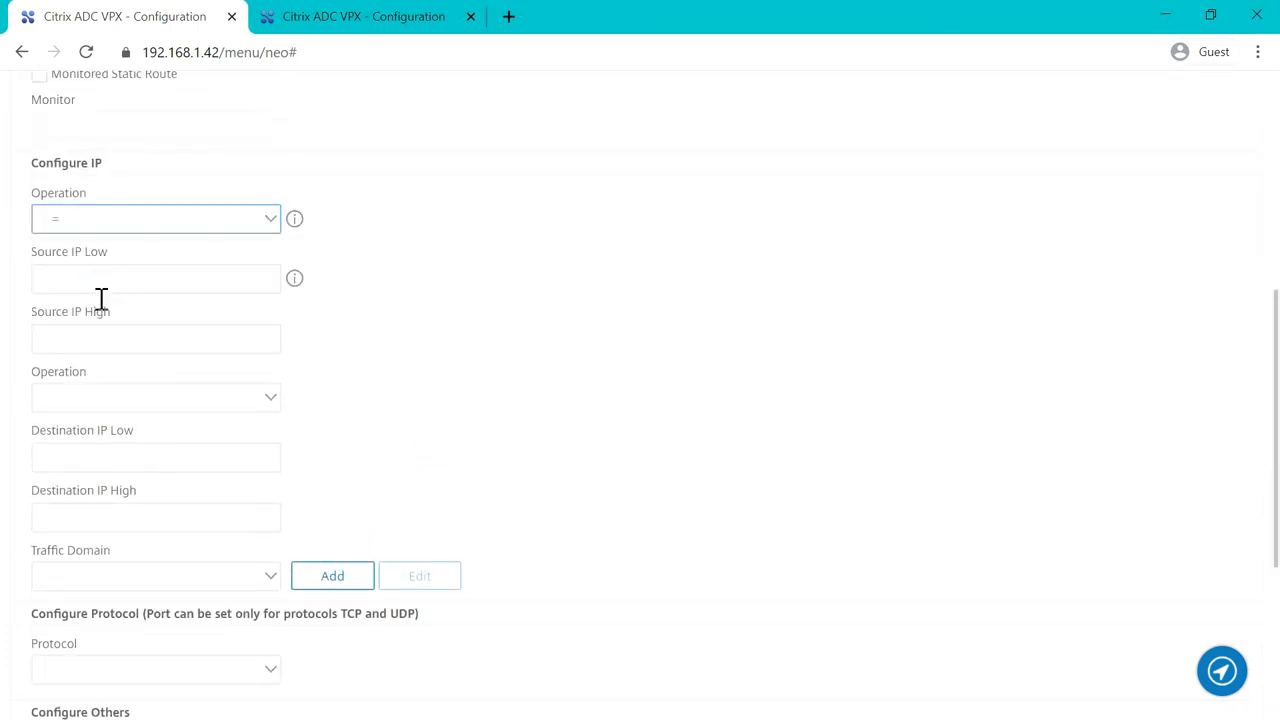
type("1")
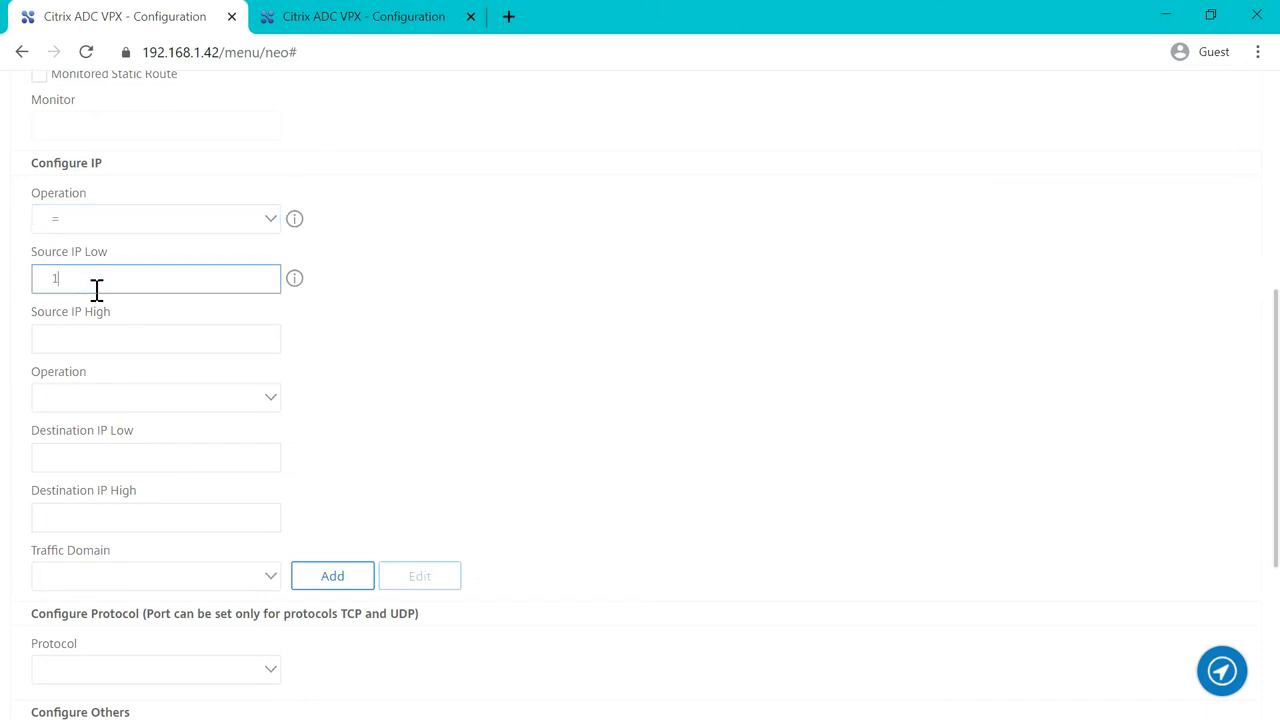
type("92.168.1.42")
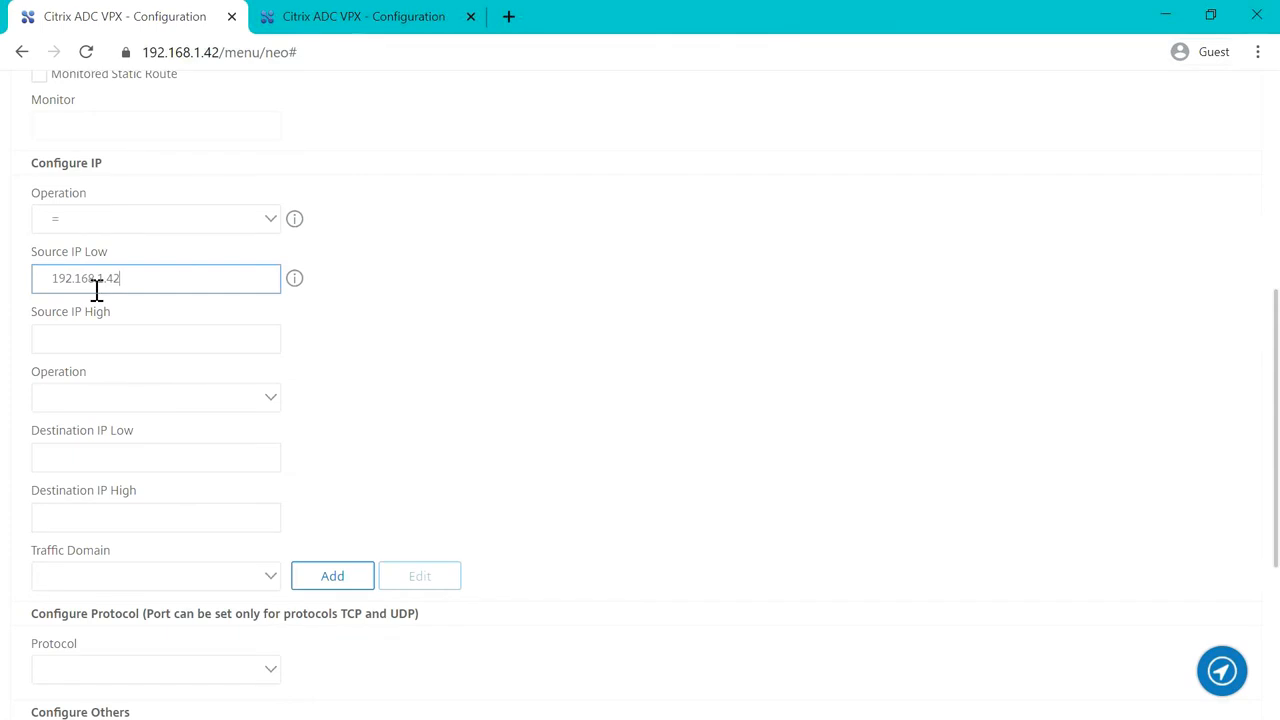
left_click(155, 338)
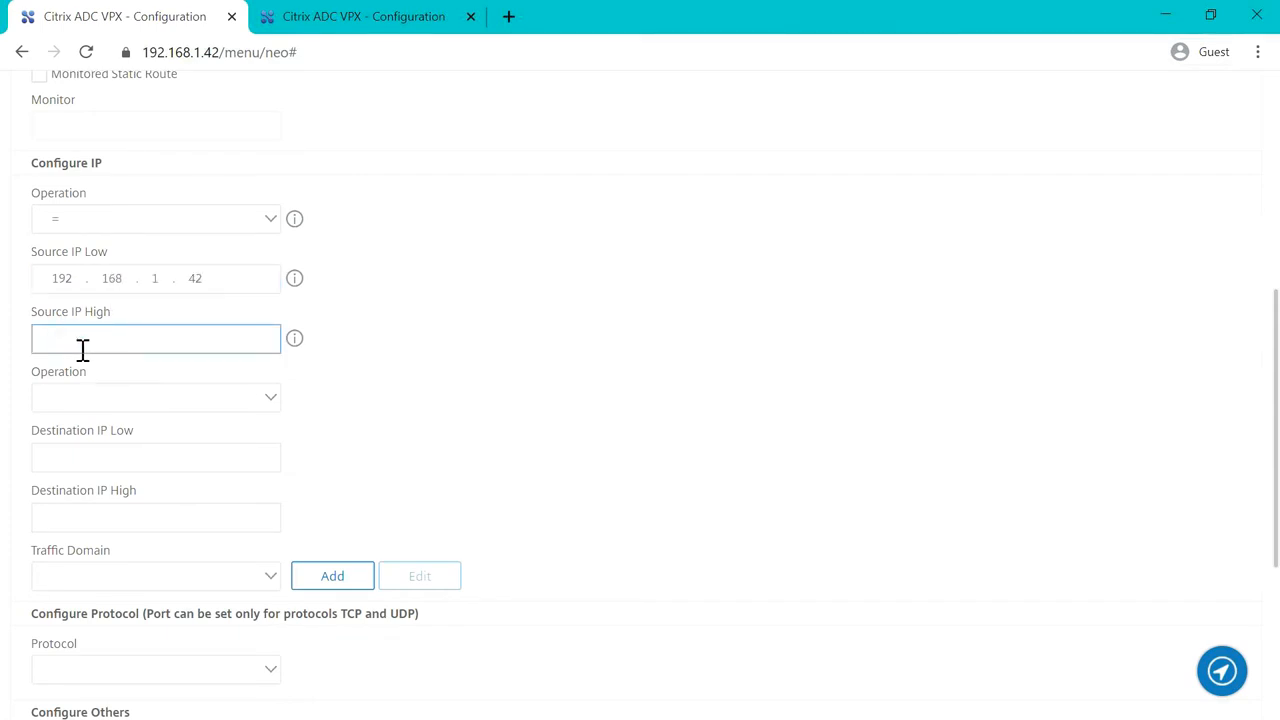
type("192.168.1.")
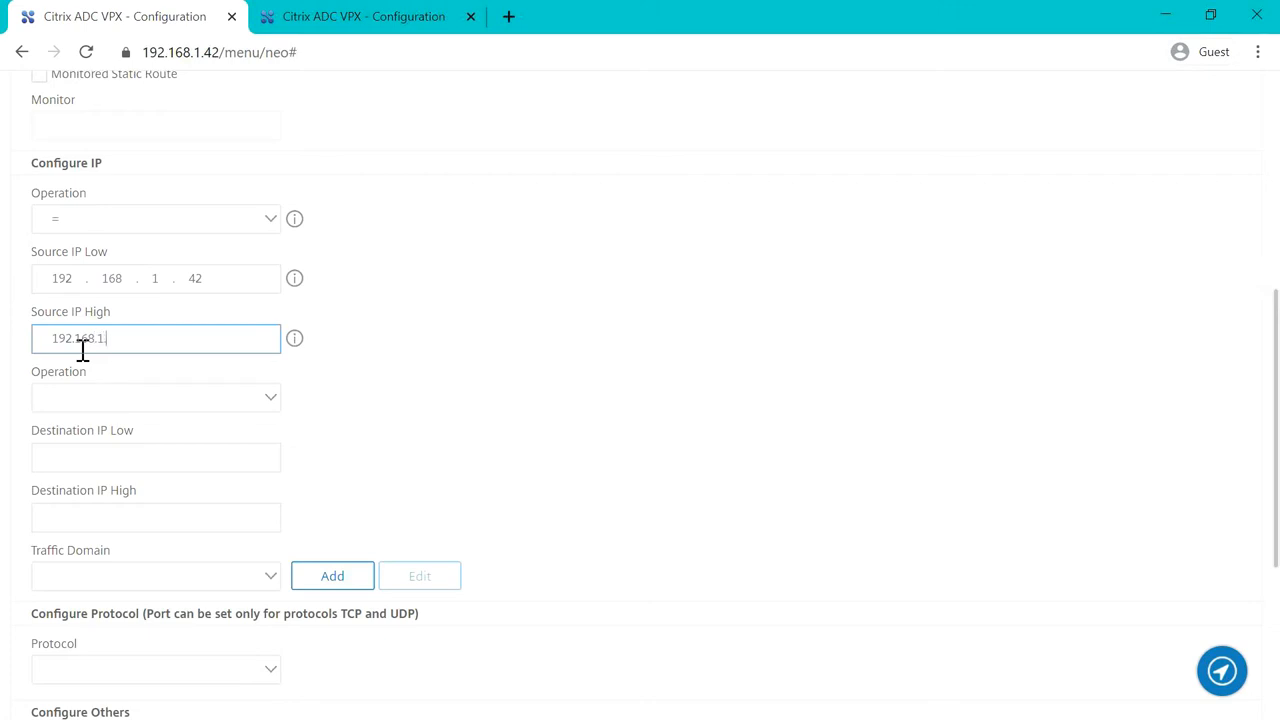
type("43")
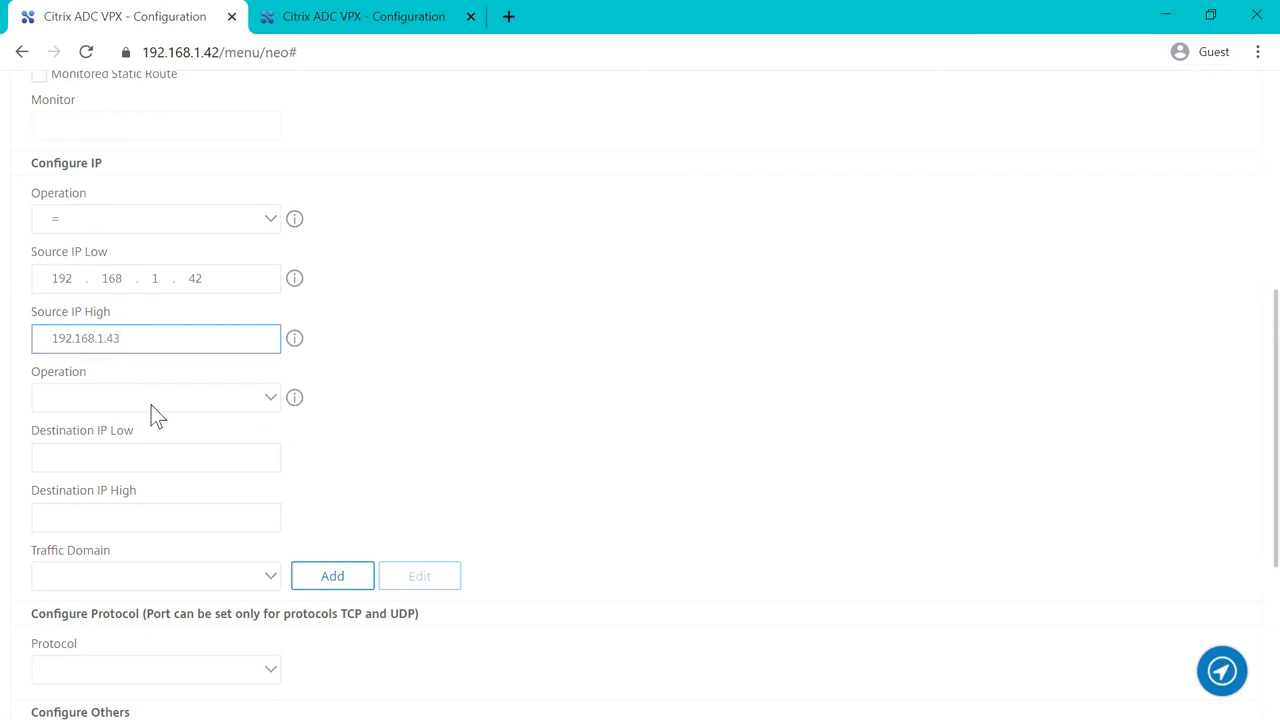
Match destinations not equal to 192.168.1.0–192.168.1.255.
left_click(155, 397)
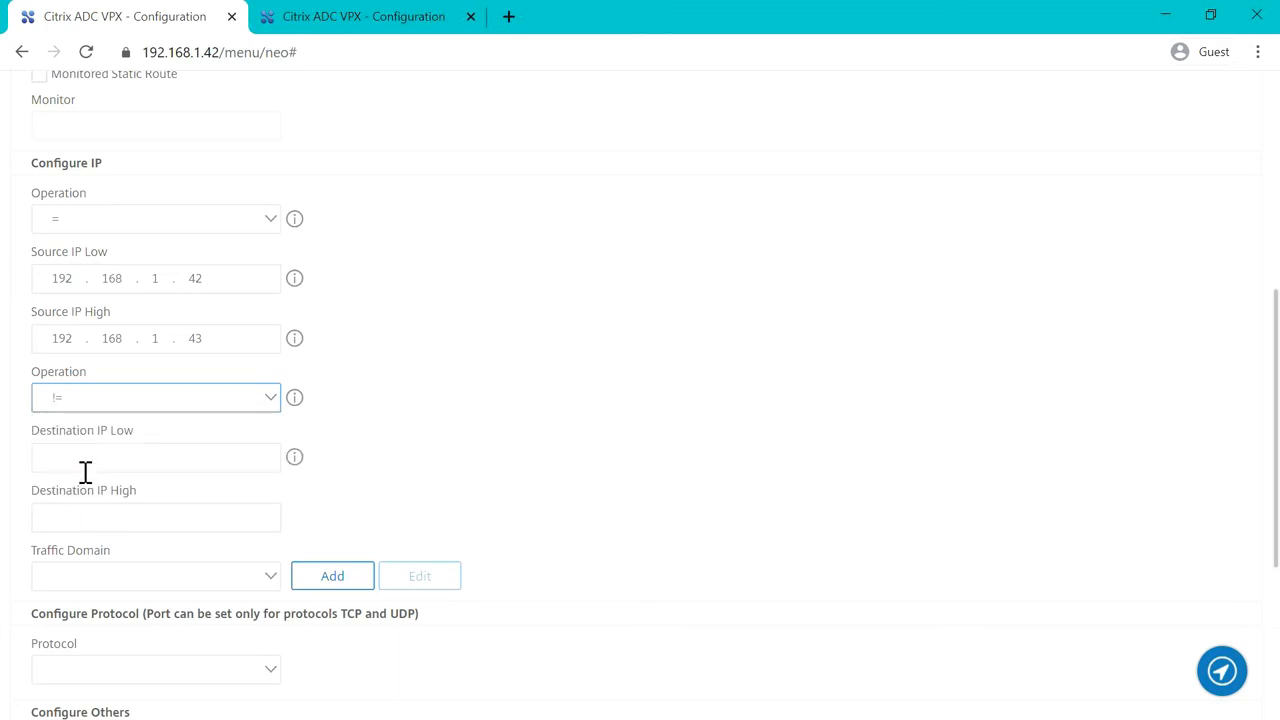
type("1")
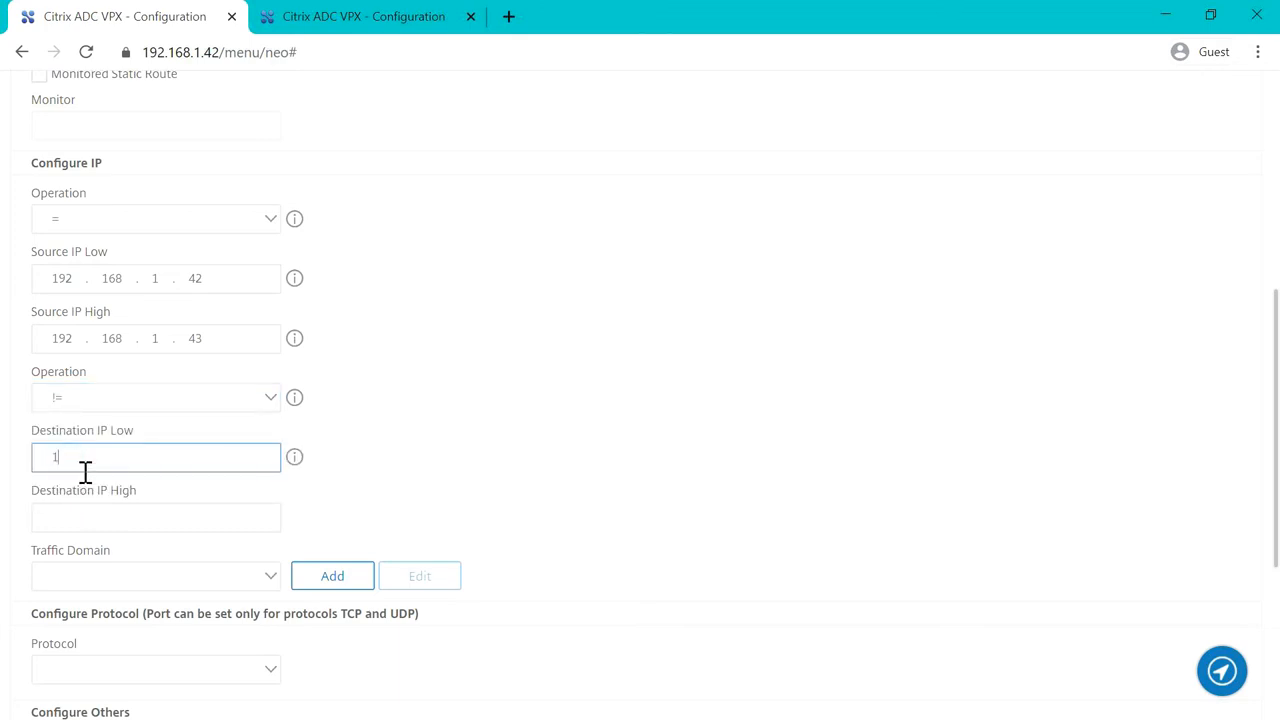
type("92.168")
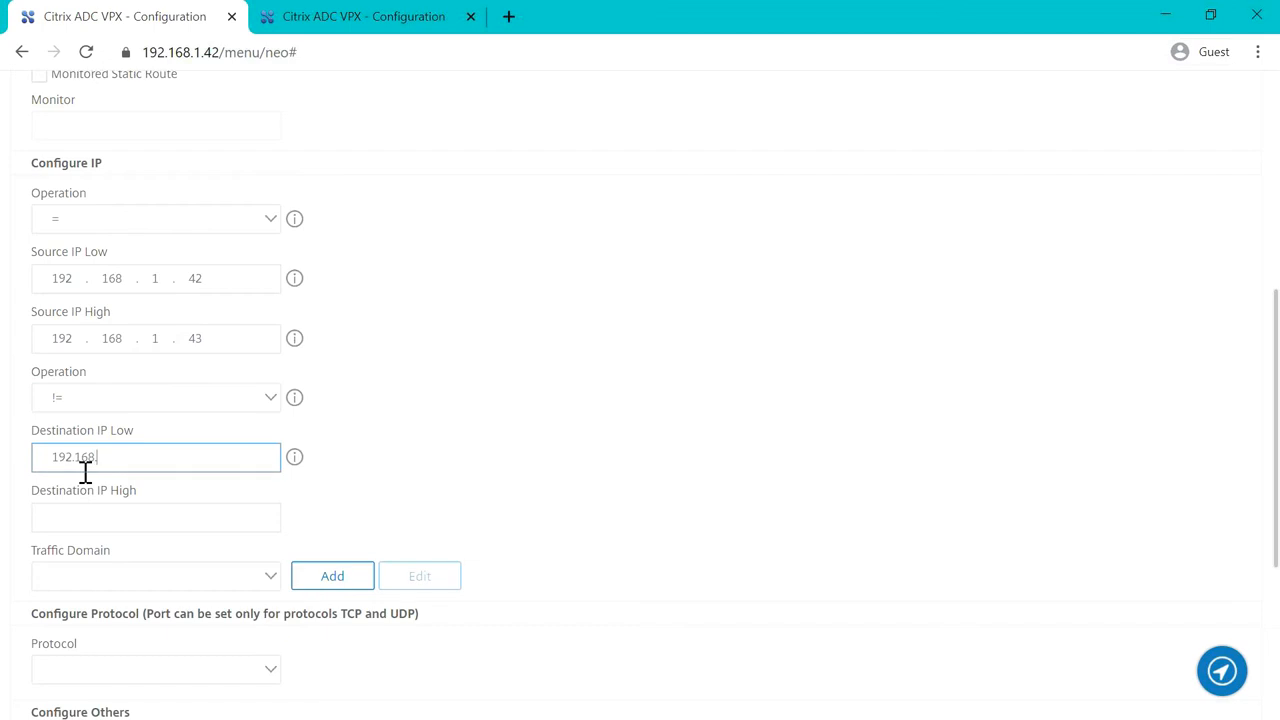
type(".1.0")
left_click(156, 517)
type("192.168.1.255")
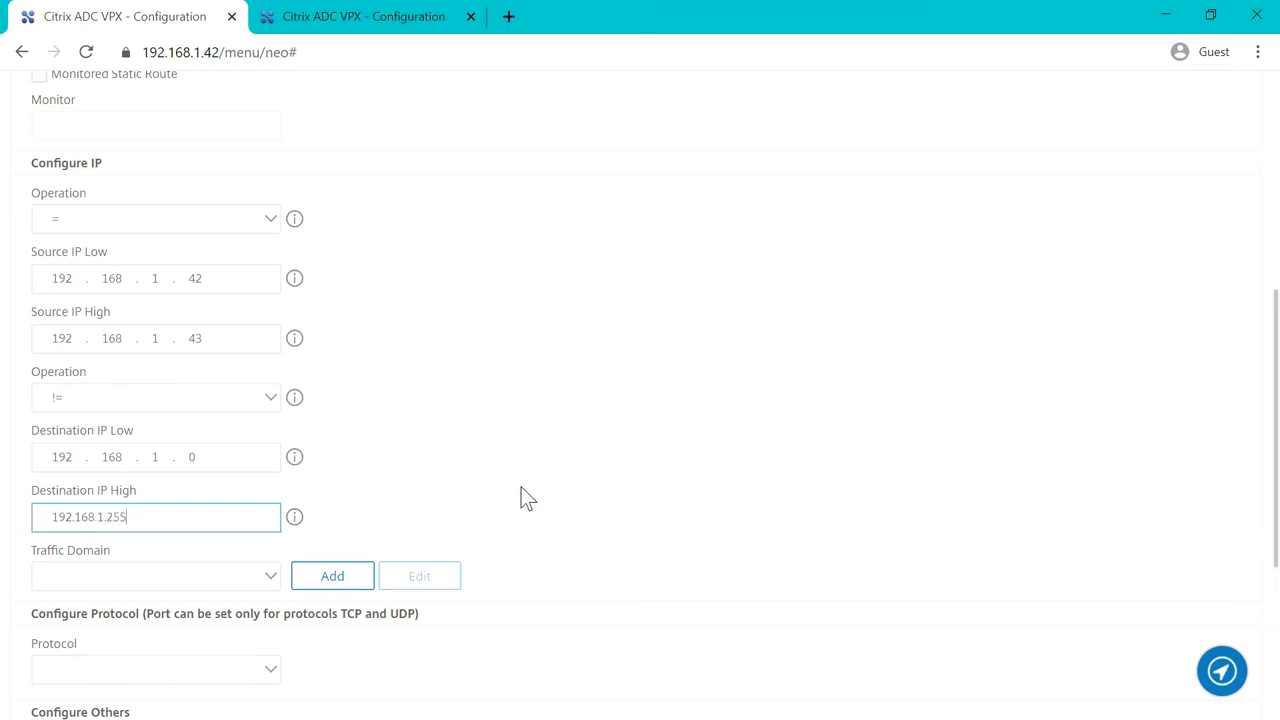
scroll("down", 3)
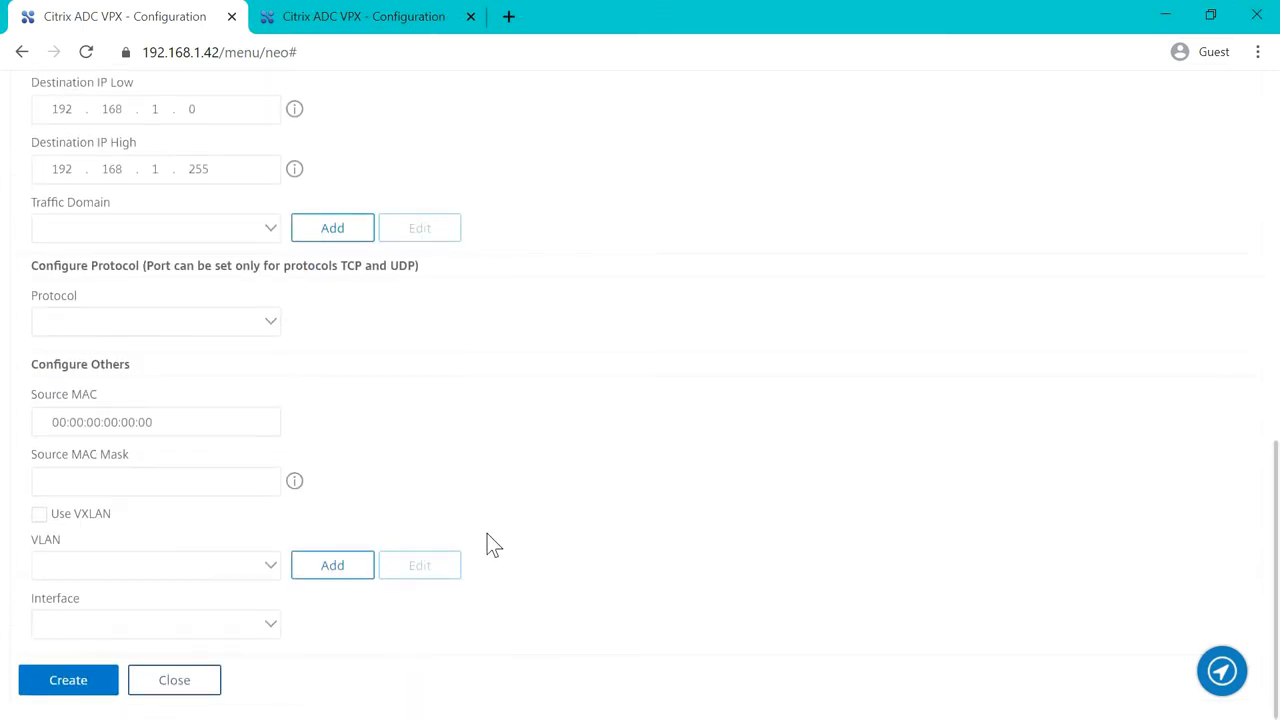
Create MGMT_PBR, then apply and confirm committing all PBRs.
left_click(68, 680)
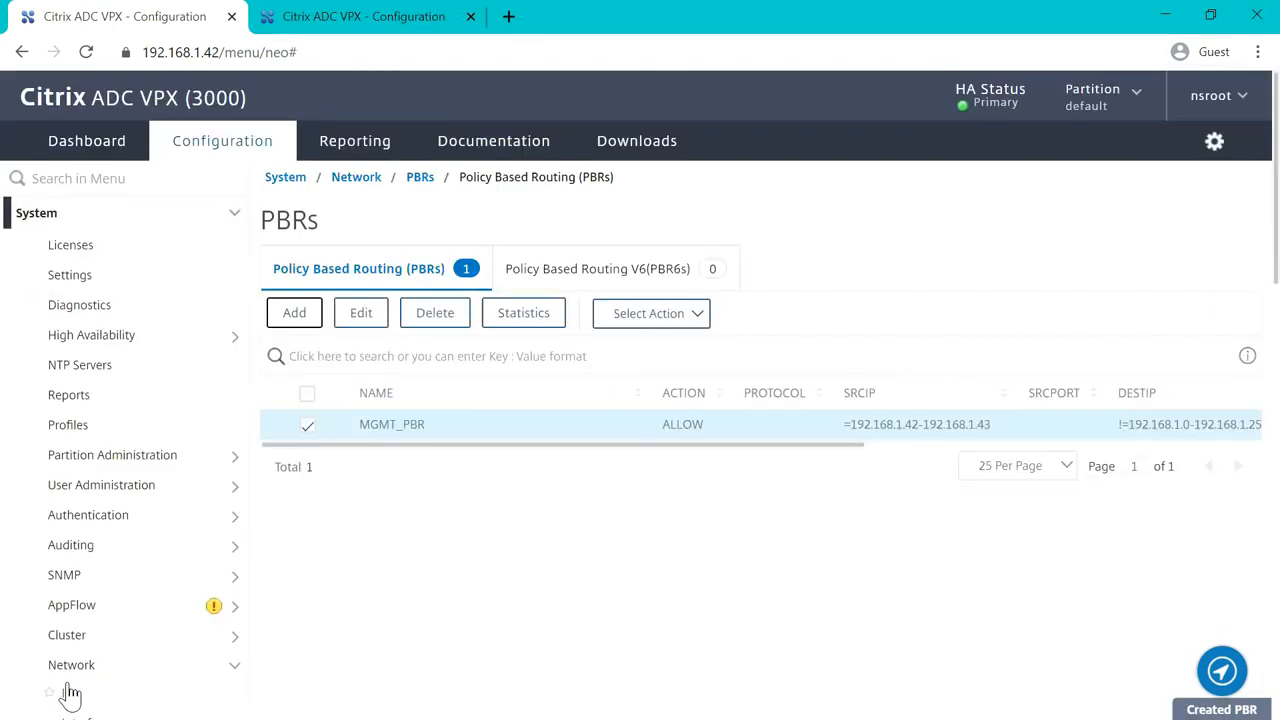
mouse_move(682, 295)
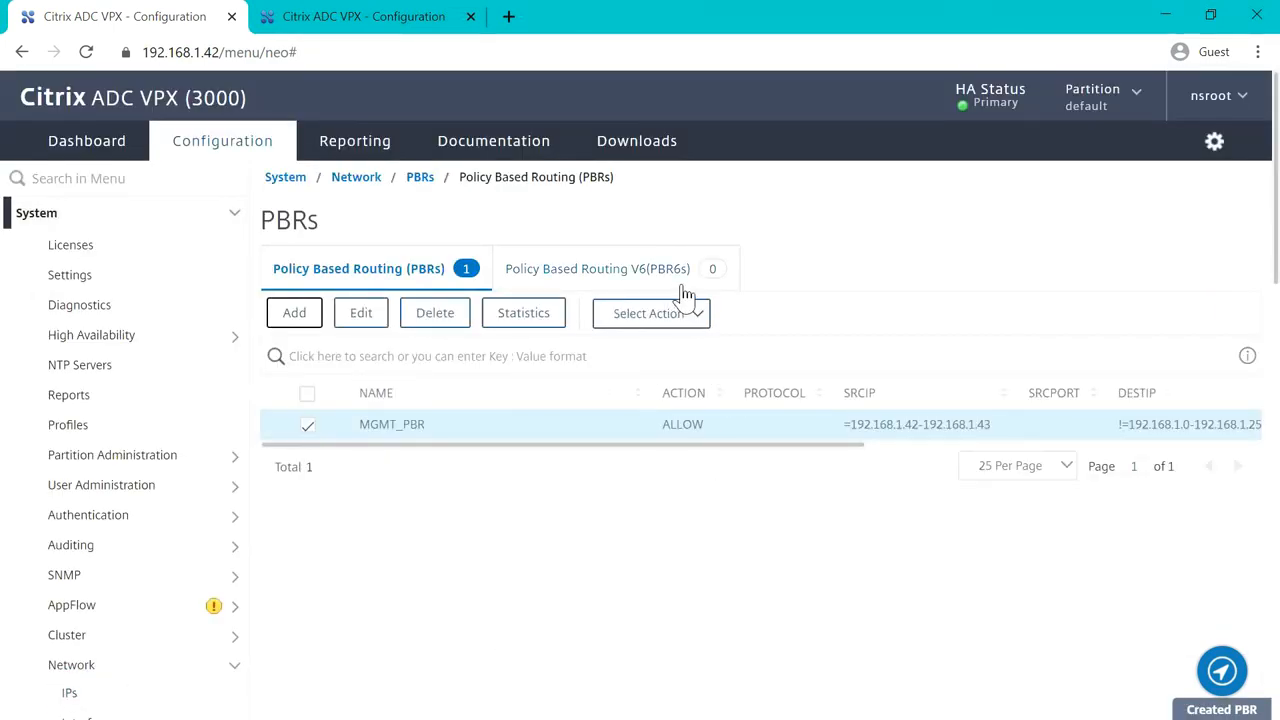
mouse_move(671, 320)
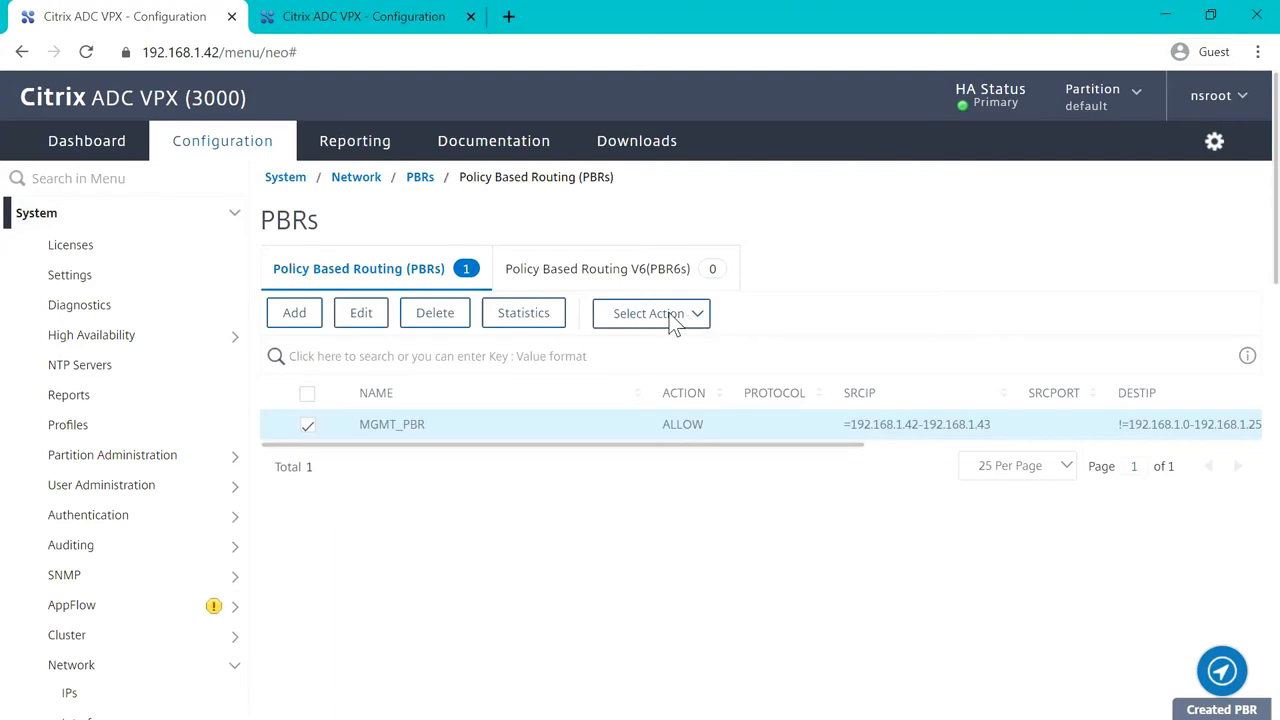
left_click(651, 313)
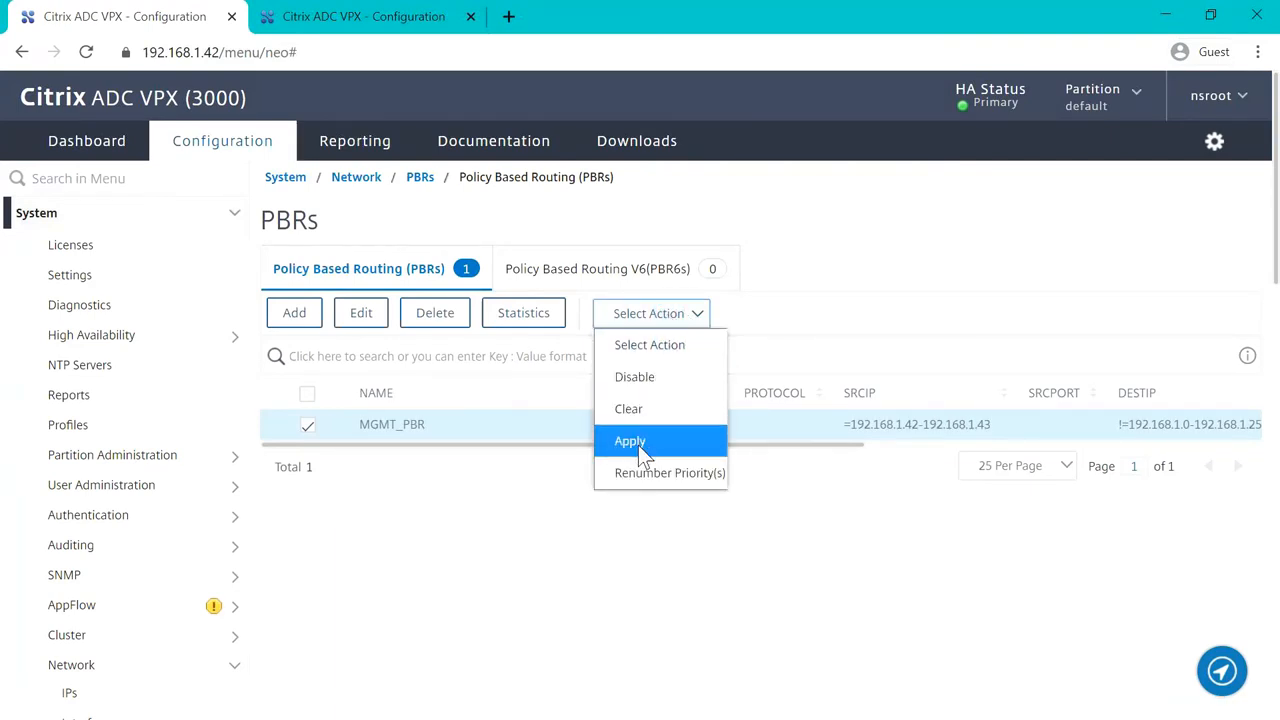
left_click(630, 441)
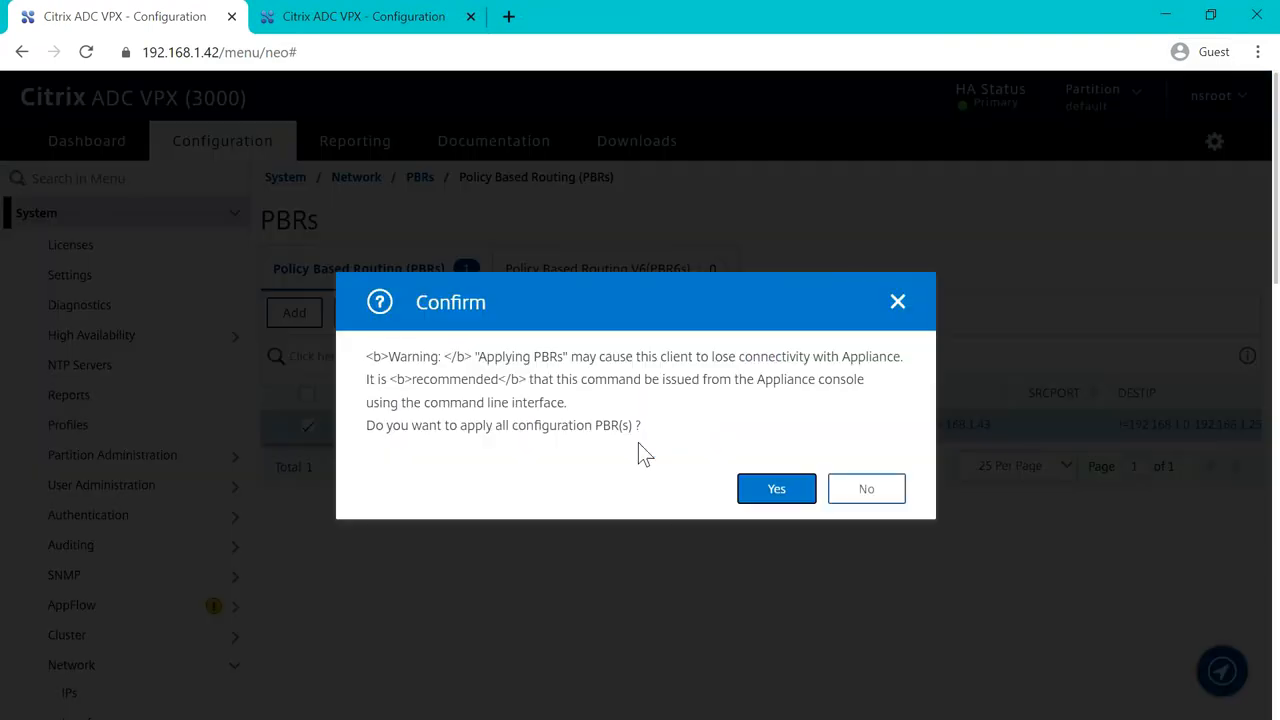
left_click(776, 489)
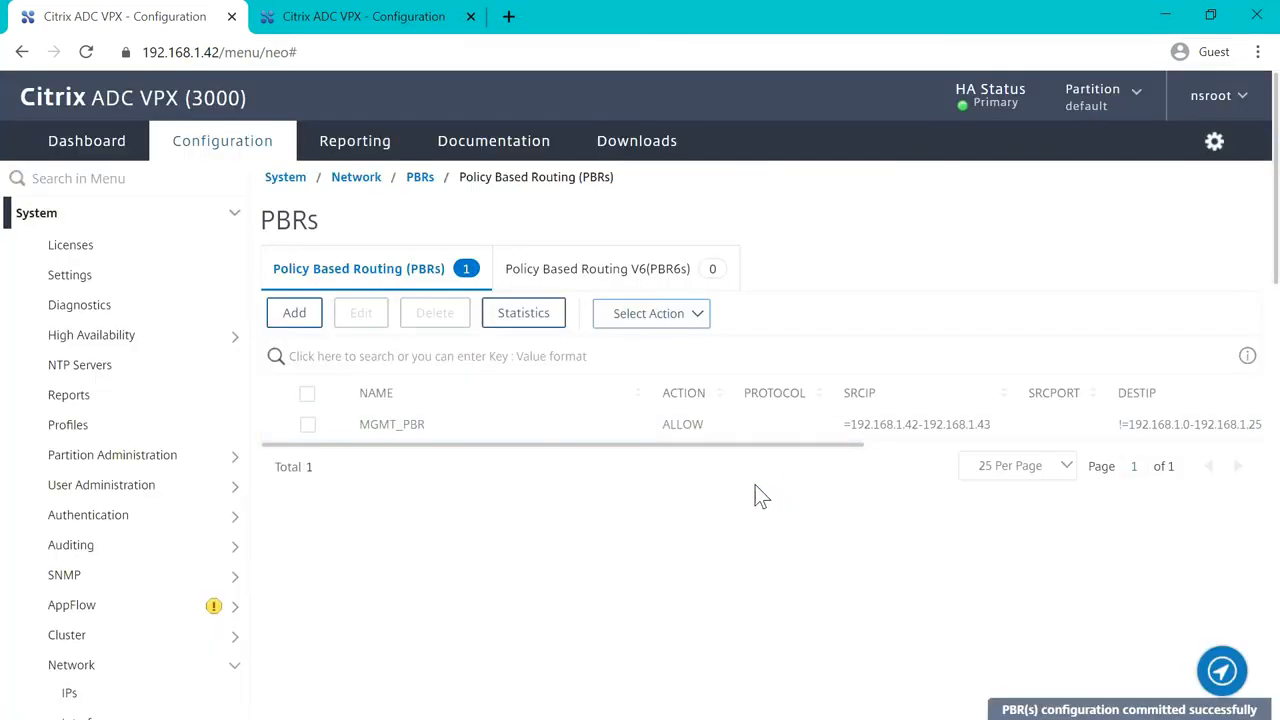
mouse_move(583, 473)
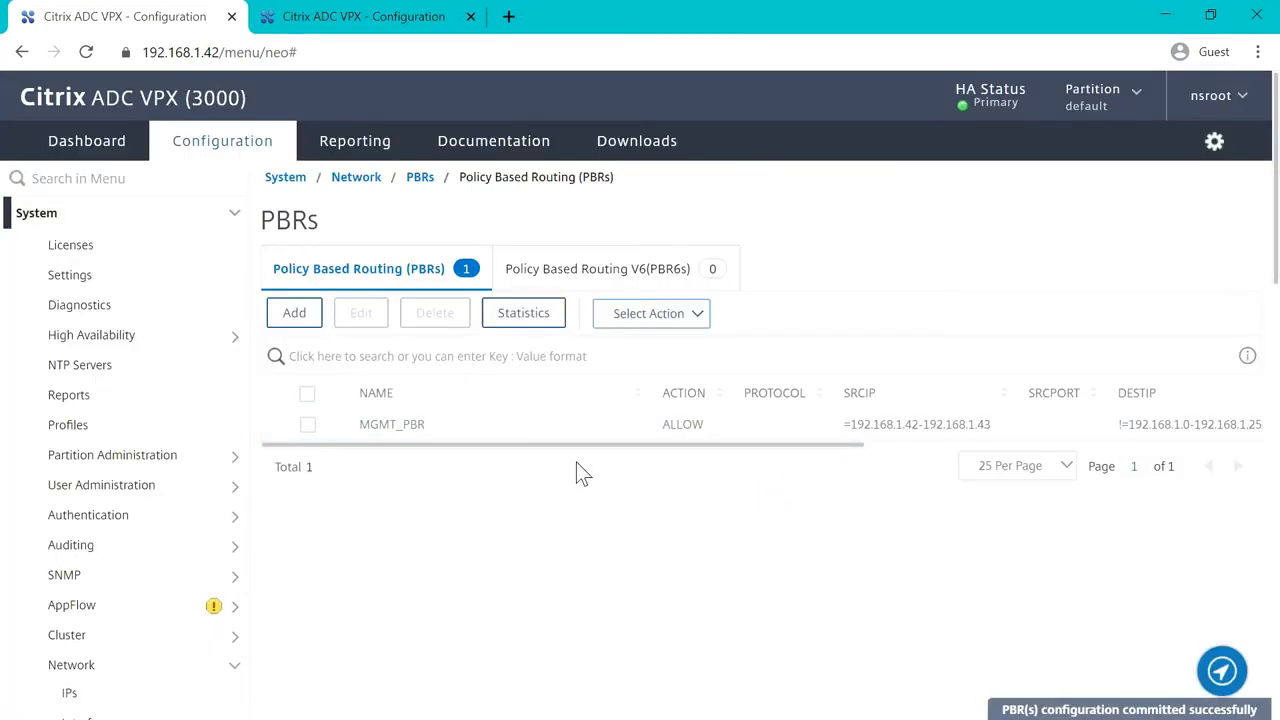
scroll("right", 3)
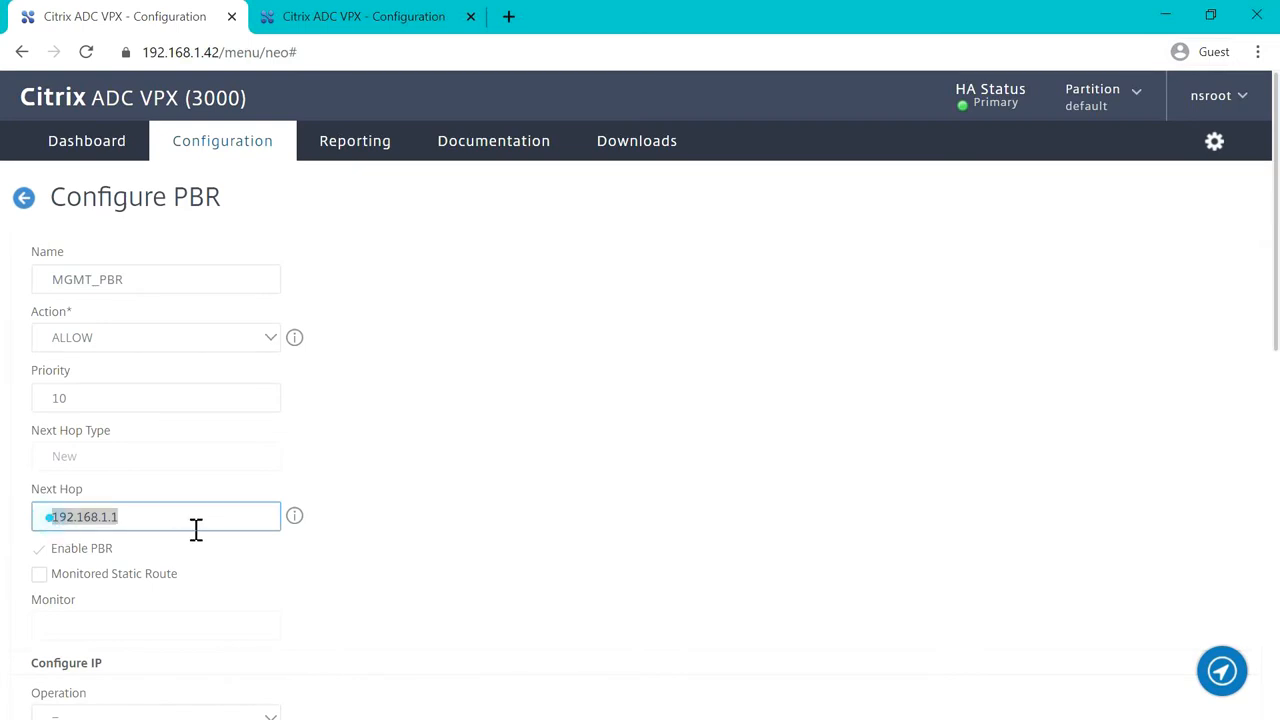
Leave MGMT_PBR's settings for the PBR list and browse the network interfaces.
left_click(24, 197)
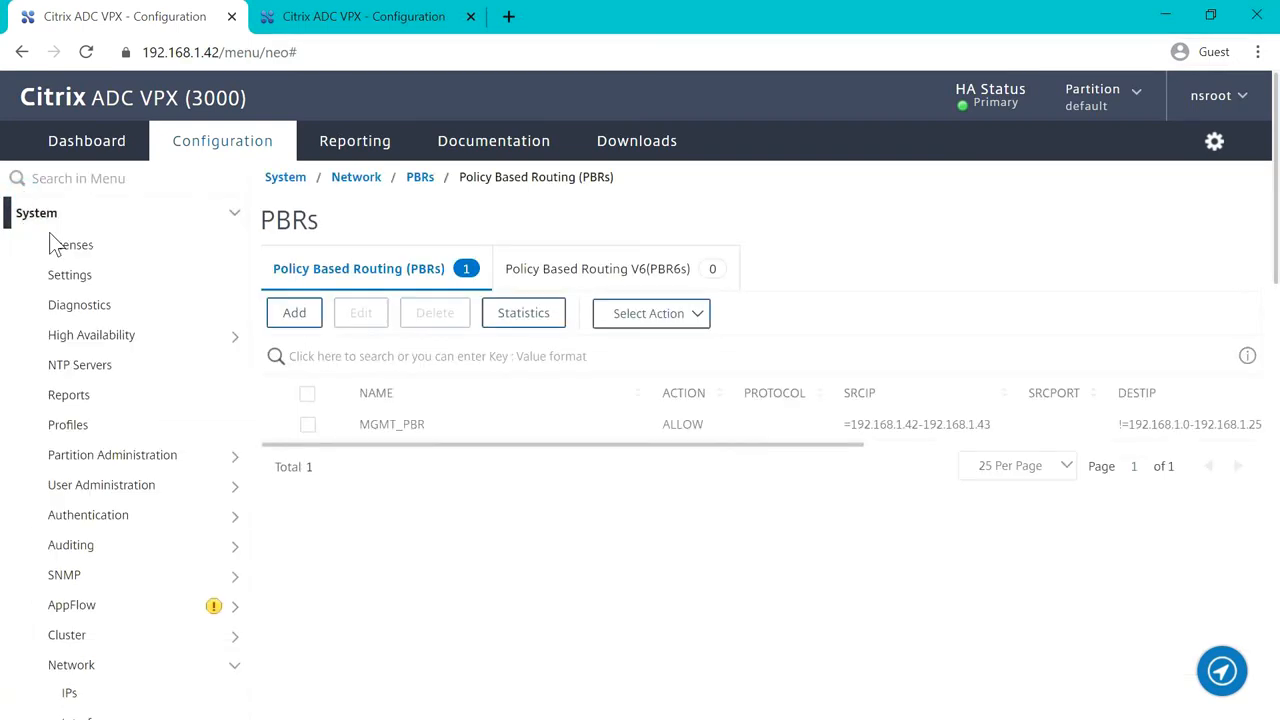
scroll("down", 3)
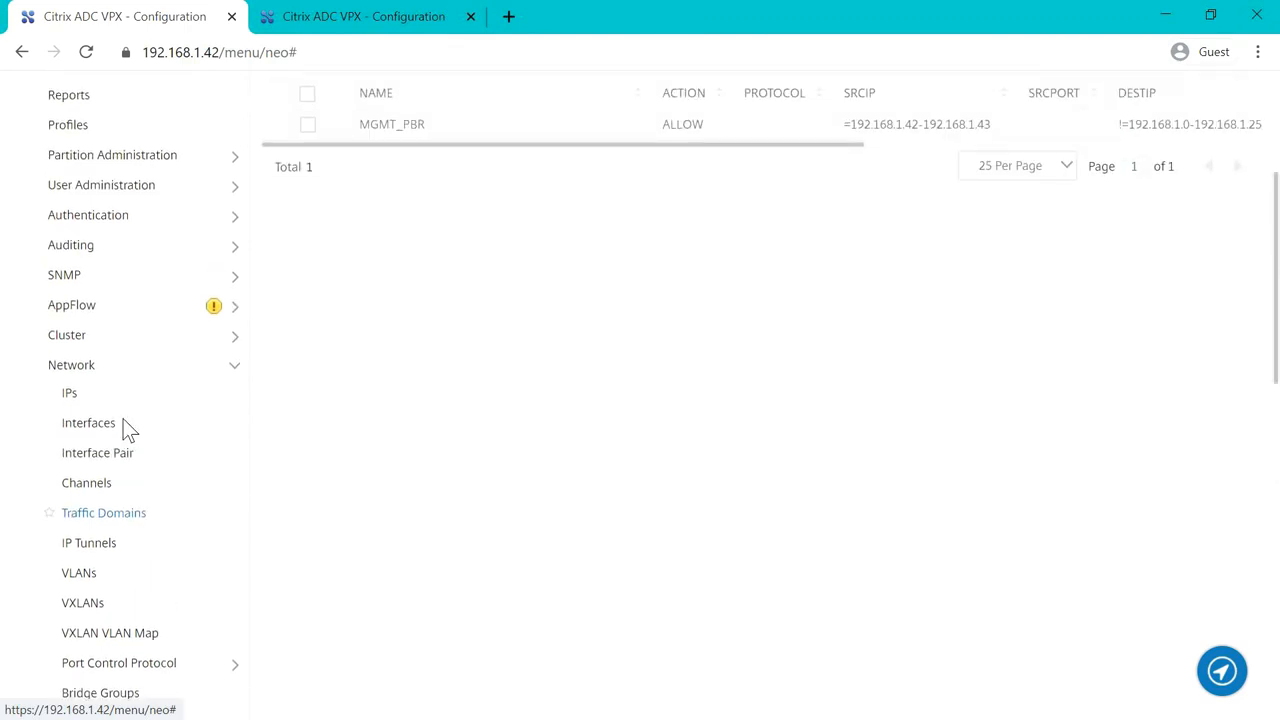
left_click(88, 422)
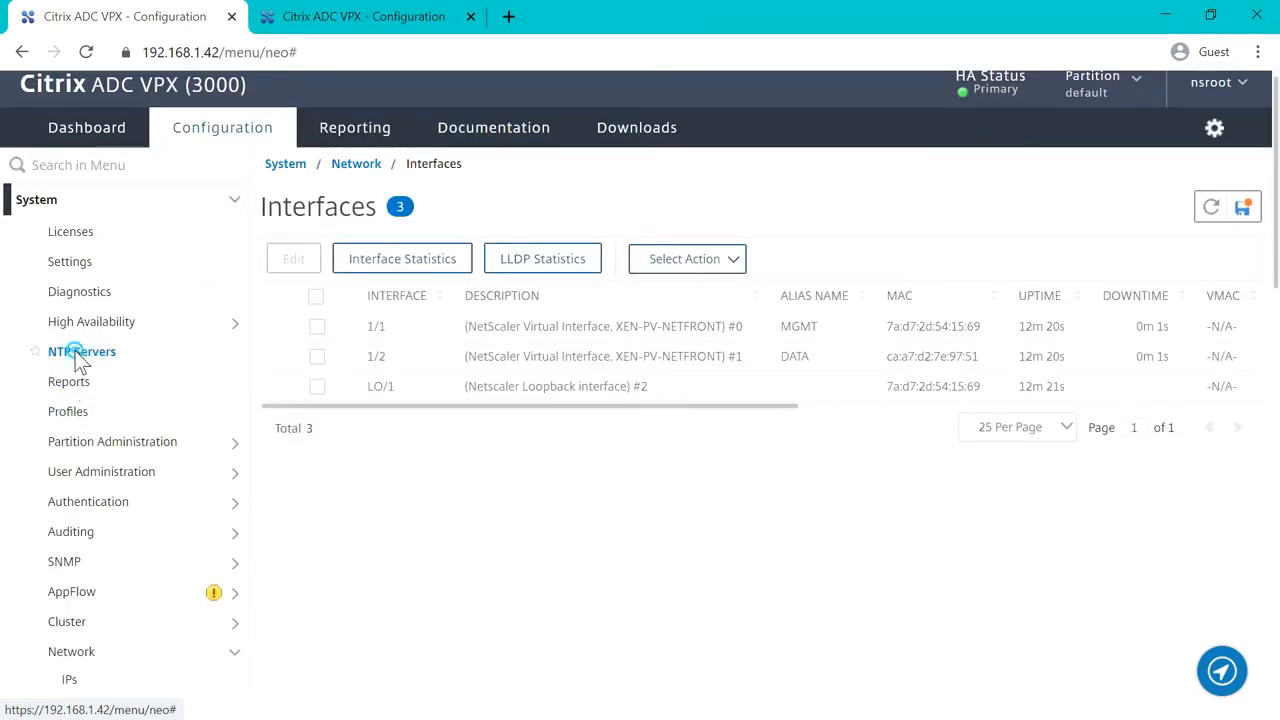
Browse the TCP profiles page and scroll through the navigation pane.
left_click(68, 411)
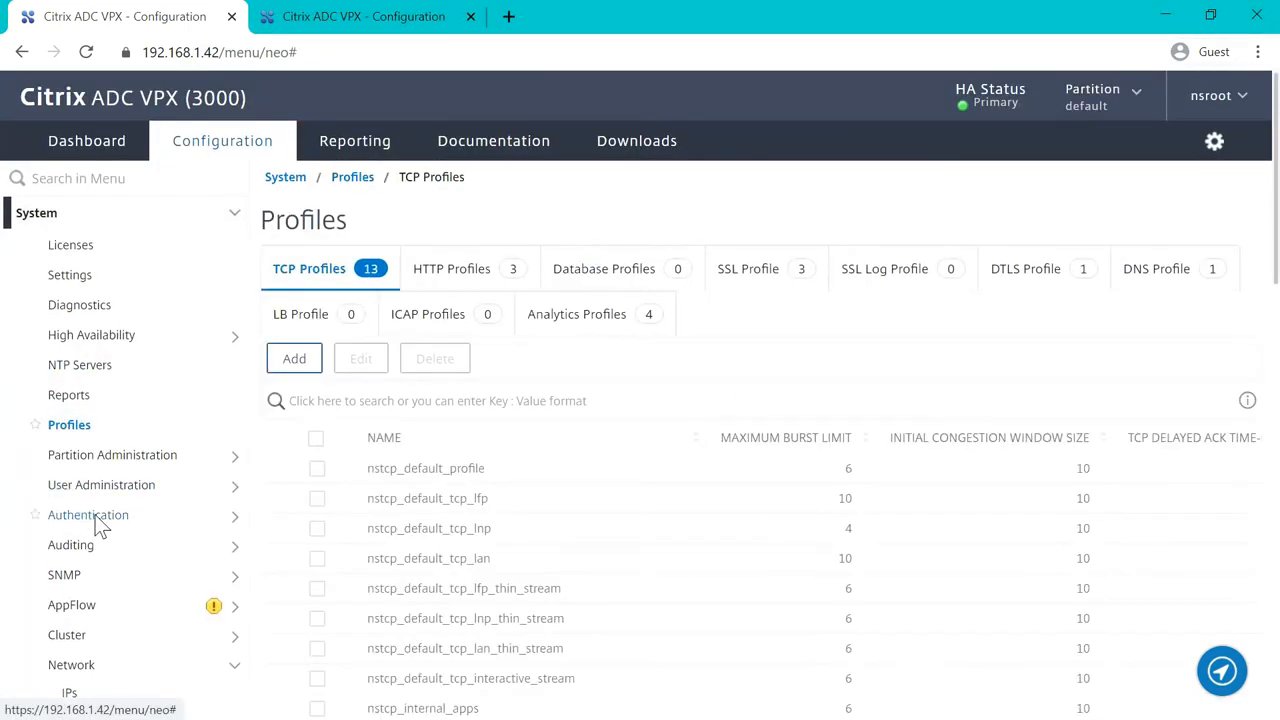
scroll("down", 3)
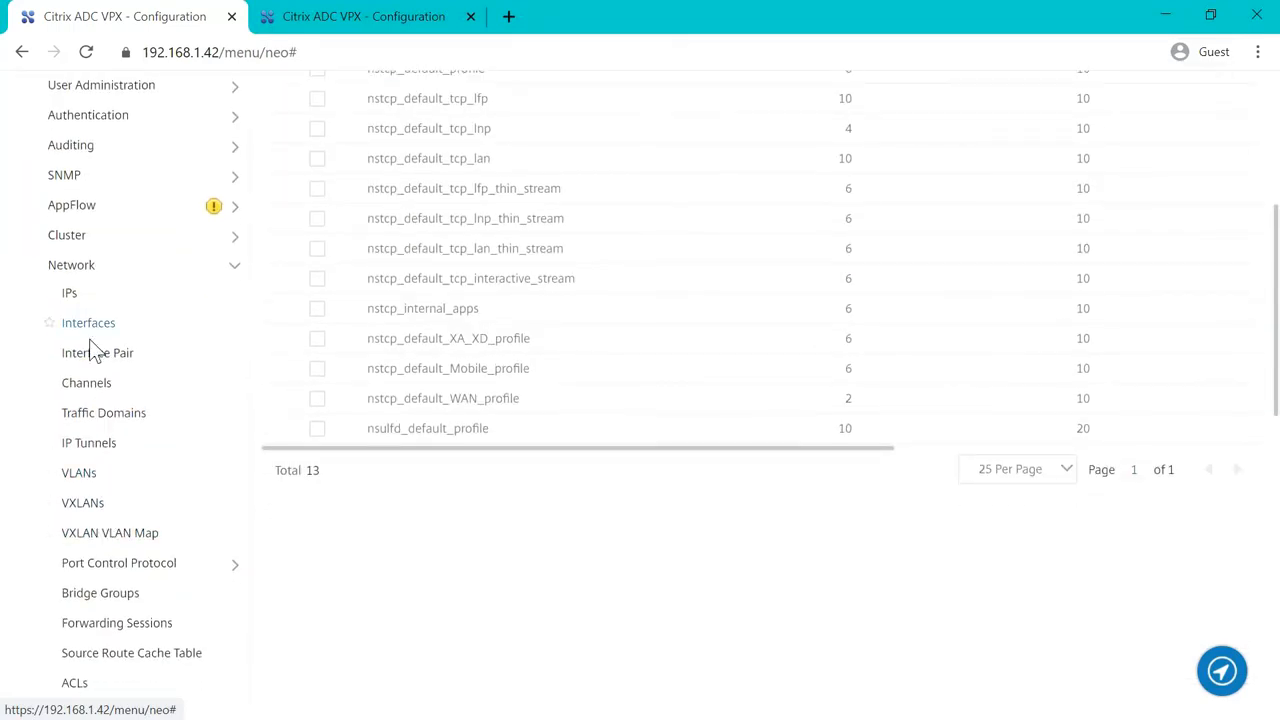
scroll("down", 3)
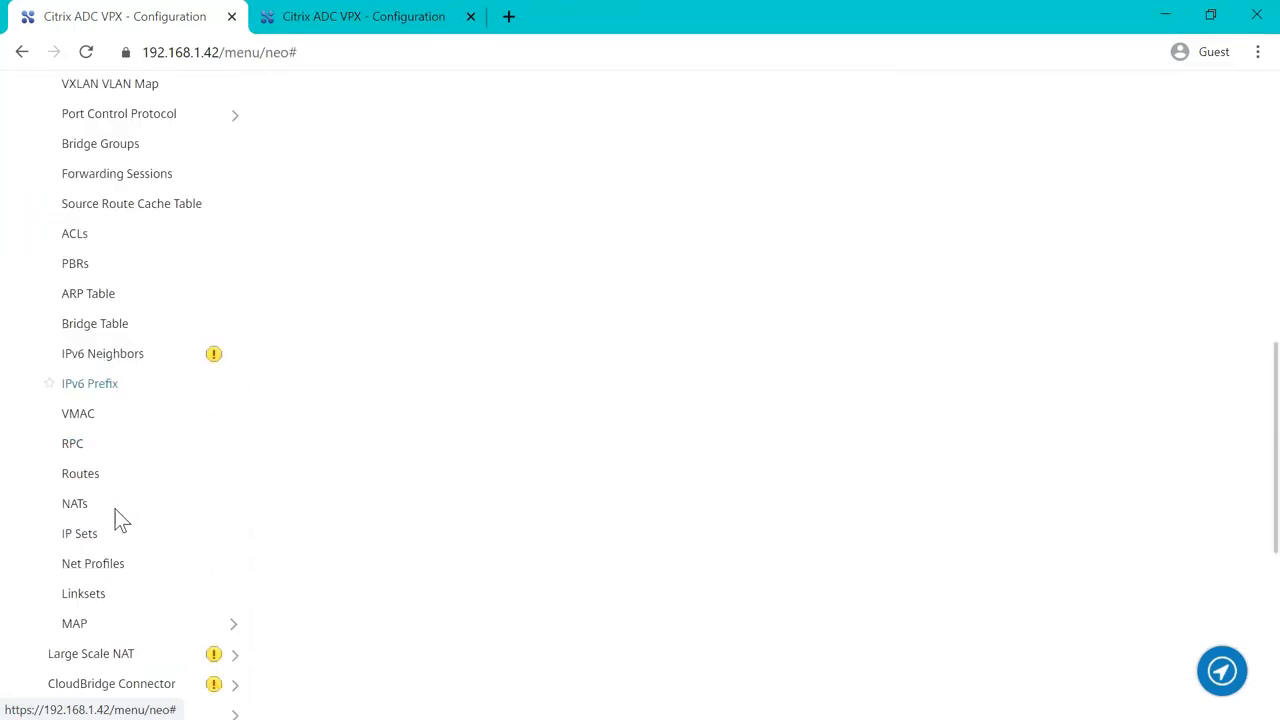
scroll("down", 3)
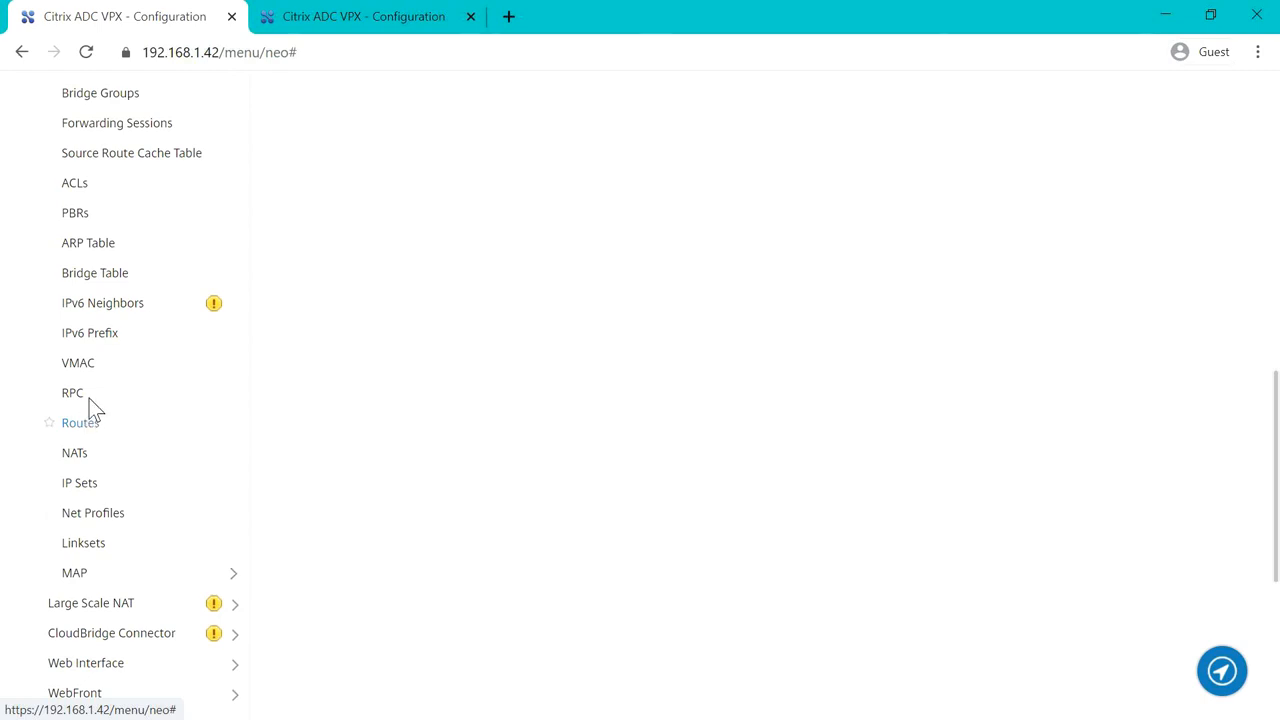
scroll("up", 3)
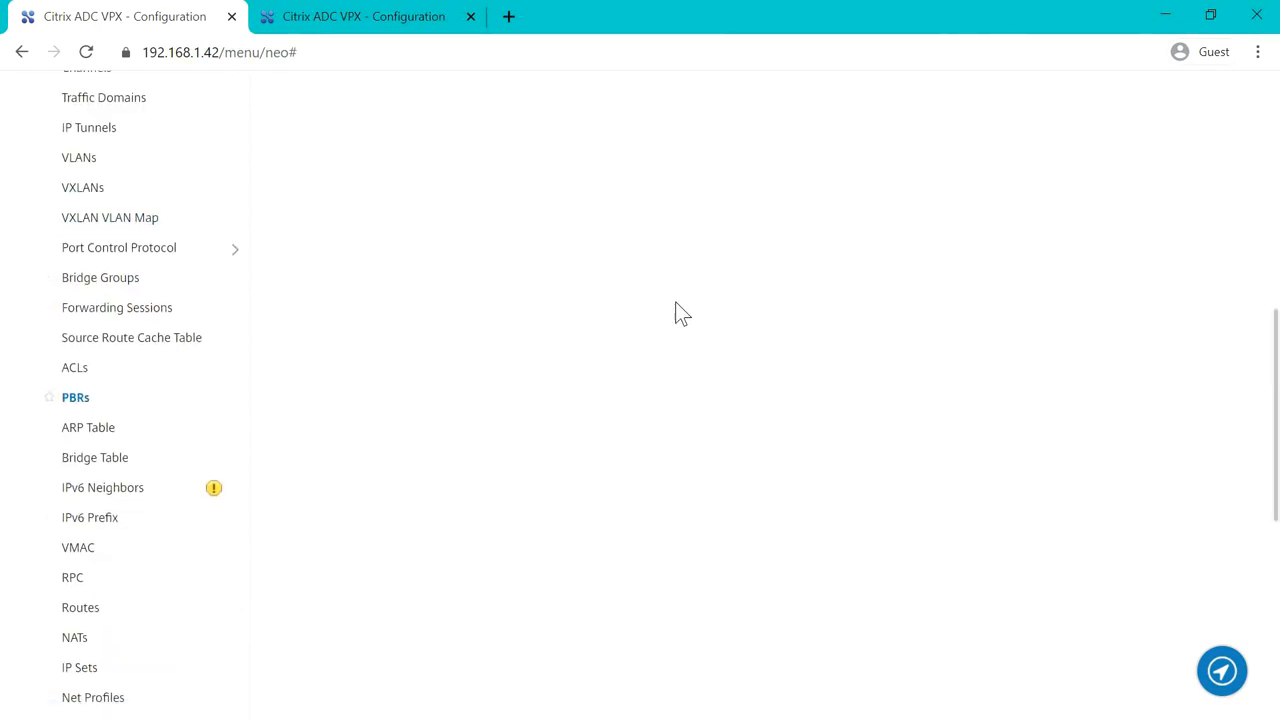
Review the PBR list, scrolling right to see MGMT_PBR enabled with 2 hits.
left_click(75, 397)
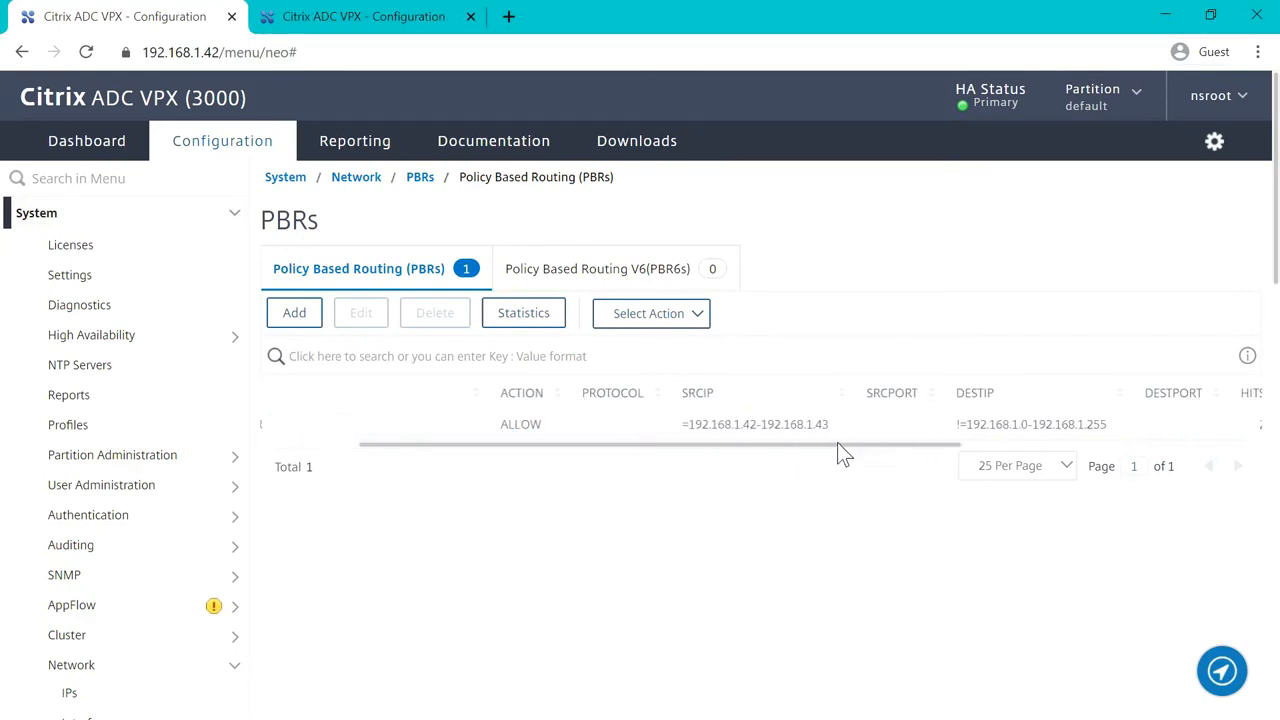
scroll("right", 3)
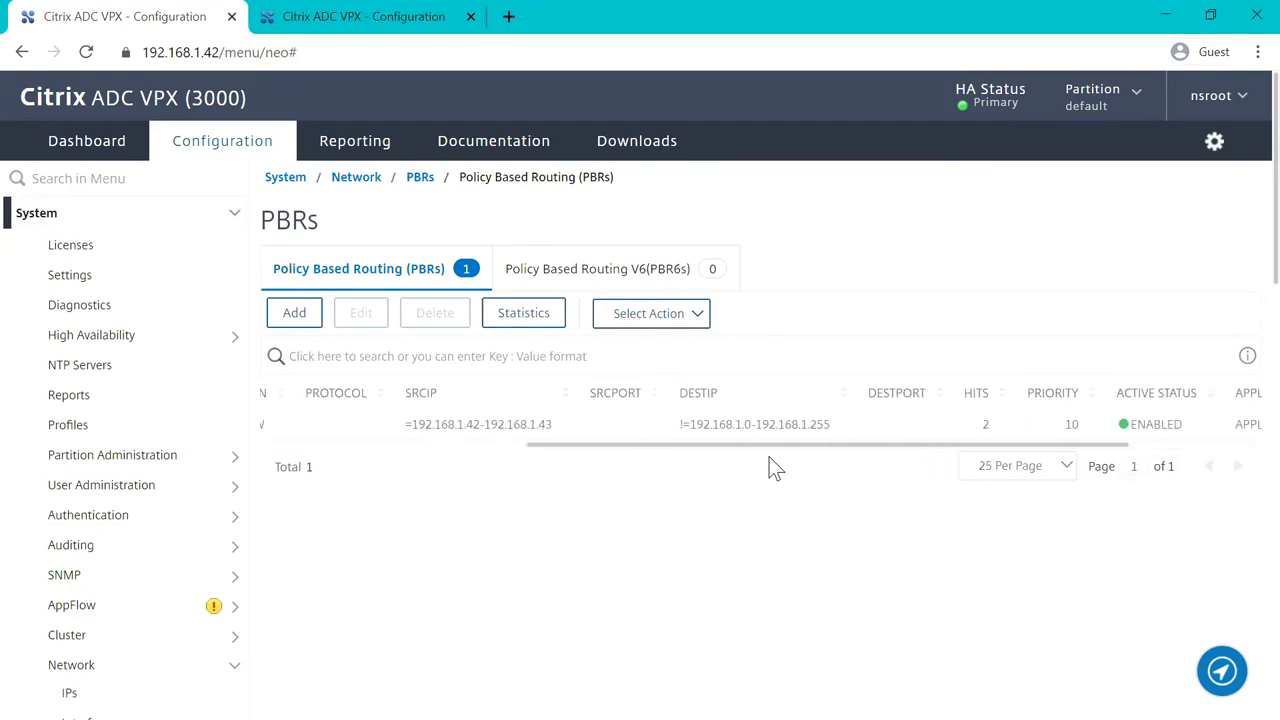
scroll("right", 3)
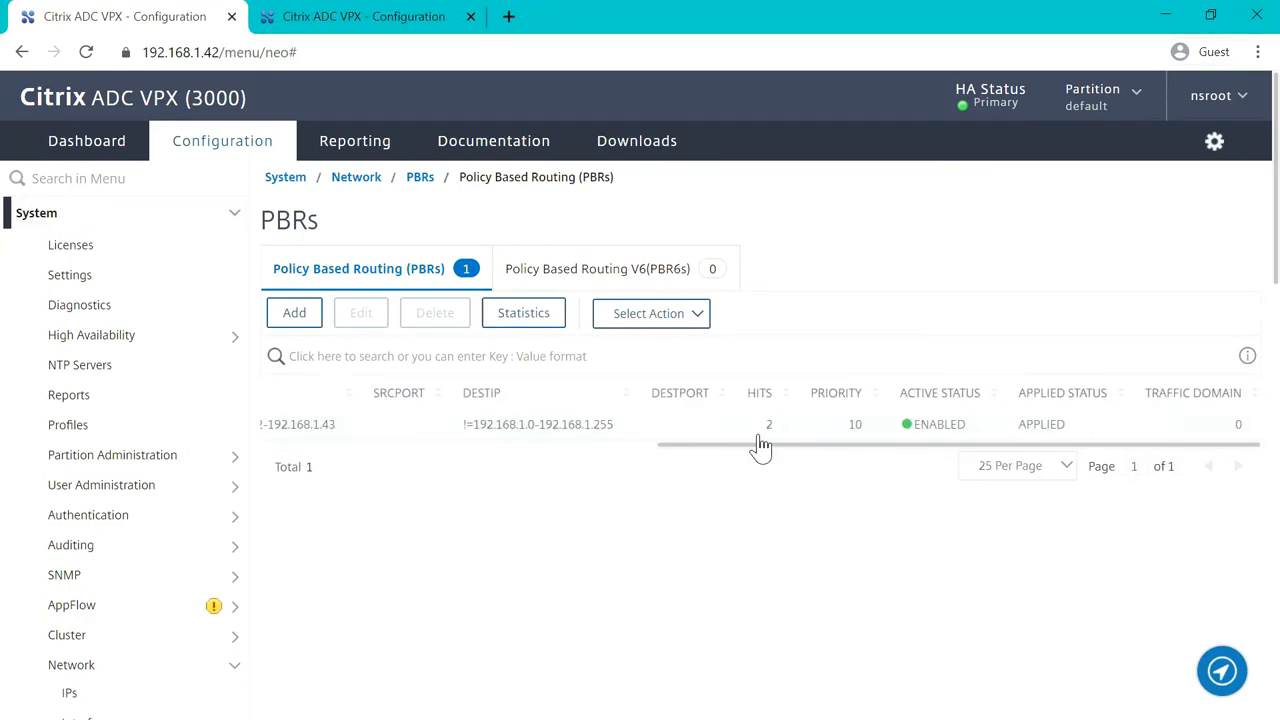
mouse_move(789, 438)
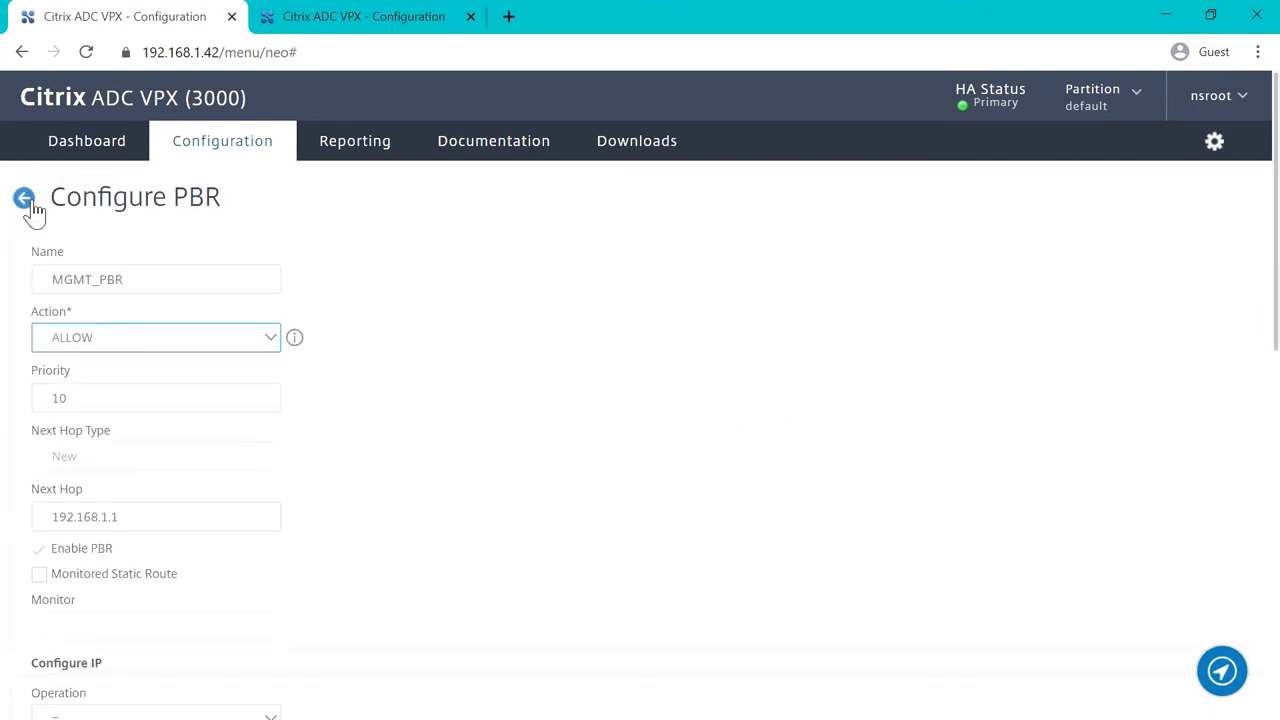
left_click(24, 197)
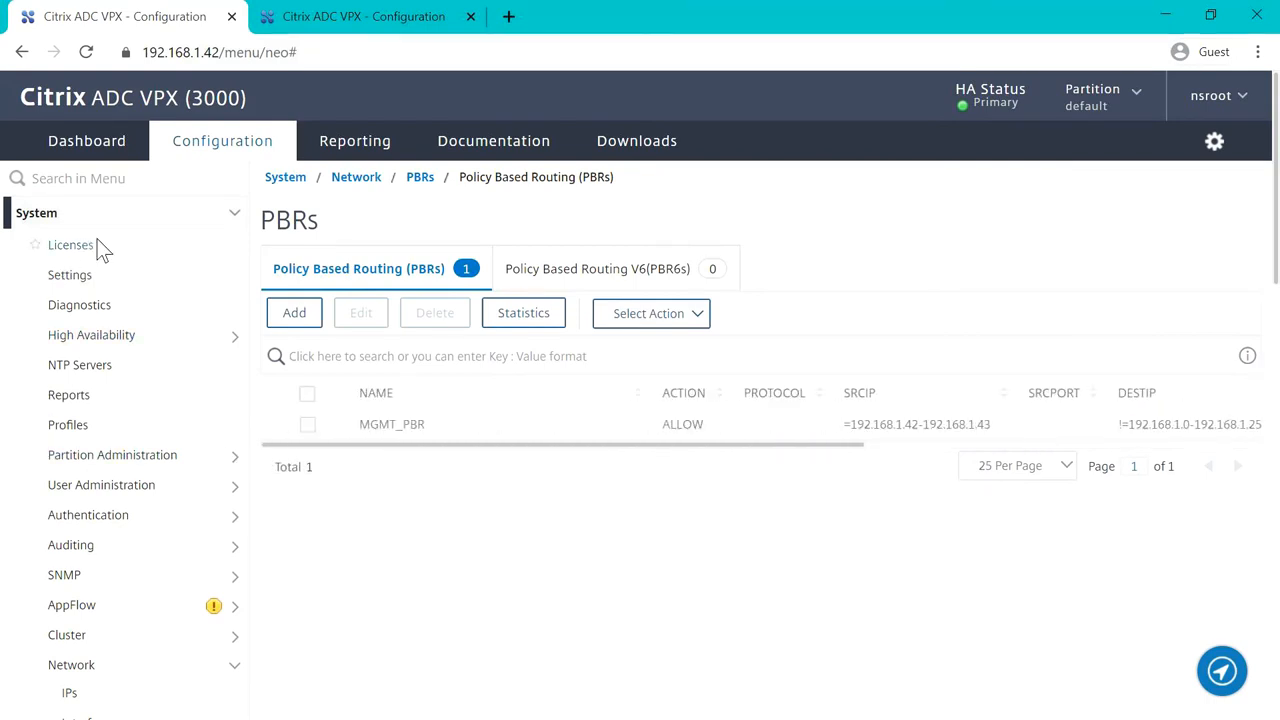
Open System > Network > Routes to view the four Basic routes.
scroll("down", 3)
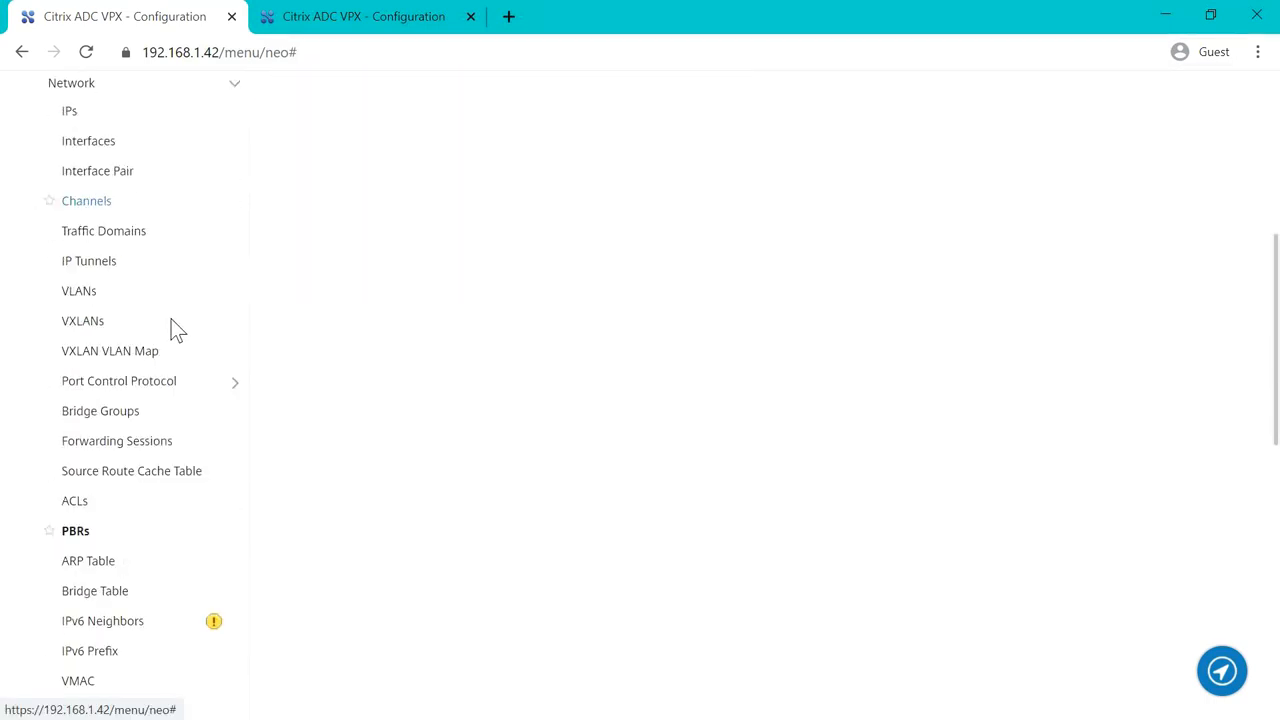
scroll("down", 3)
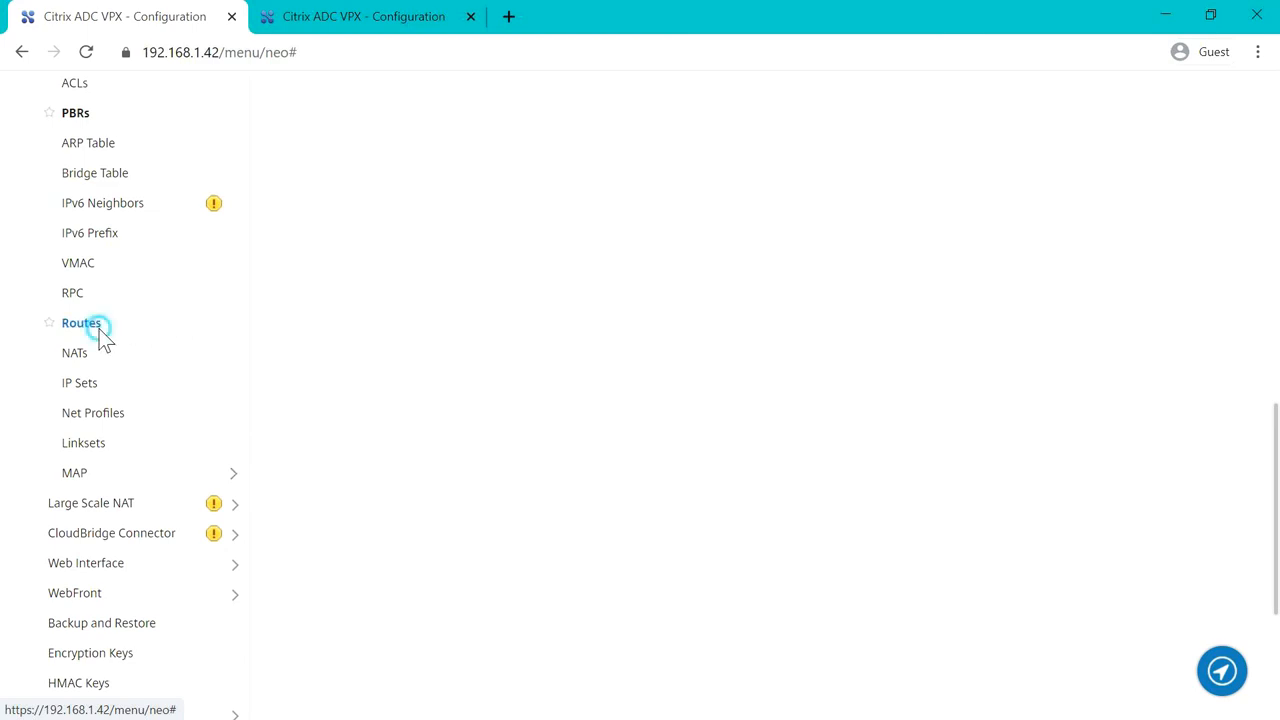
left_click(81, 322)
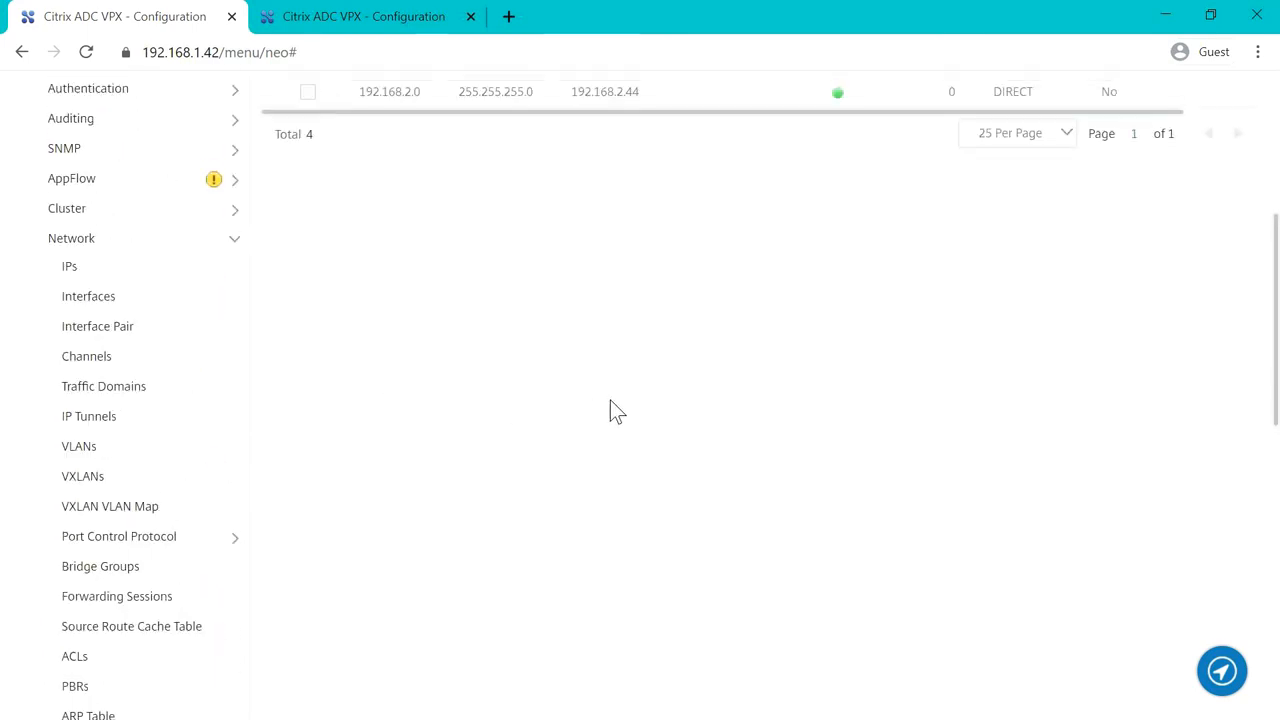
scroll("down", 3)
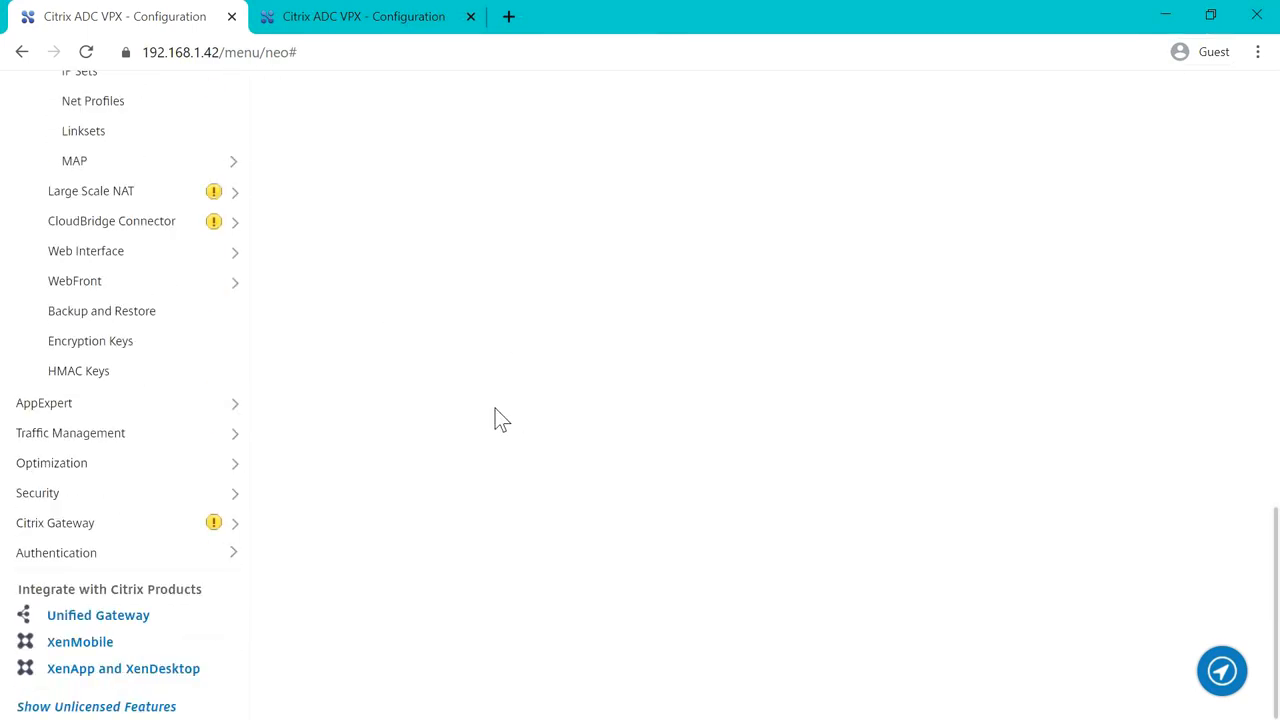
Review the nine load-balancing services and seven virtual servers, all DOWN.
left_click(70, 432)
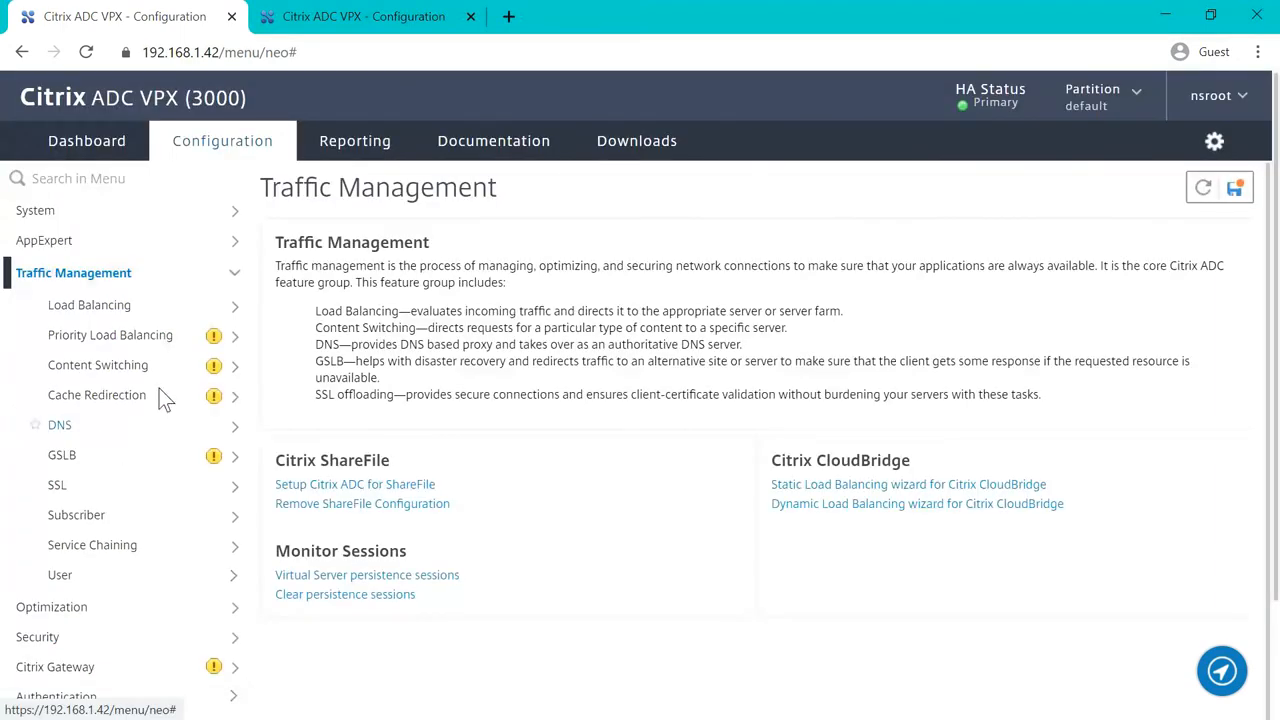
left_click(89, 305)
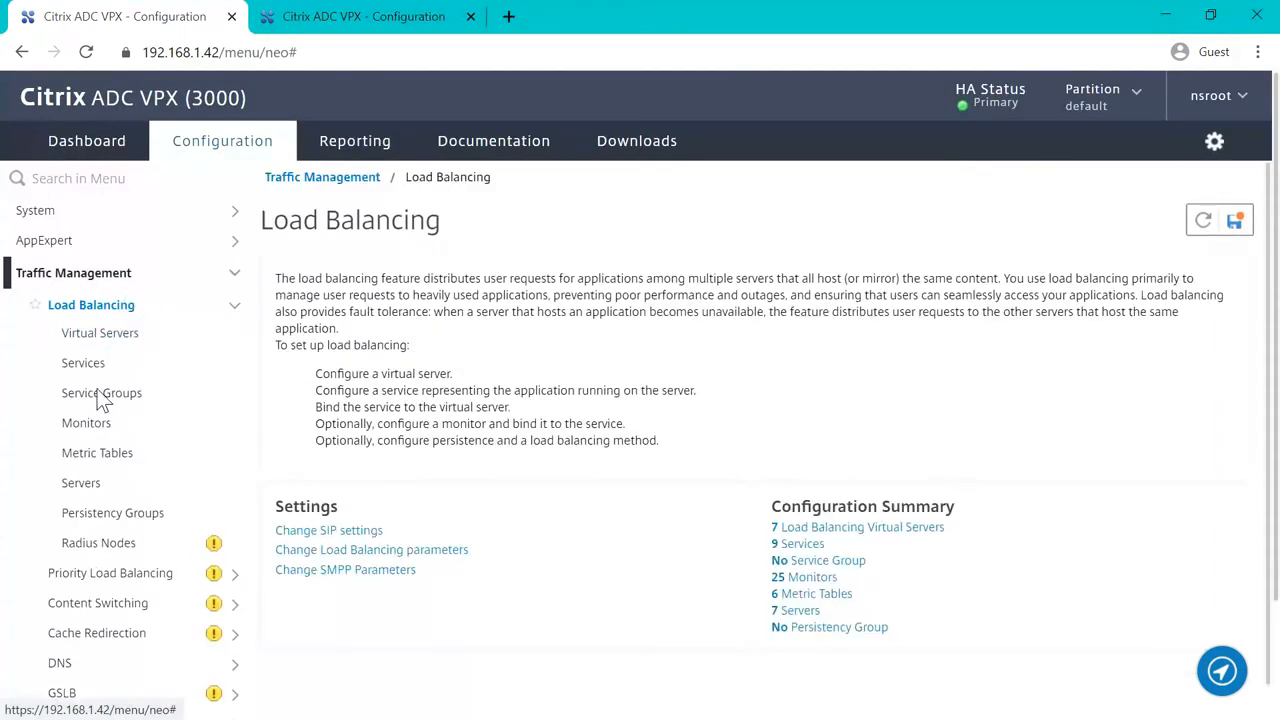
left_click(83, 362)
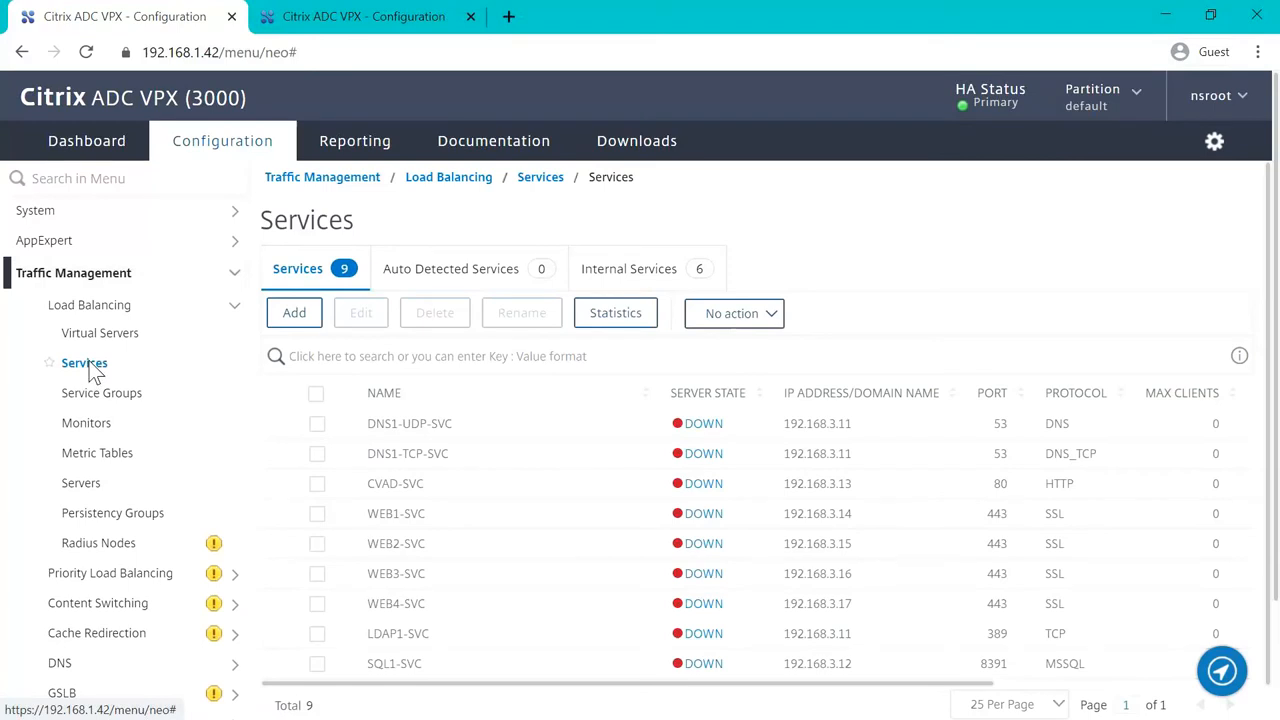
left_click(100, 332)
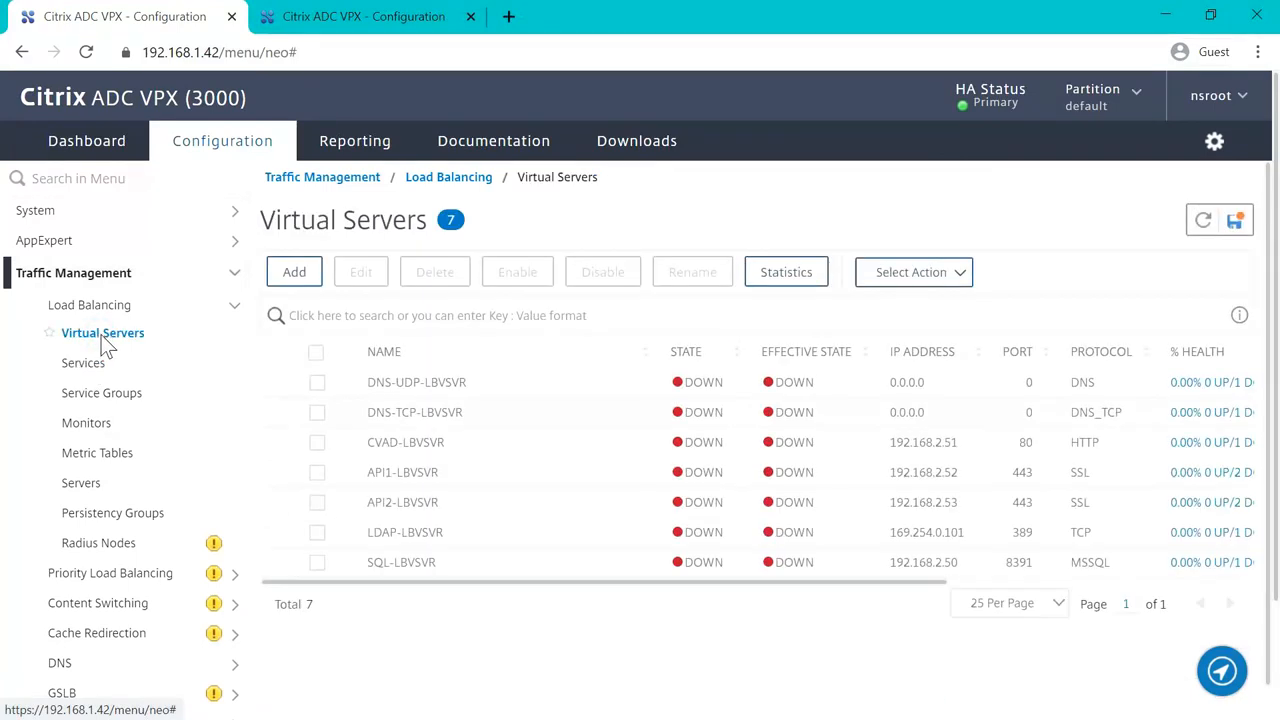
mouse_move(160, 218)
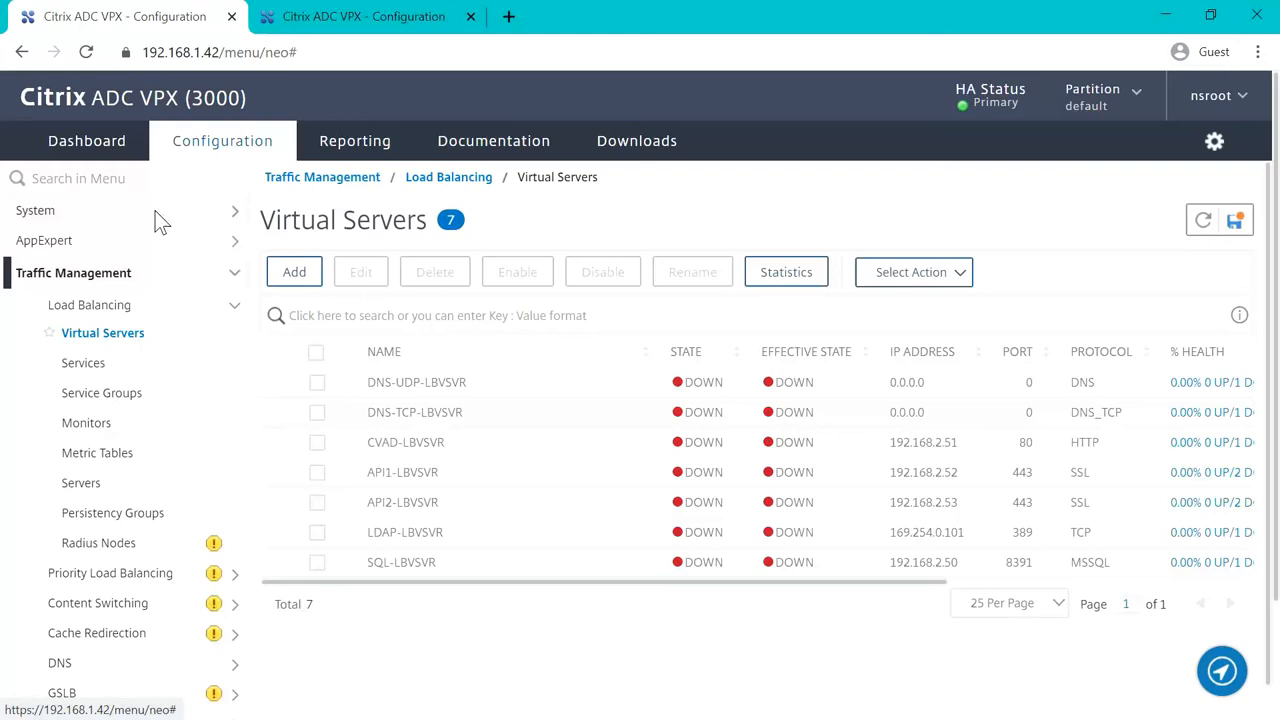
Return to the System section and scroll the menu toward Network > Routes.
left_click(35, 210)
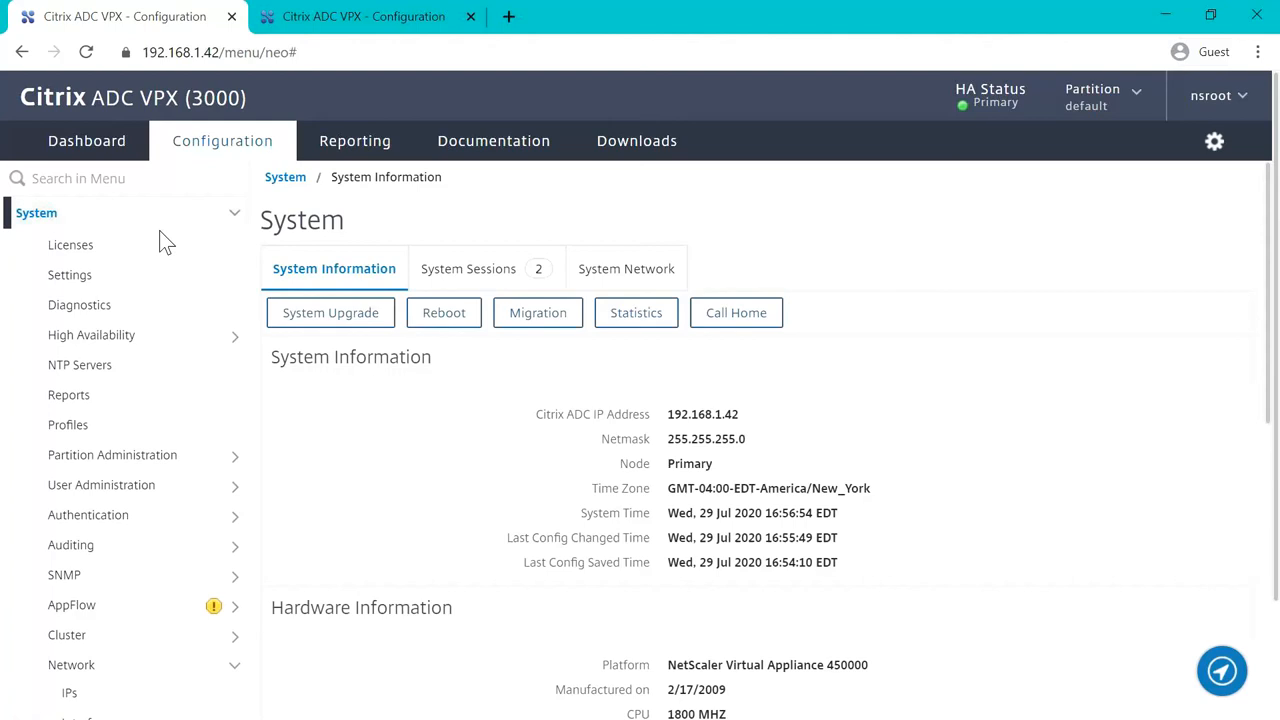
mouse_move(164, 300)
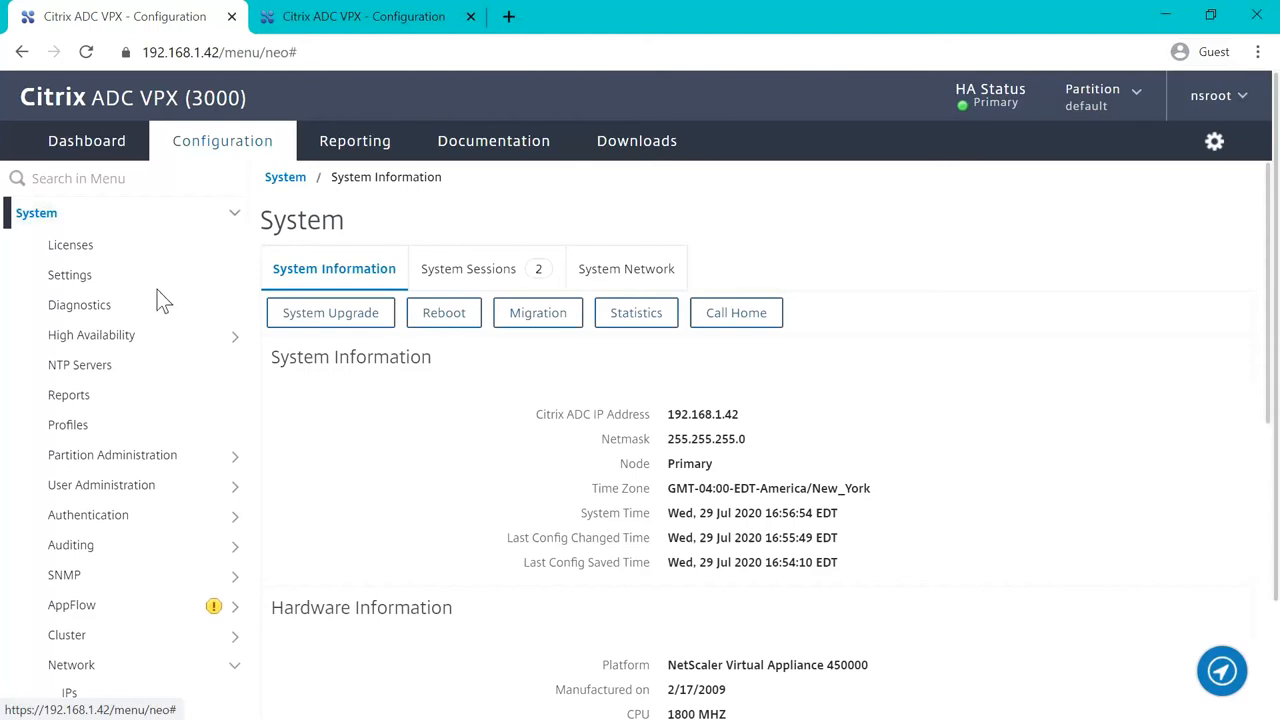
scroll("down", 3)
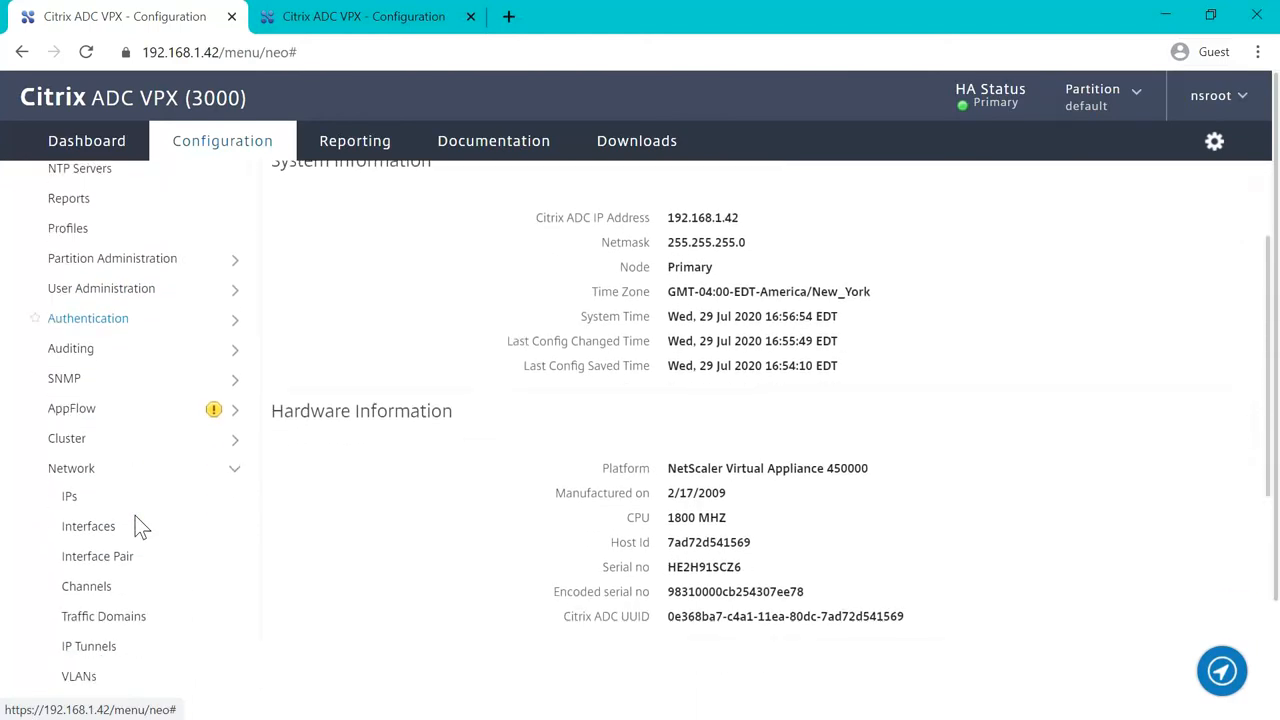
scroll("down", 3)
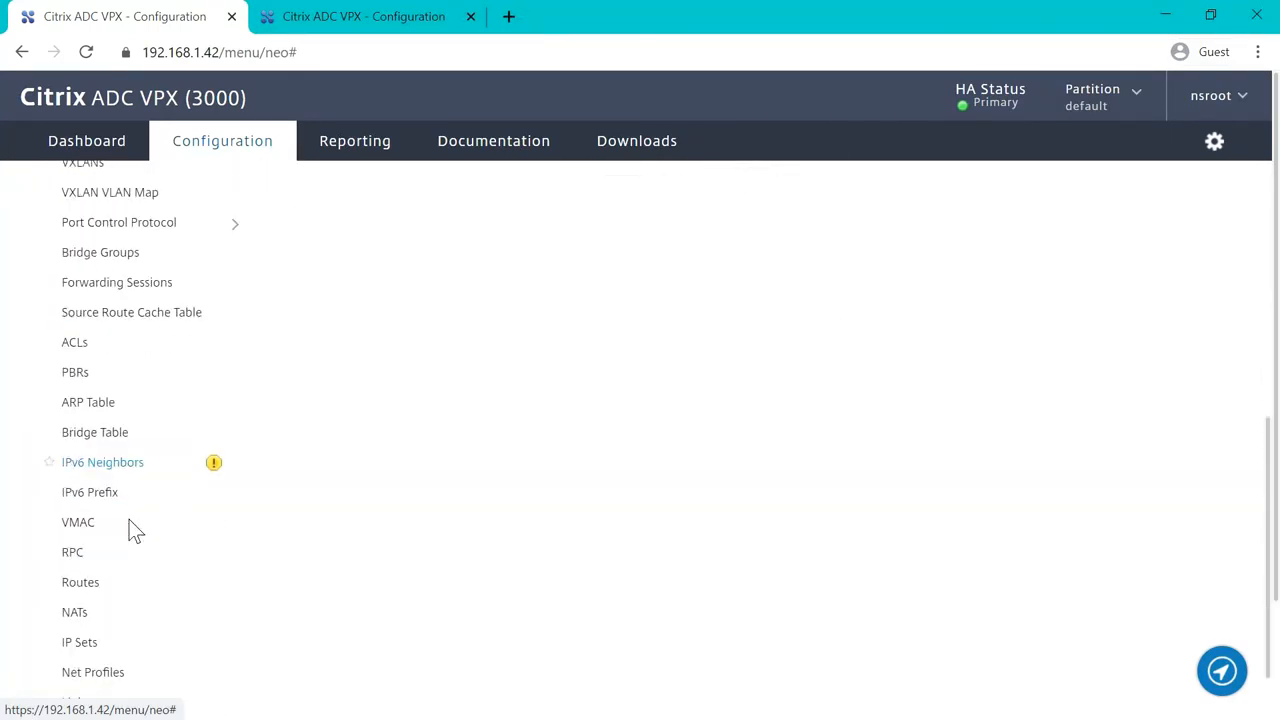
scroll("down", 3)
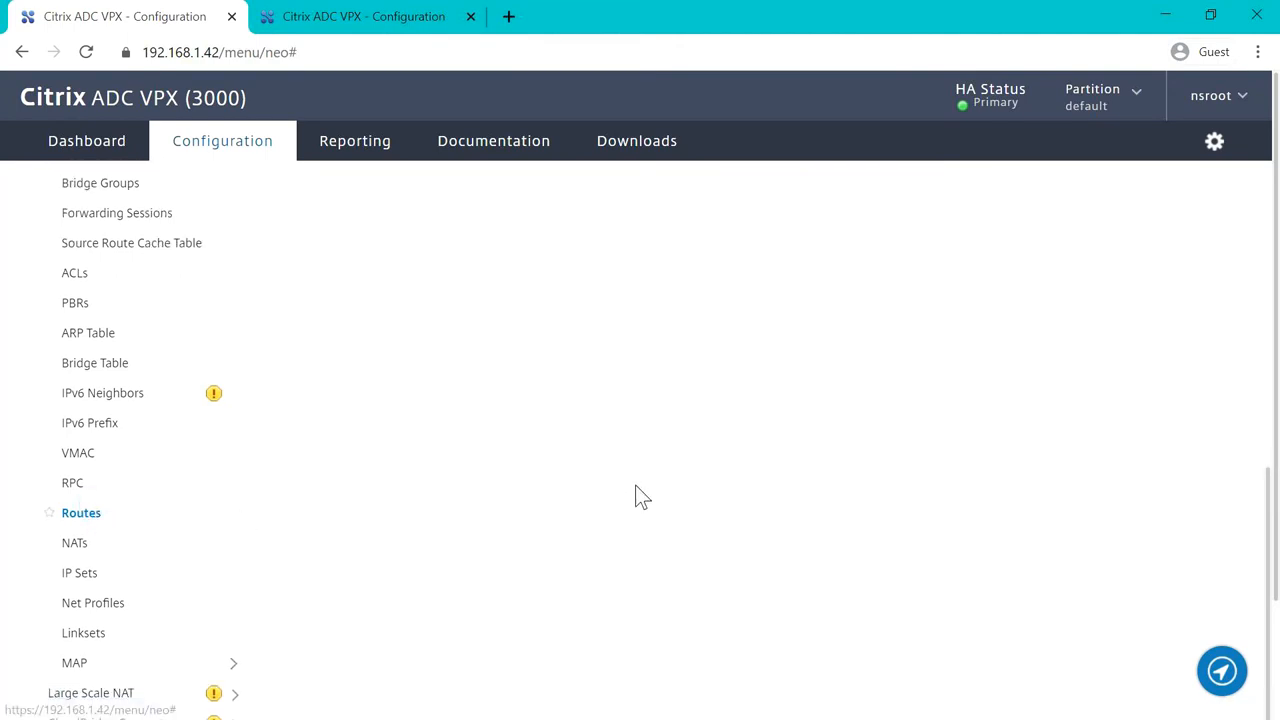
Start adding a route with network 0.0.0.0 and netmask 0.0.0.0.
left_click(81, 512)
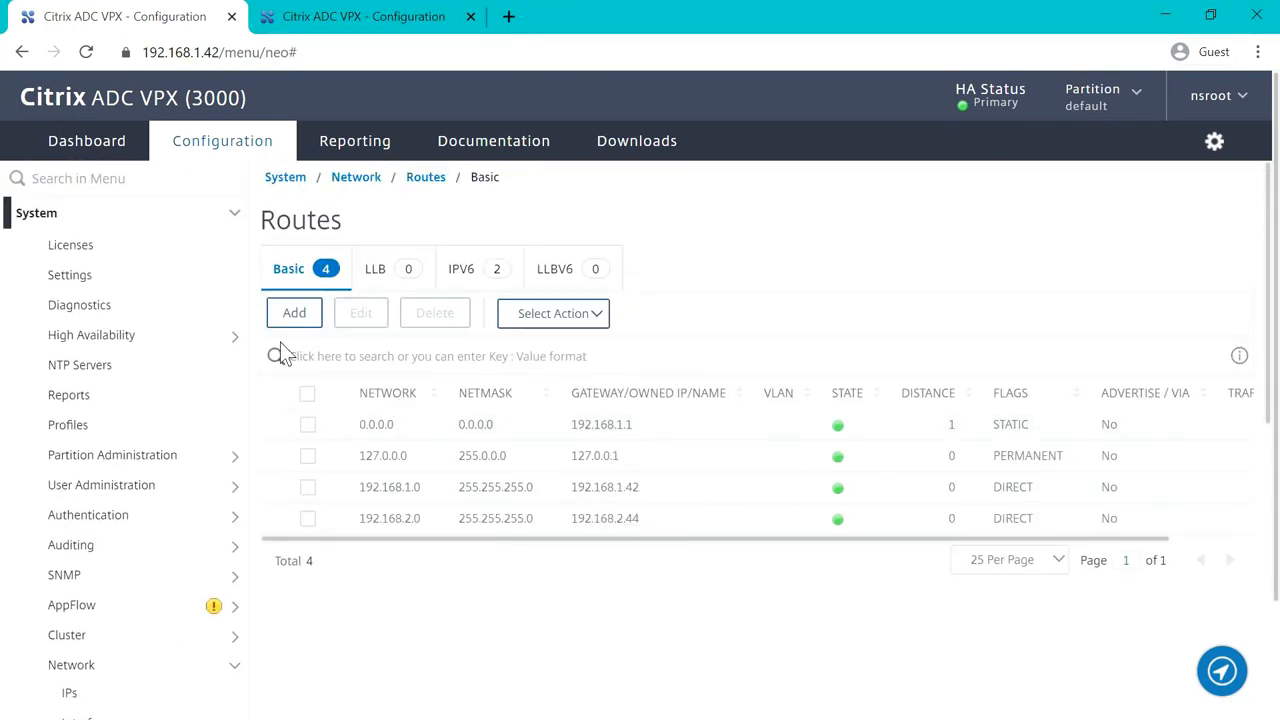
left_click(294, 313)
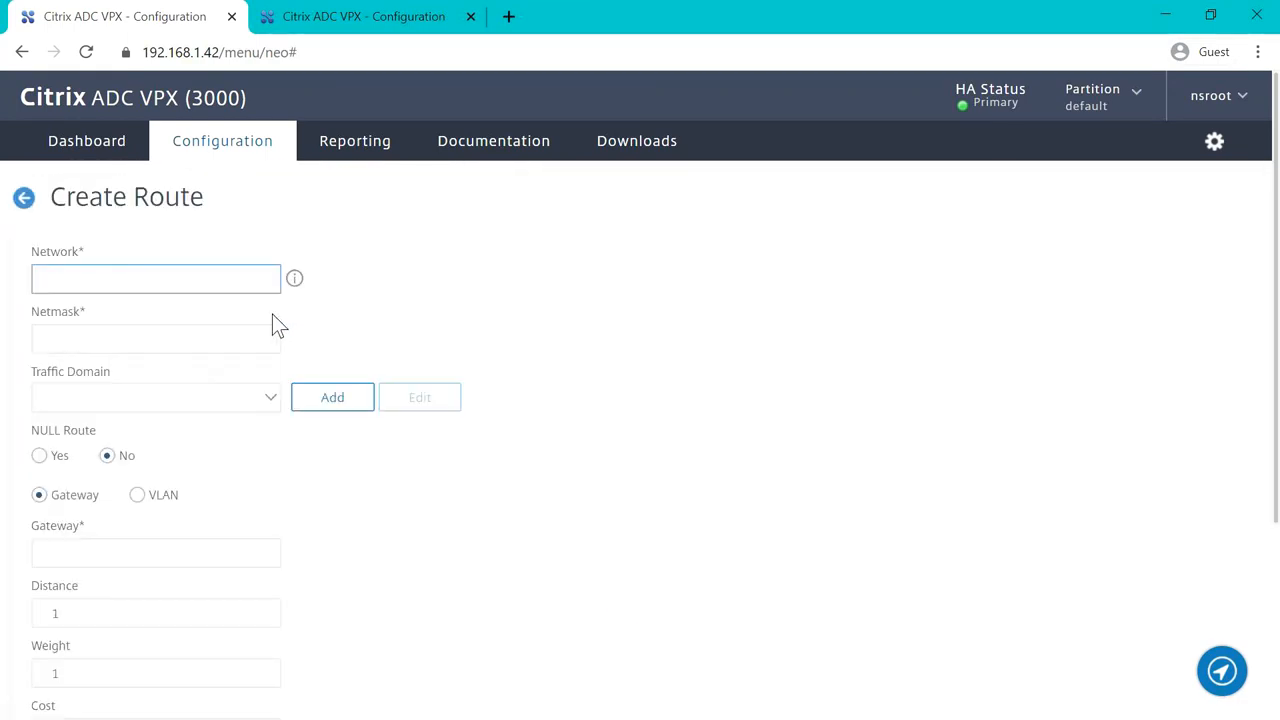
type("0.0.0")
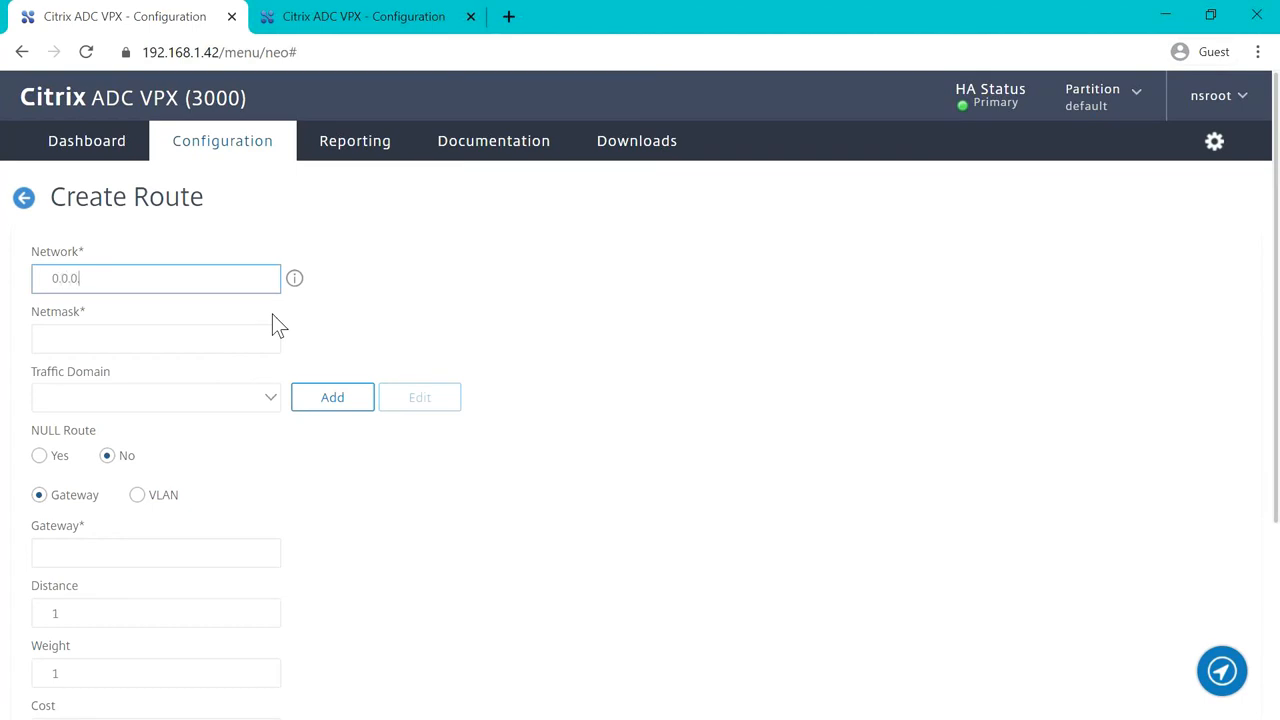
left_click(155, 338)
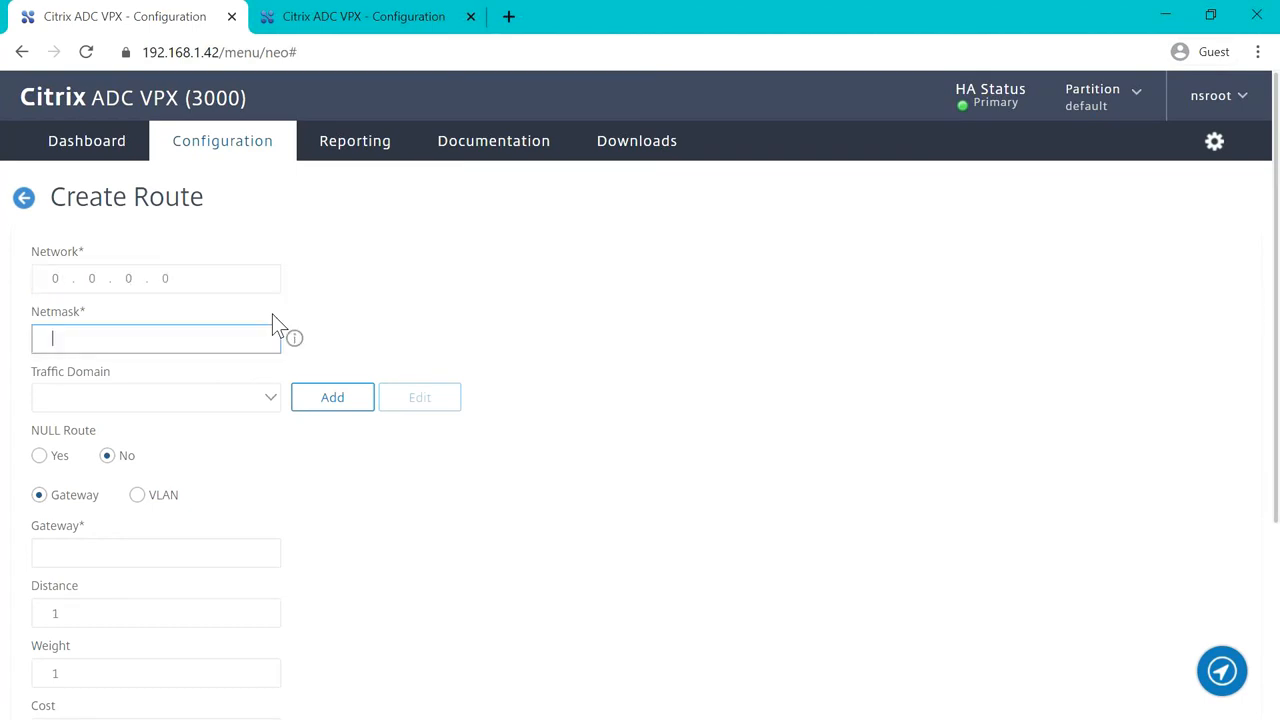
type("0.0")
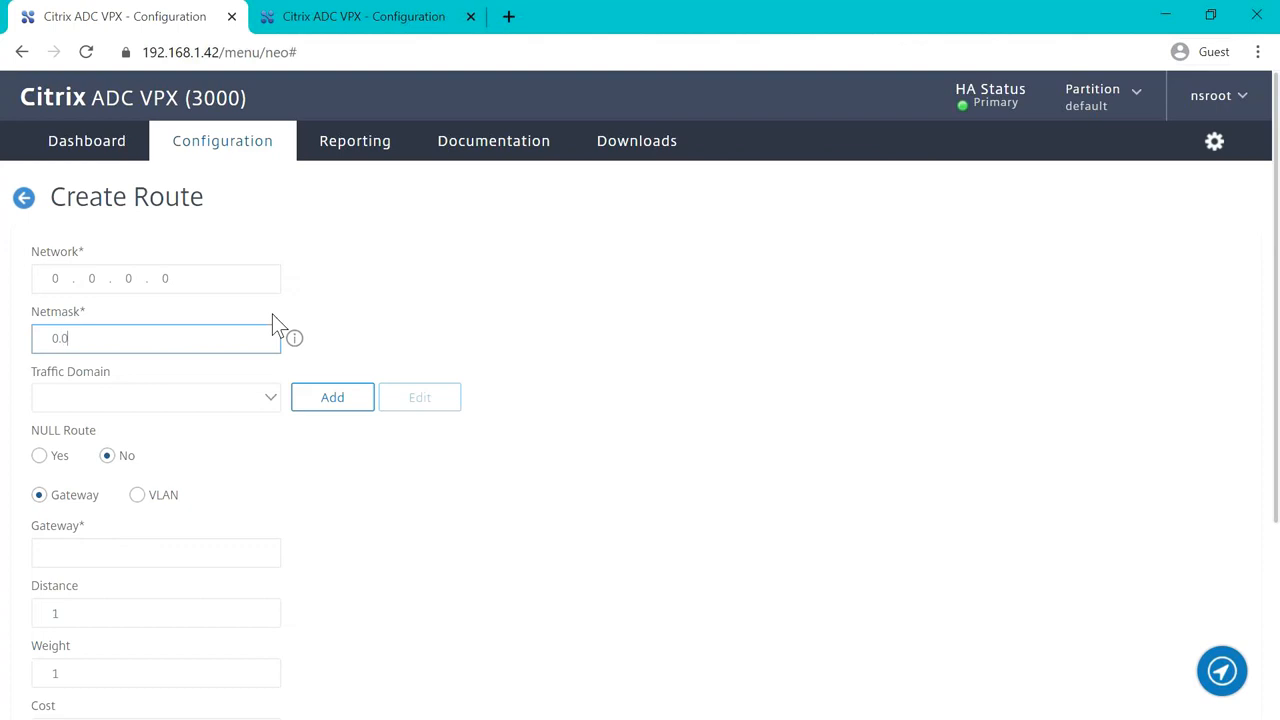
type(".0.0")
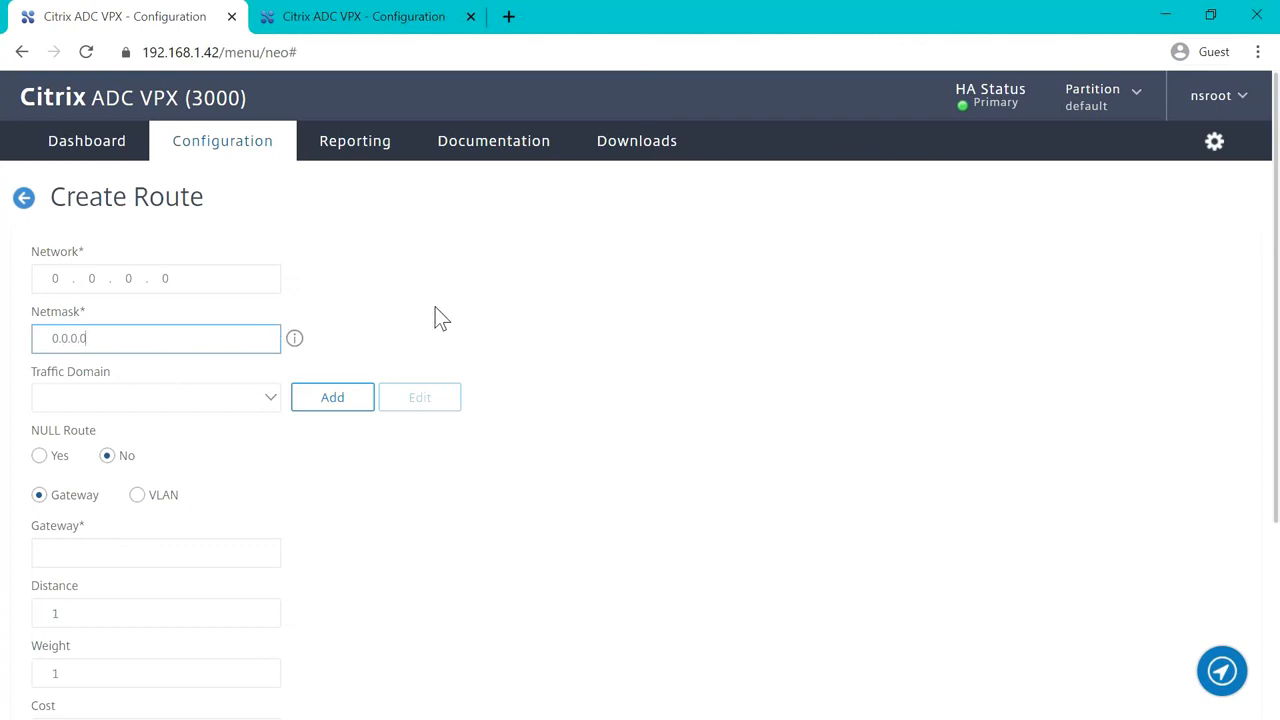
Enter gateway 192.168.2.1 and scroll down to the Create button.
left_click(155, 552)
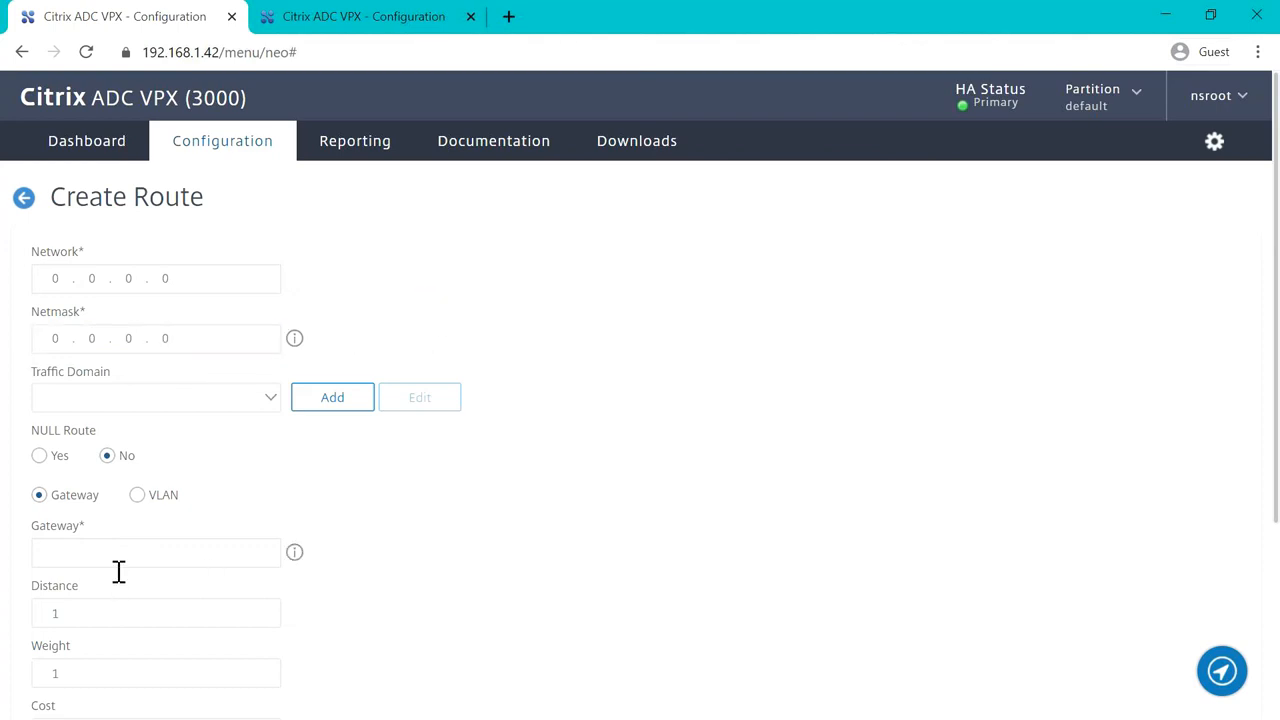
left_click(155, 552)
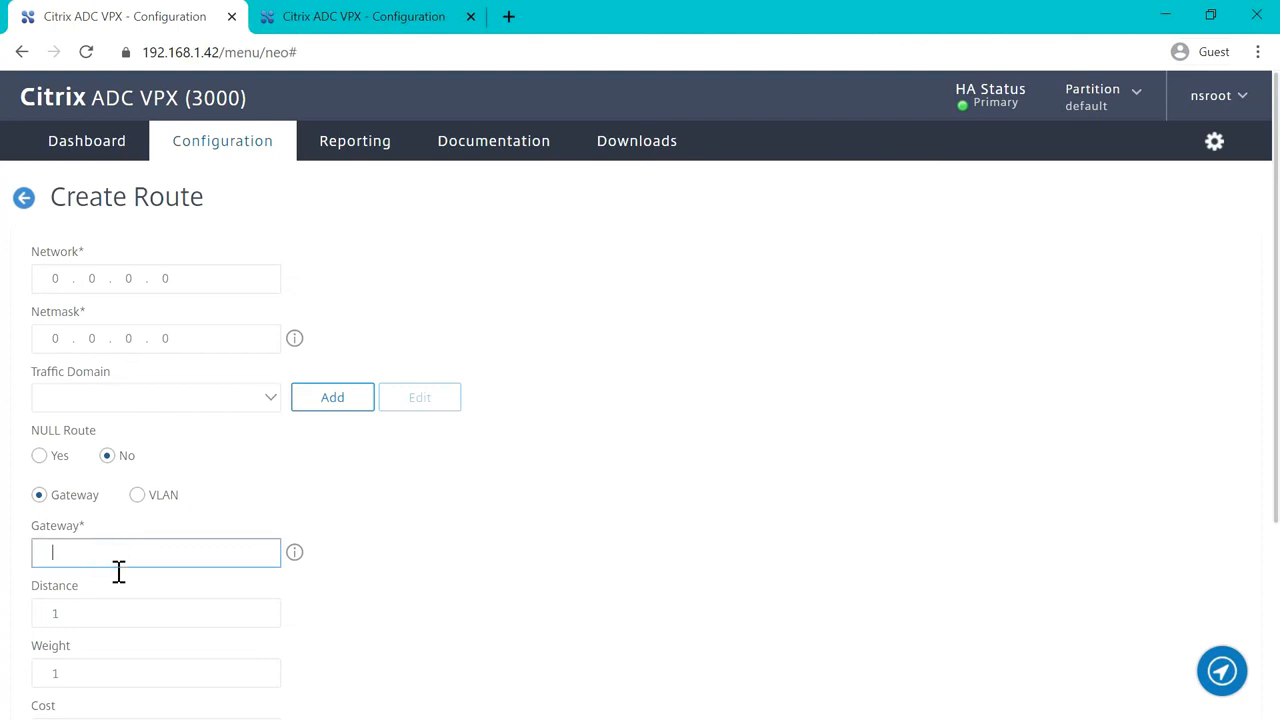
type("192")
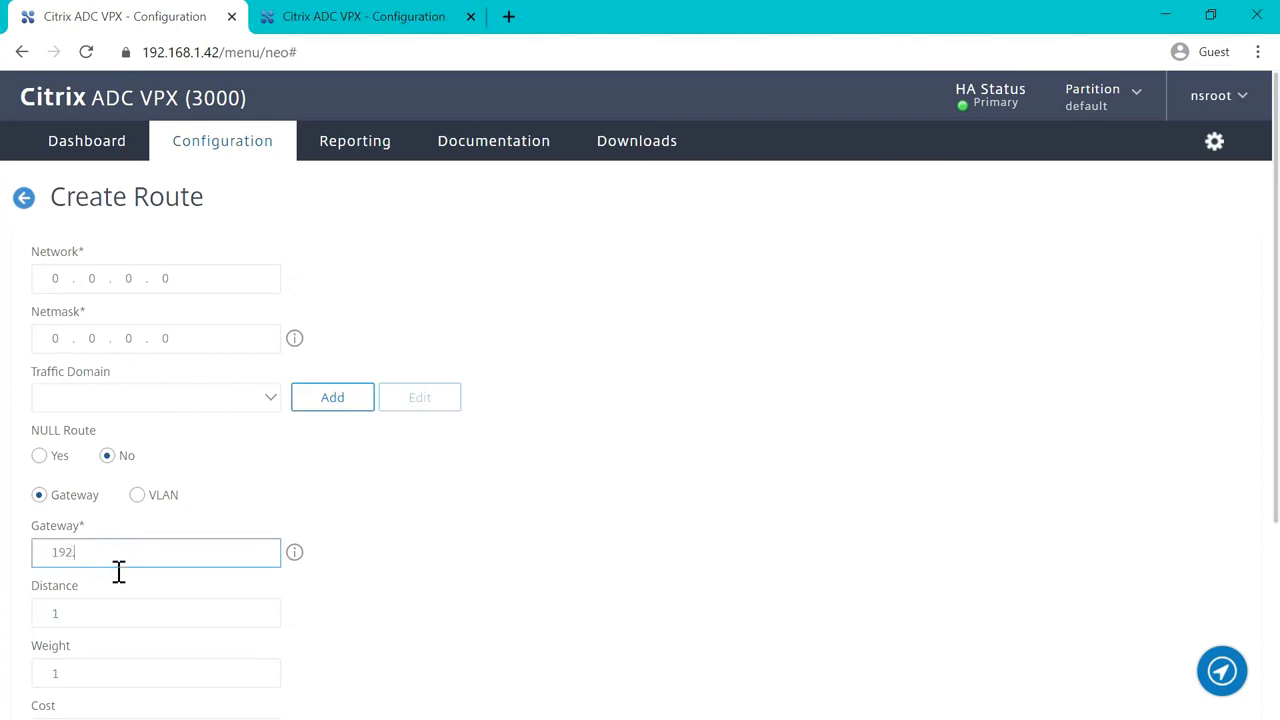
type(".168.2.1")
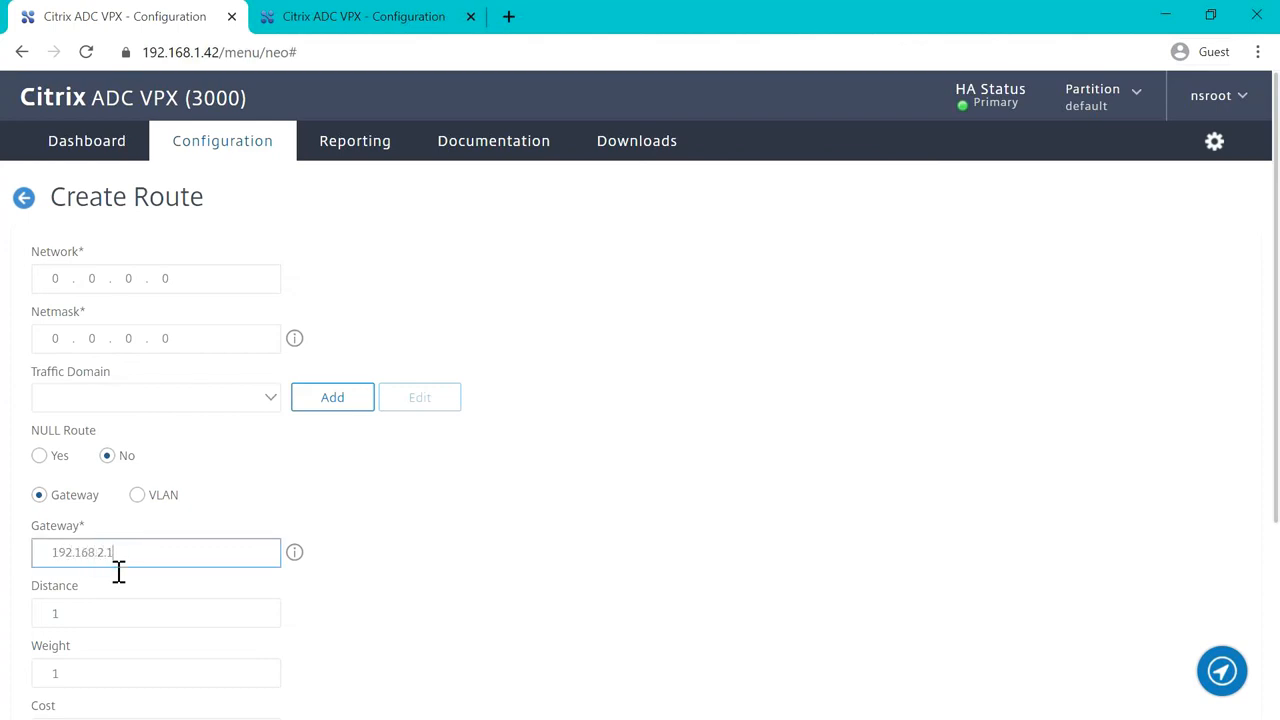
scroll("down", 3)
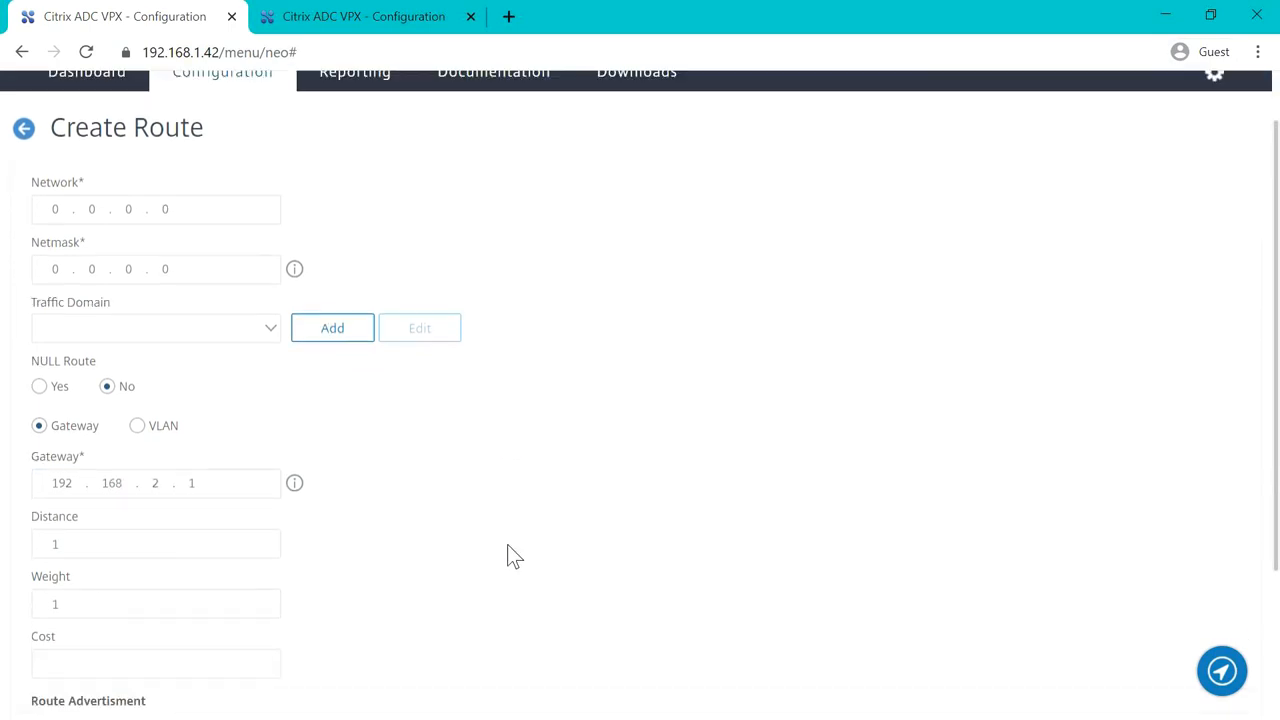
scroll("down", 3)
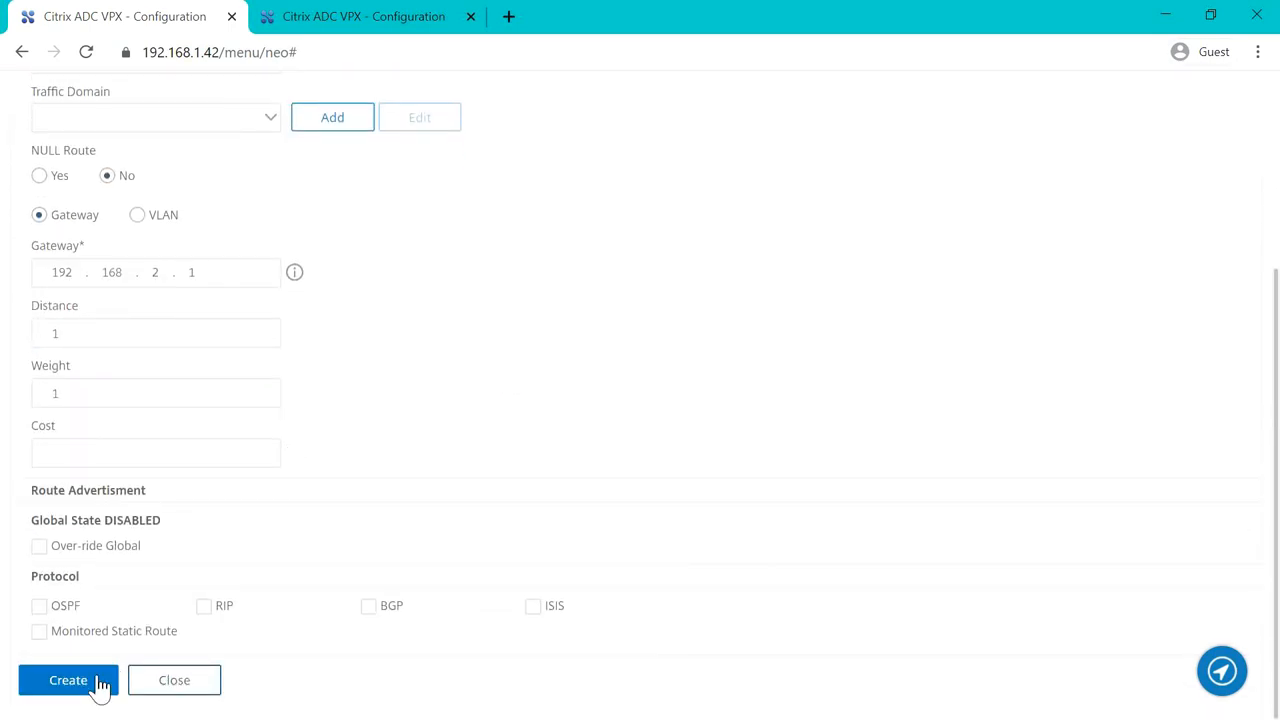
Create the 0.0.0.0 route via 192.168.2.1, then delete the old one via 192.168.1.1.
left_click(68, 680)
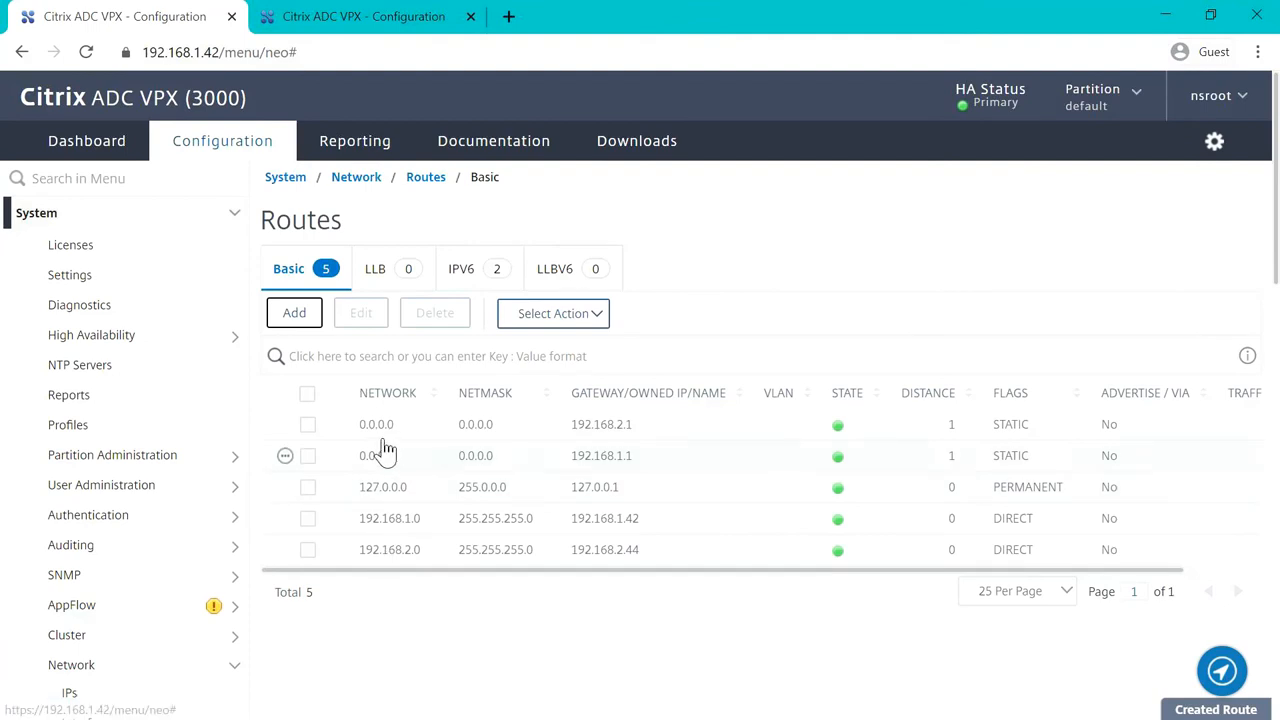
left_click(307, 455)
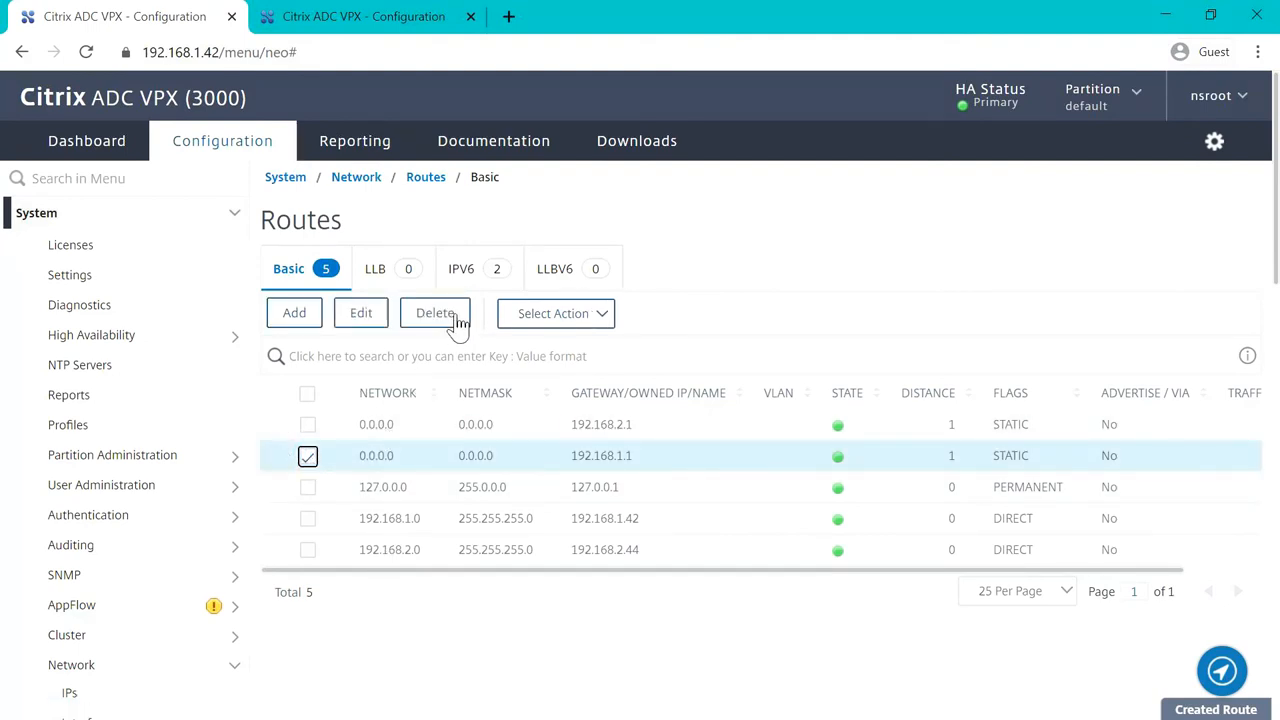
left_click(435, 313)
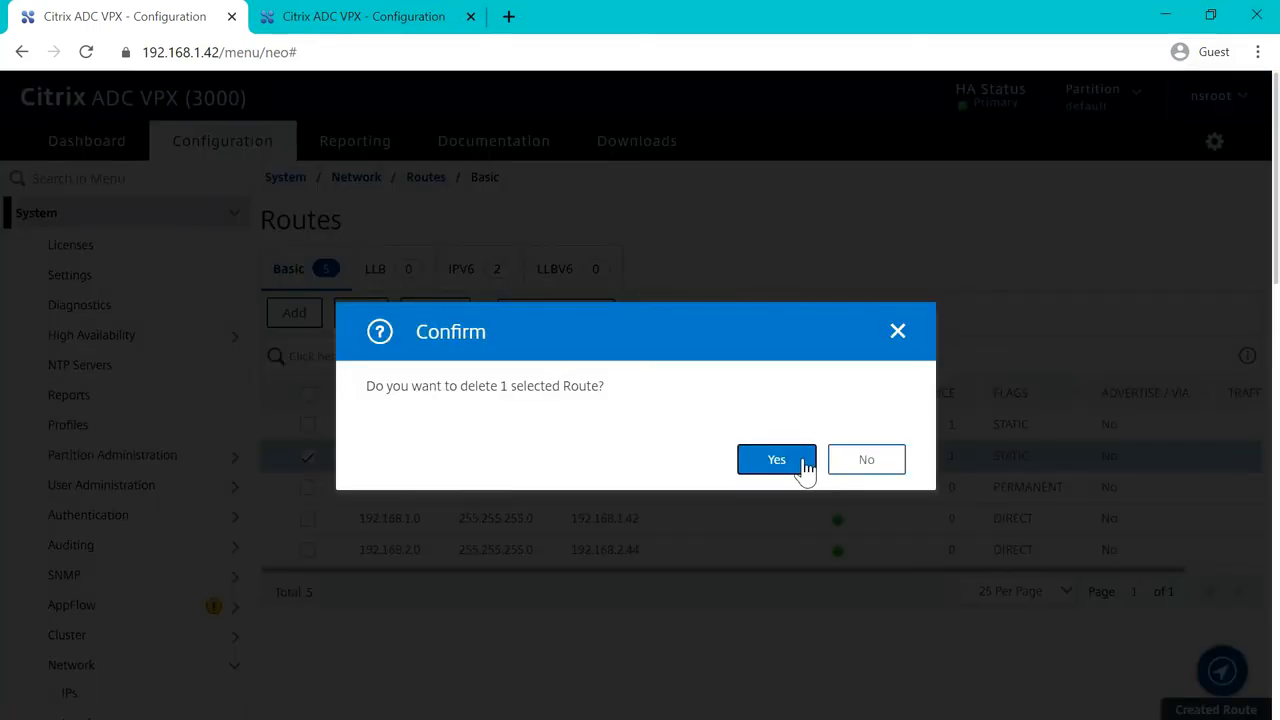
left_click(776, 459)
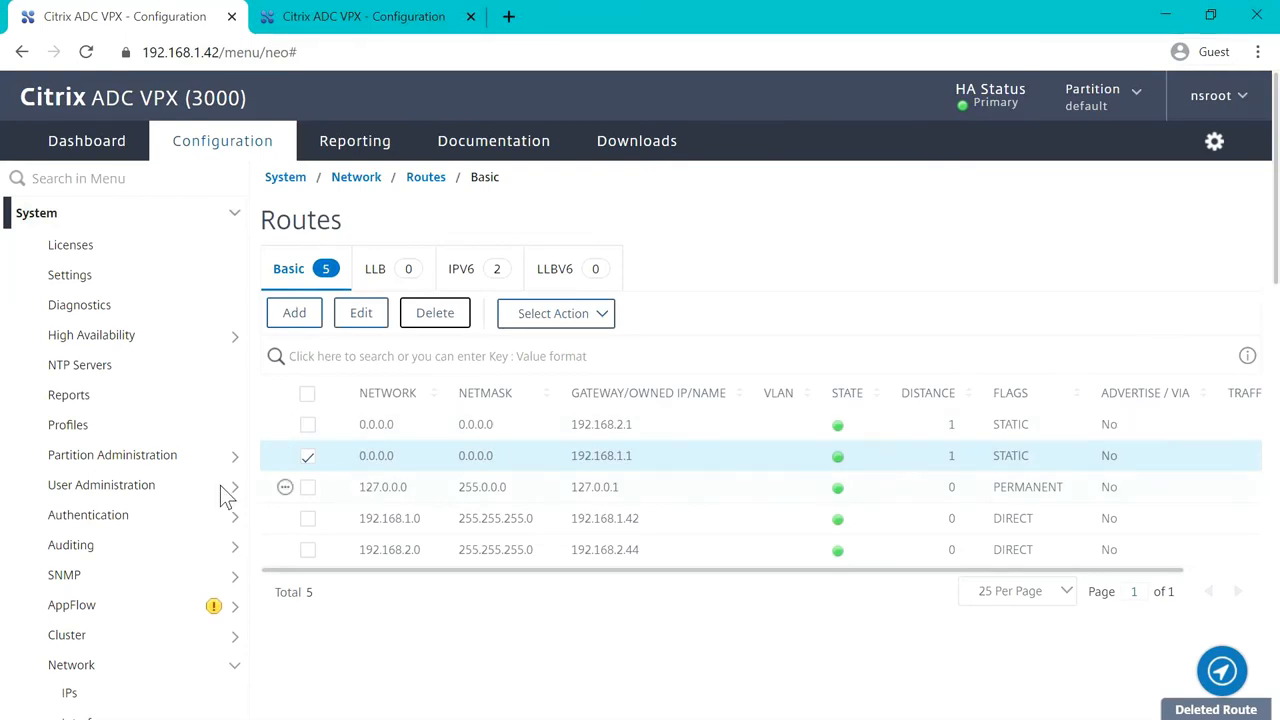
Save the running configuration and review the four Basic routes, default via 192.168.2.1.
left_click(70, 275)
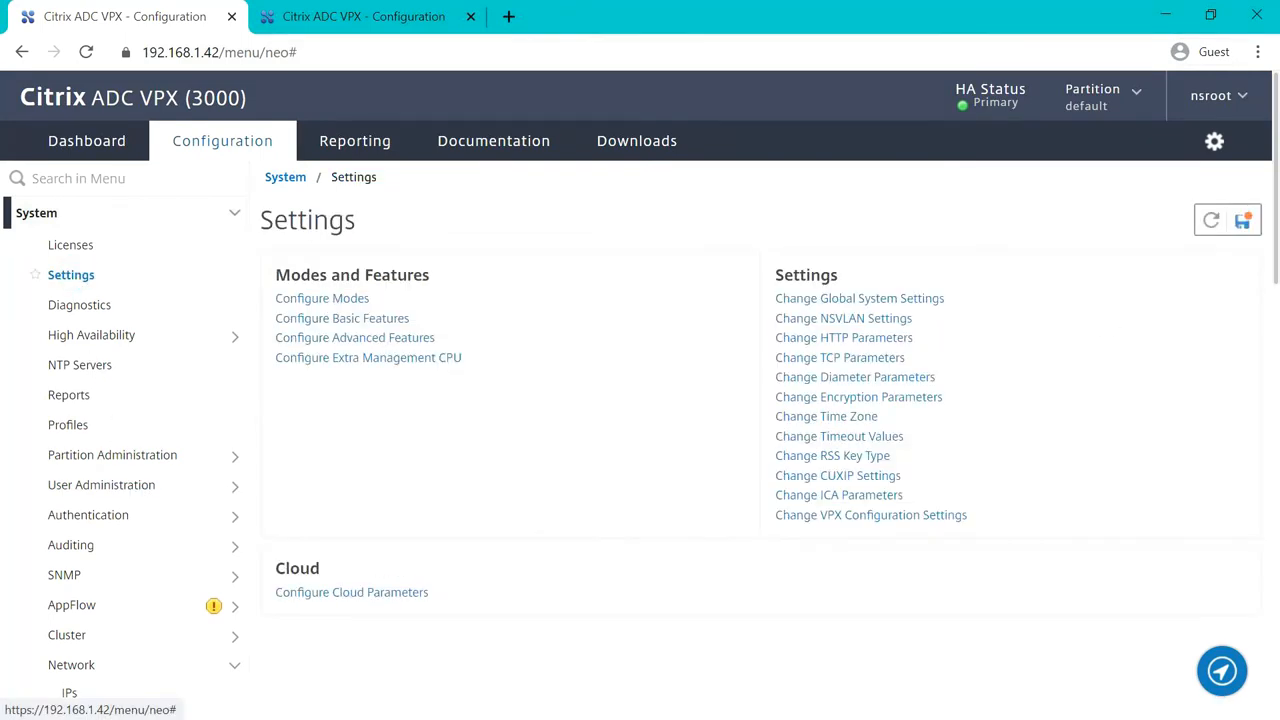
mouse_move(1211, 220)
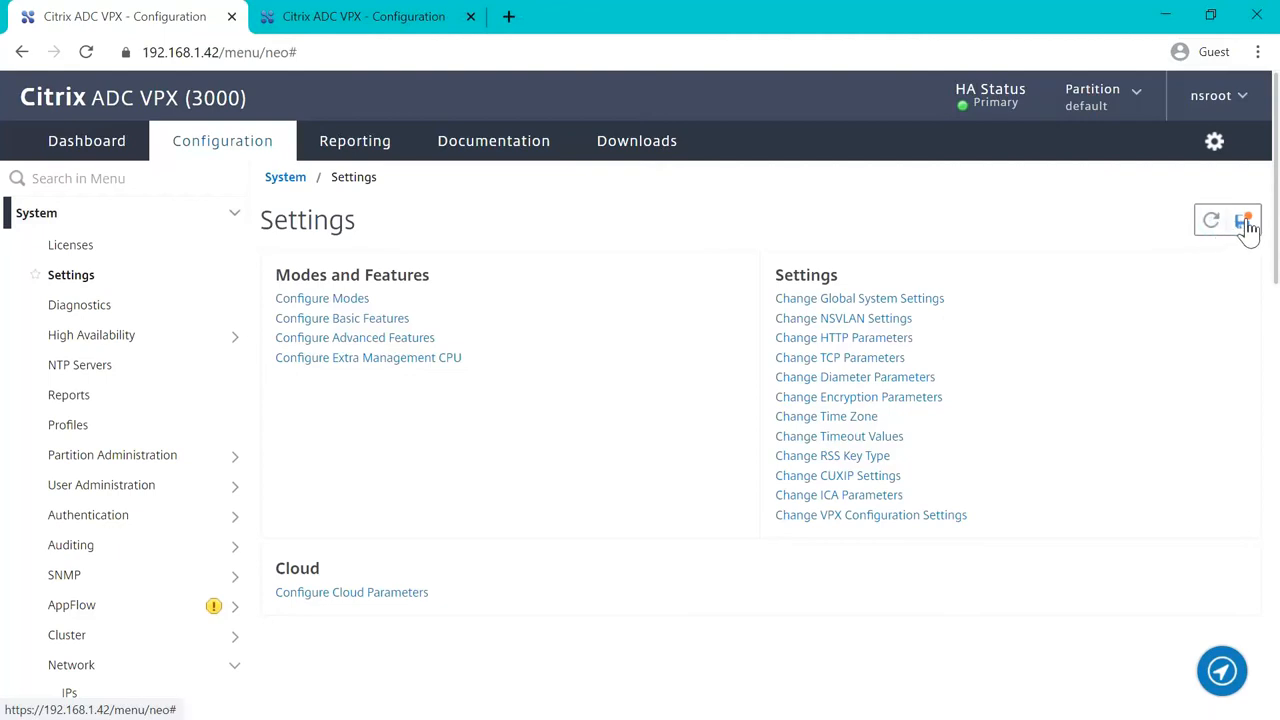
left_click(1243, 220)
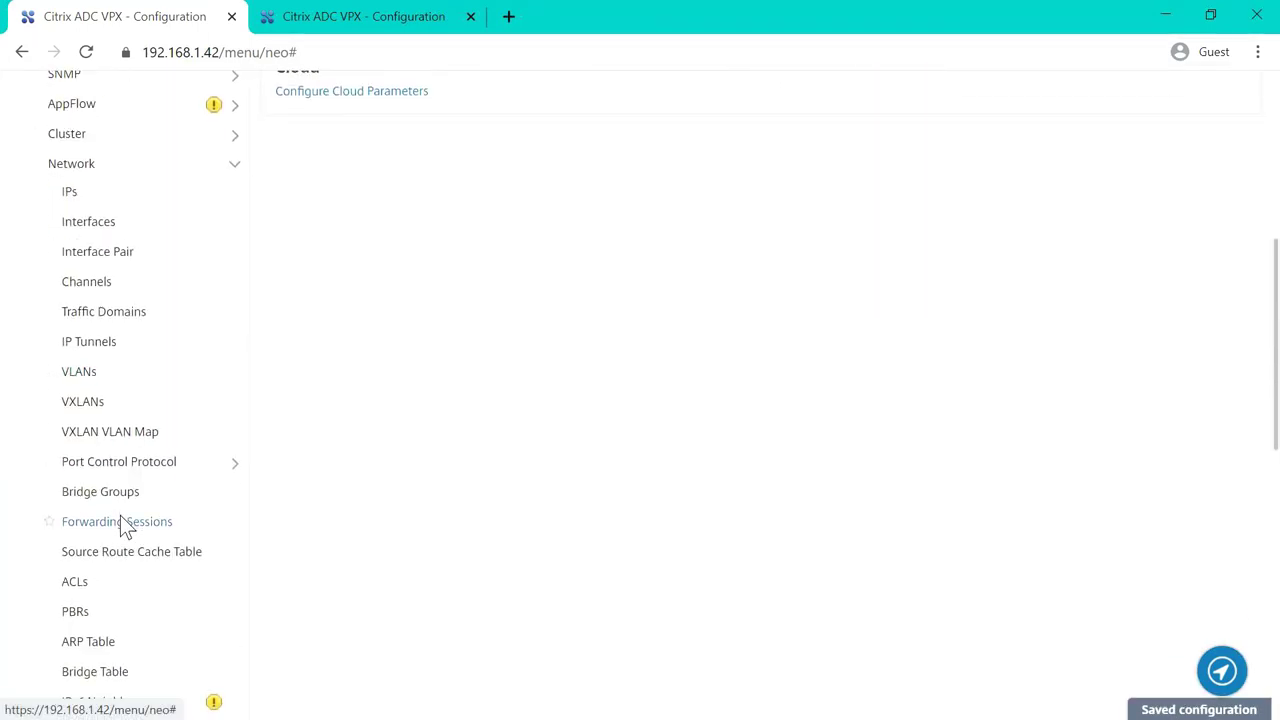
scroll("down", 3)
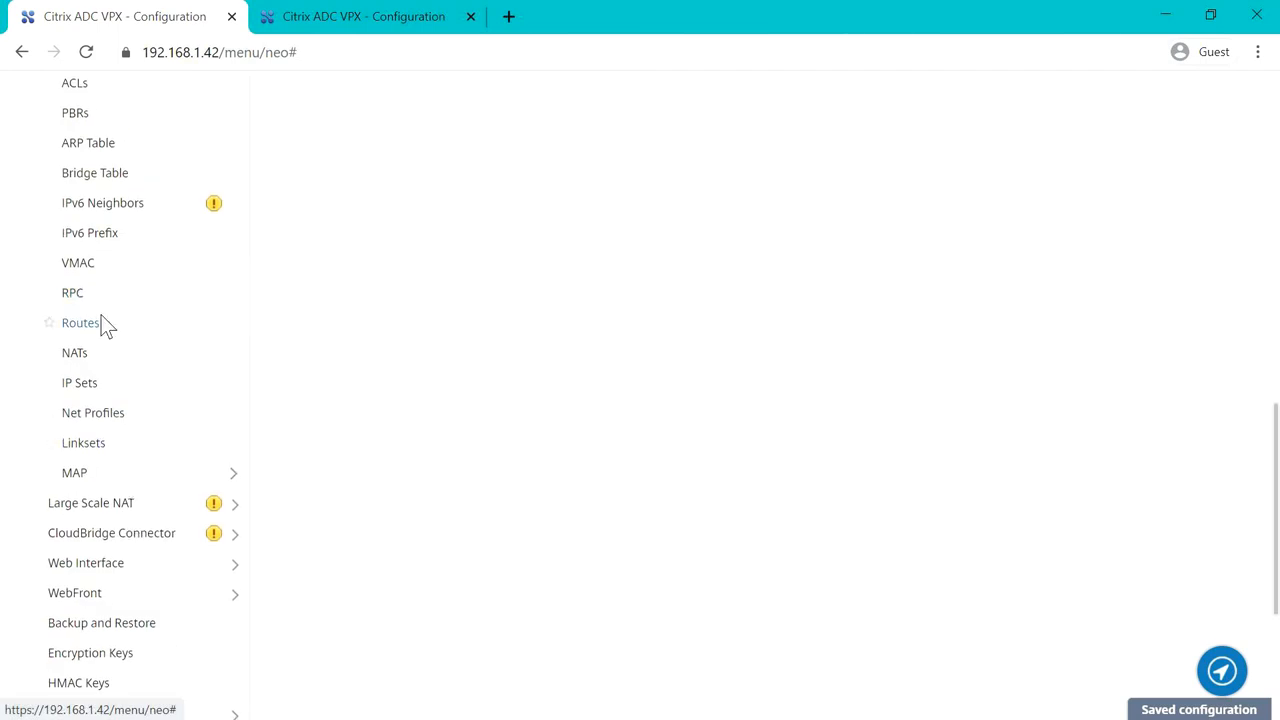
left_click(80, 322)
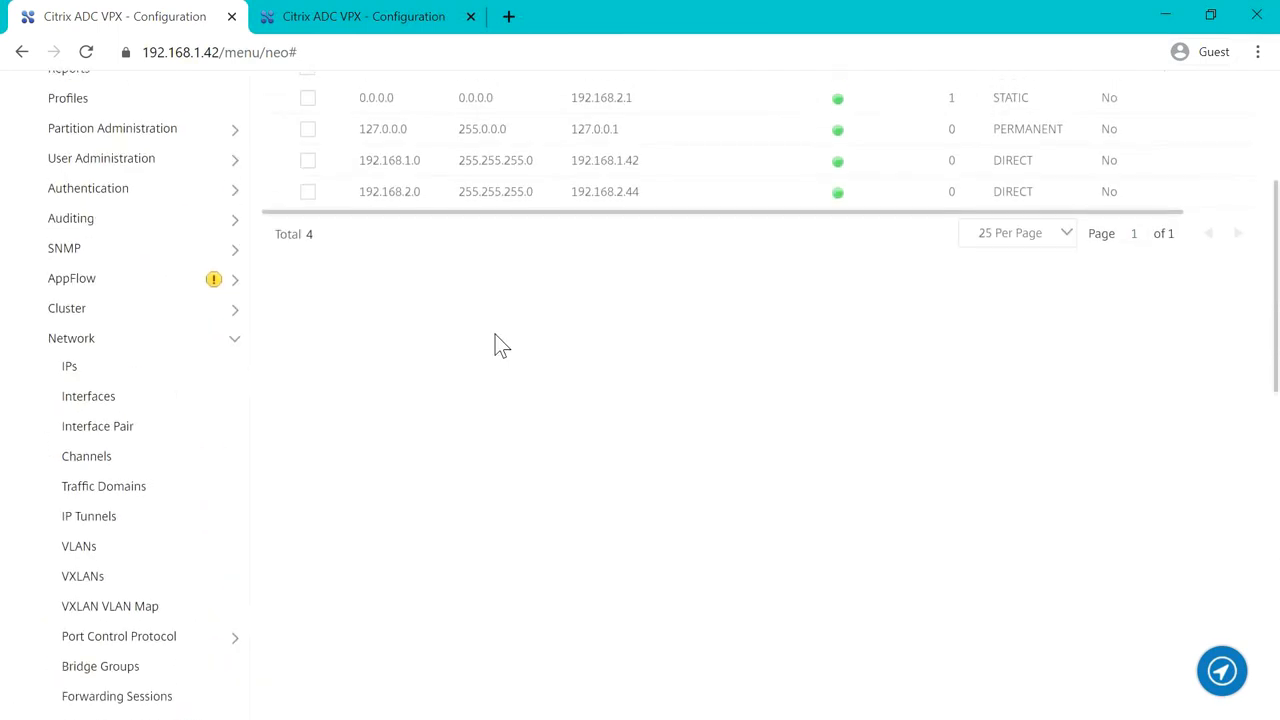
scroll("up", 3)
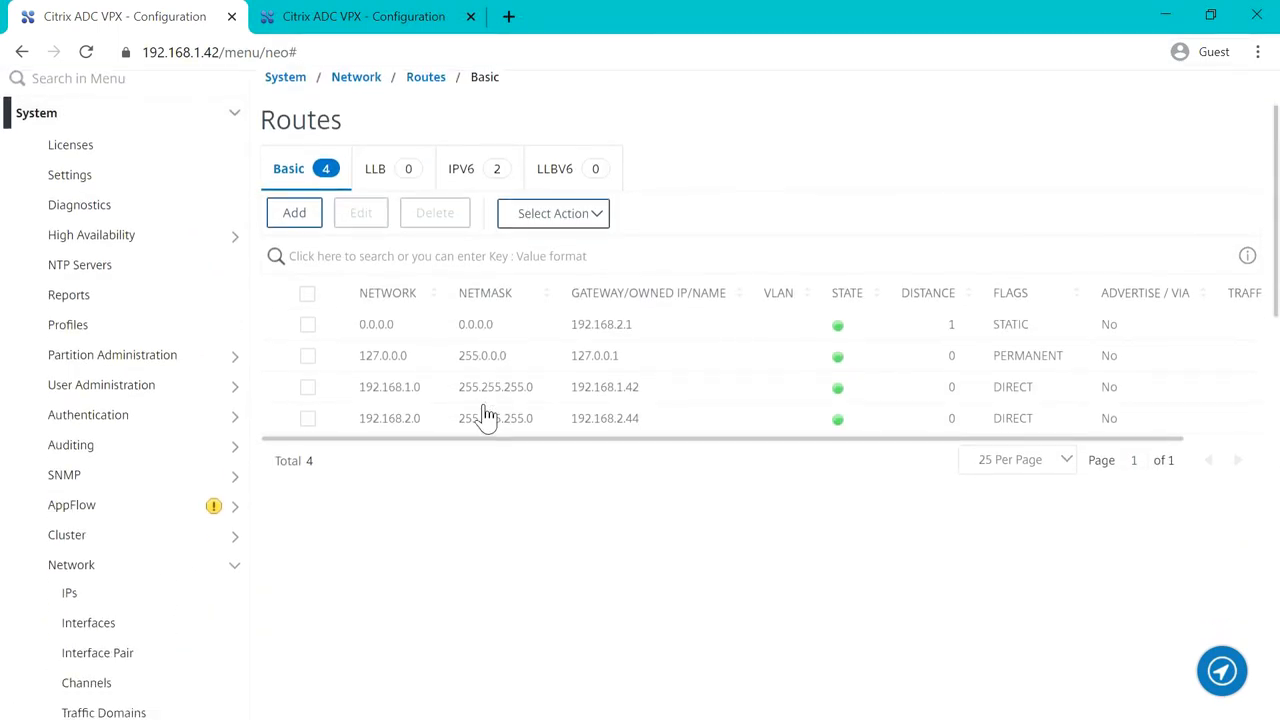
scroll("down", 3)
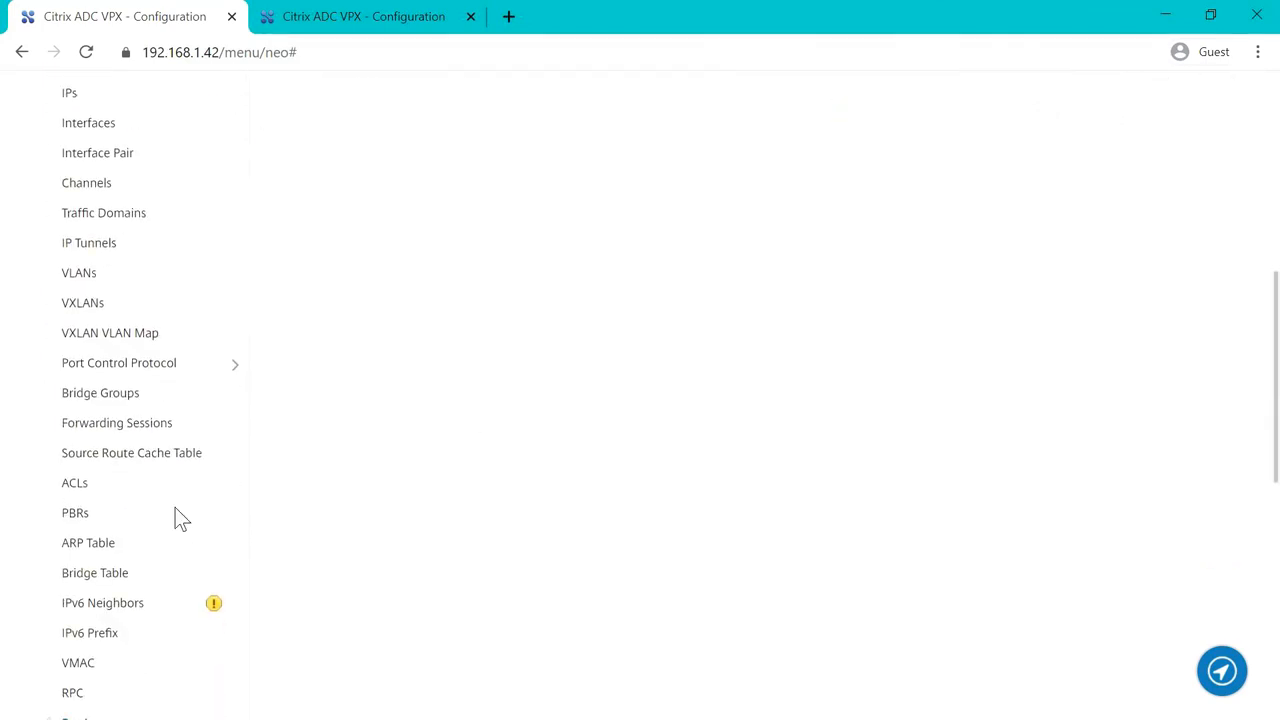
scroll("up", 3)
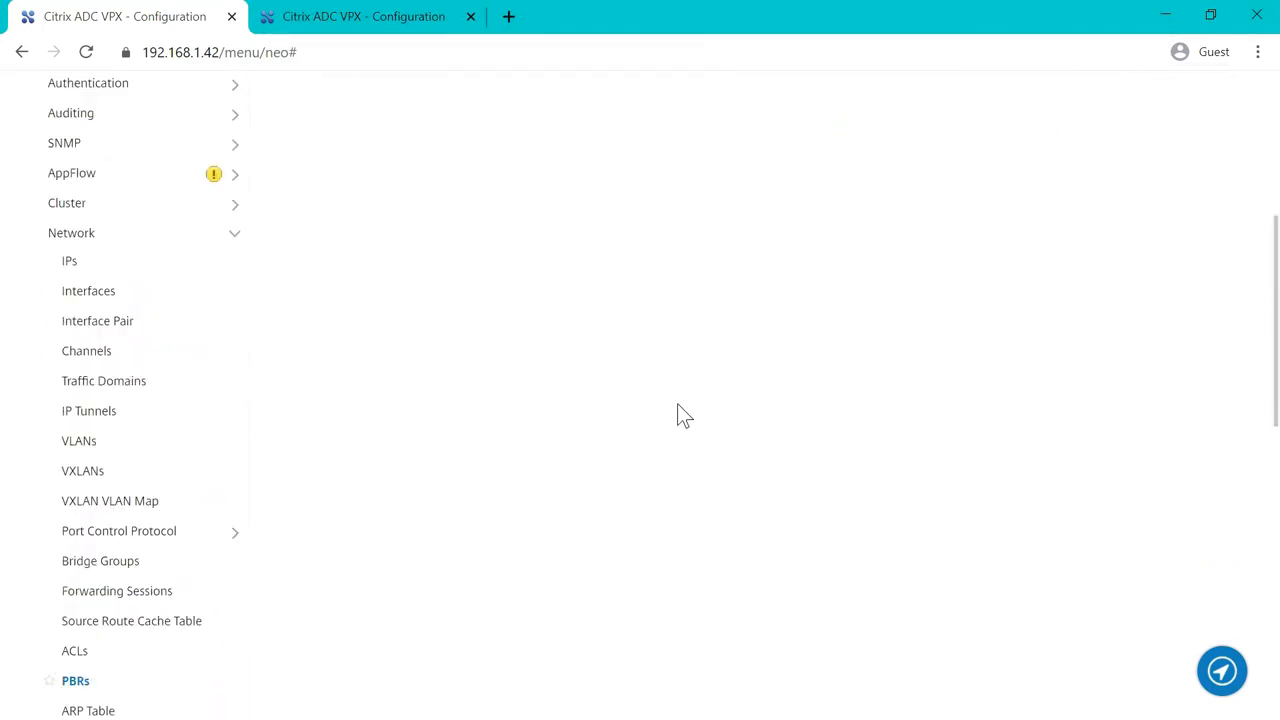
View the PBRs list, scrolling right to see MGMT_PBR's hits and active status.
left_click(75, 680)
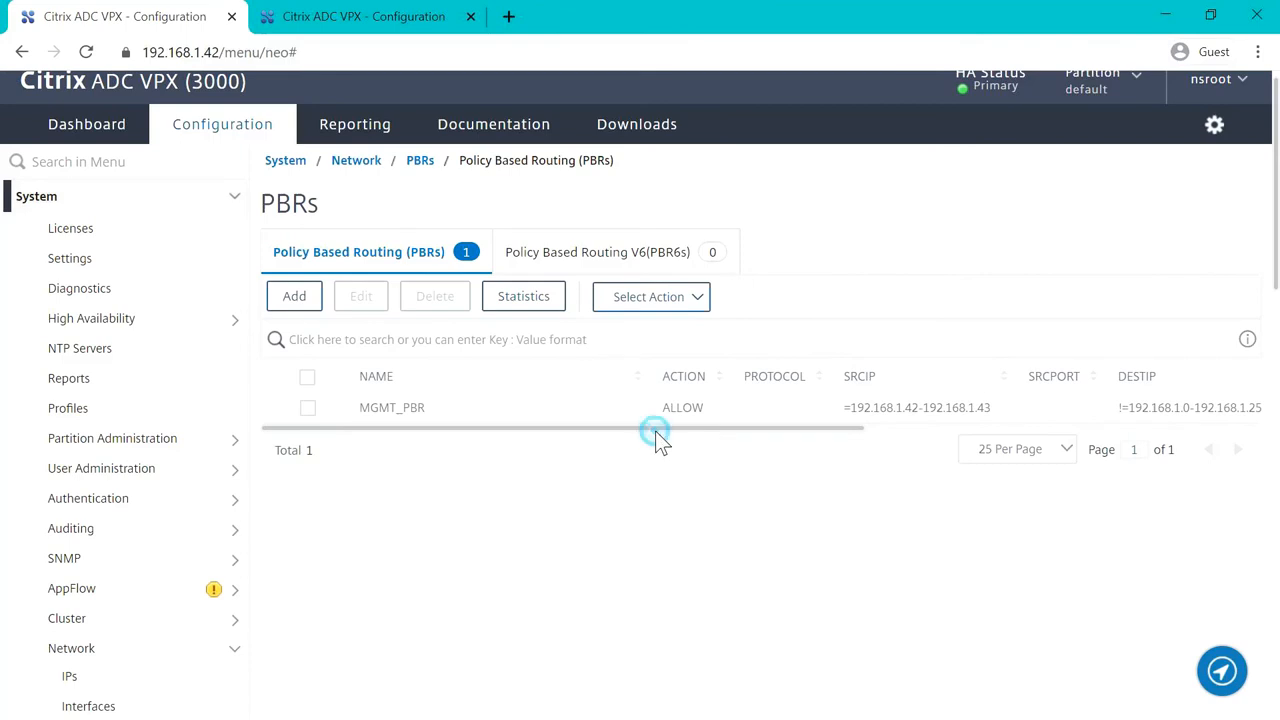
scroll("right", 3)
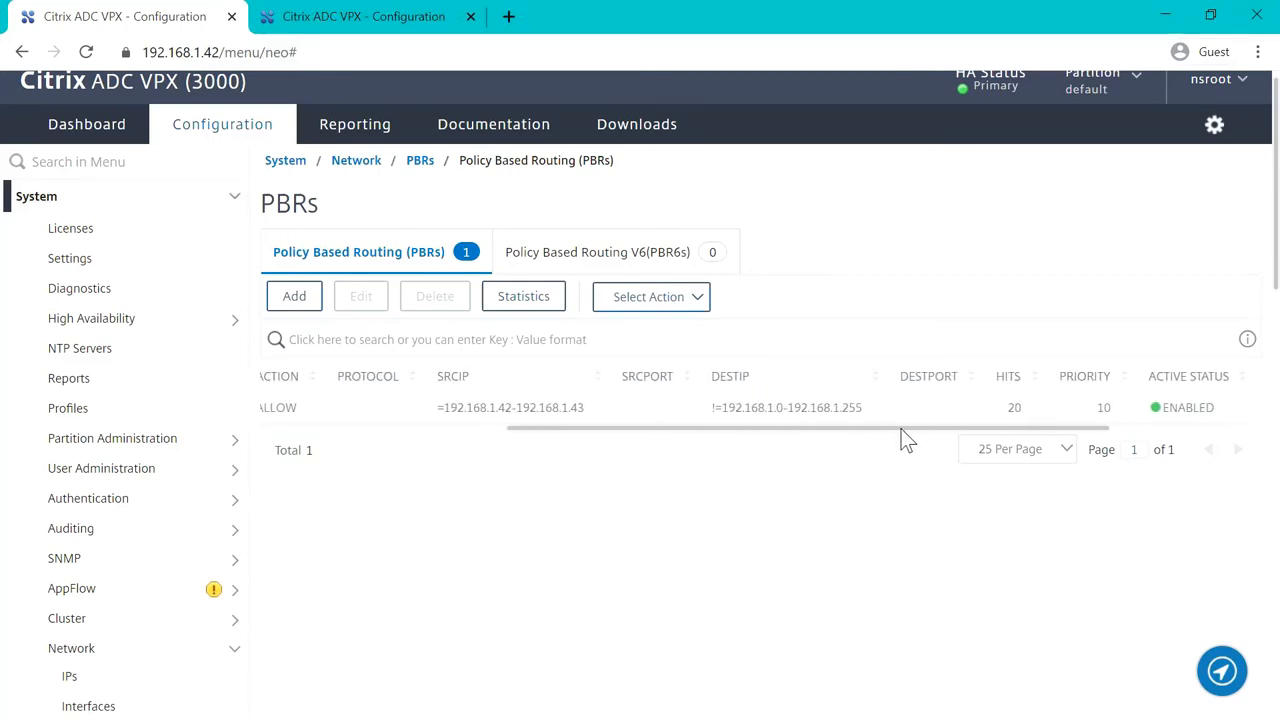
scroll("right", 3)
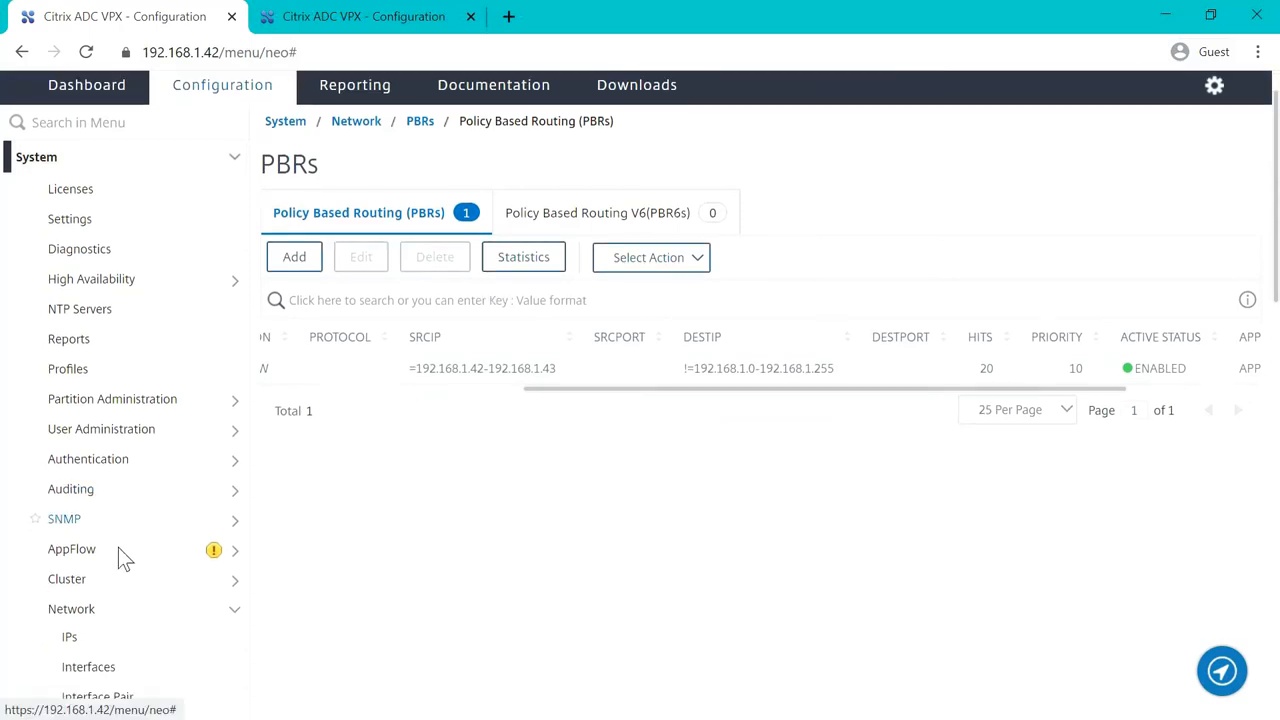
scroll("down", 3)
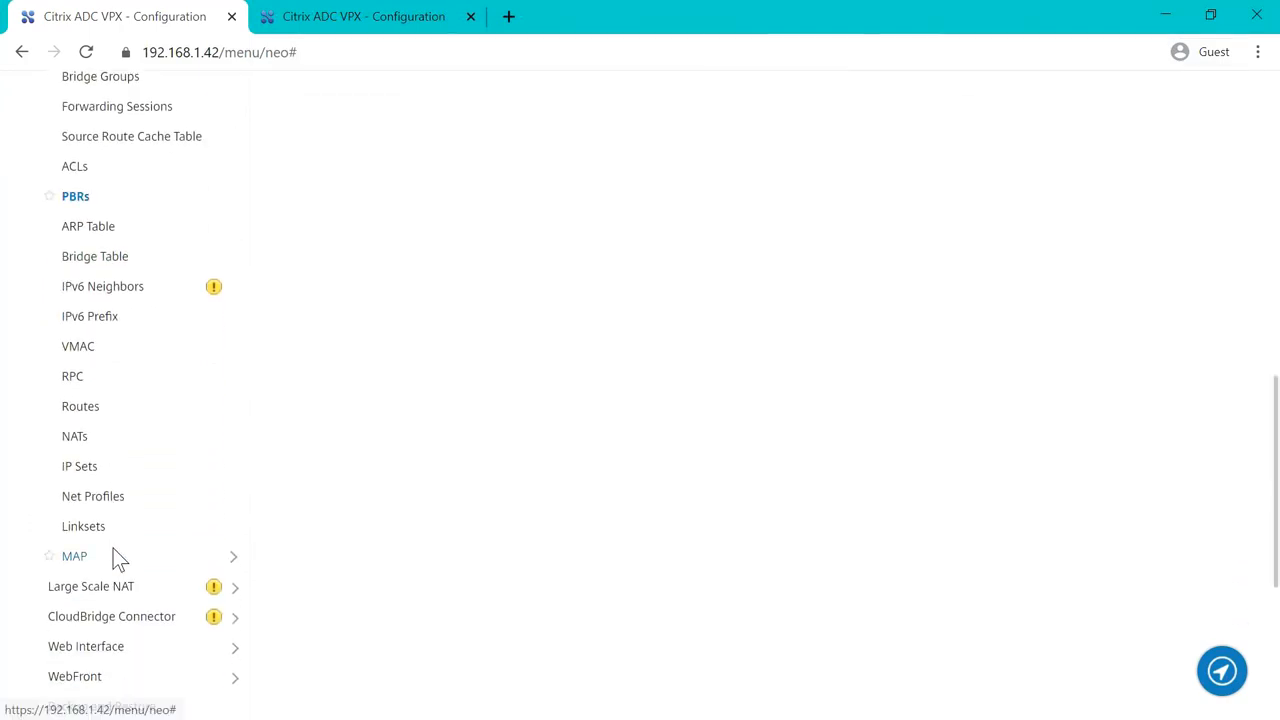
scroll("down", 3)
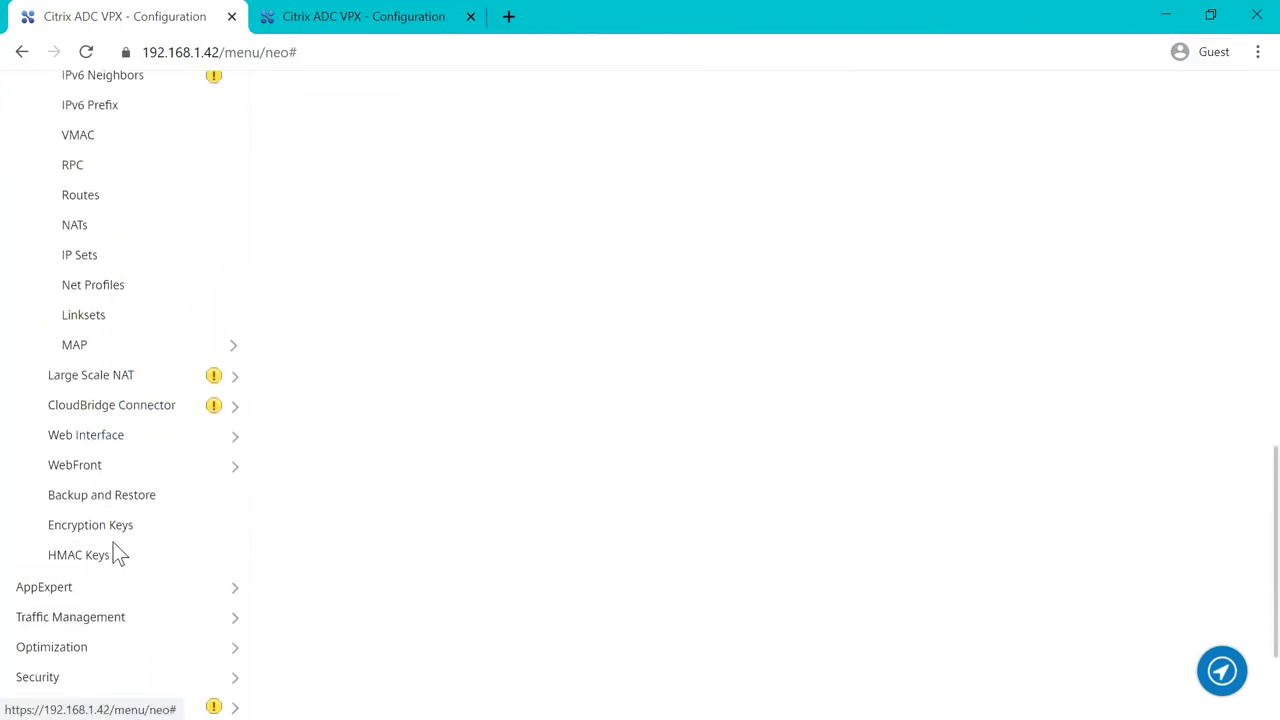
Check load-balancing services and virtual servers, noting LDAP1-SVC and LDAP-LBVSVR are down.
left_click(70, 616)
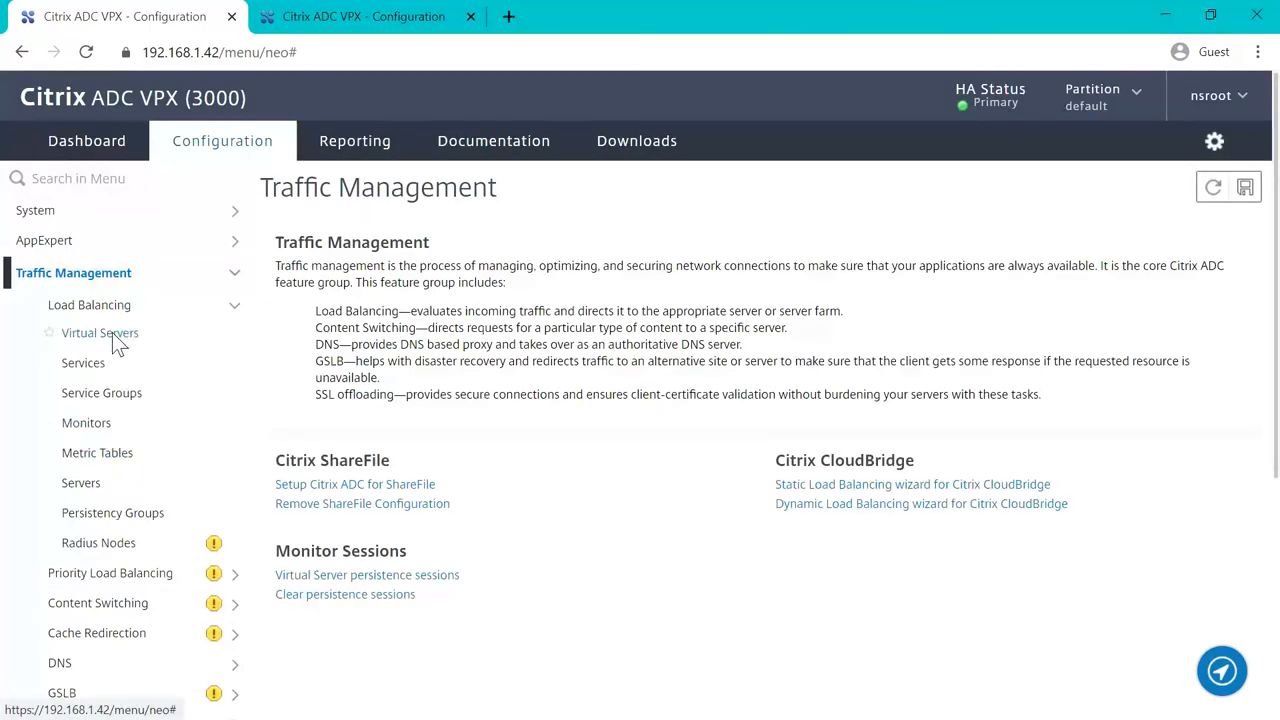
left_click(83, 362)
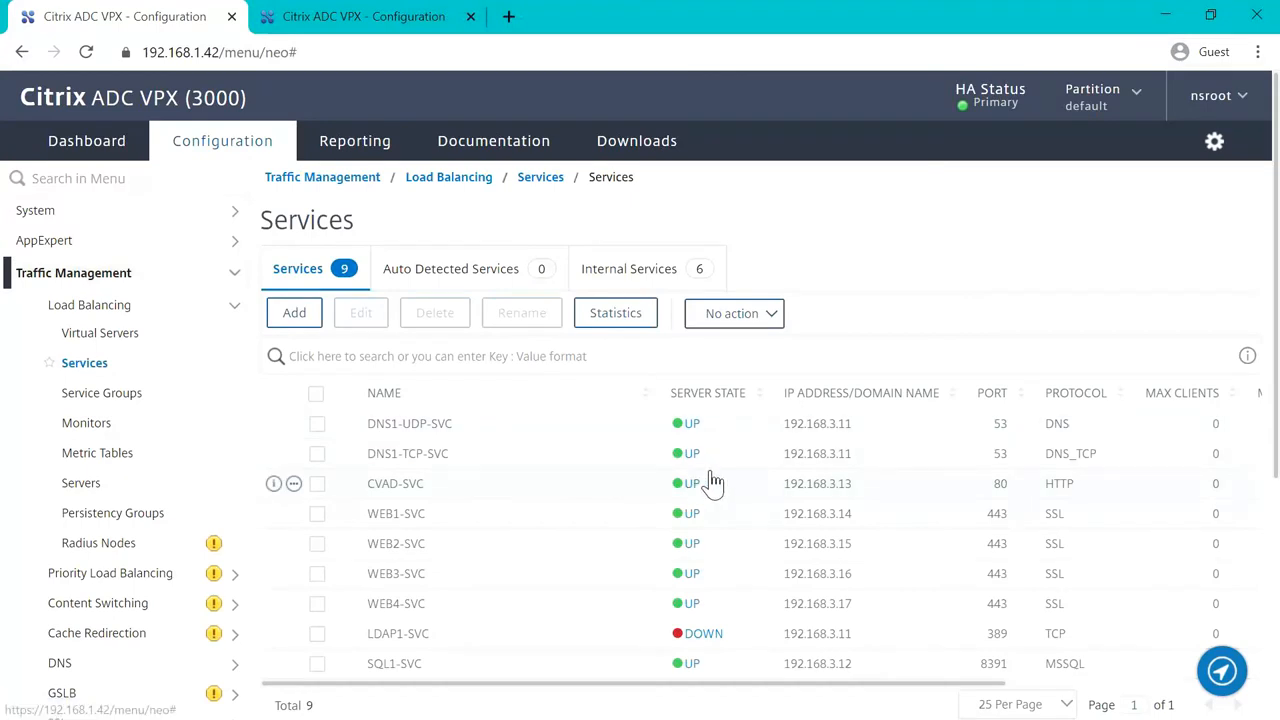
mouse_move(349, 272)
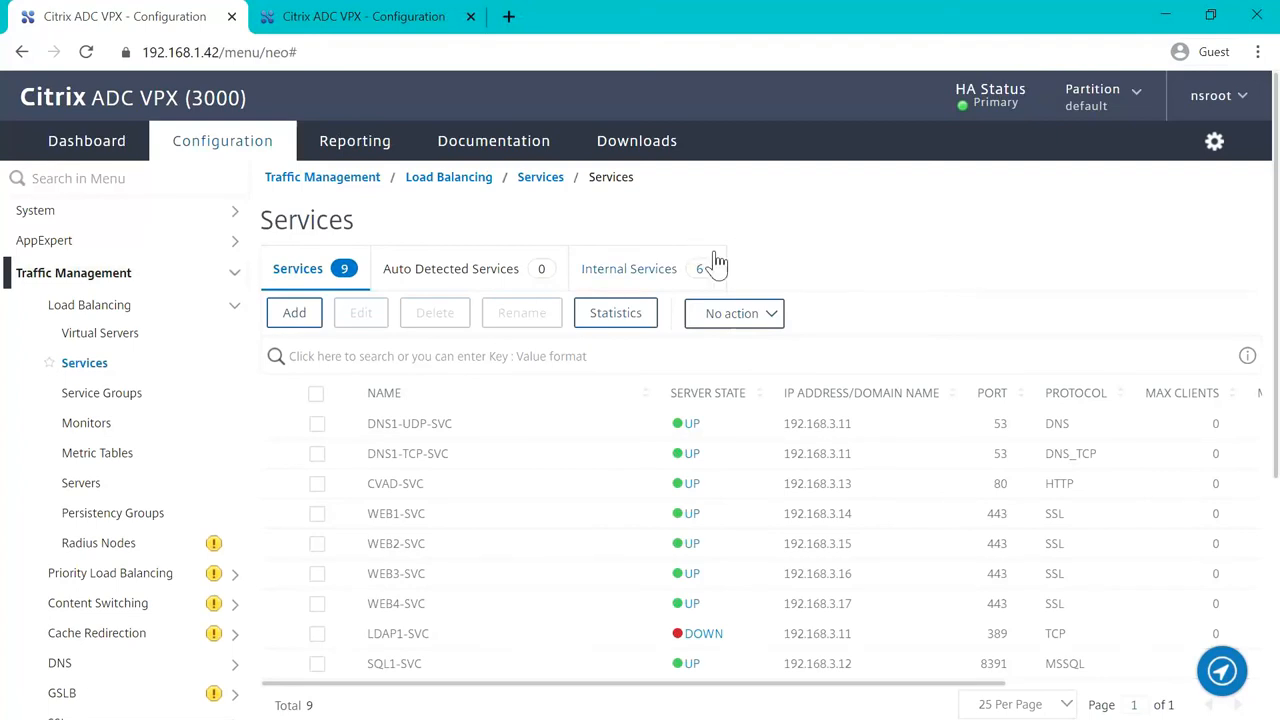
mouse_move(99, 333)
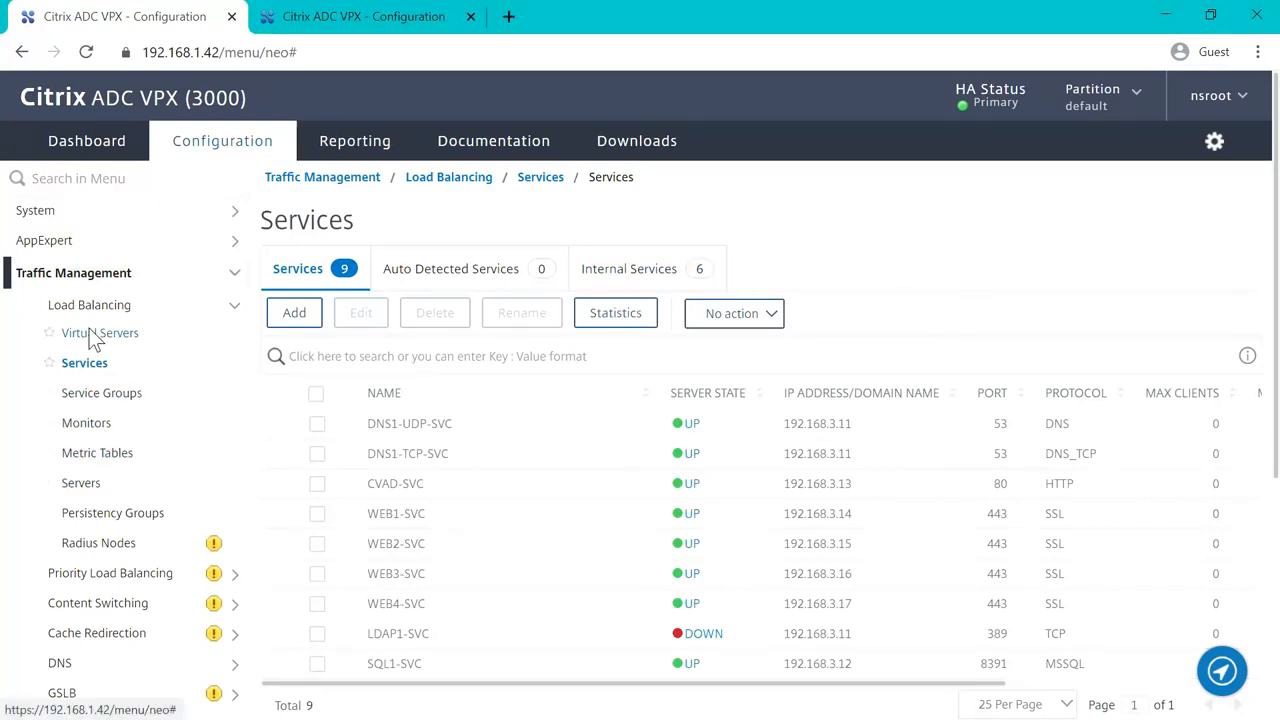
left_click(102, 332)
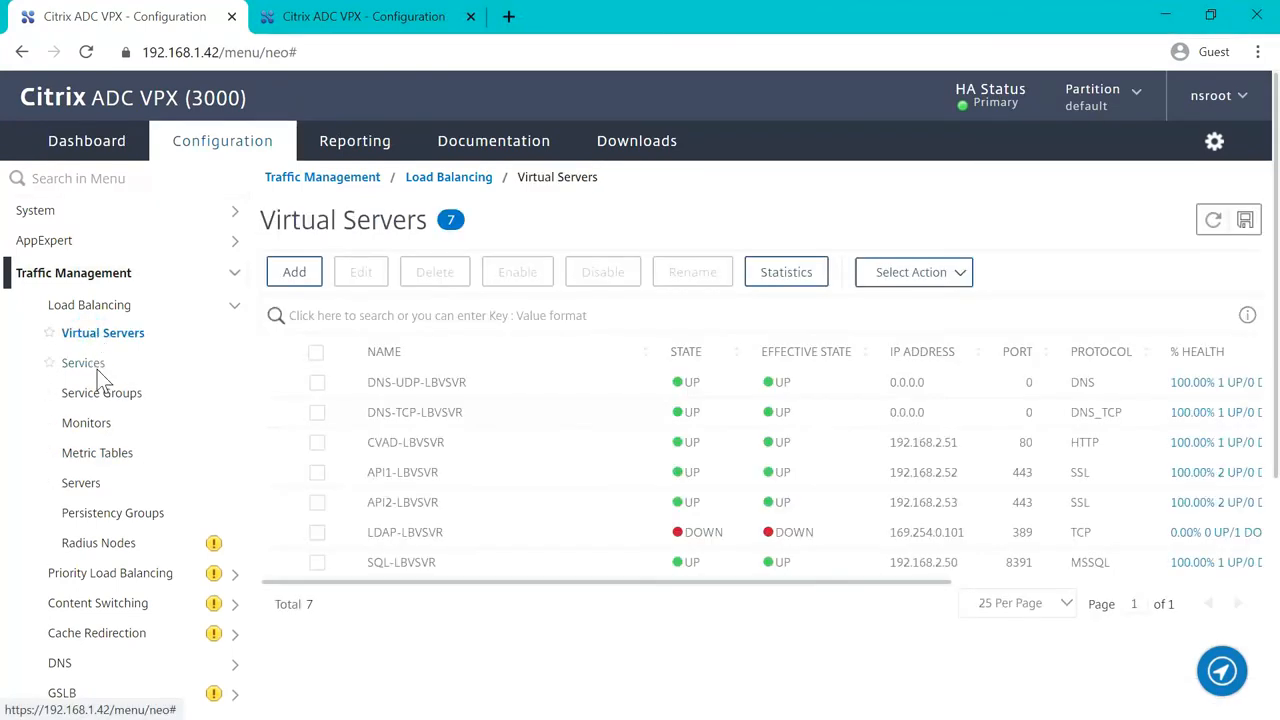
mouse_move(210, 203)
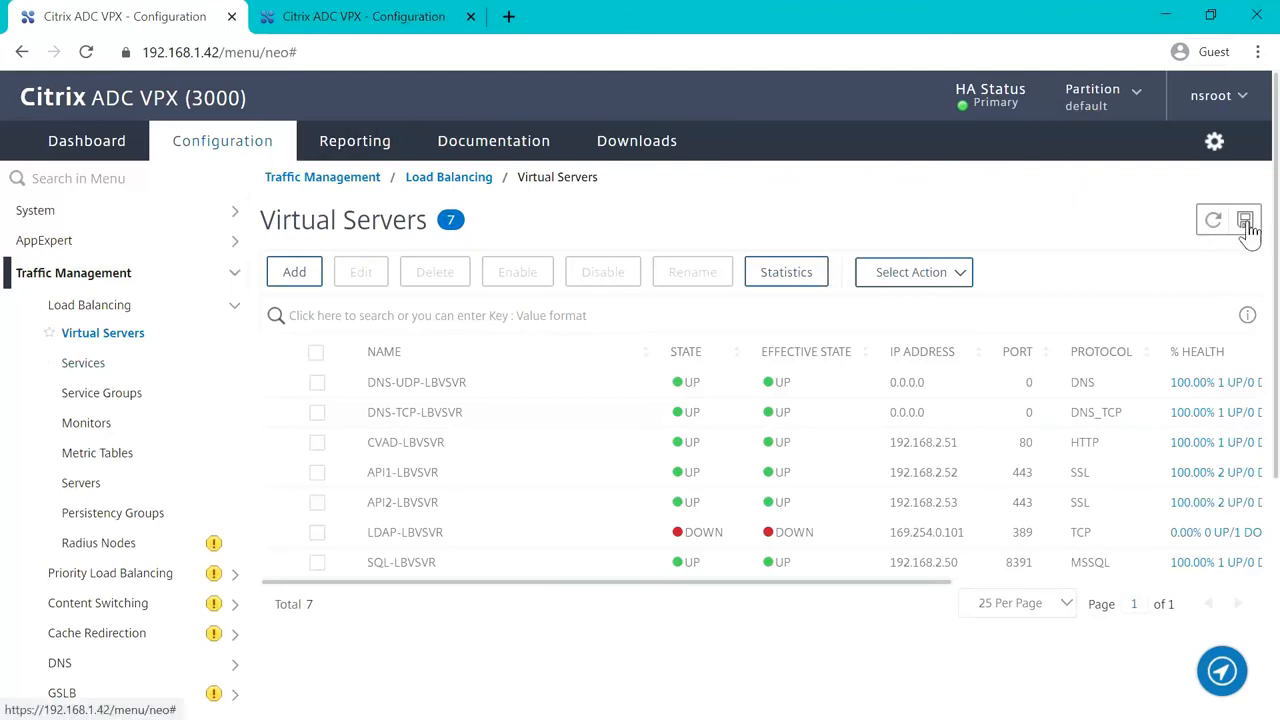
Save the running configuration on the primary and 192.168.1.43 secondary nodes.
left_click(1245, 219)
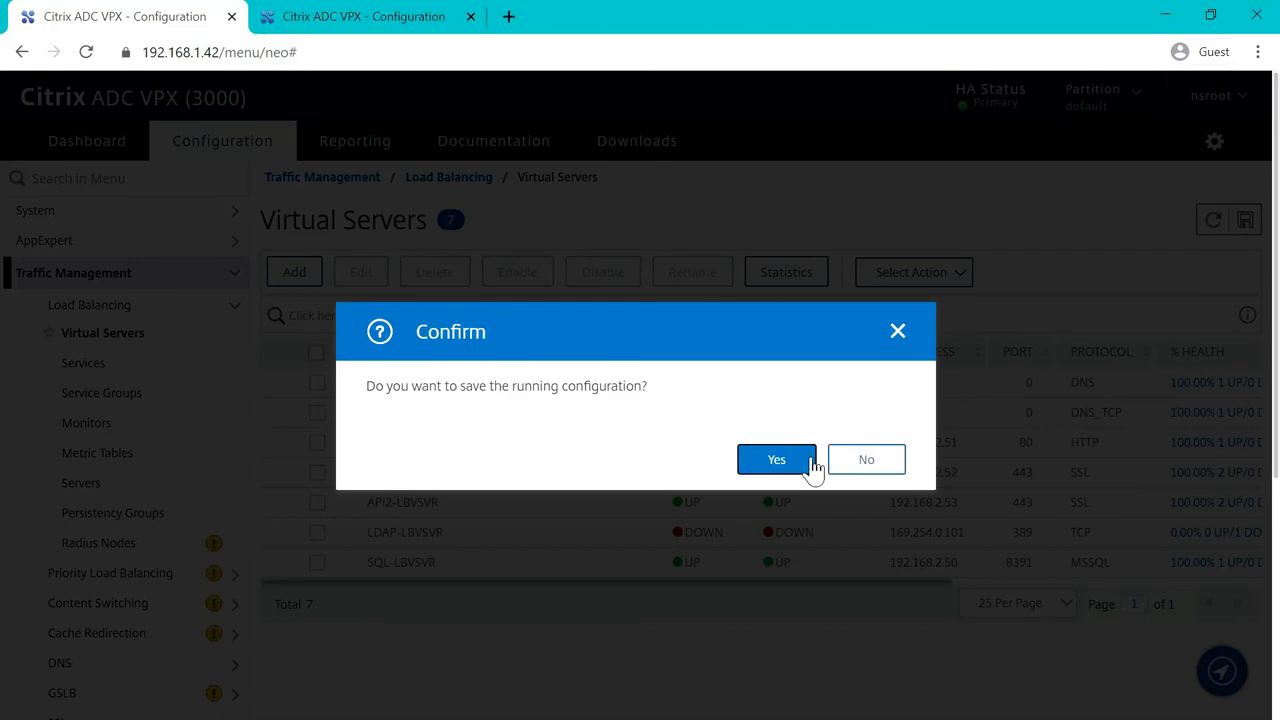
left_click(776, 459)
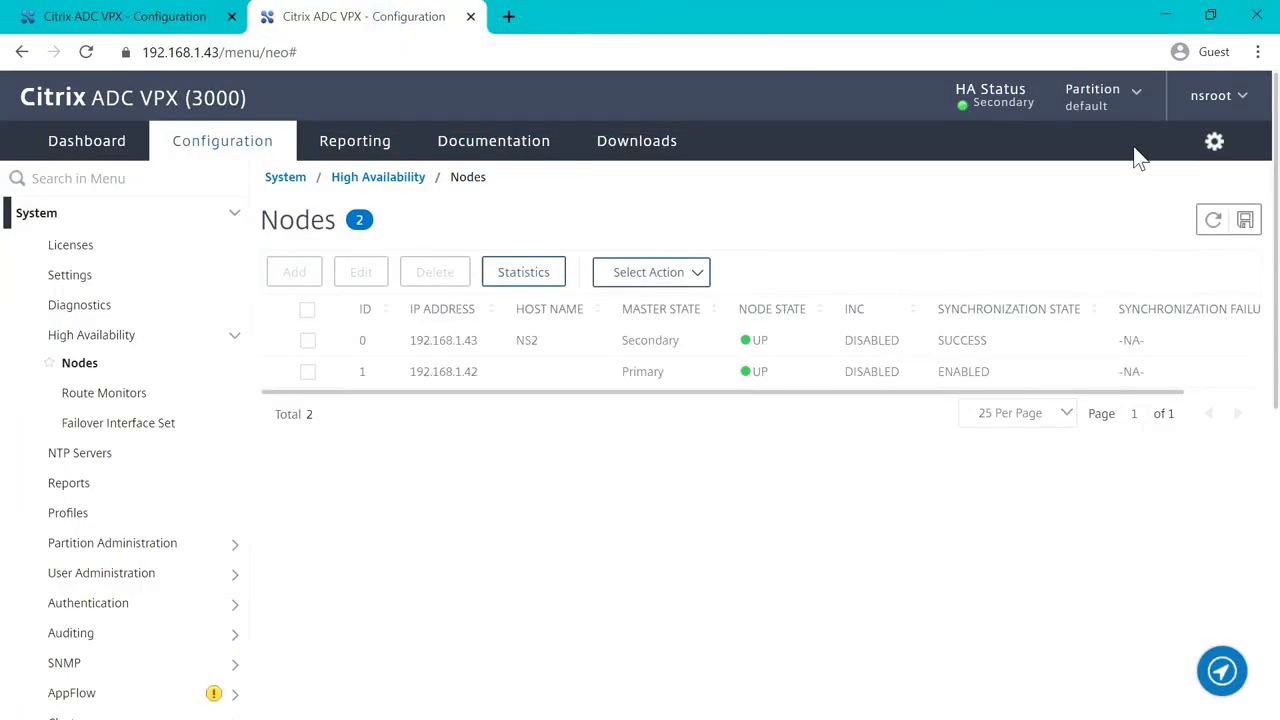
left_click(1245, 219)
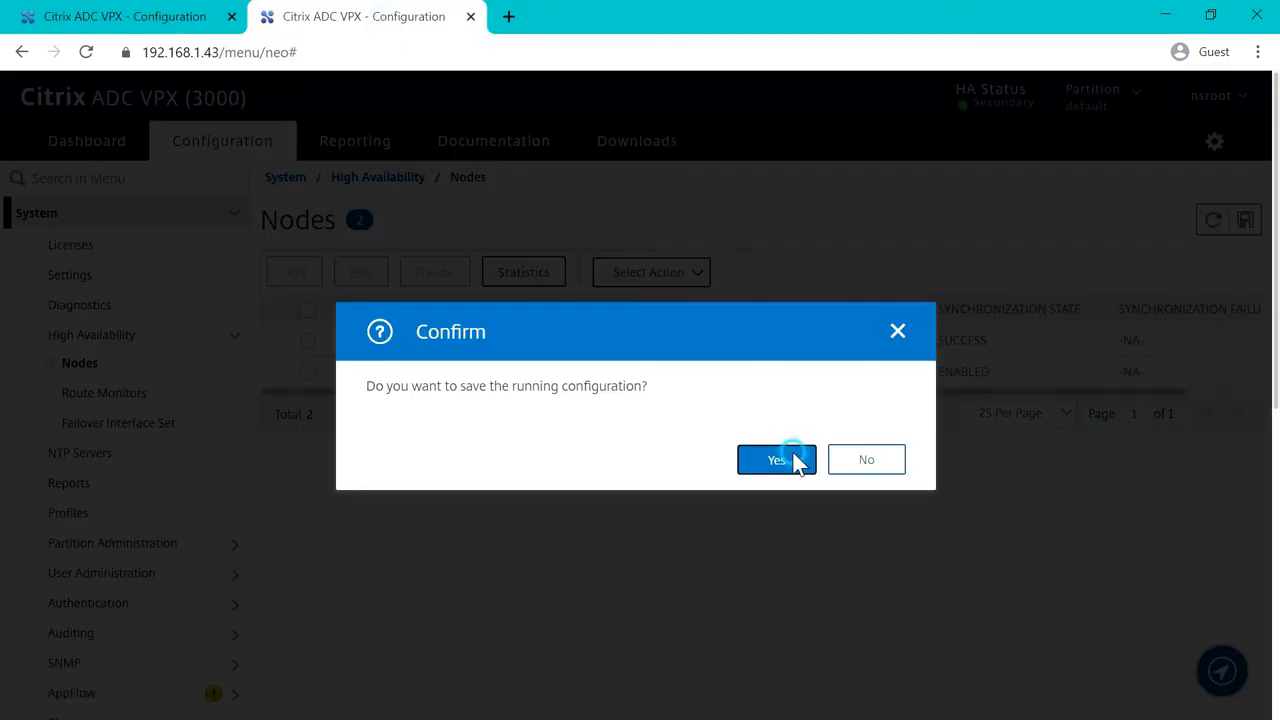
left_click(776, 459)
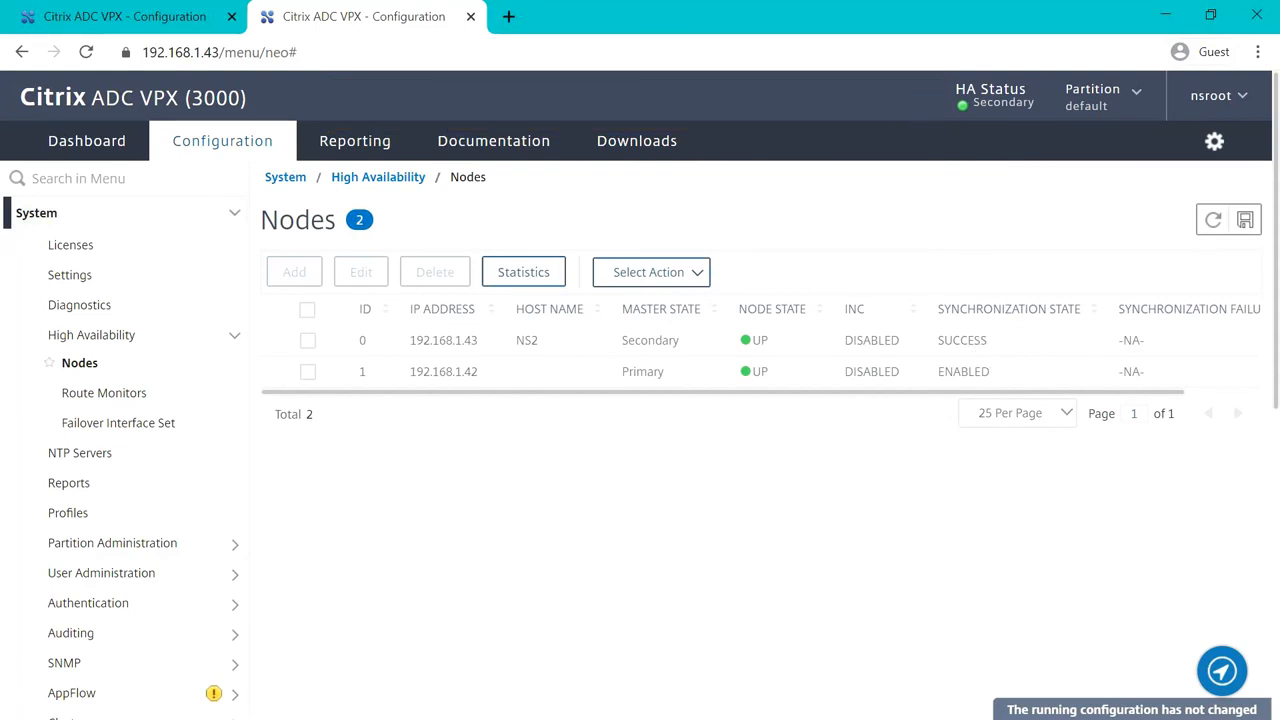
left_click(363, 16)
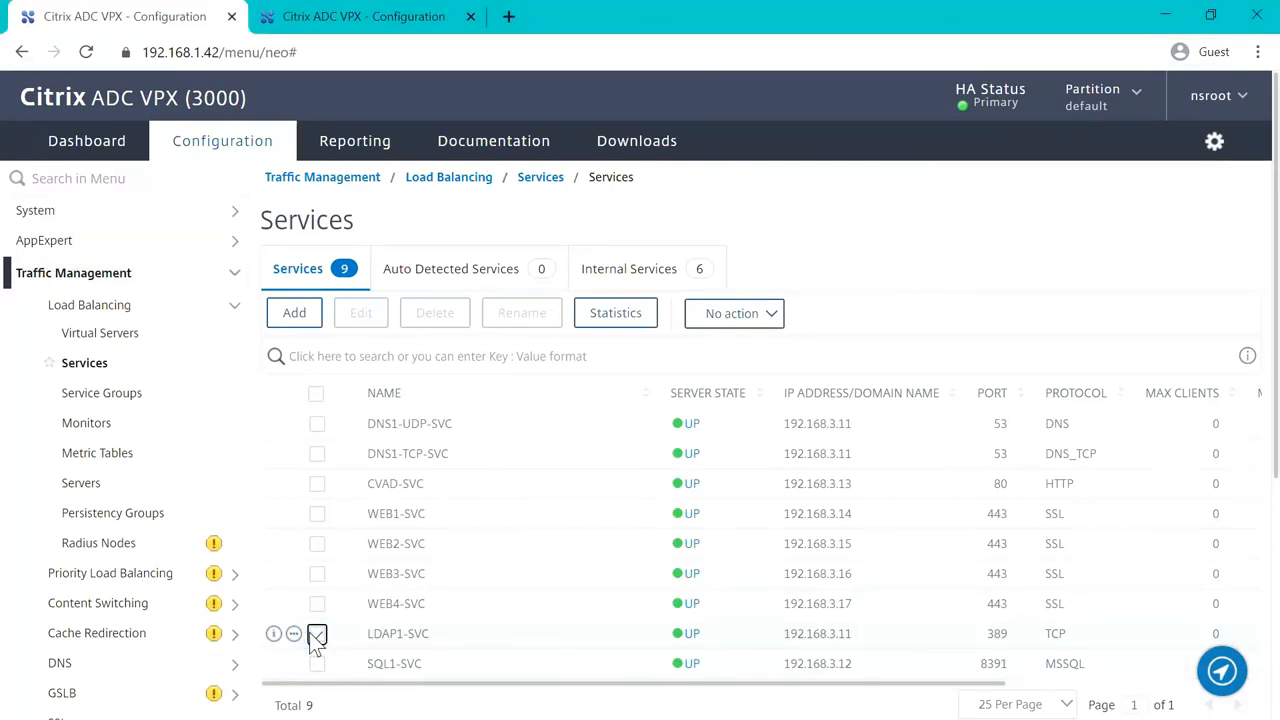
Confirm LDAP1-SVC and LDAP-LBVSVR are UP, then save the configuration.
left_click(316, 633)
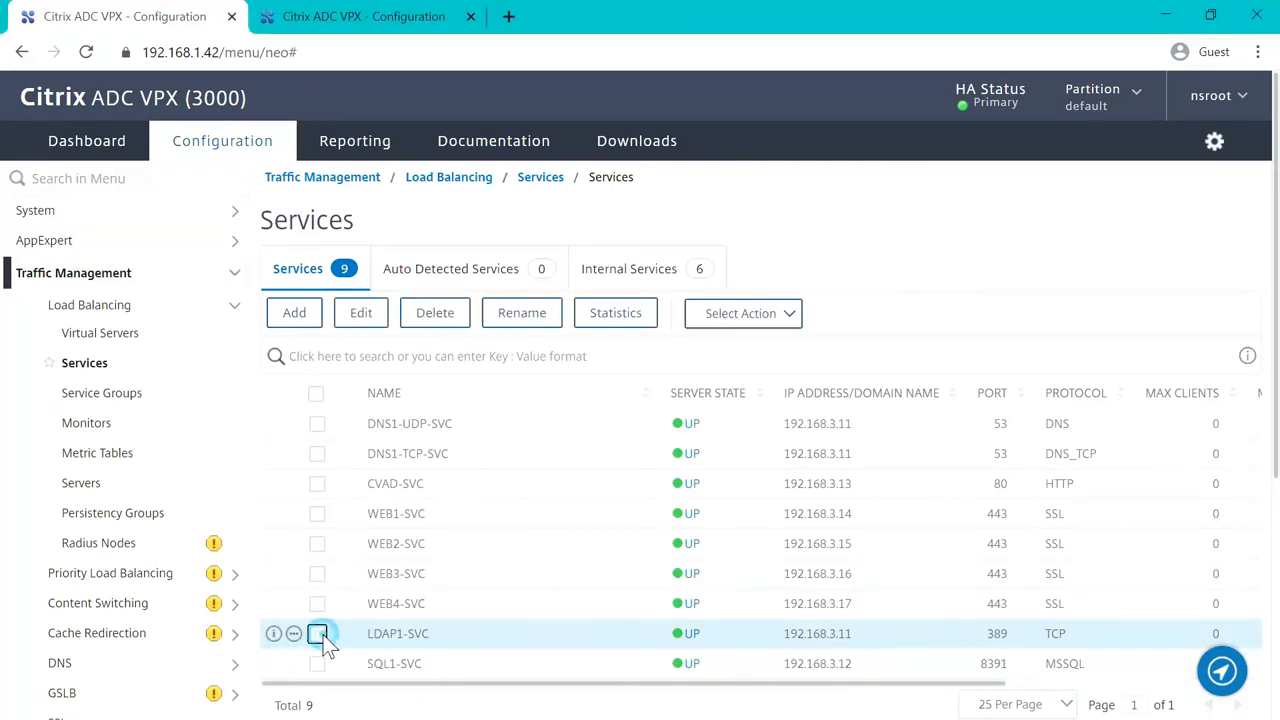
left_click(317, 633)
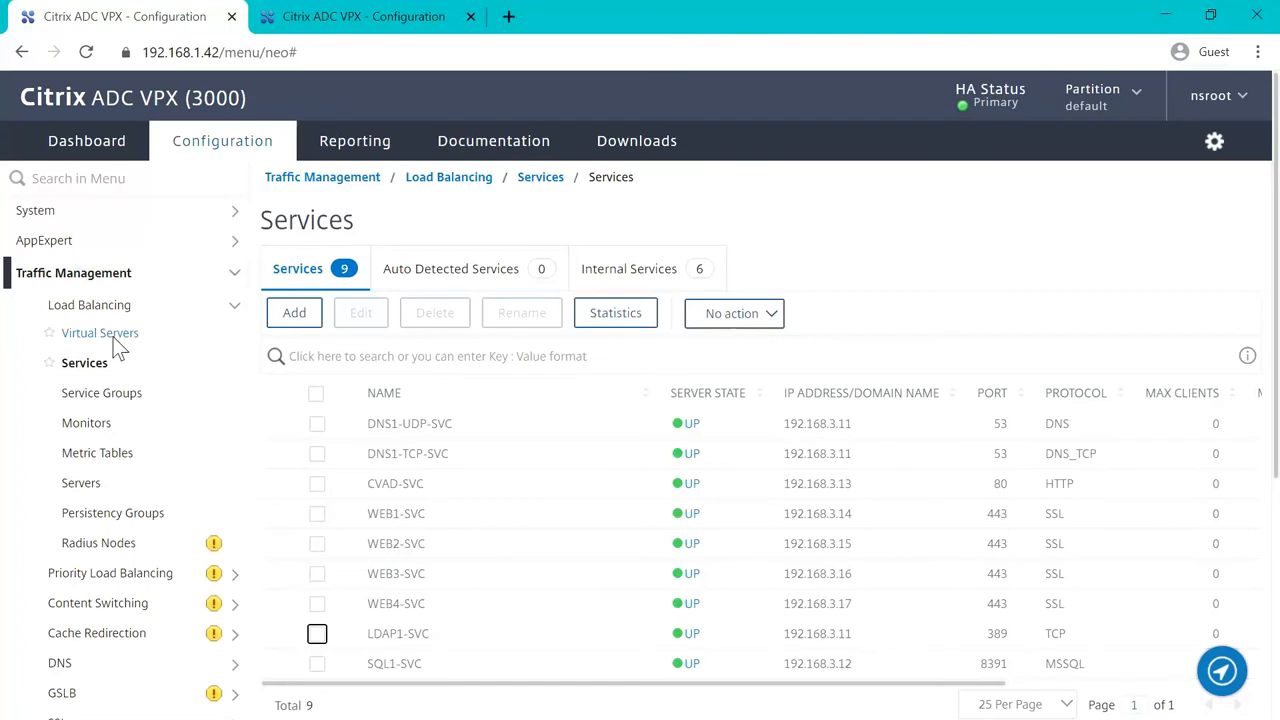
left_click(100, 332)
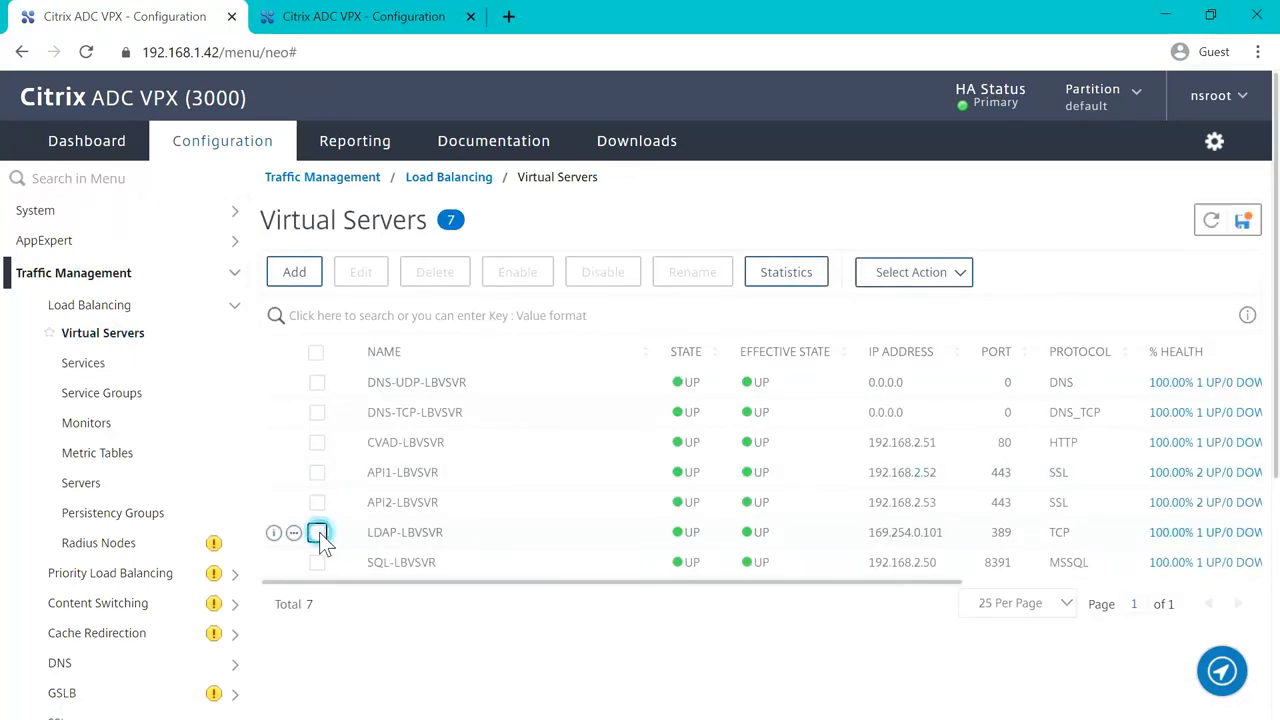
left_click(316, 531)
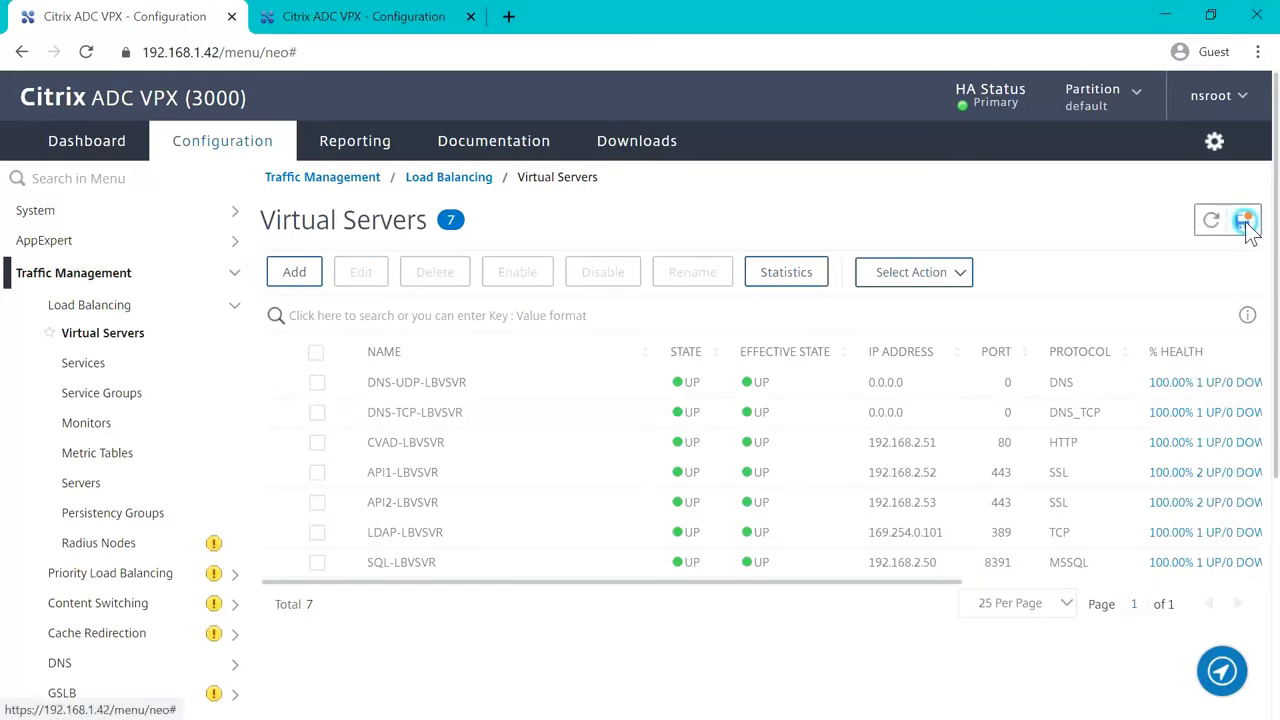
left_click(1245, 219)
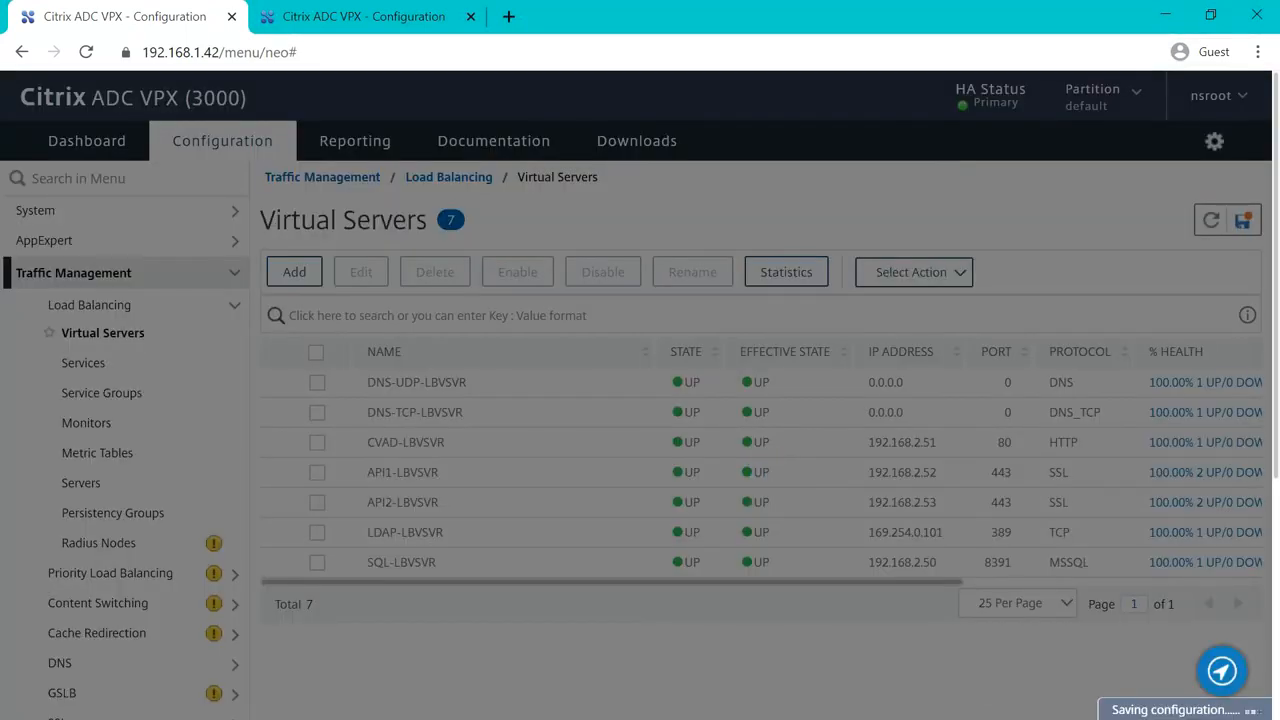